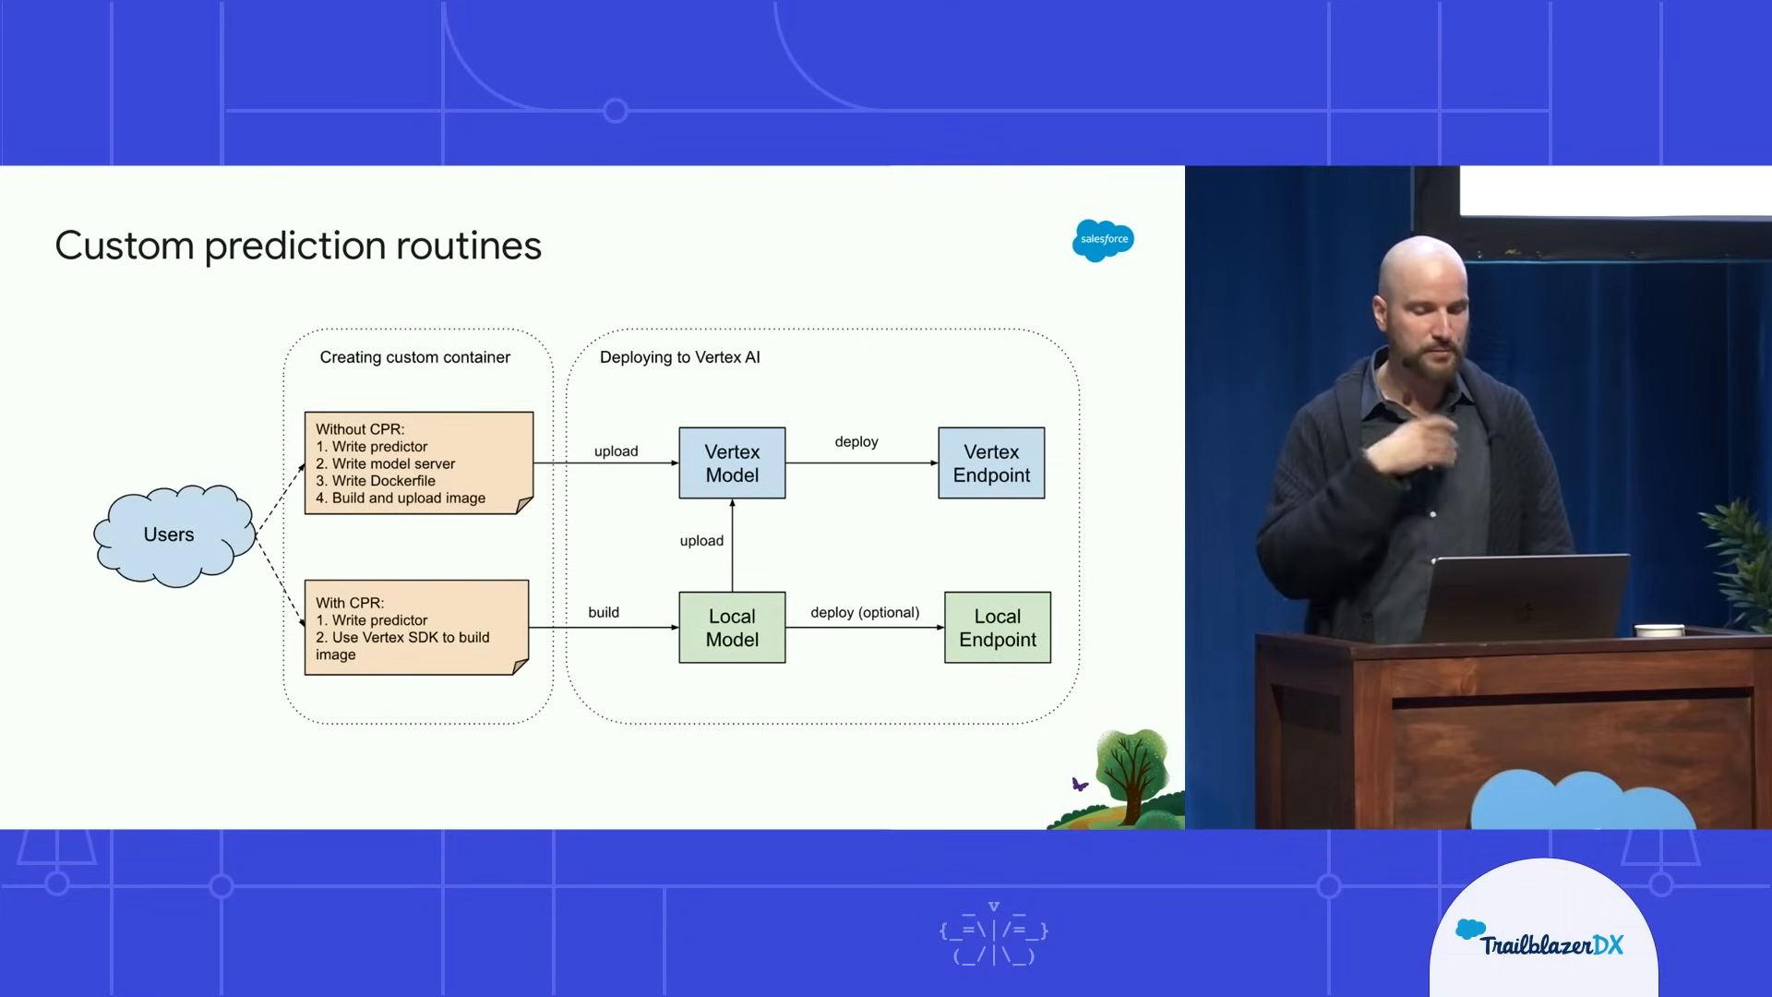
- Scroll through the notebook down to the cell defining the artifact file names
{"action": "key", "text": "right"}
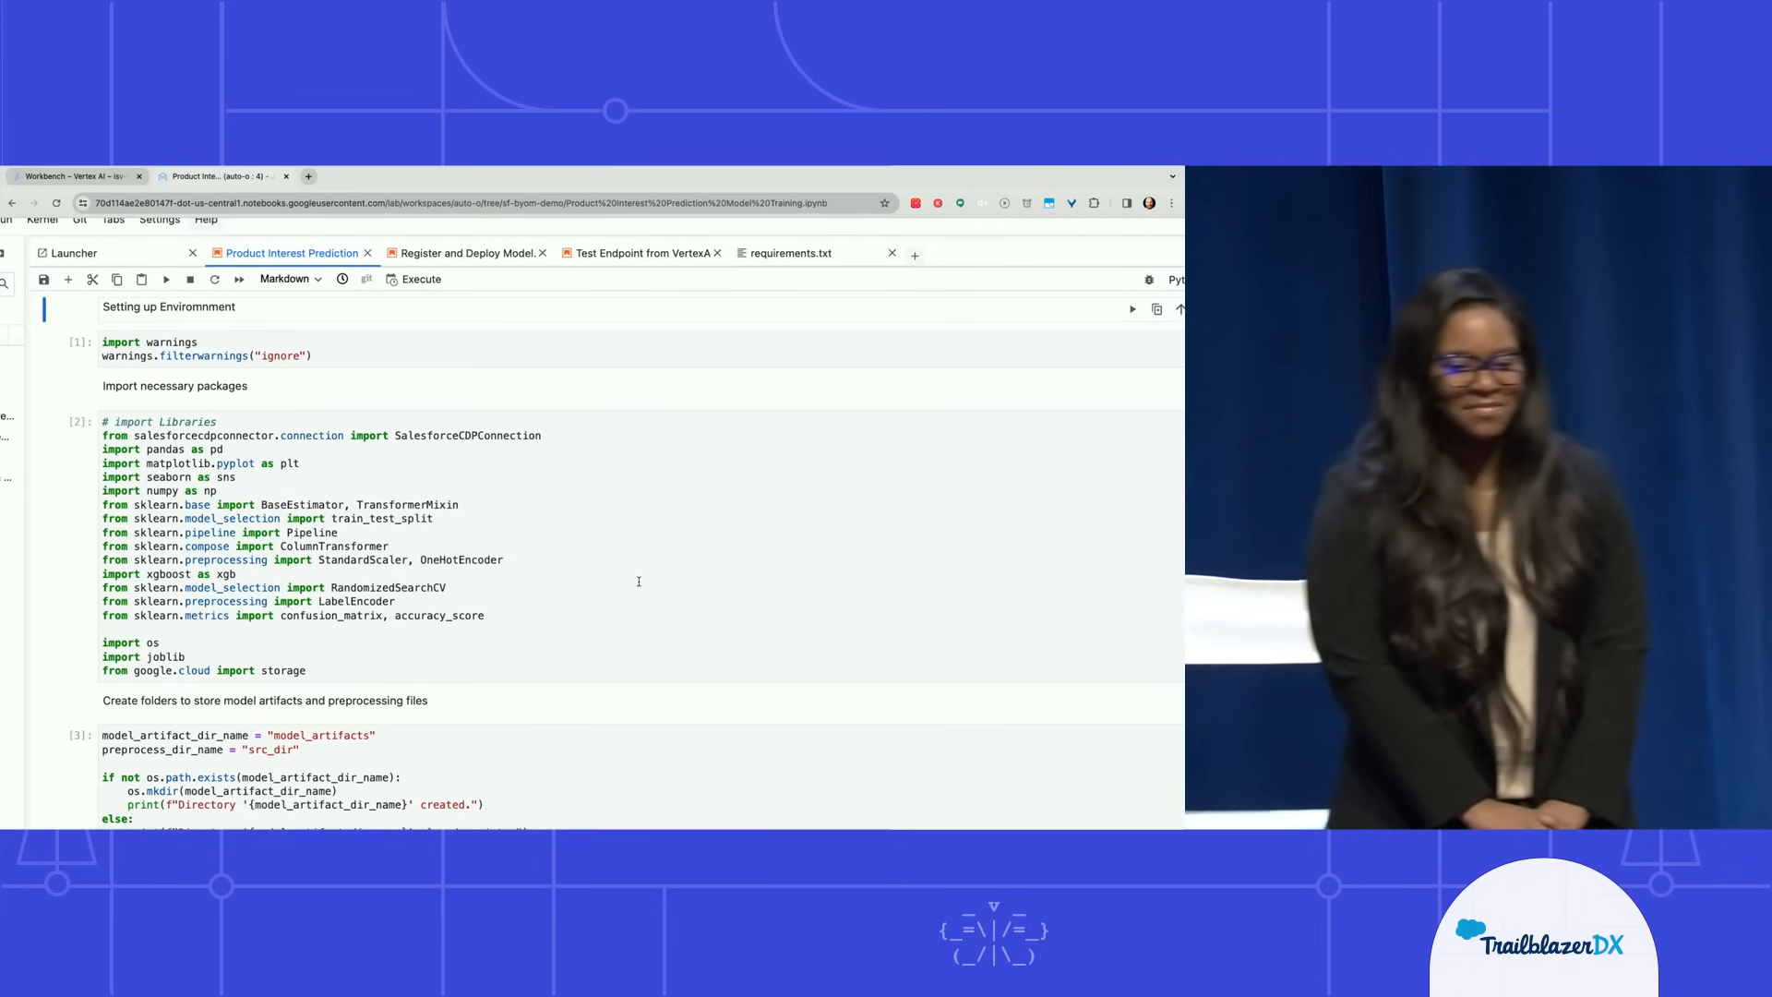
{"action": "scroll", "scroll_direction": "down", "scroll_amount": 3}
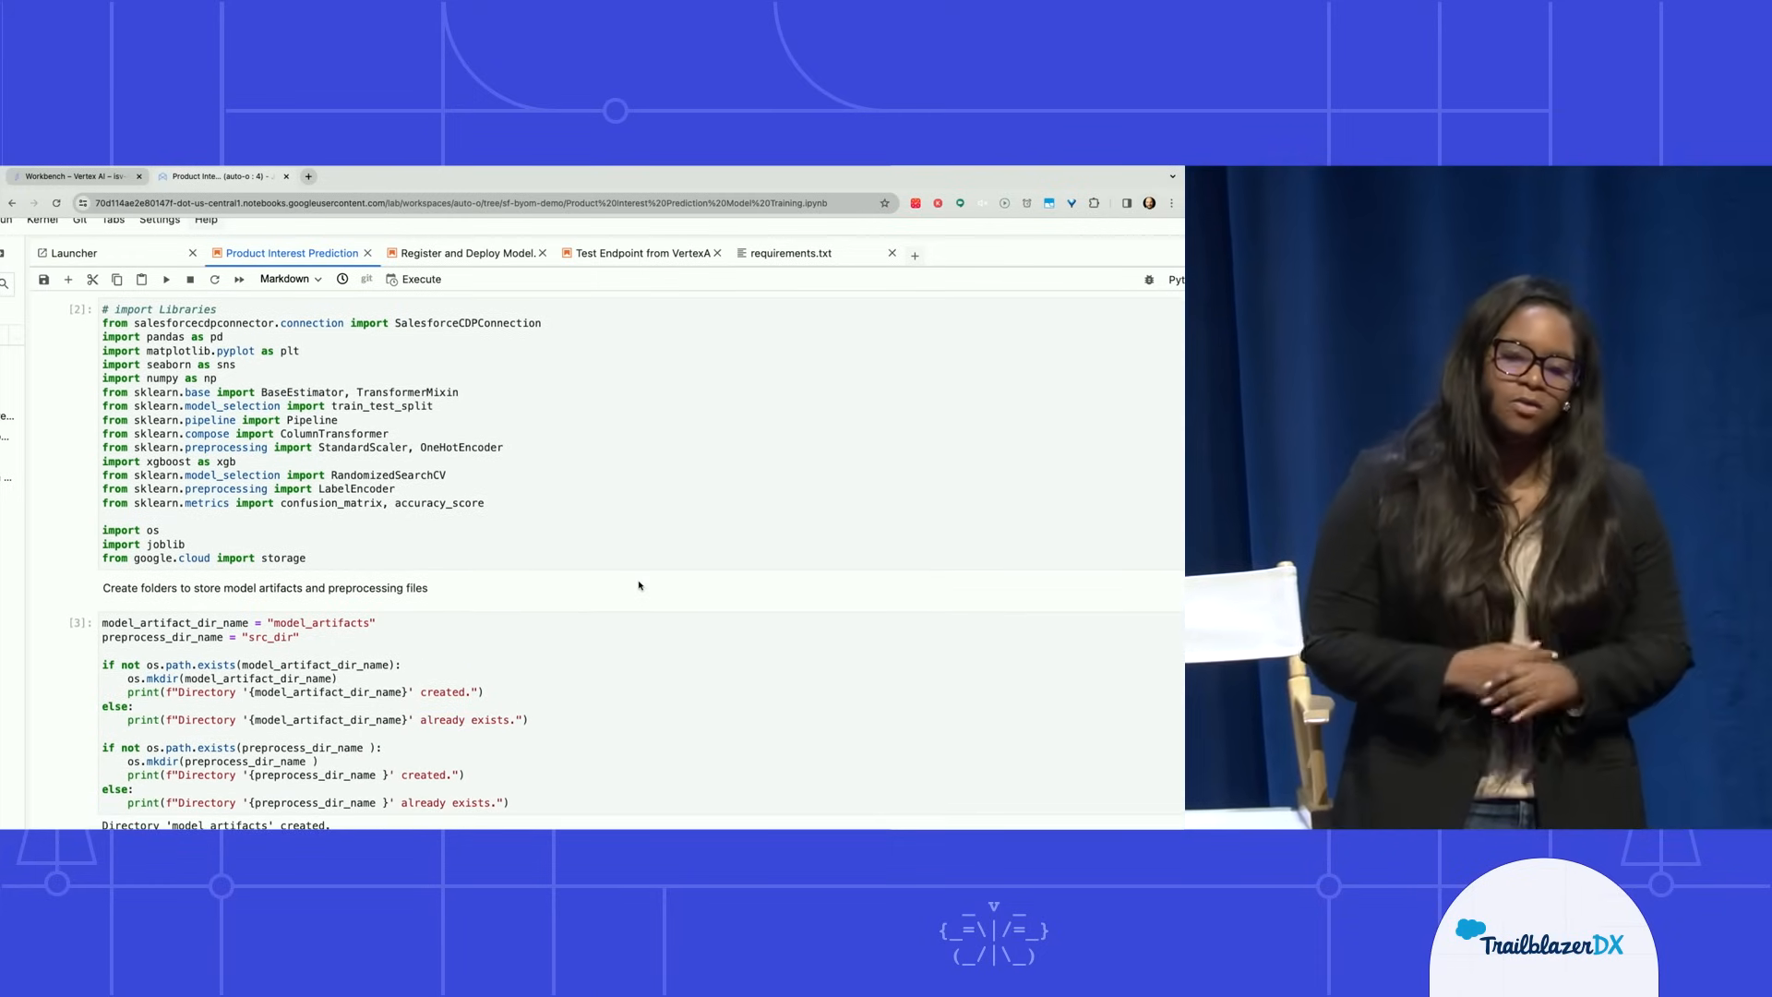
{"action": "scroll", "scroll_direction": "down", "scroll_amount": 3}
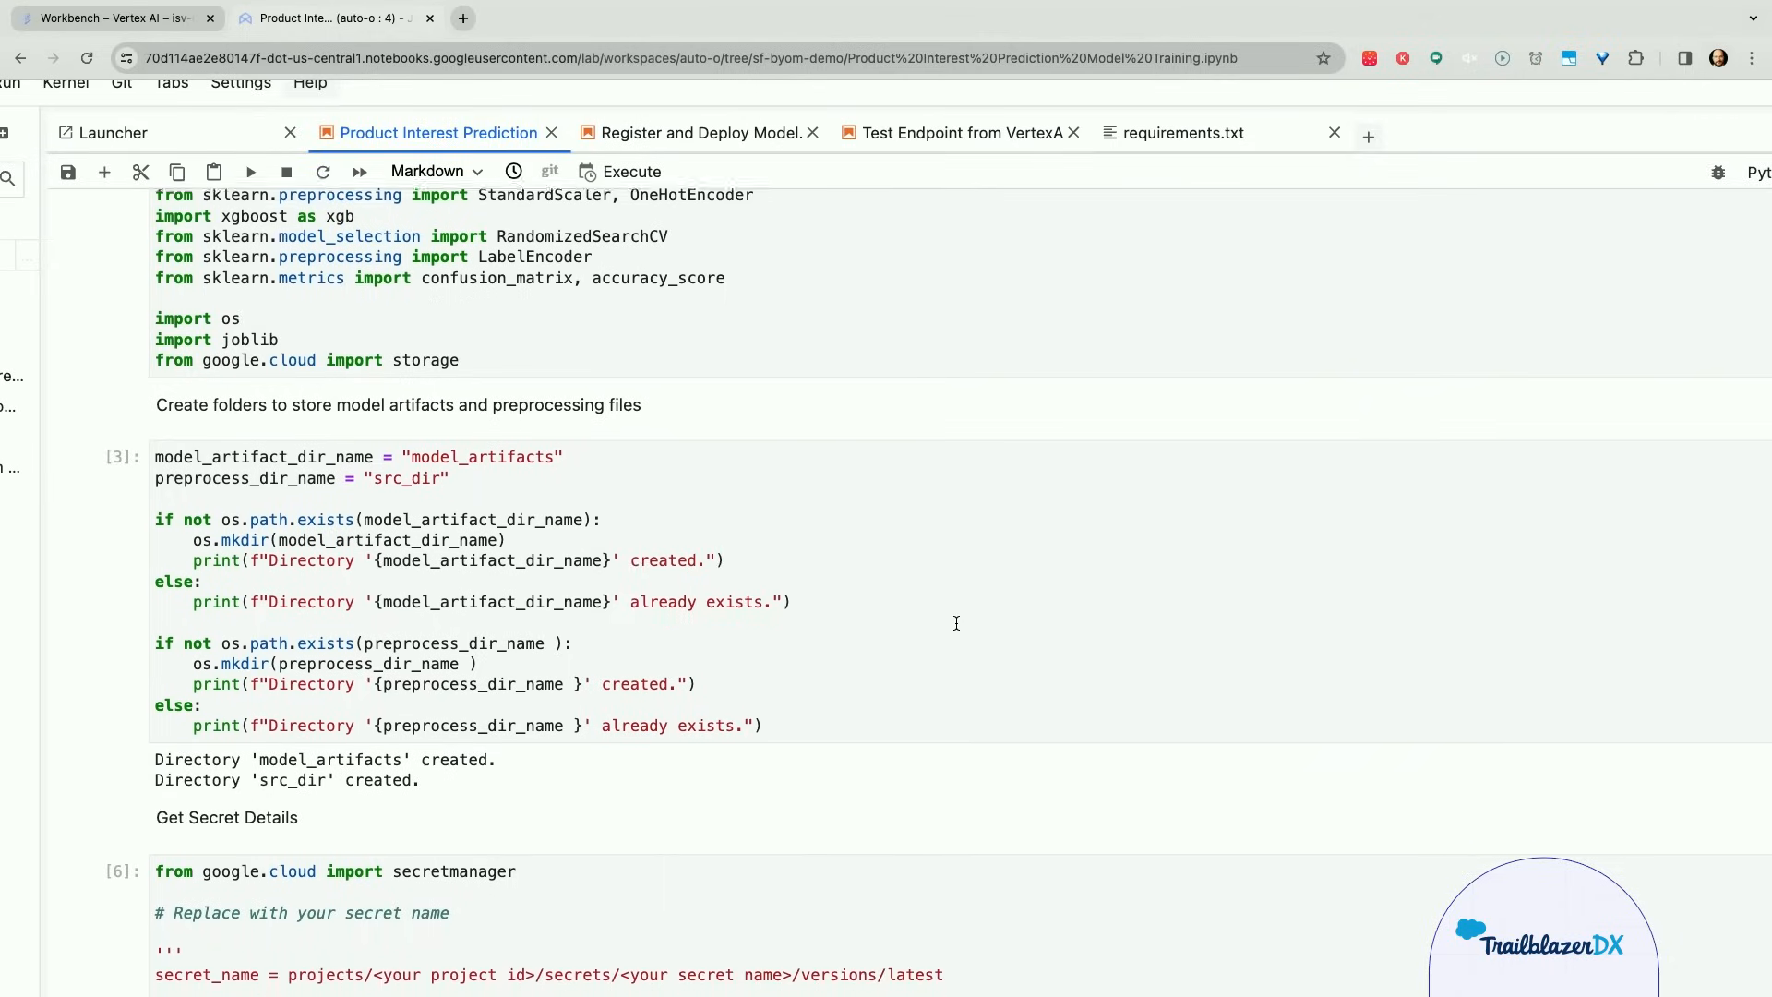
{"action": "scroll", "scroll_direction": "down", "scroll_amount": 3}
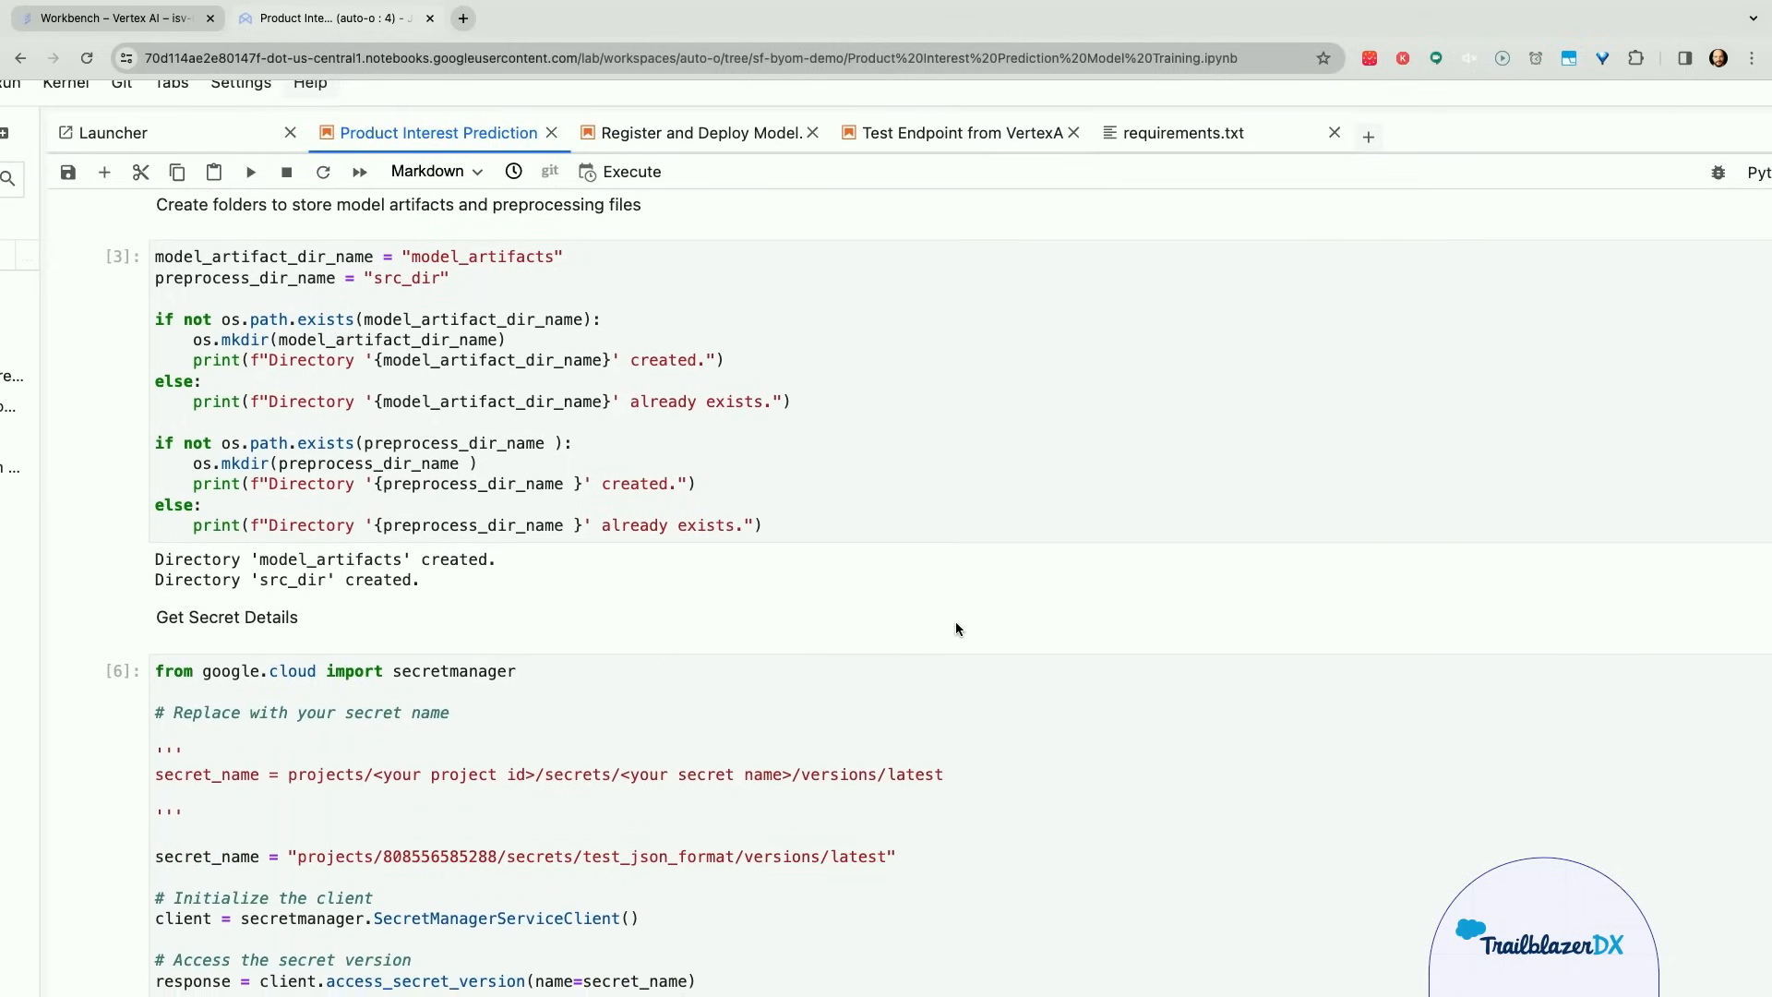
{"action": "scroll", "scroll_direction": "down", "scroll_amount": 3}
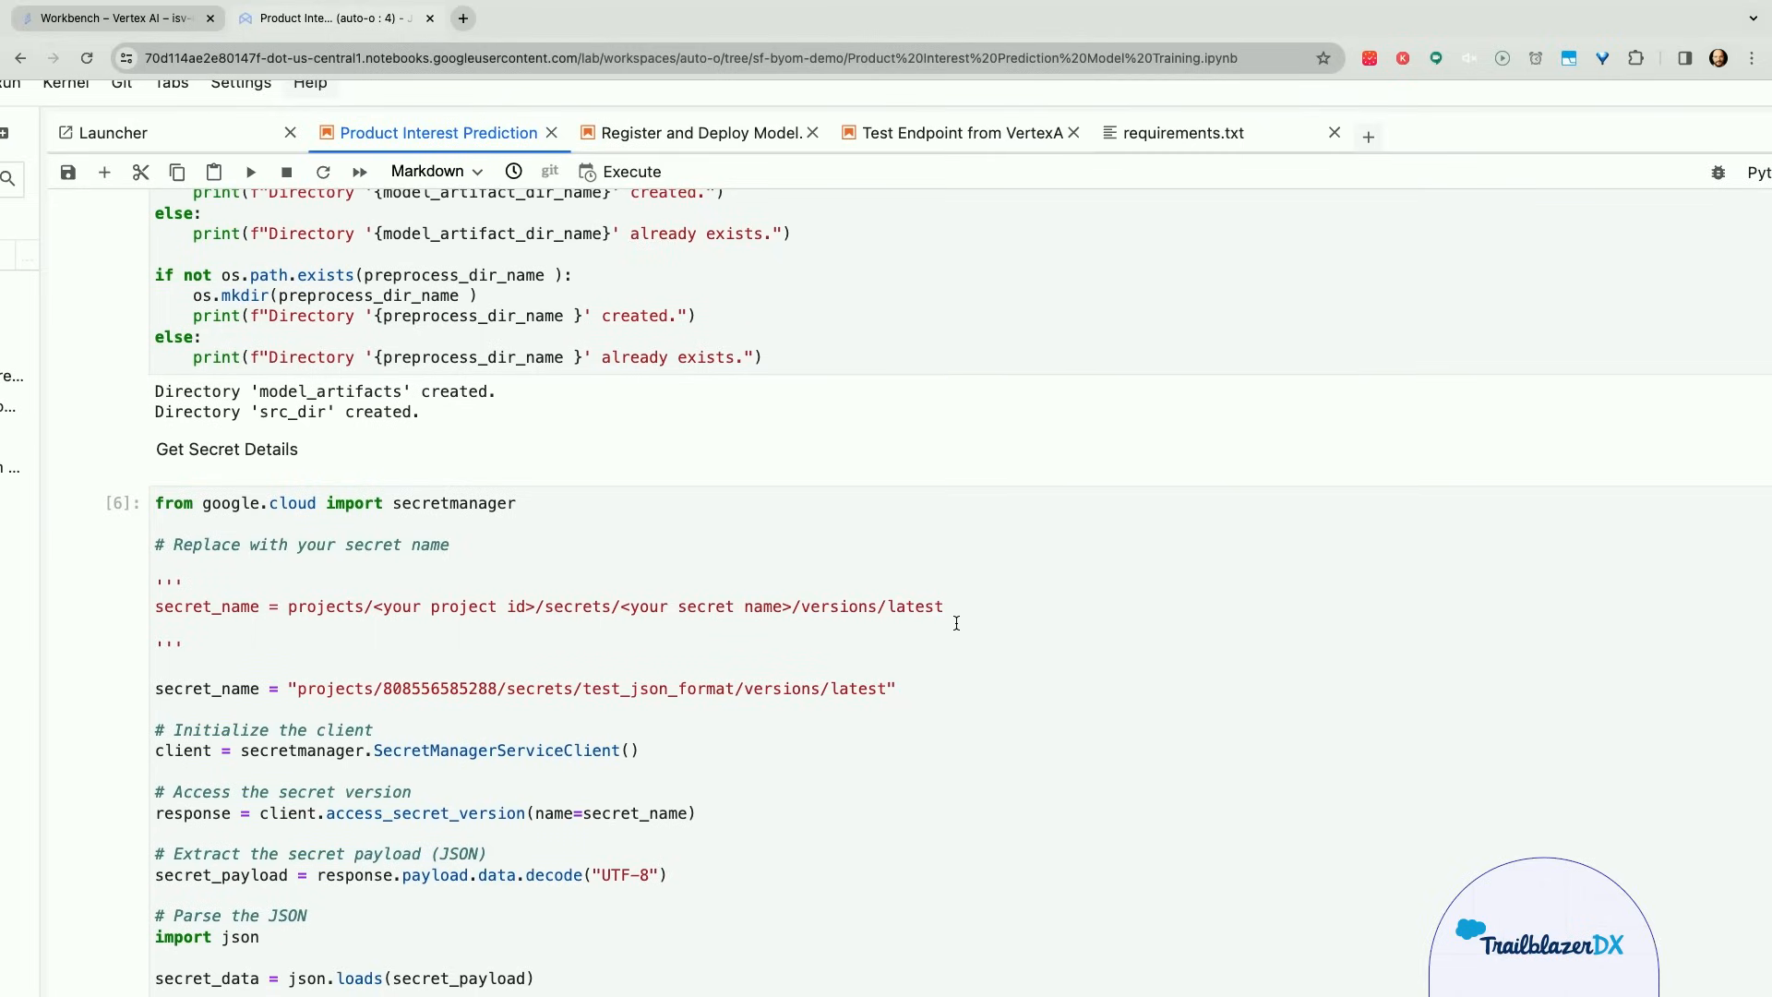
{"action": "scroll", "scroll_direction": "down", "scroll_amount": 3}
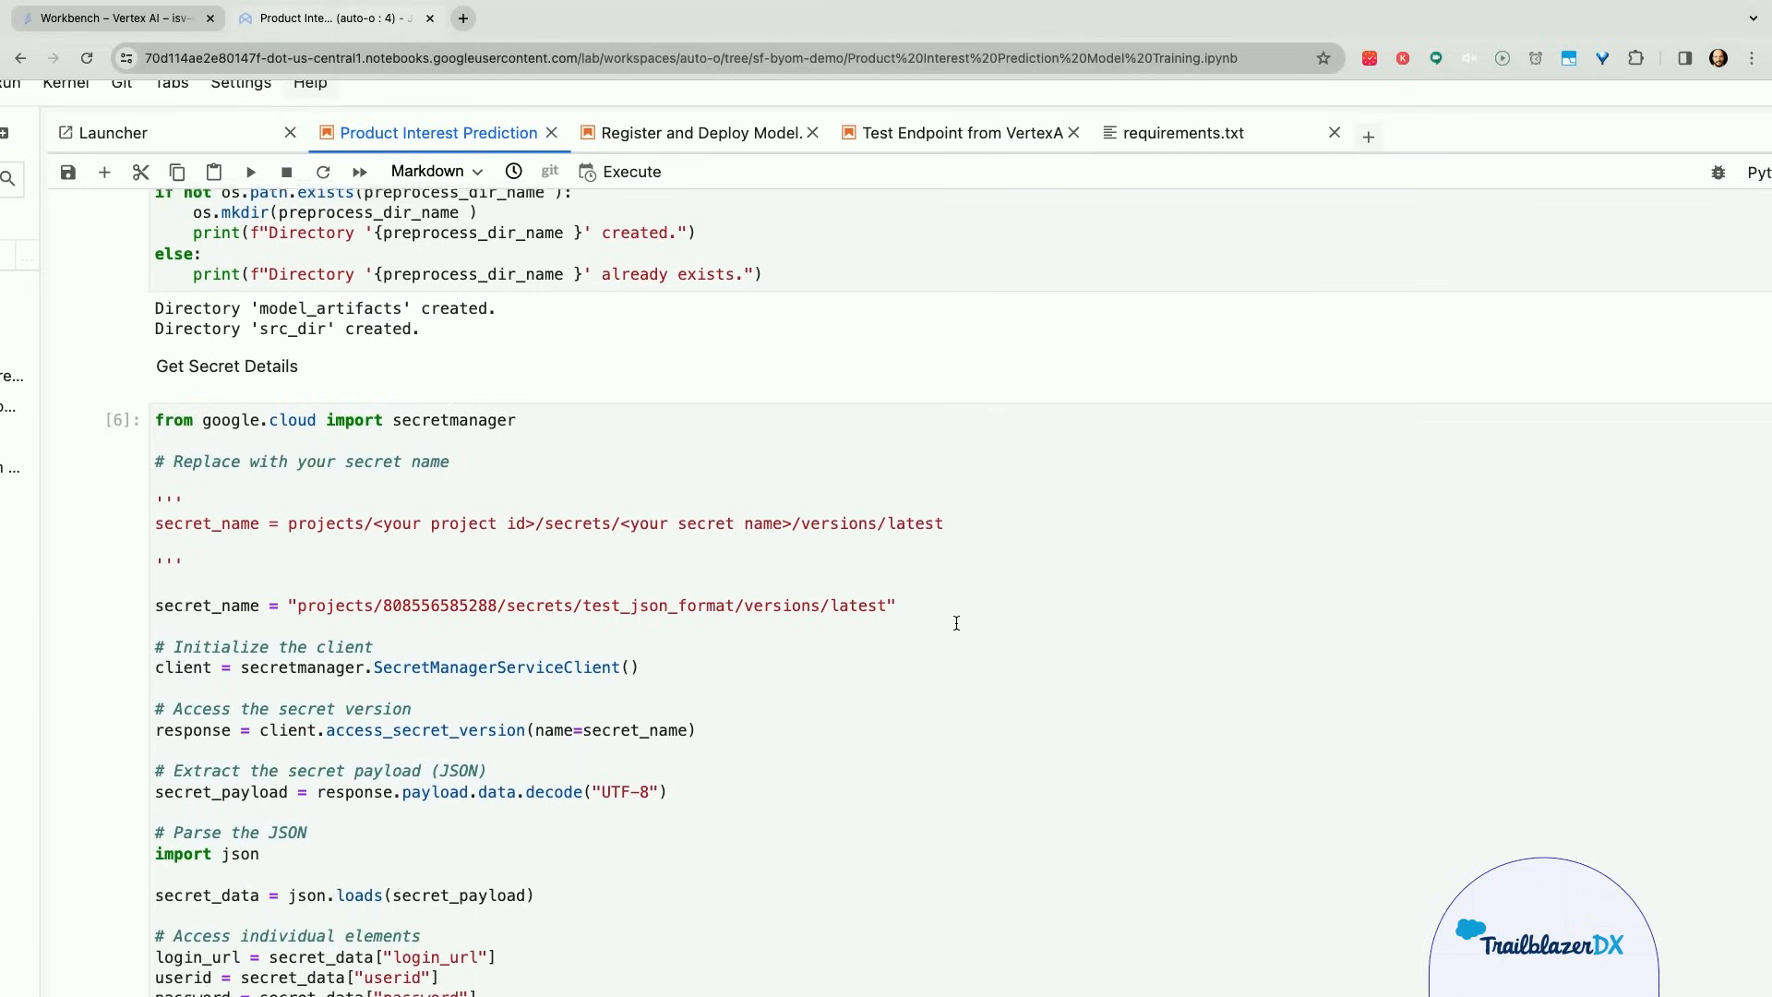
{"action": "scroll", "scroll_direction": "down", "scroll_amount": 3}
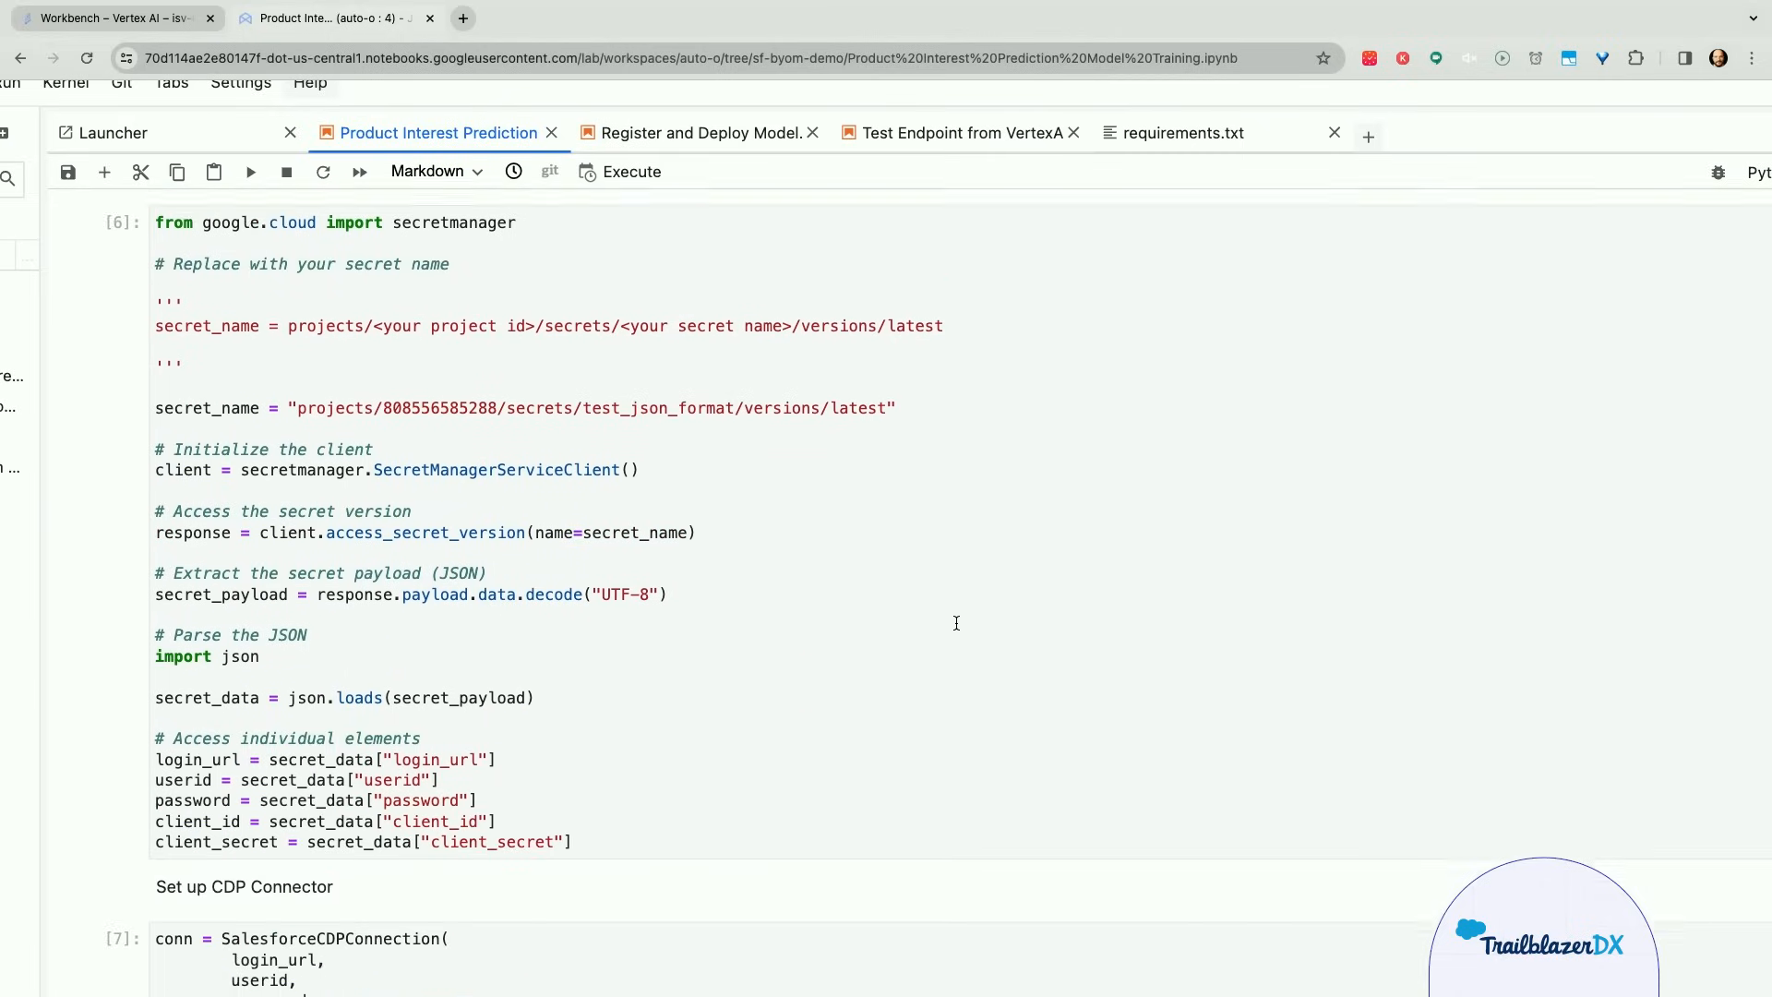
{"action": "scroll", "scroll_direction": "down", "scroll_amount": 3}
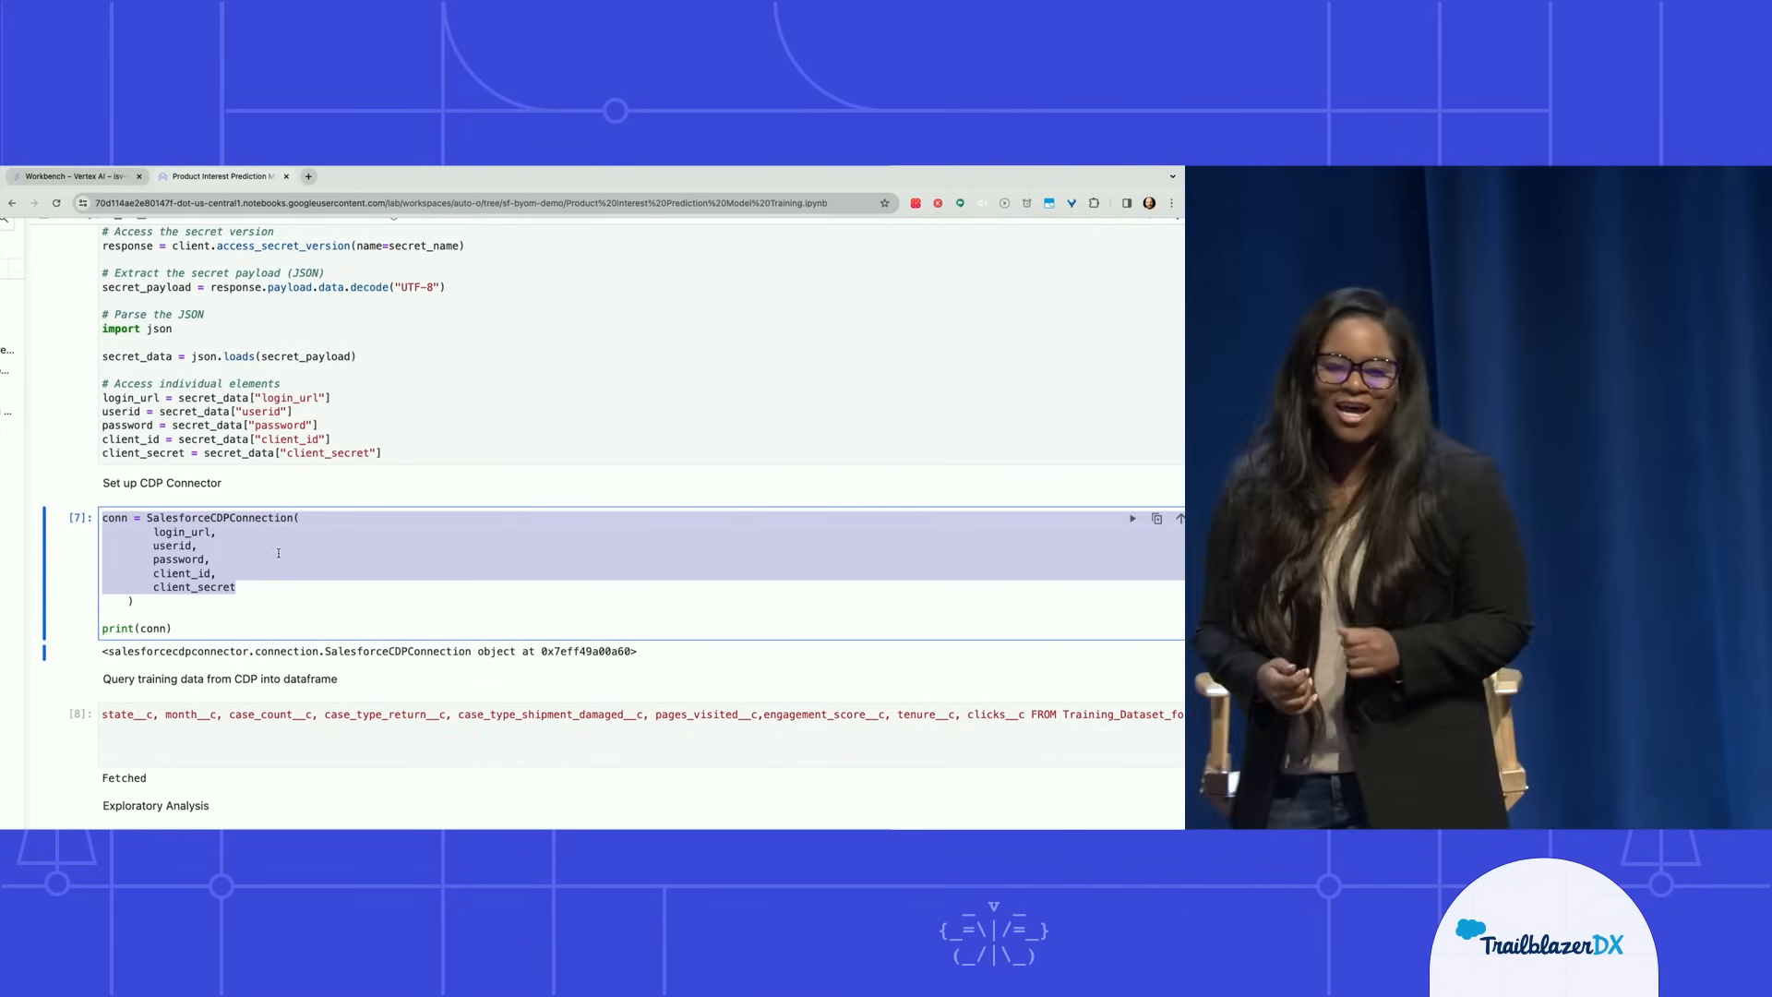
{"action": "scroll", "scroll_direction": "down", "scroll_amount": 3}
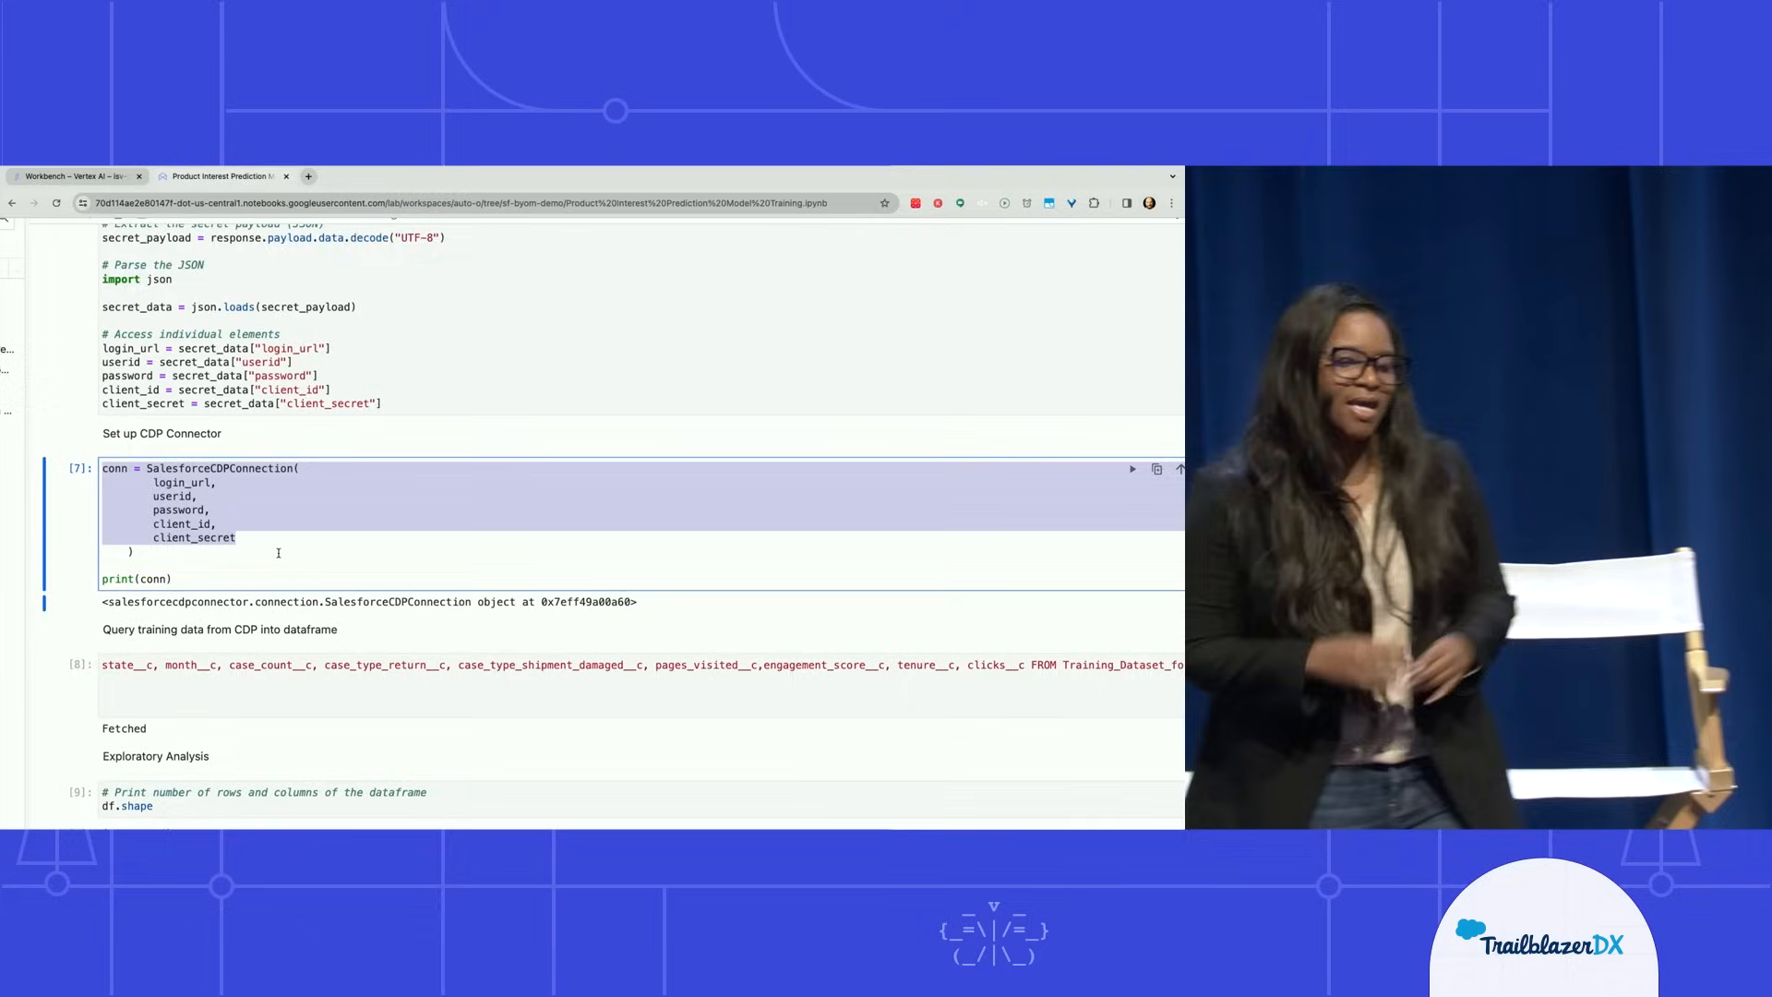
{"action": "scroll", "scroll_direction": "down", "scroll_amount": 3}
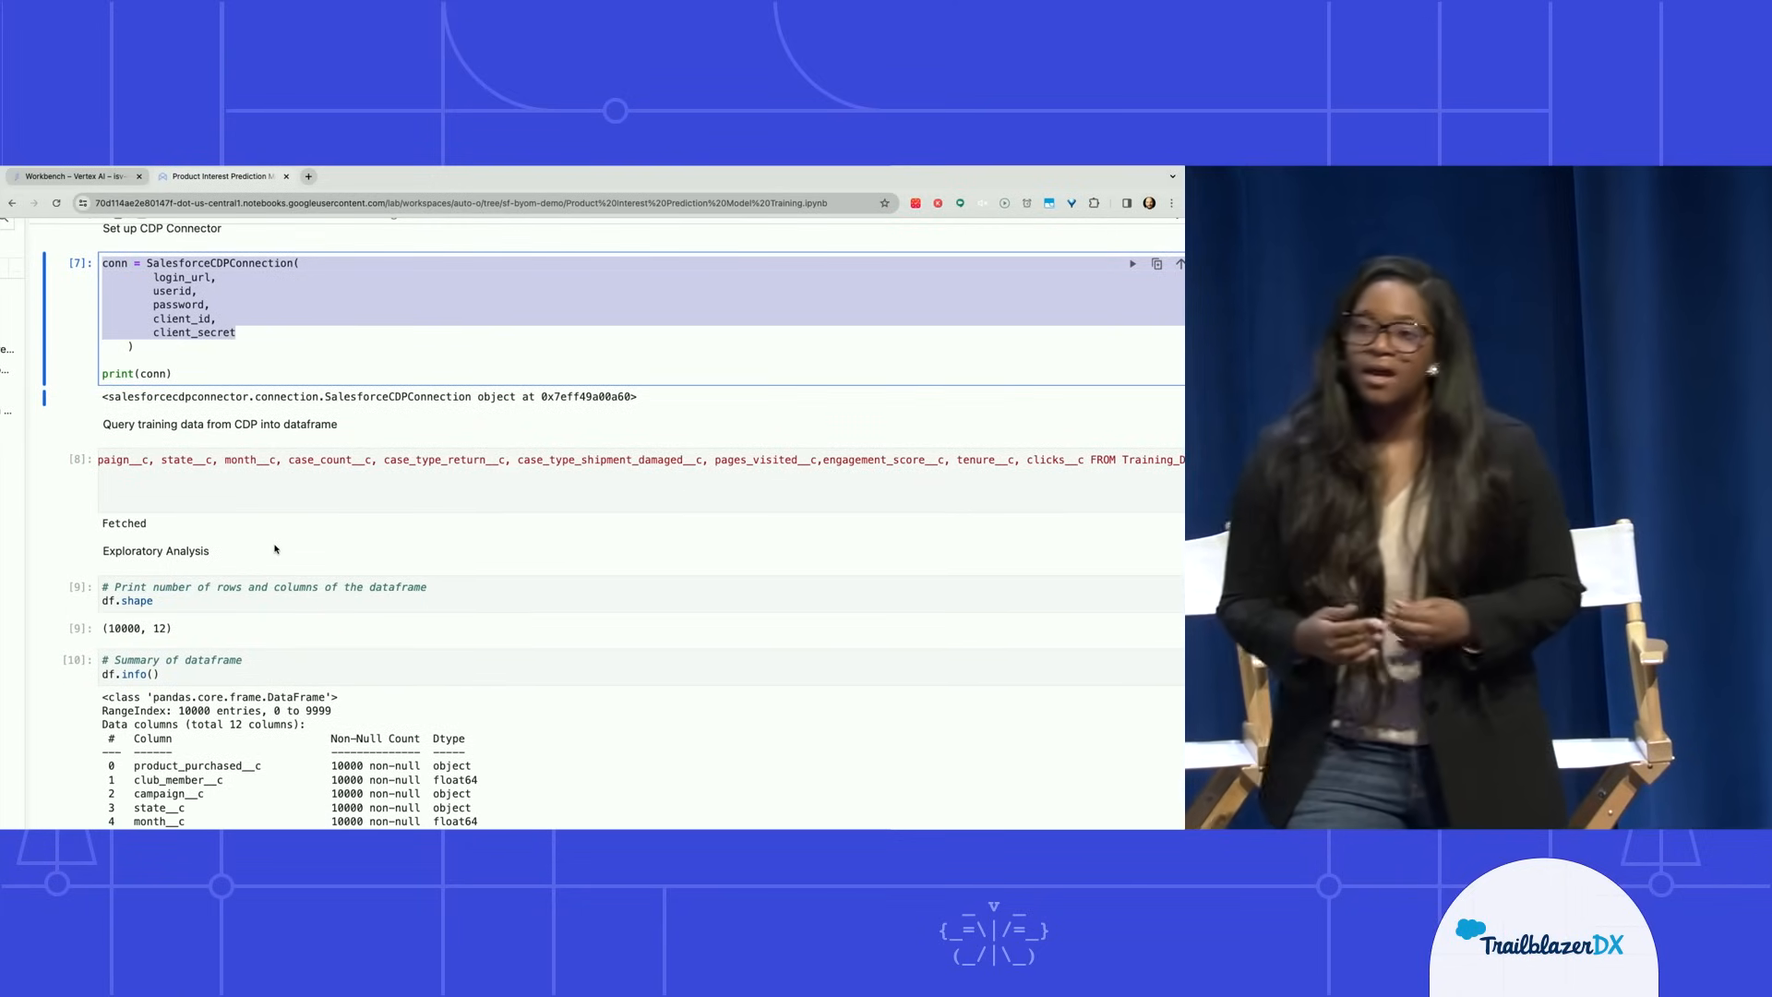
{"action": "scroll", "scroll_direction": "down", "scroll_amount": 3}
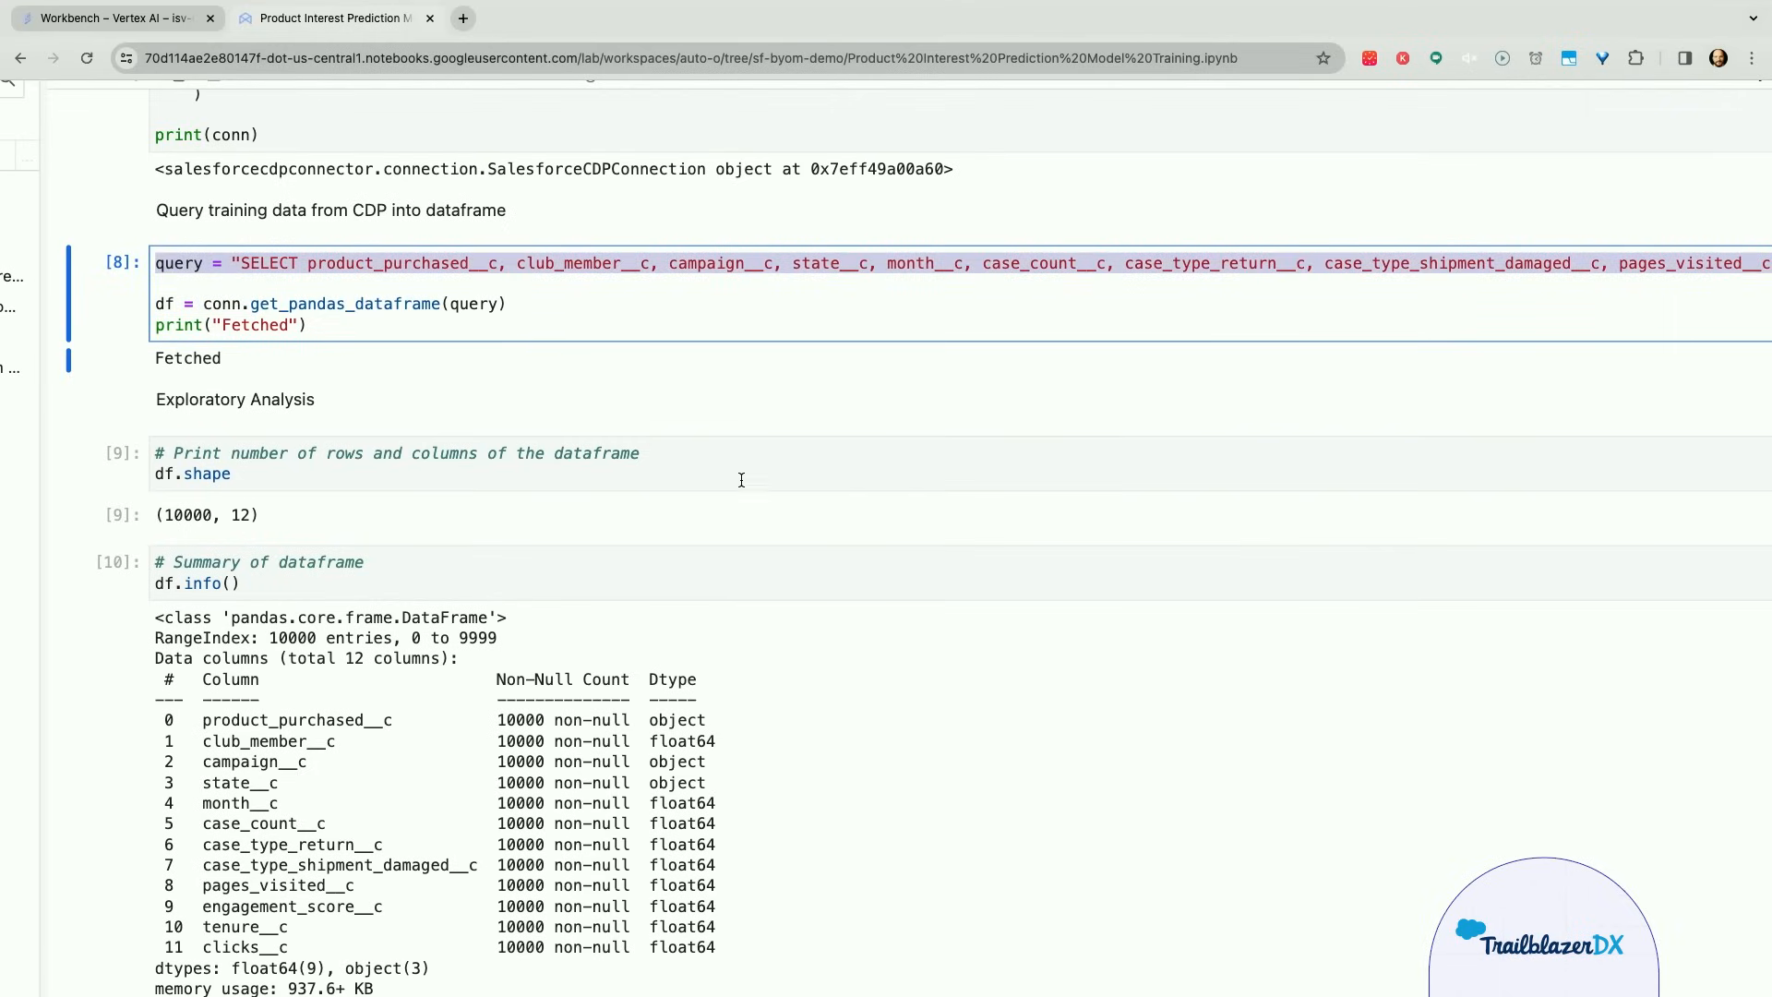
{"action": "mouse_move", "coordinate": [846, 585]}
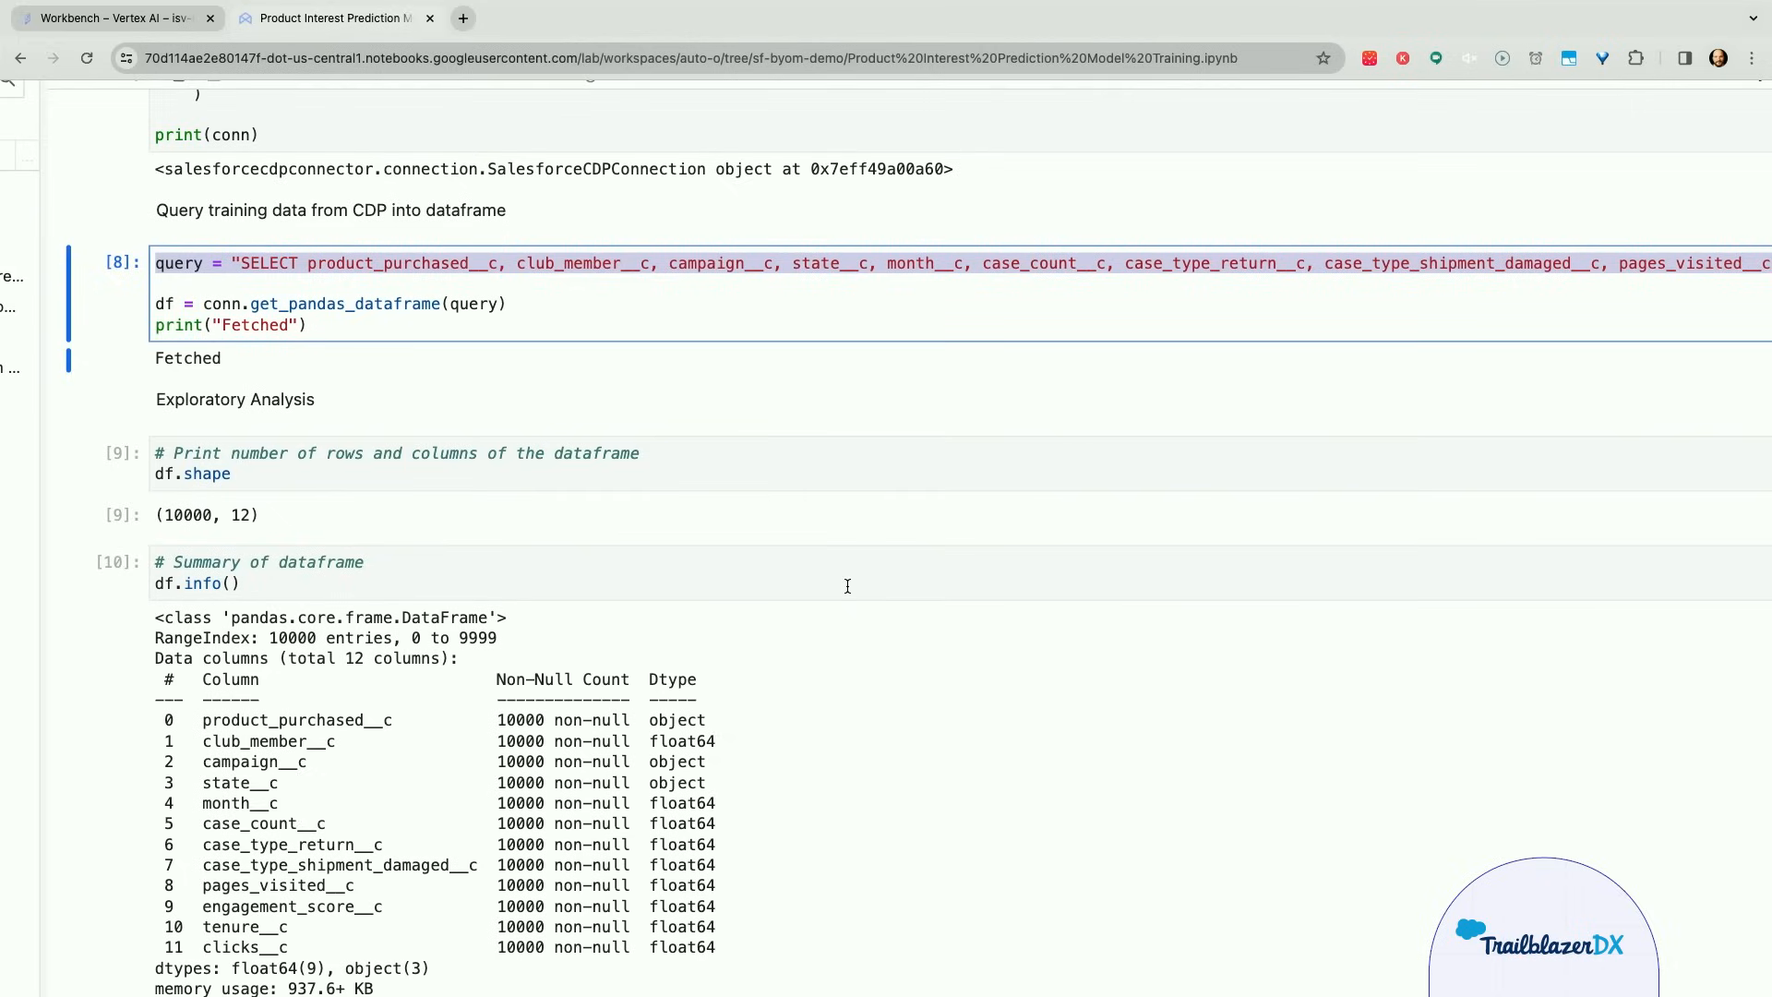
{"action": "scroll", "scroll_direction": "down", "scroll_amount": 3}
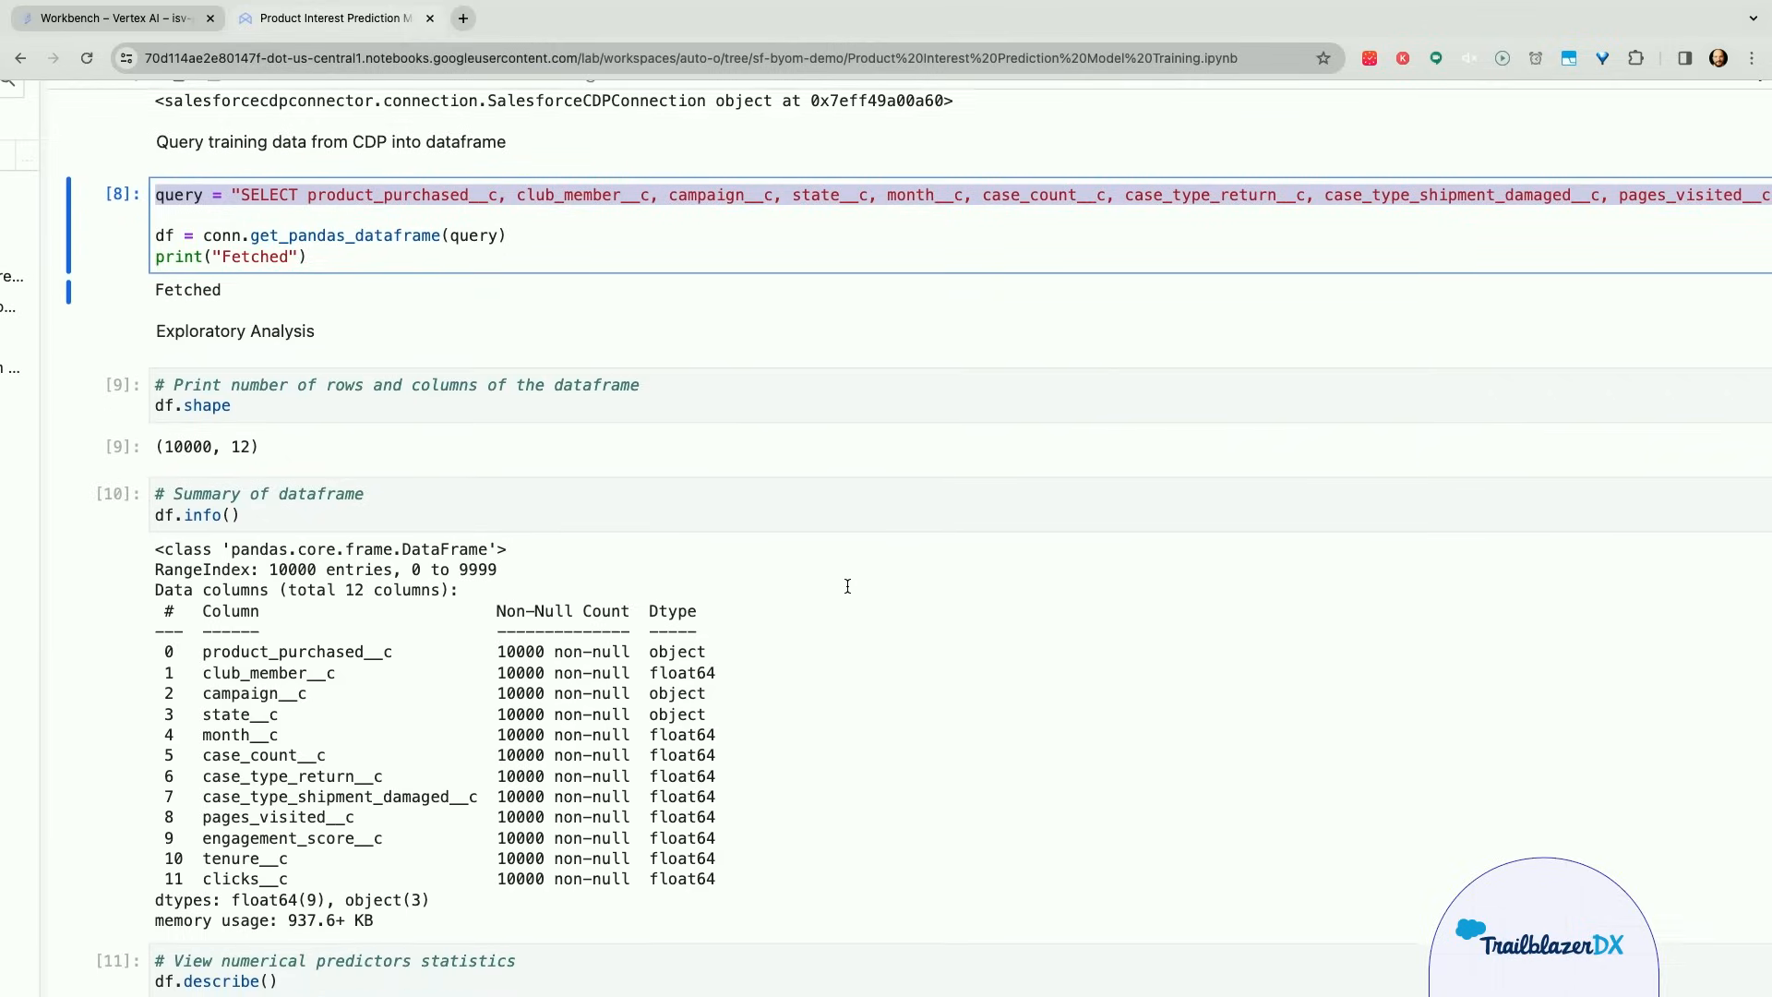
{"action": "scroll", "scroll_direction": "up", "scroll_amount": 3}
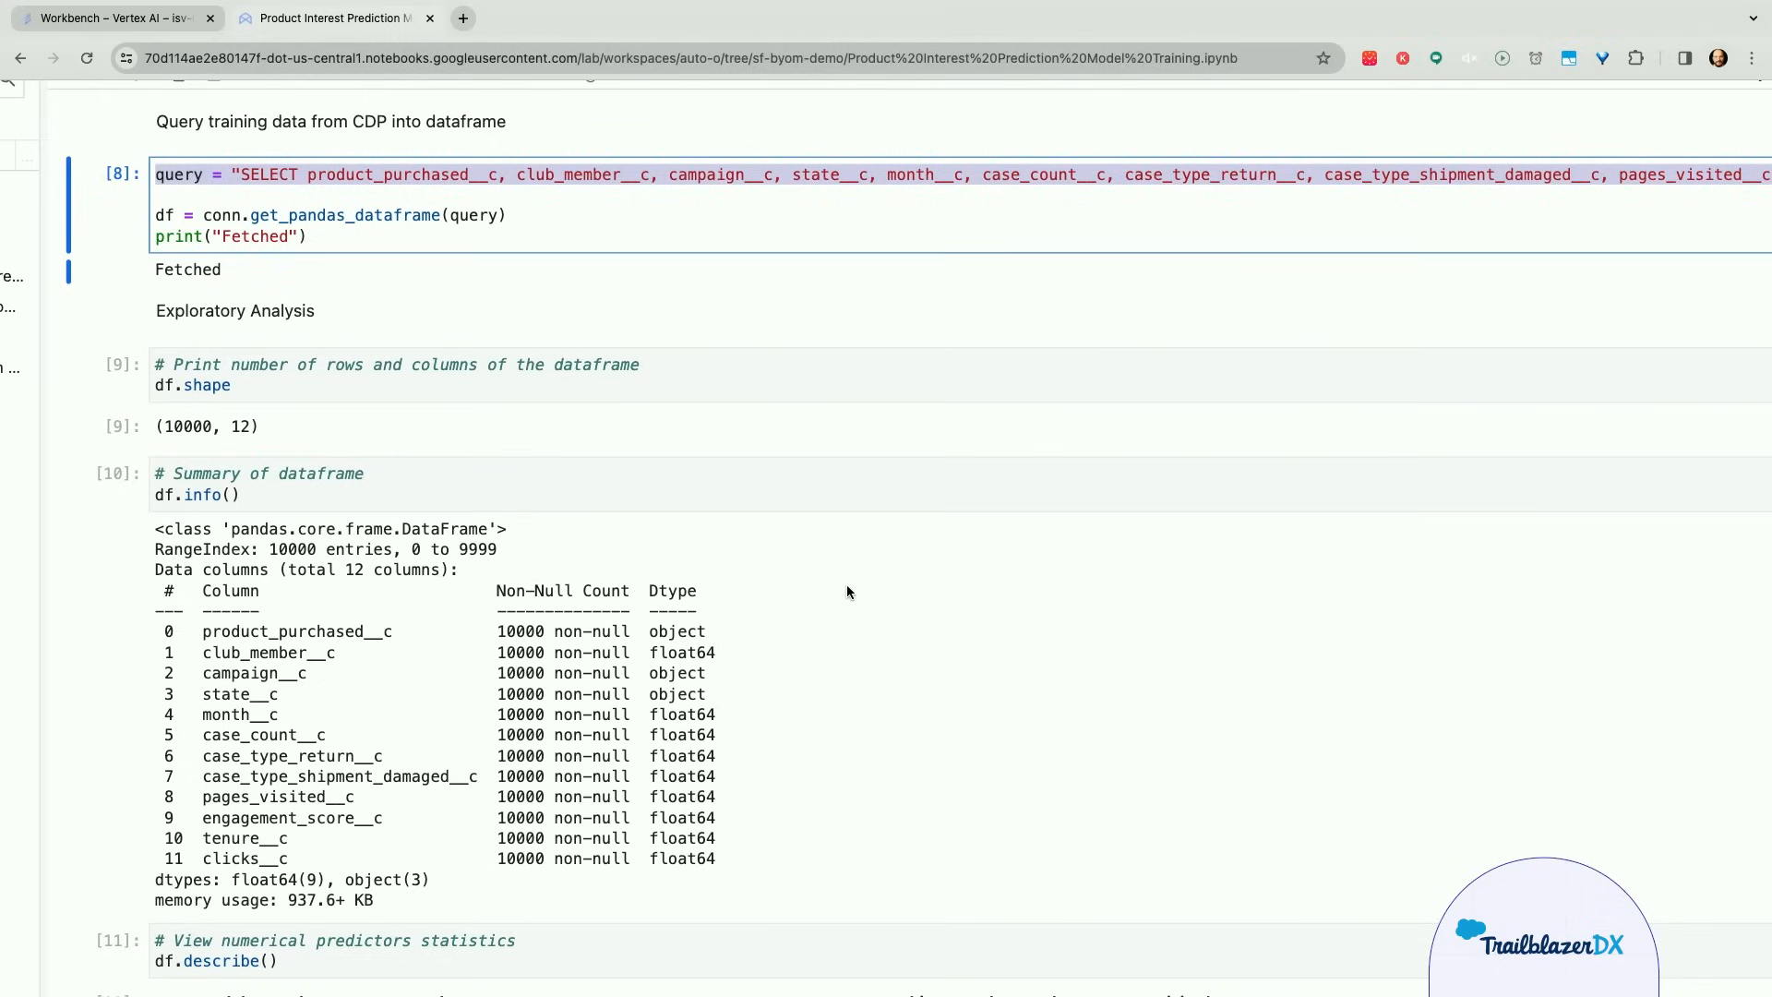
{"action": "scroll", "scroll_direction": "down", "scroll_amount": 3}
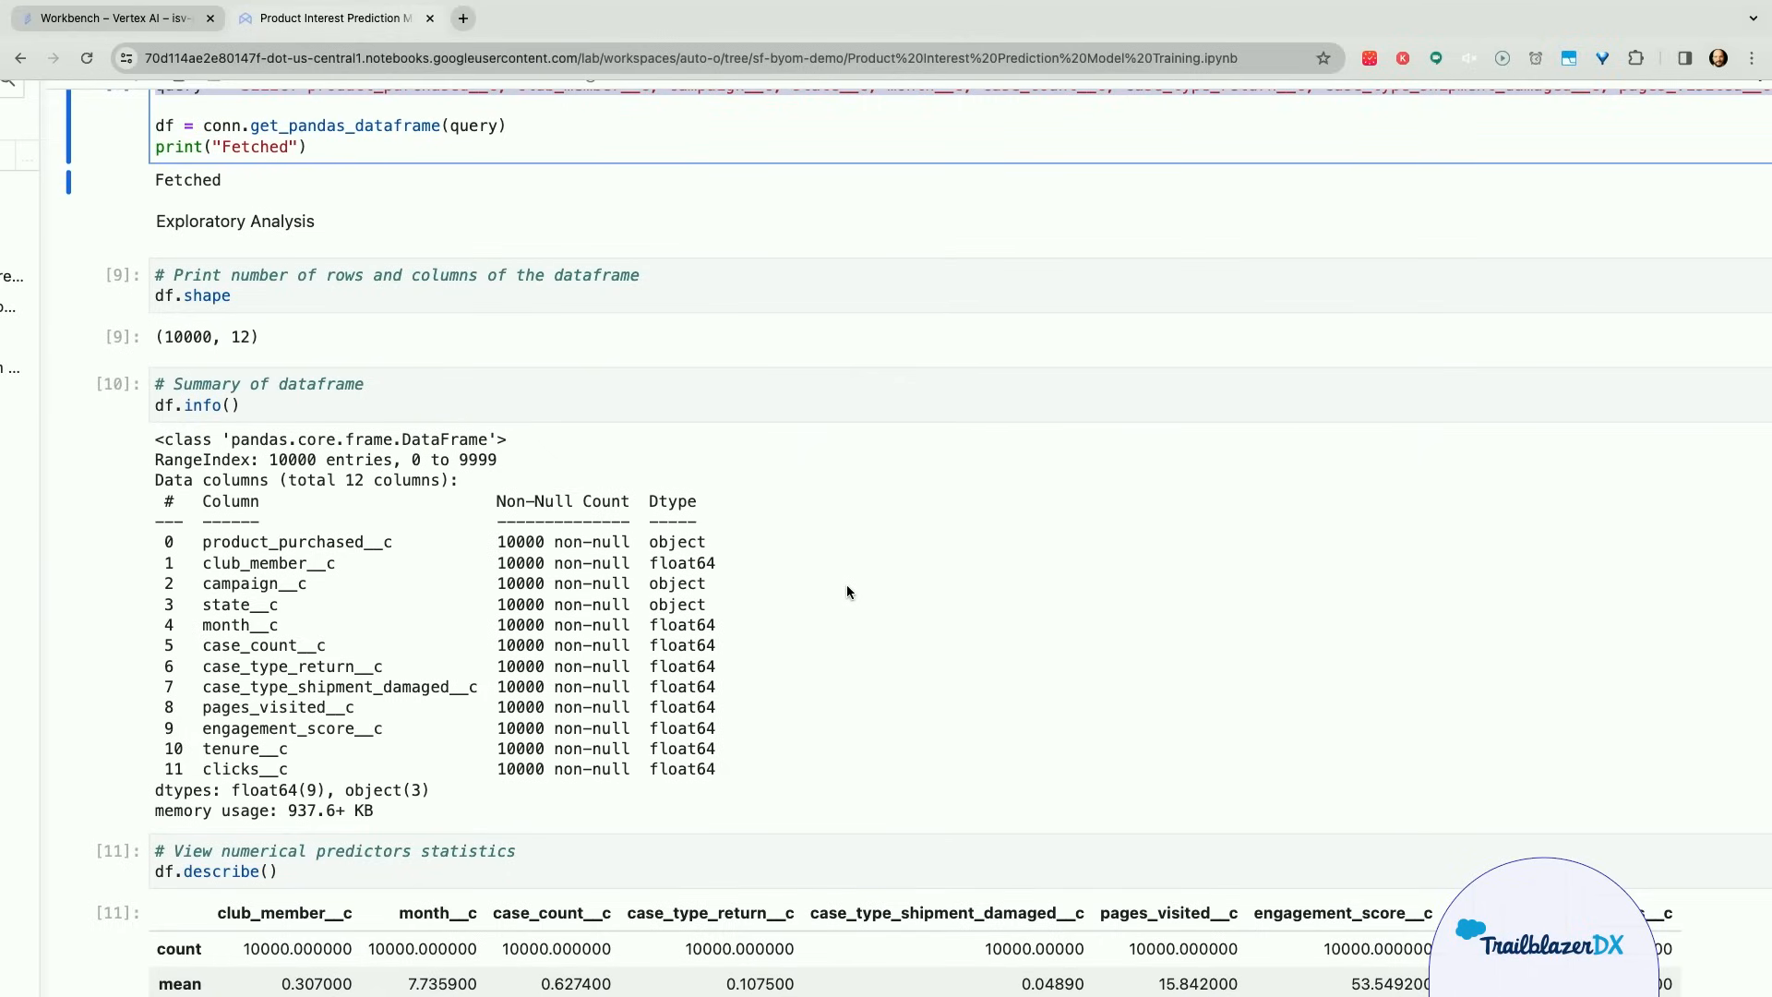
{"action": "scroll", "scroll_direction": "down", "scroll_amount": 3}
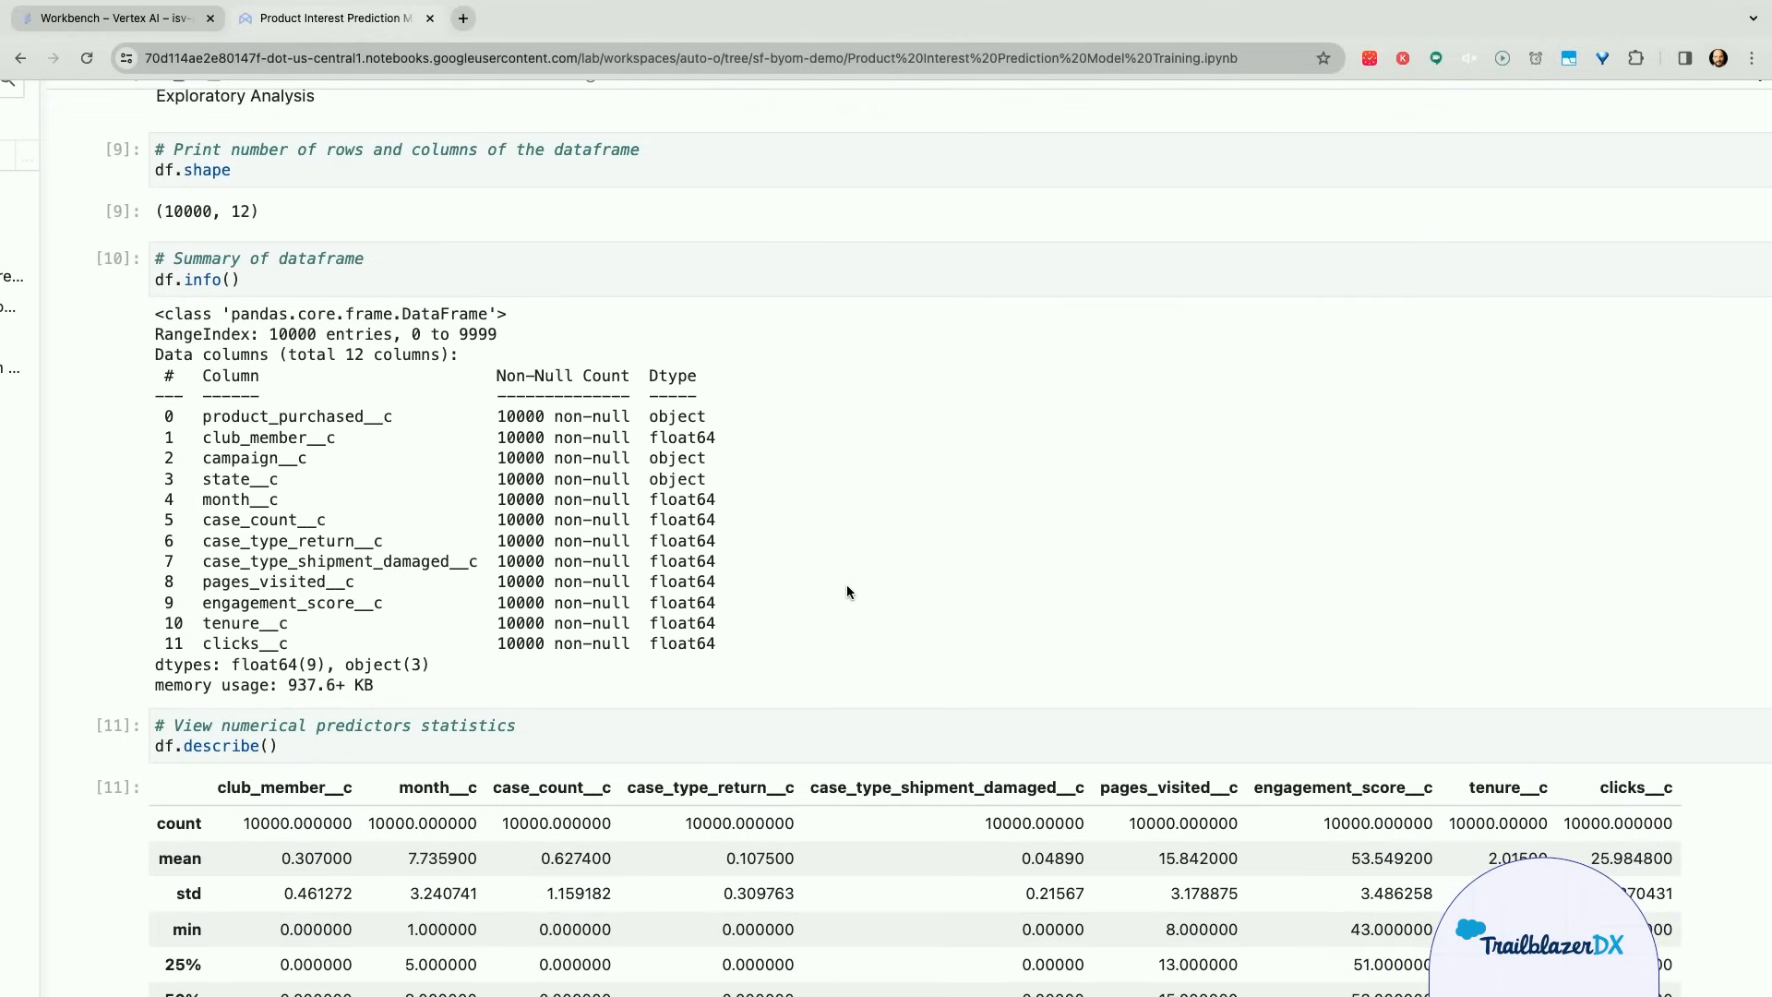
{"action": "mouse_move", "coordinate": [976, 555]}
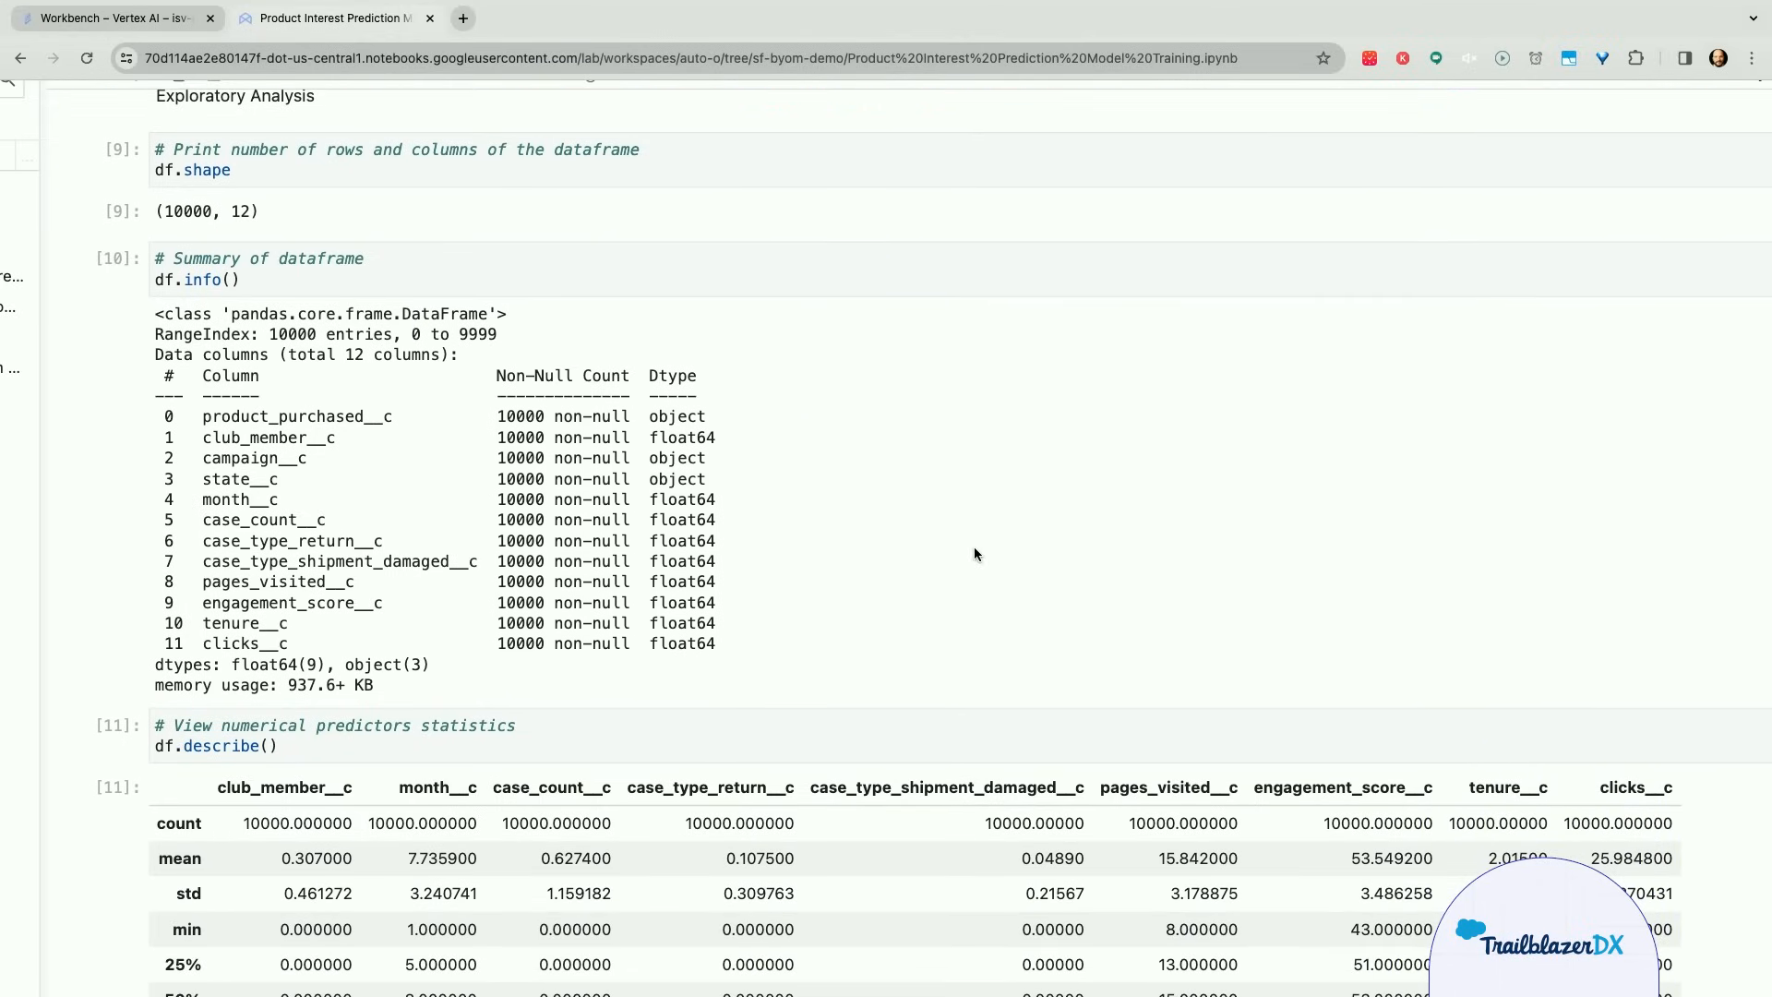
{"action": "scroll", "scroll_direction": "down", "scroll_amount": 3}
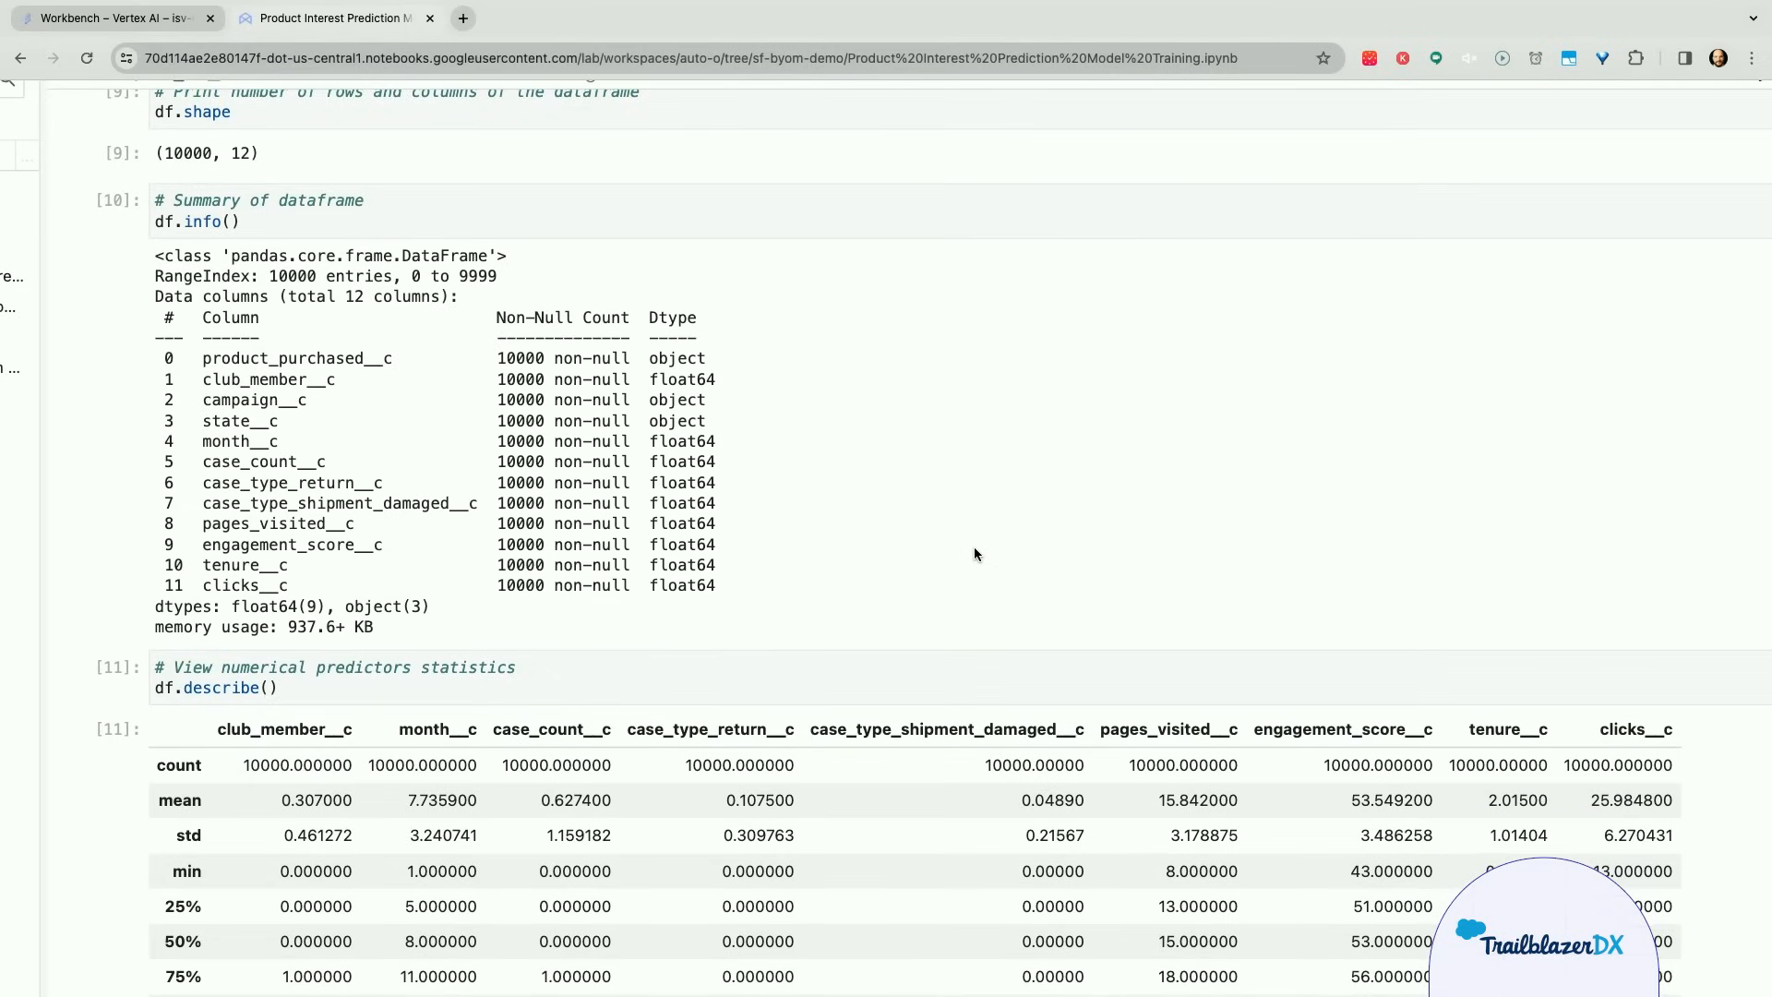
{"action": "scroll", "scroll_direction": "down", "scroll_amount": 3}
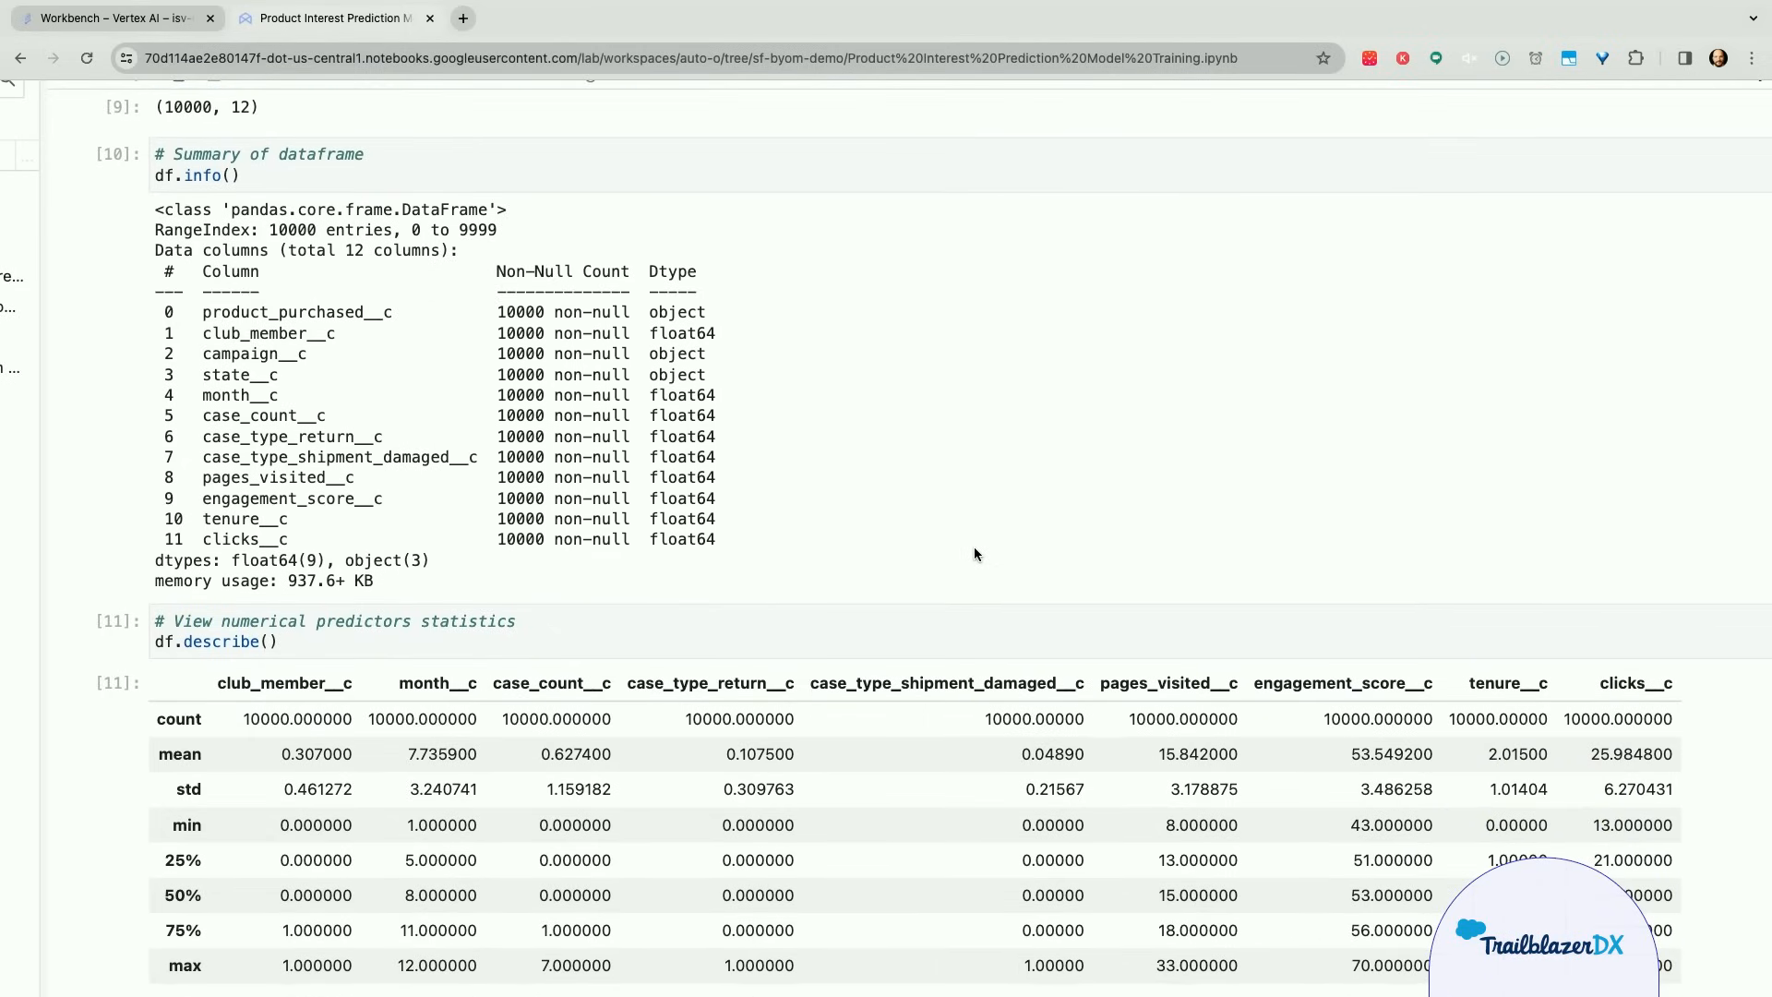
{"action": "scroll", "scroll_direction": "down", "scroll_amount": 3}
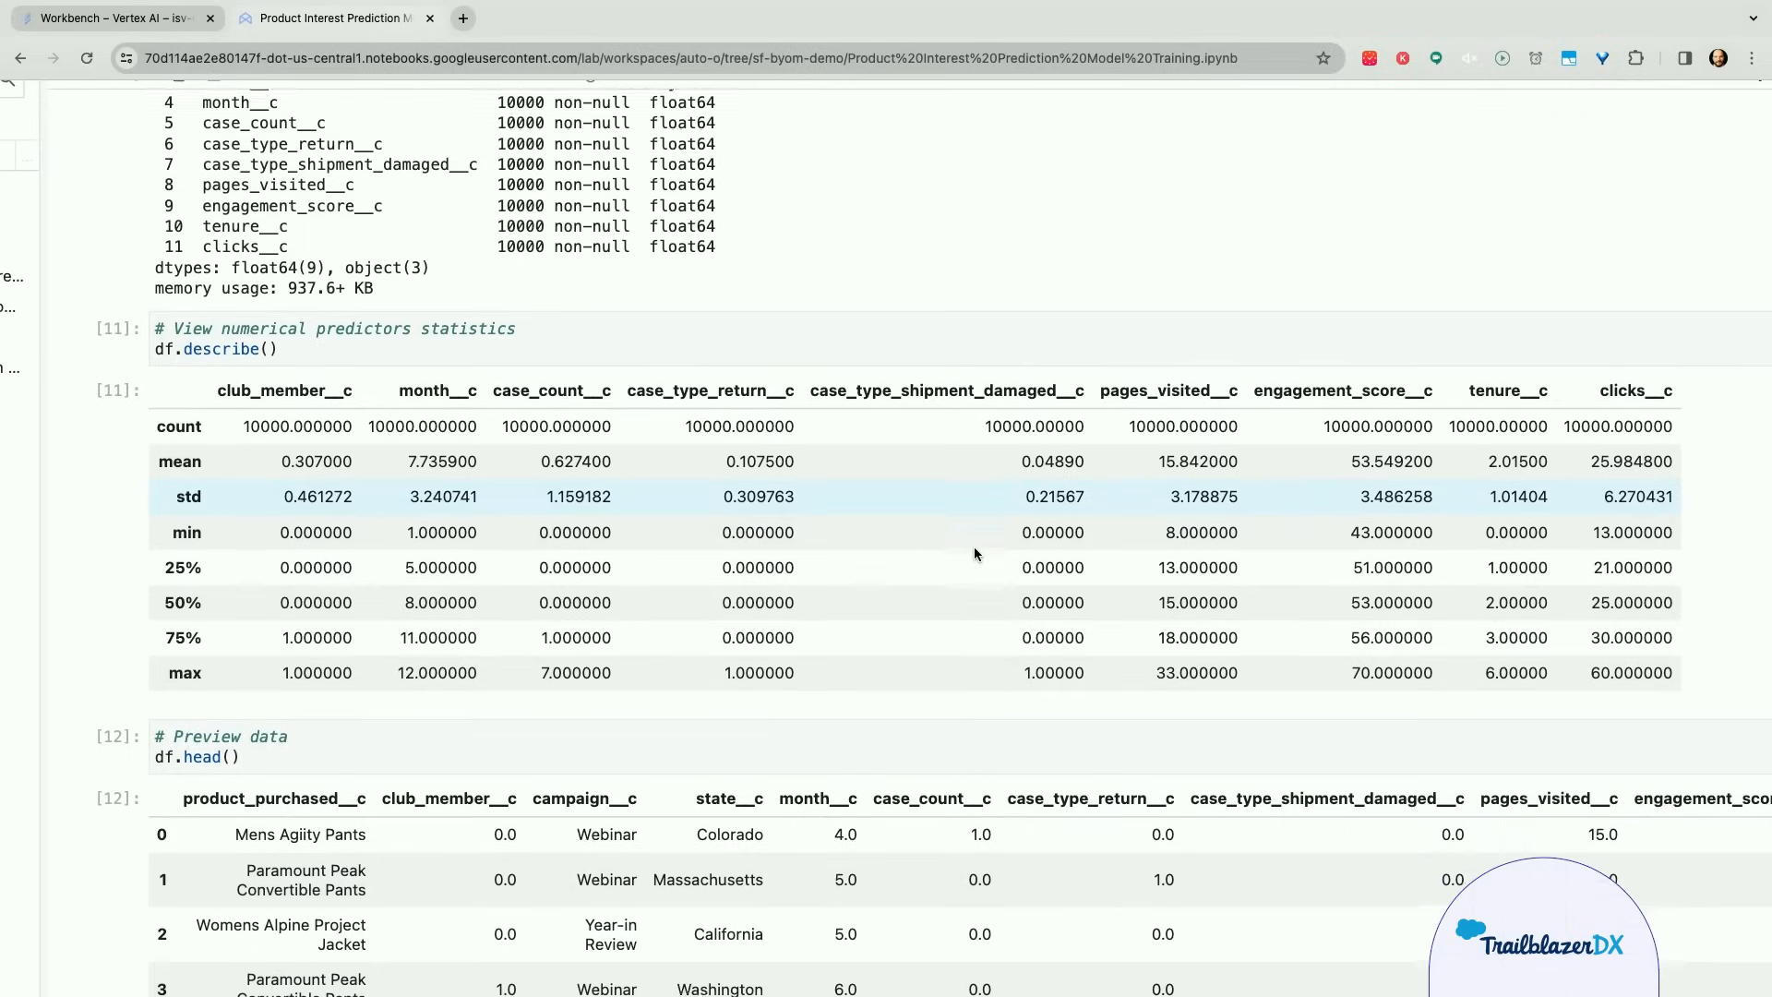
{"action": "scroll", "scroll_direction": "down", "scroll_amount": 3}
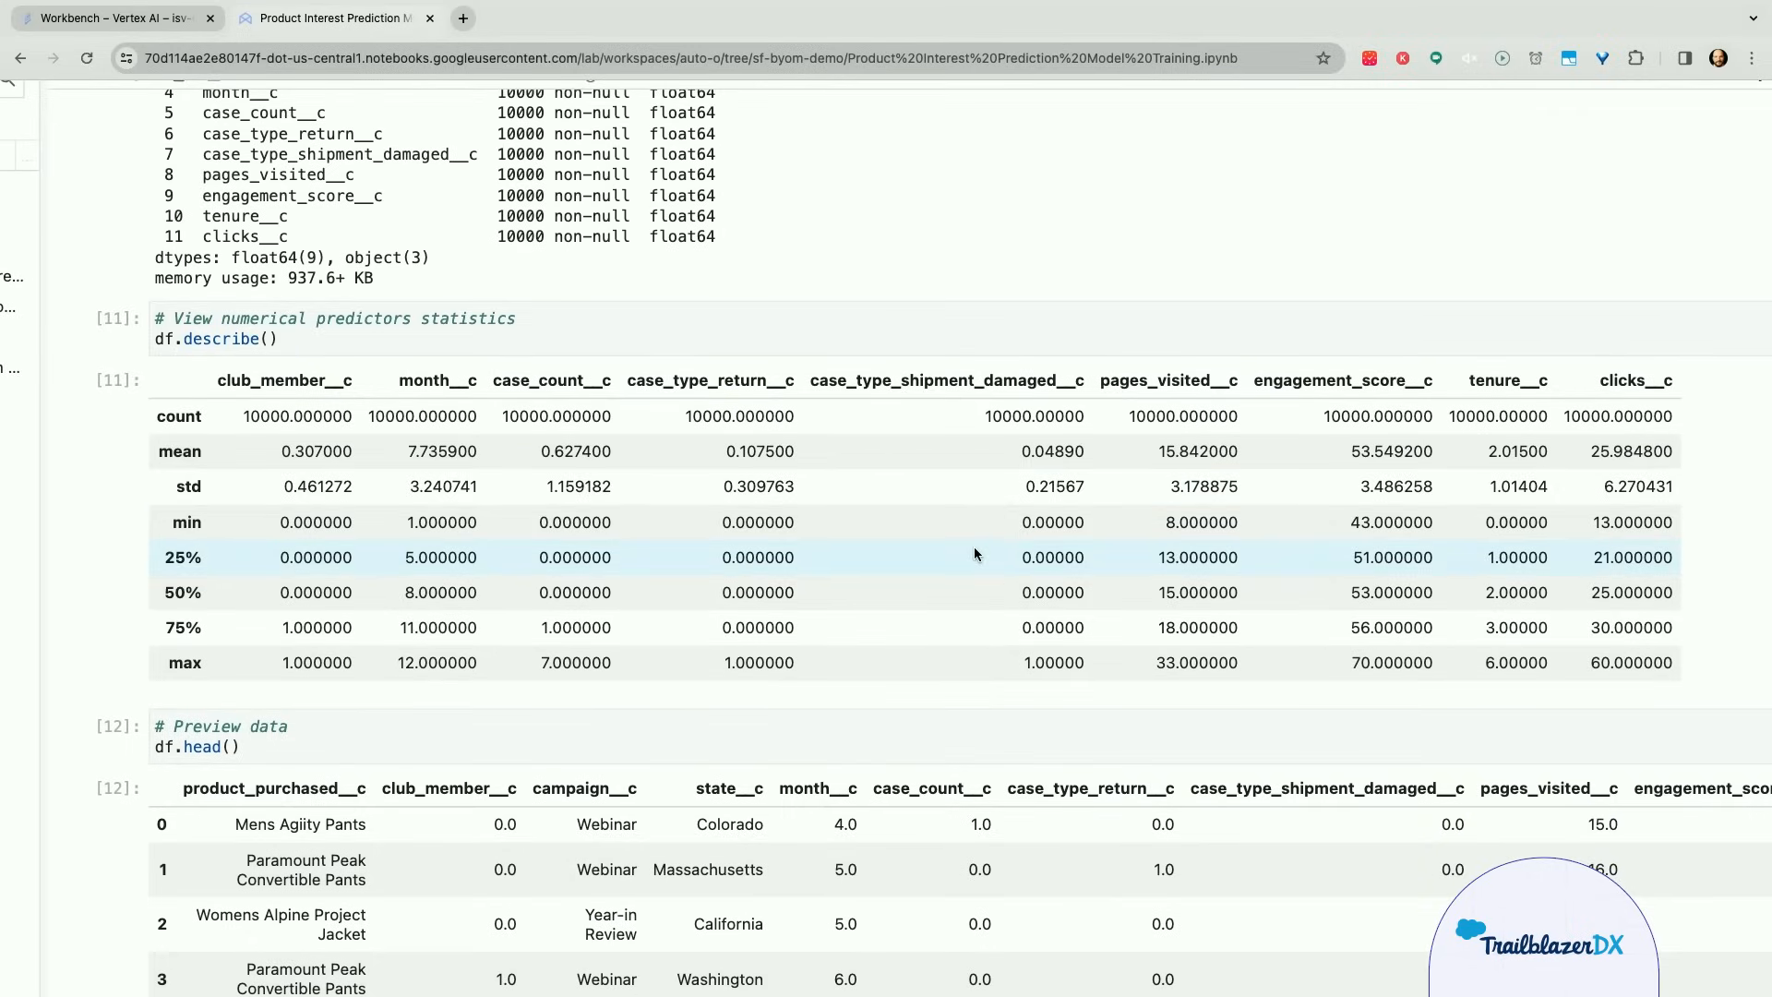
{"action": "scroll", "scroll_direction": "down", "scroll_amount": 3}
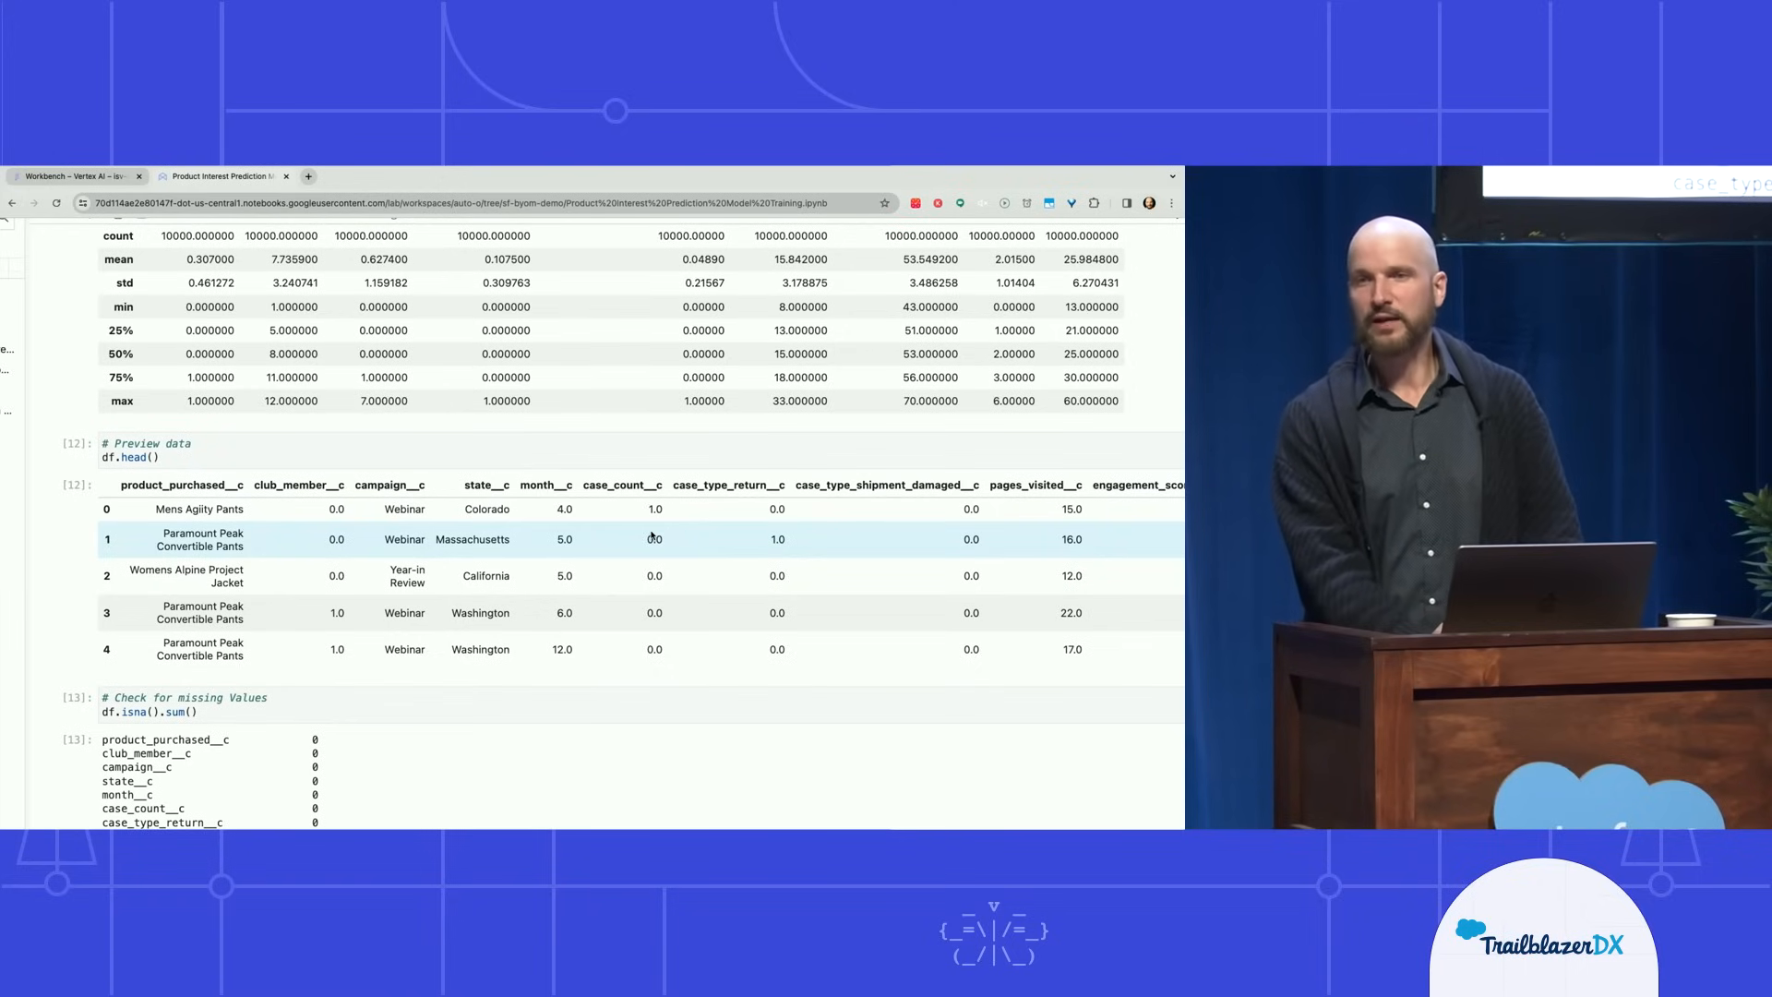
{"action": "scroll", "scroll_direction": "down", "scroll_amount": 3}
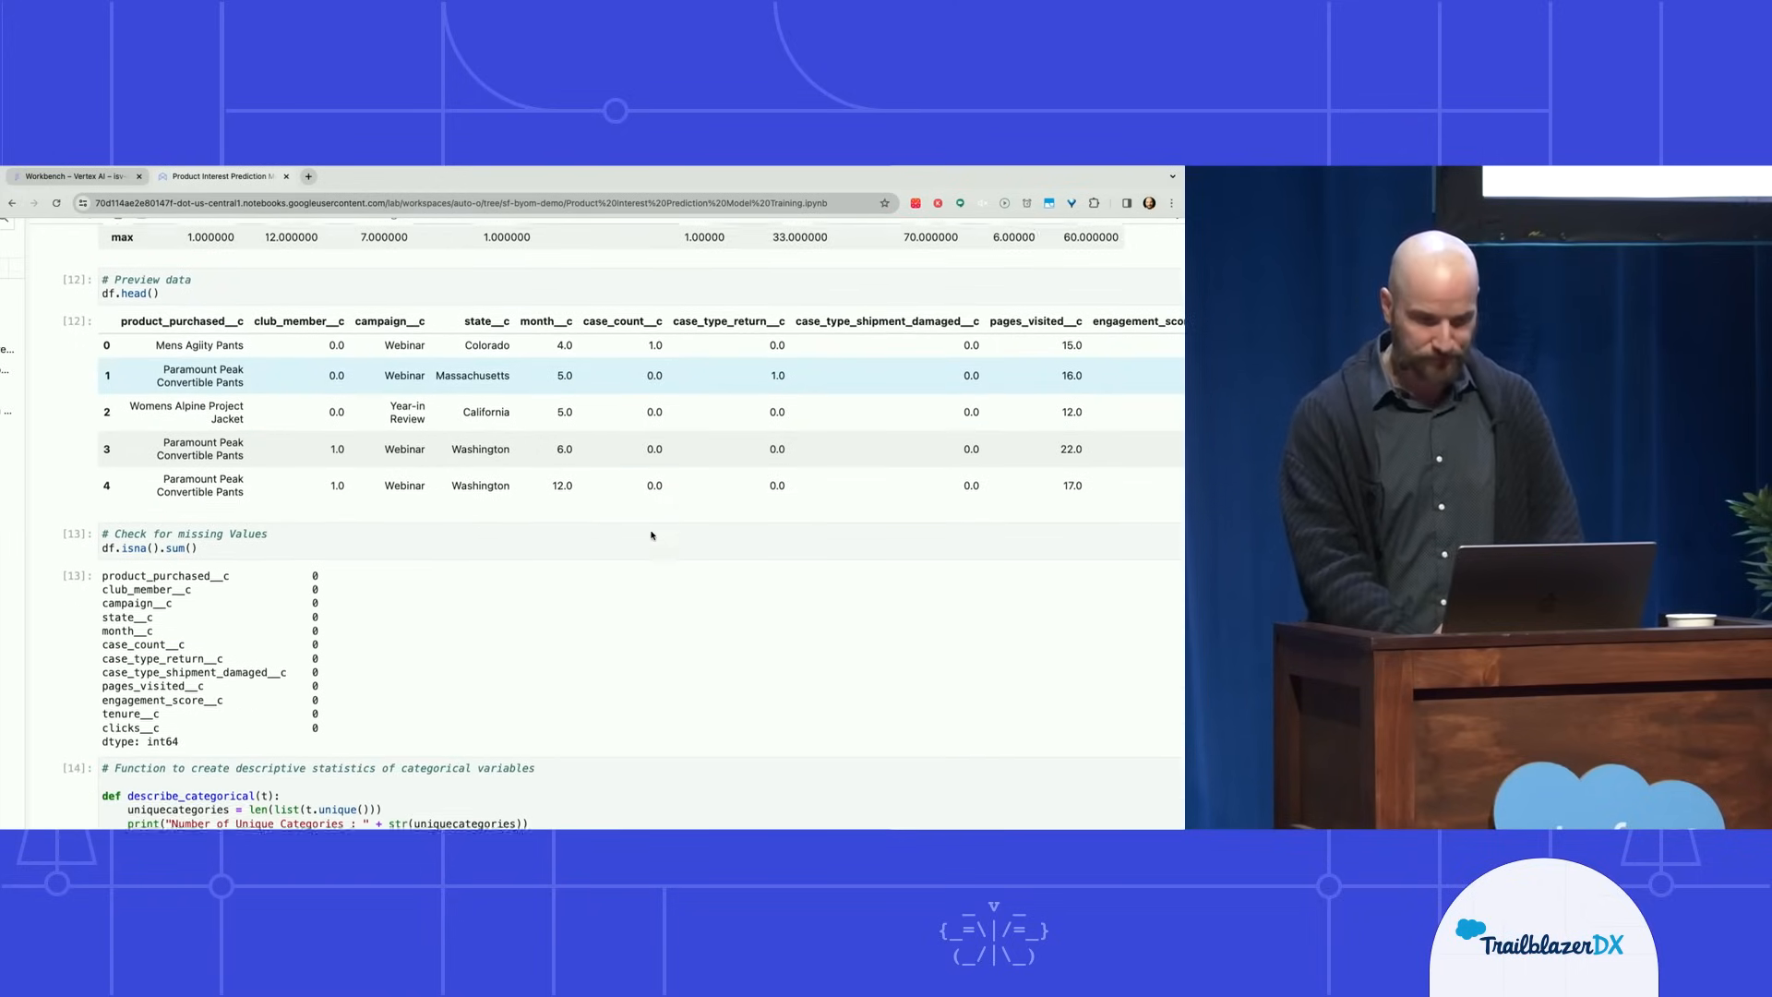
{"action": "scroll", "scroll_direction": "down", "scroll_amount": 3}
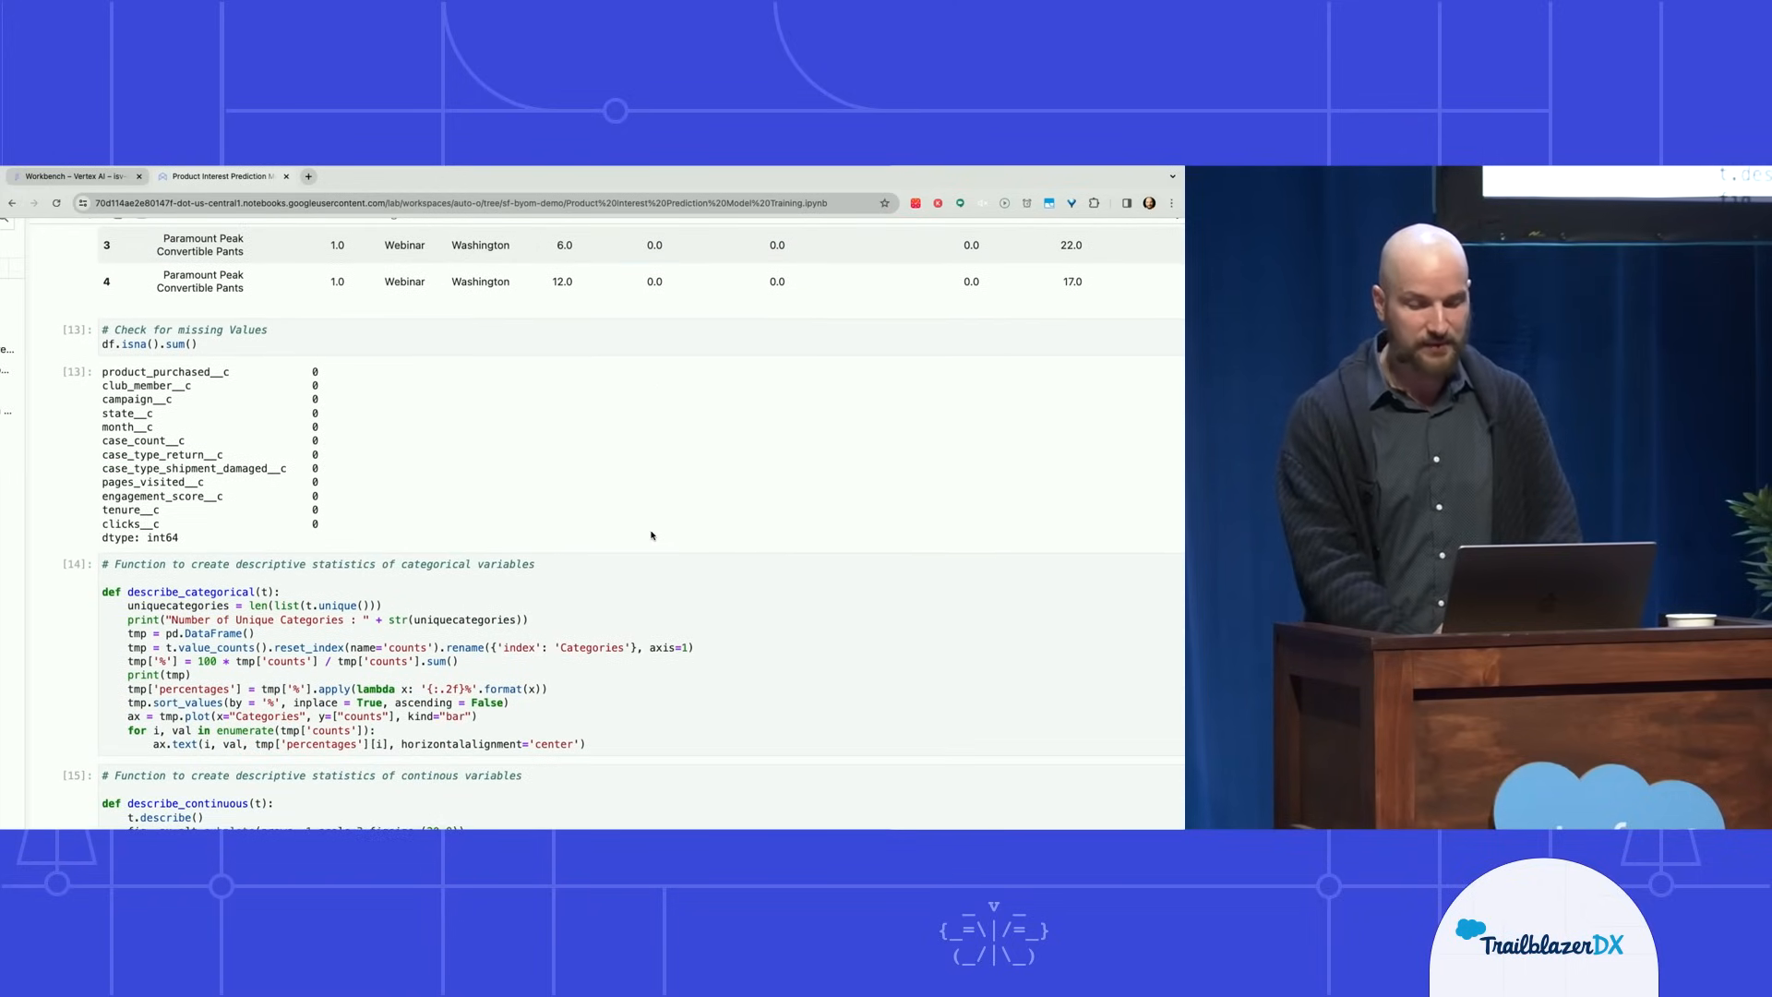
{"action": "scroll", "scroll_direction": "down", "scroll_amount": 3}
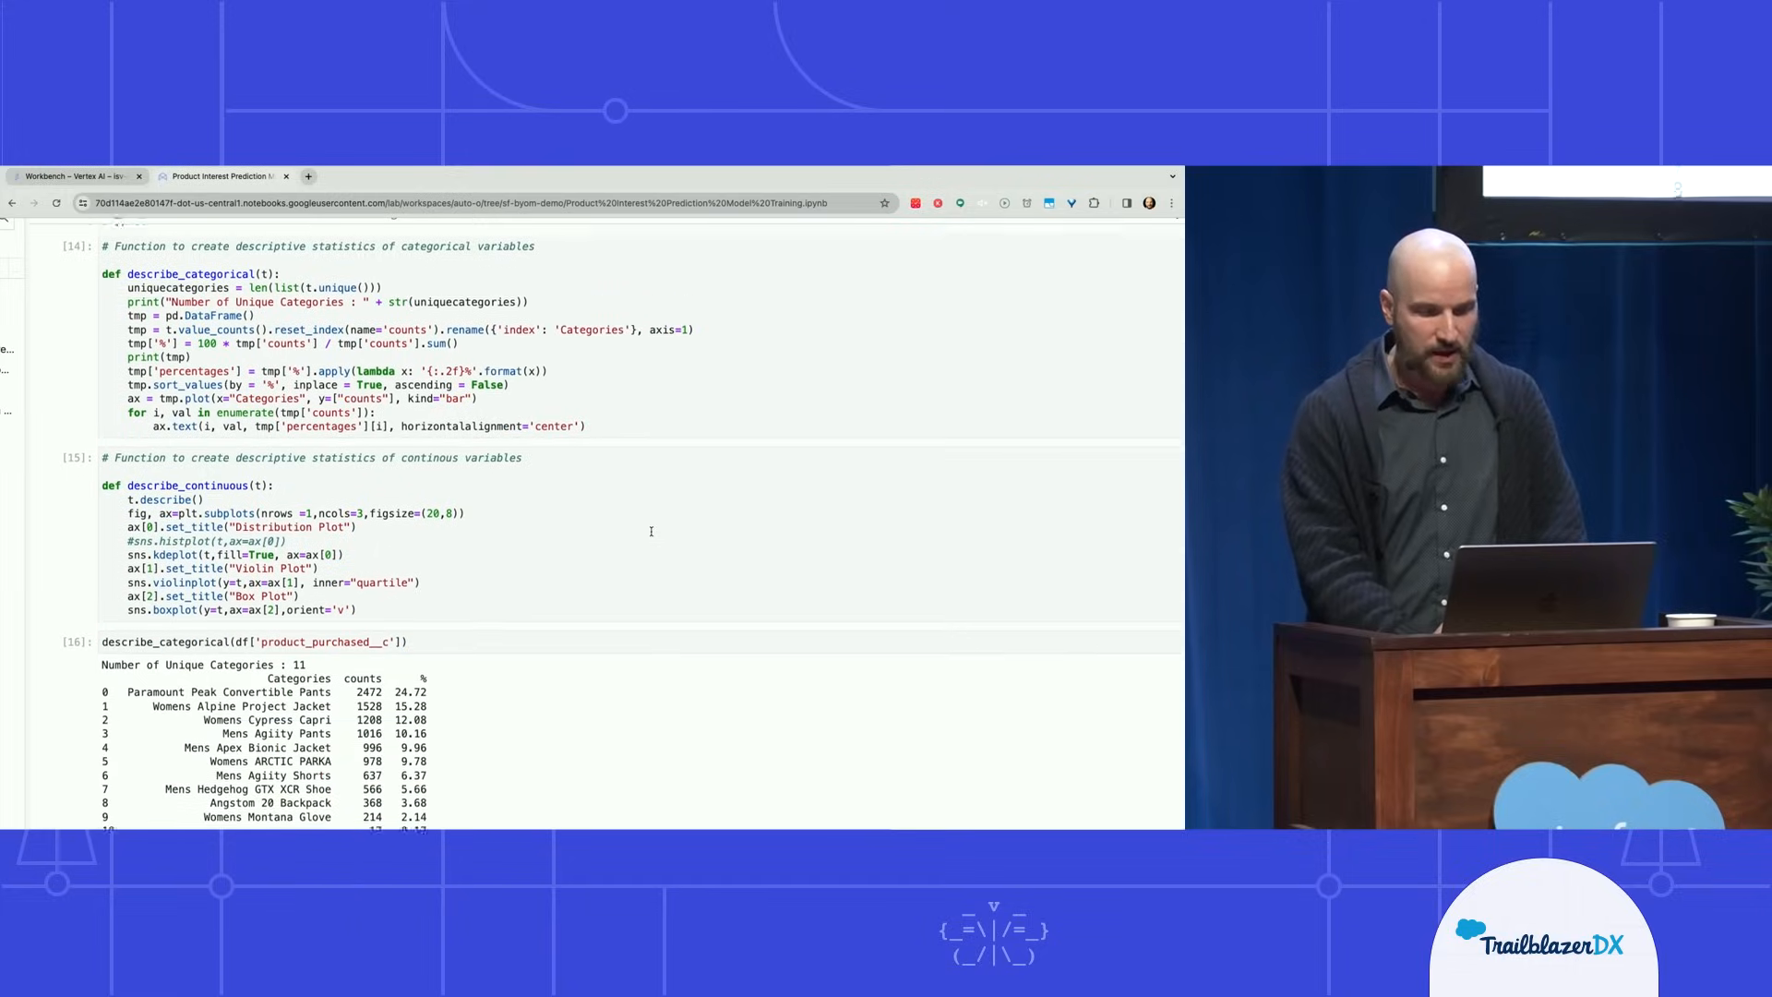
{"action": "scroll", "scroll_direction": "down", "scroll_amount": 3}
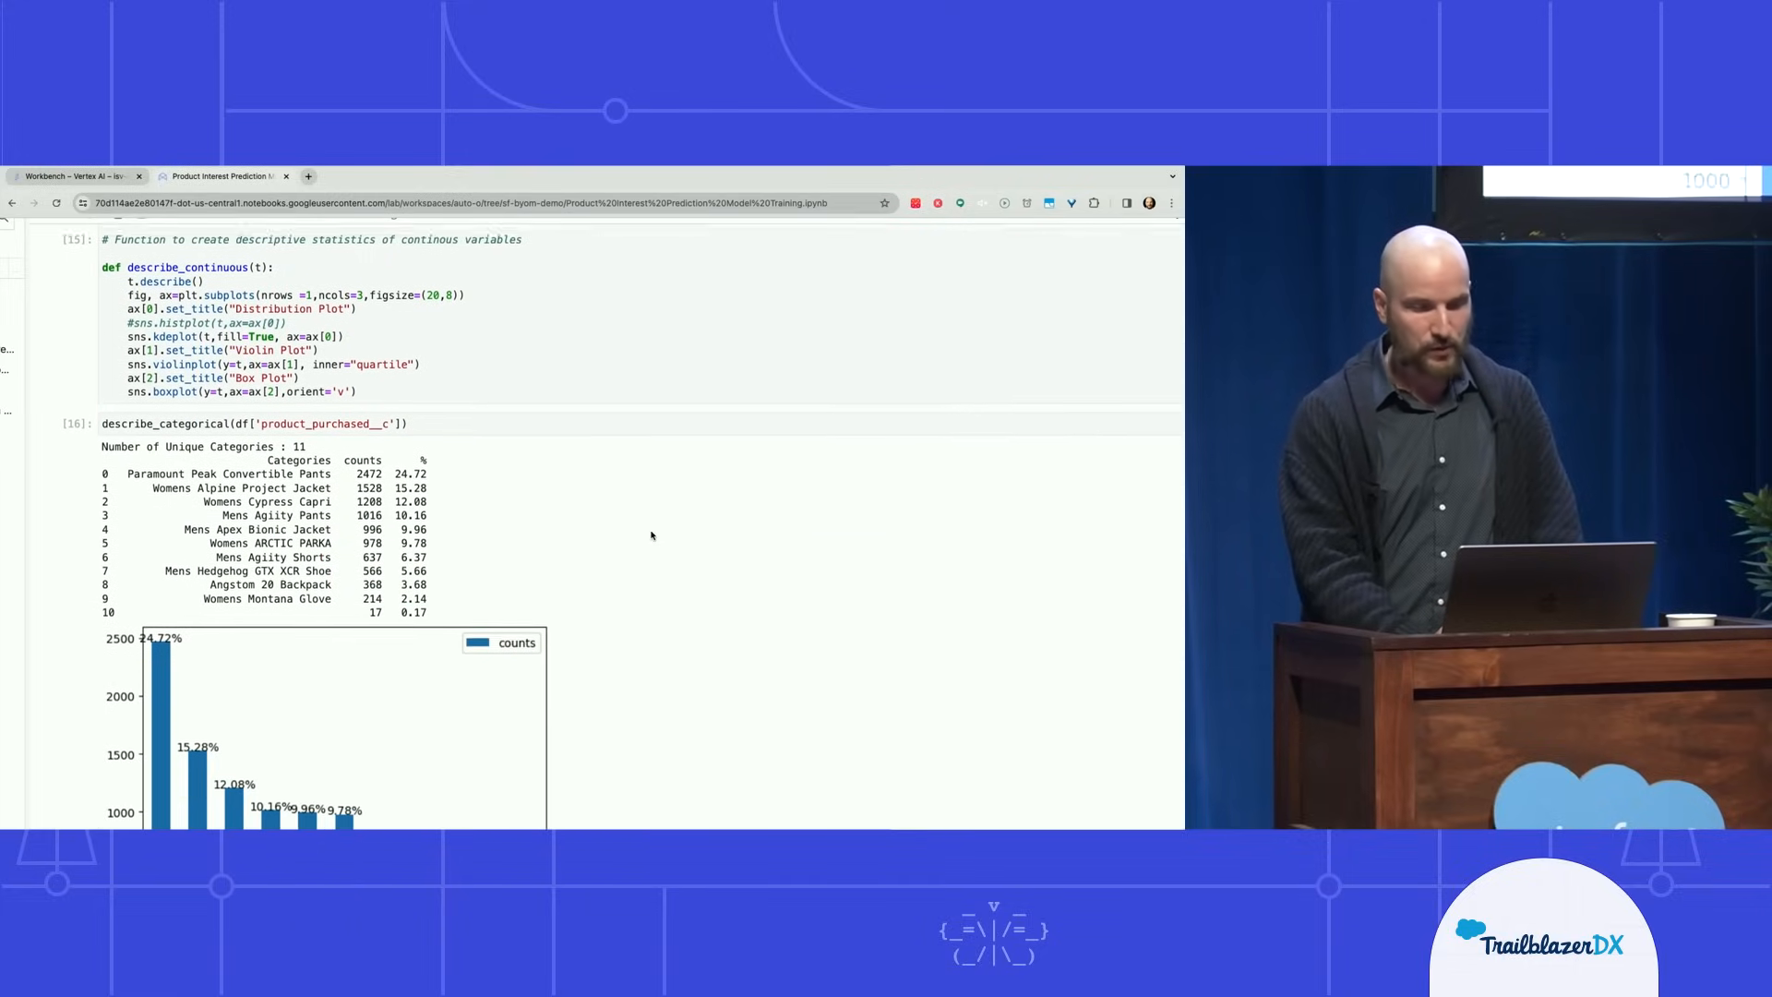
{"action": "scroll", "scroll_direction": "down", "scroll_amount": 3}
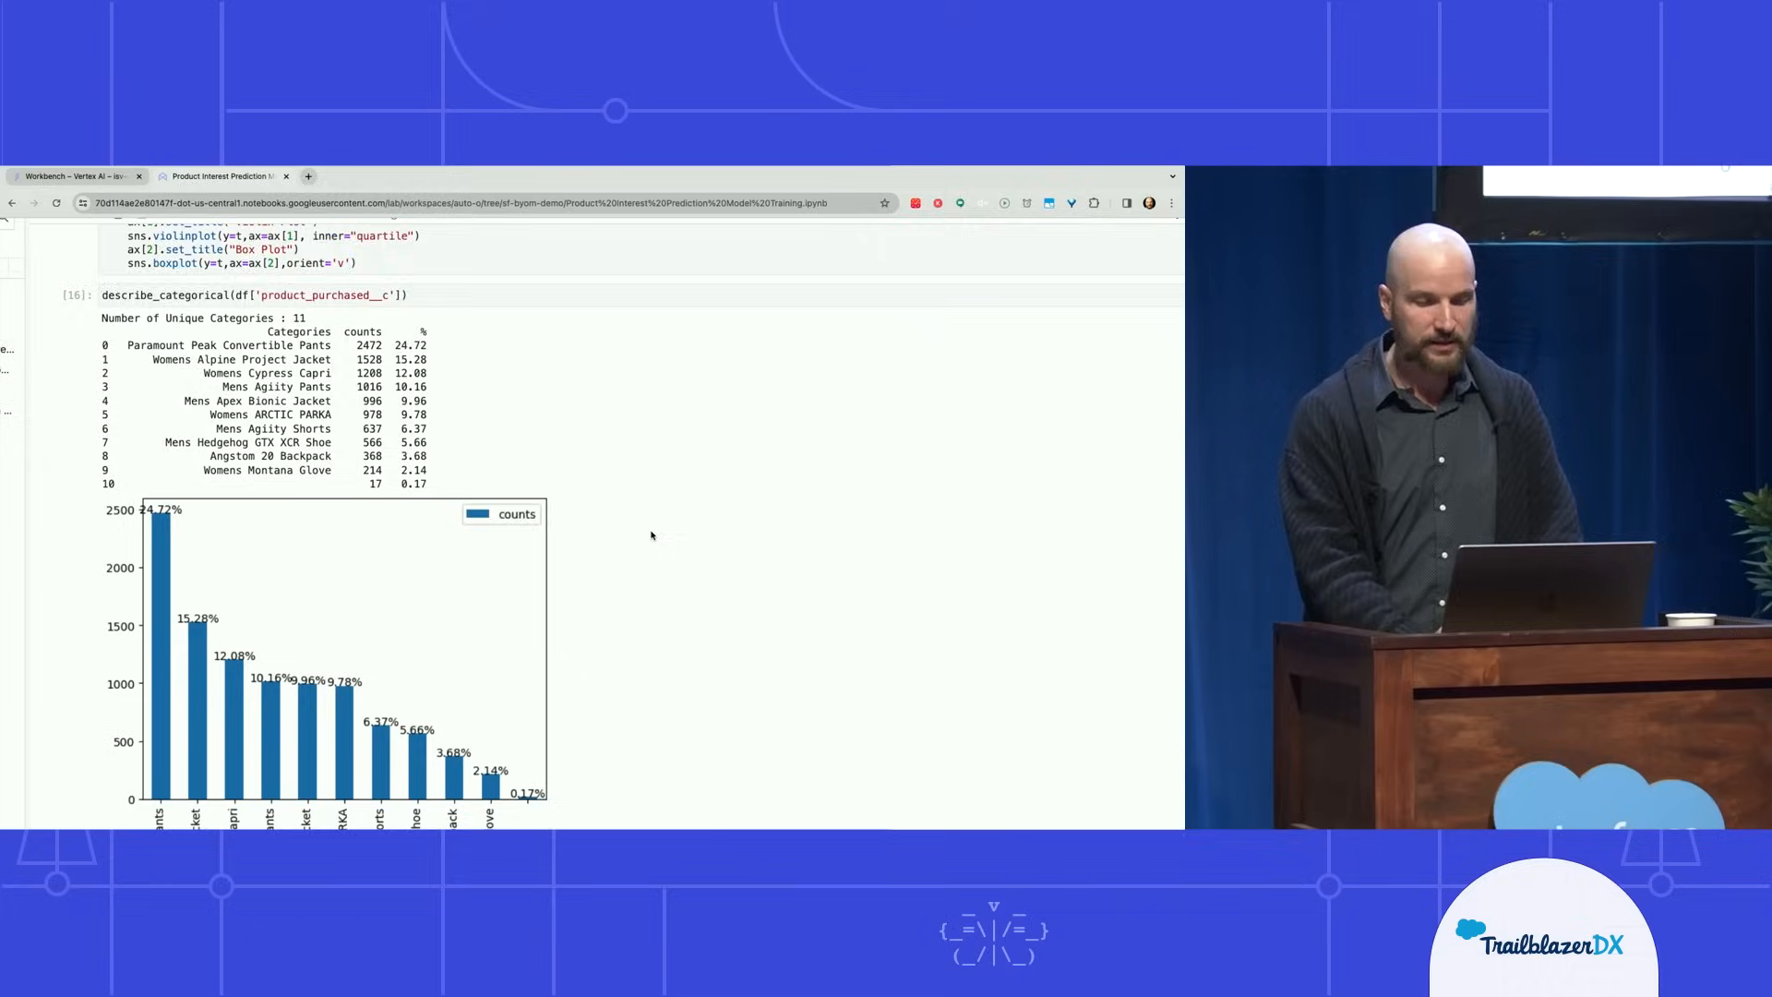
{"action": "scroll", "scroll_direction": "down", "scroll_amount": 3}
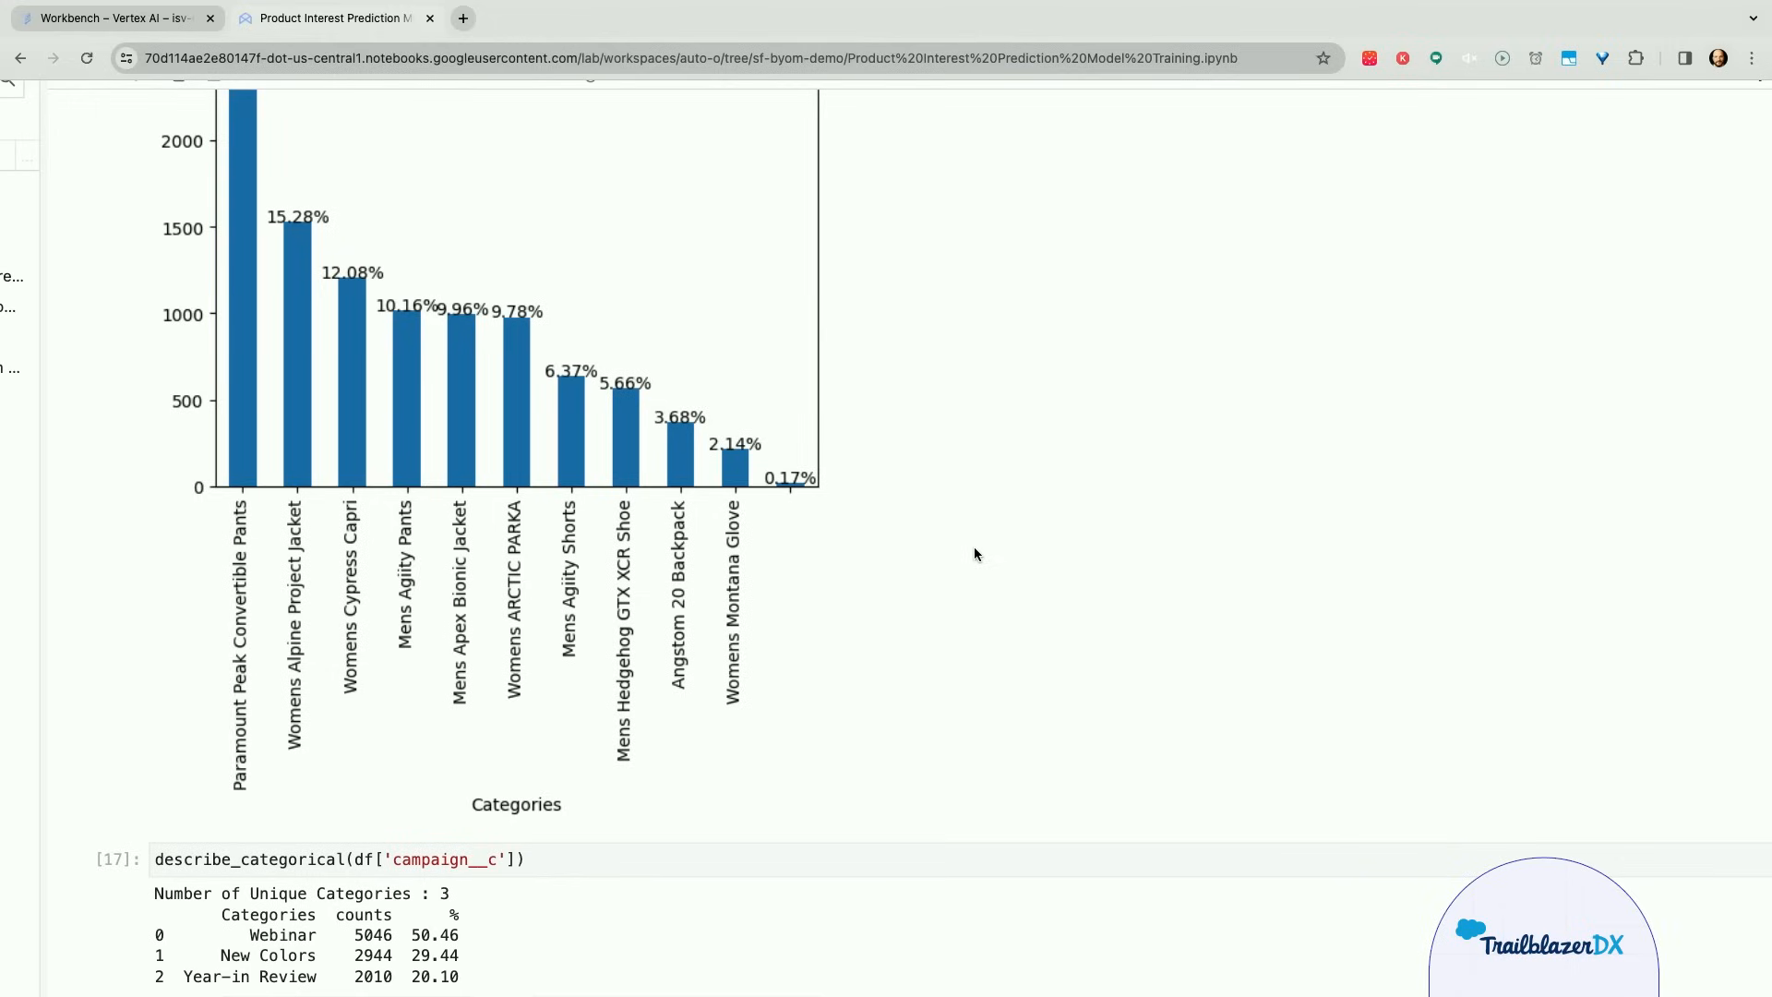
{"action": "scroll", "scroll_direction": "down", "scroll_amount": 3}
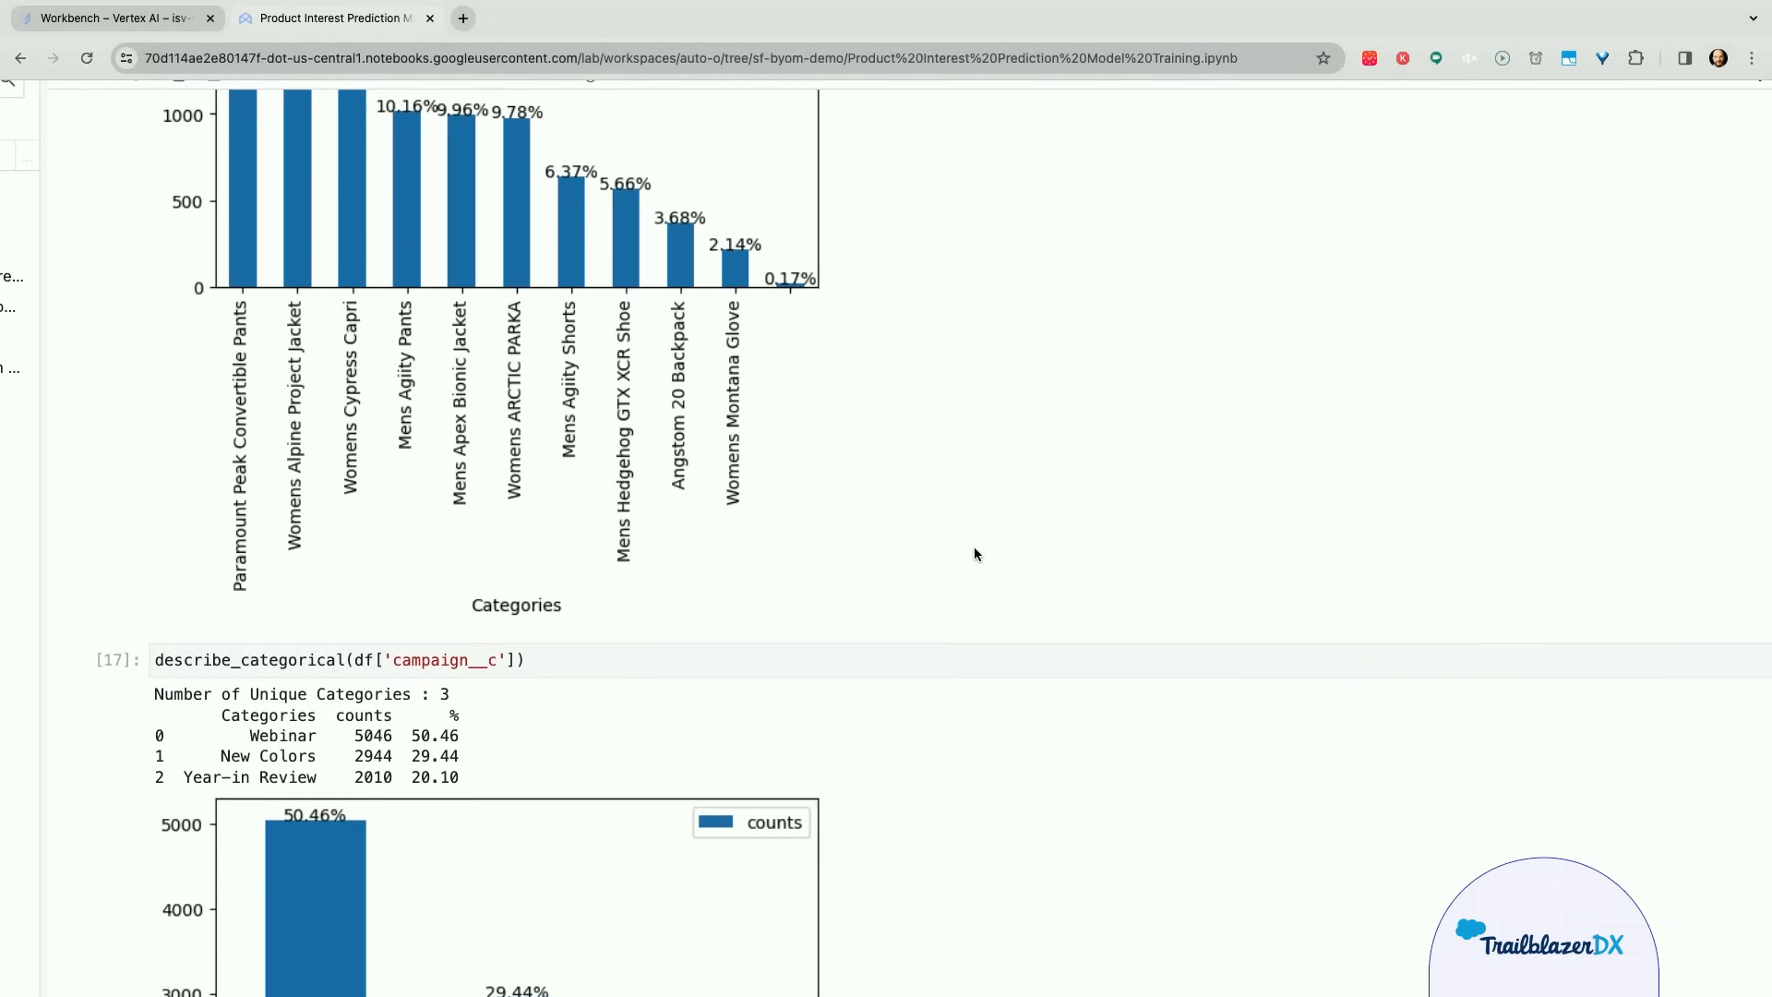
{"action": "scroll", "scroll_direction": "down", "scroll_amount": 3}
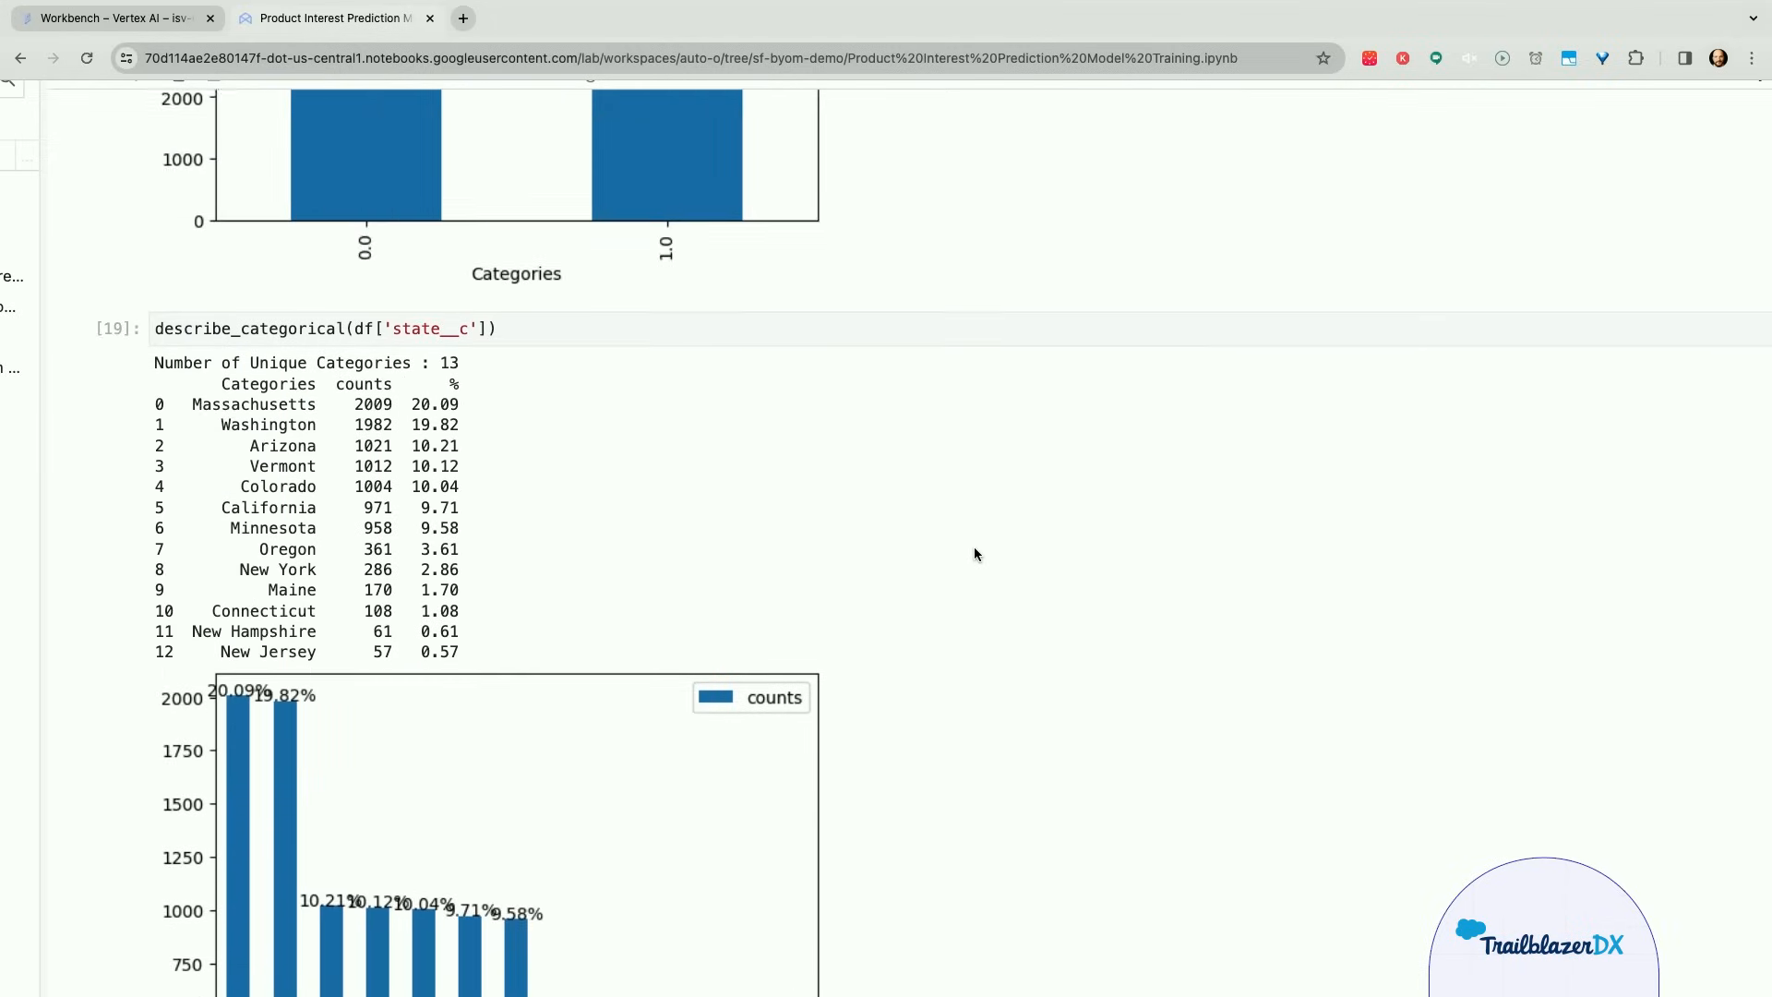
{"action": "scroll", "scroll_direction": "down", "scroll_amount": 3}
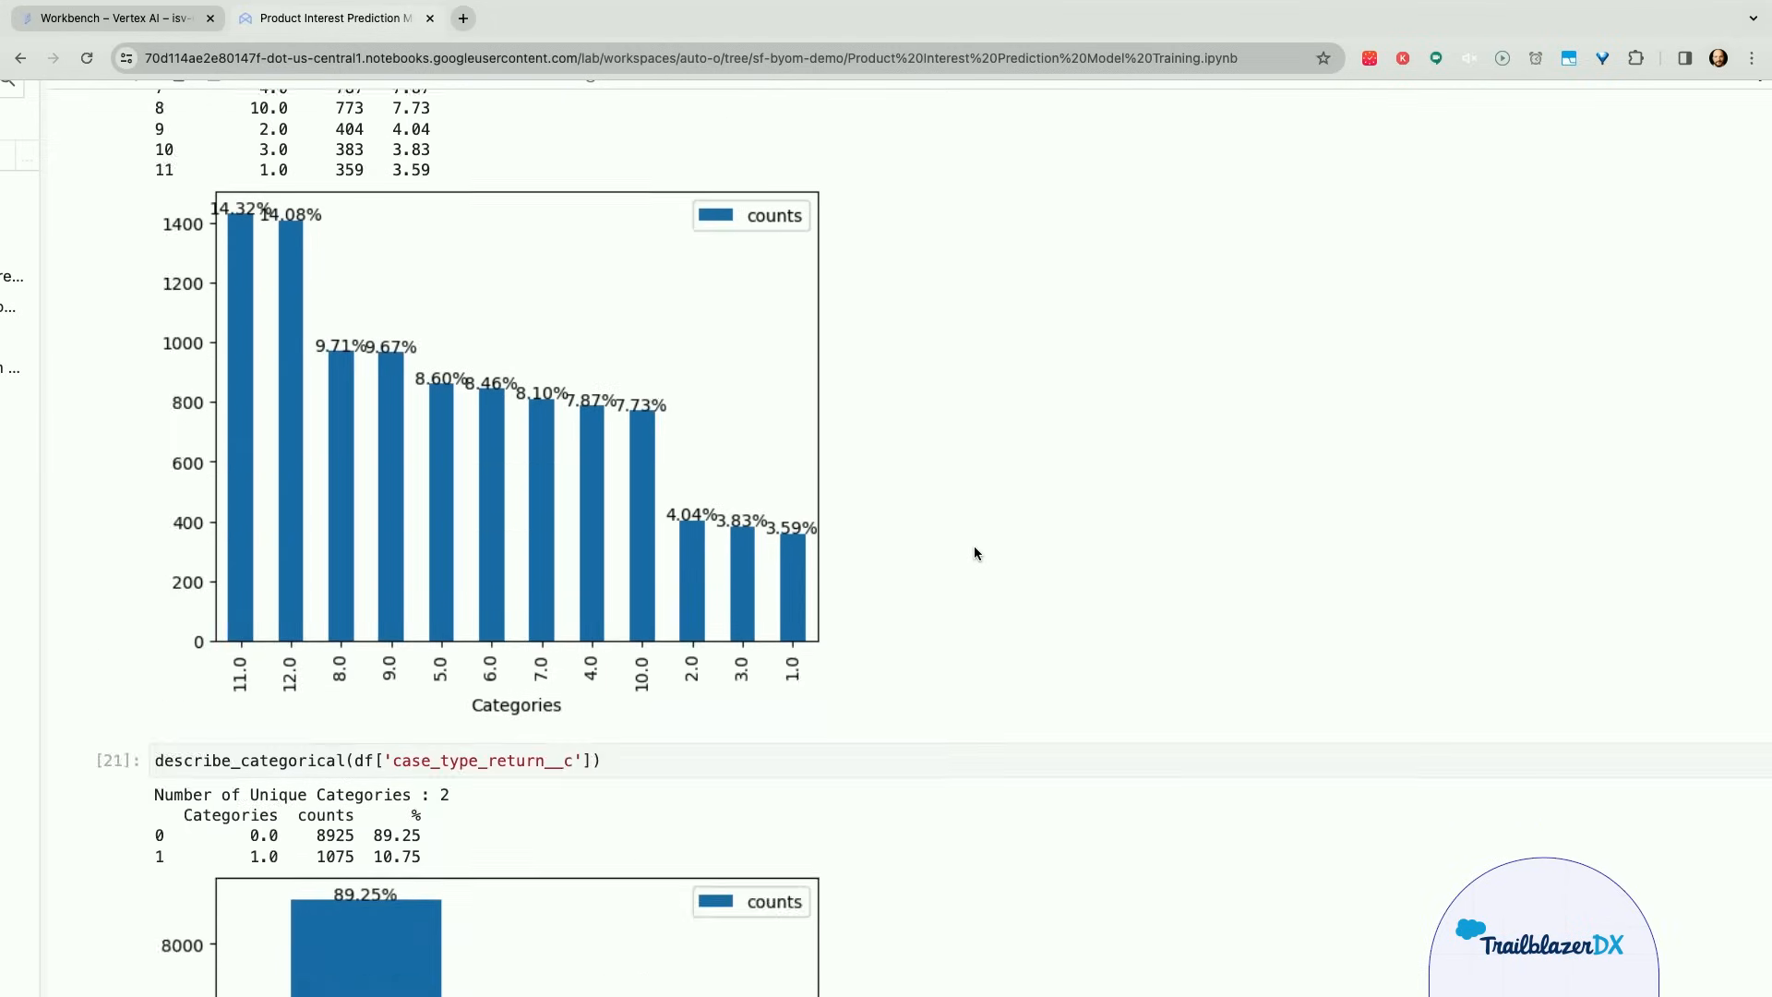
{"action": "scroll", "scroll_direction": "down", "scroll_amount": 3}
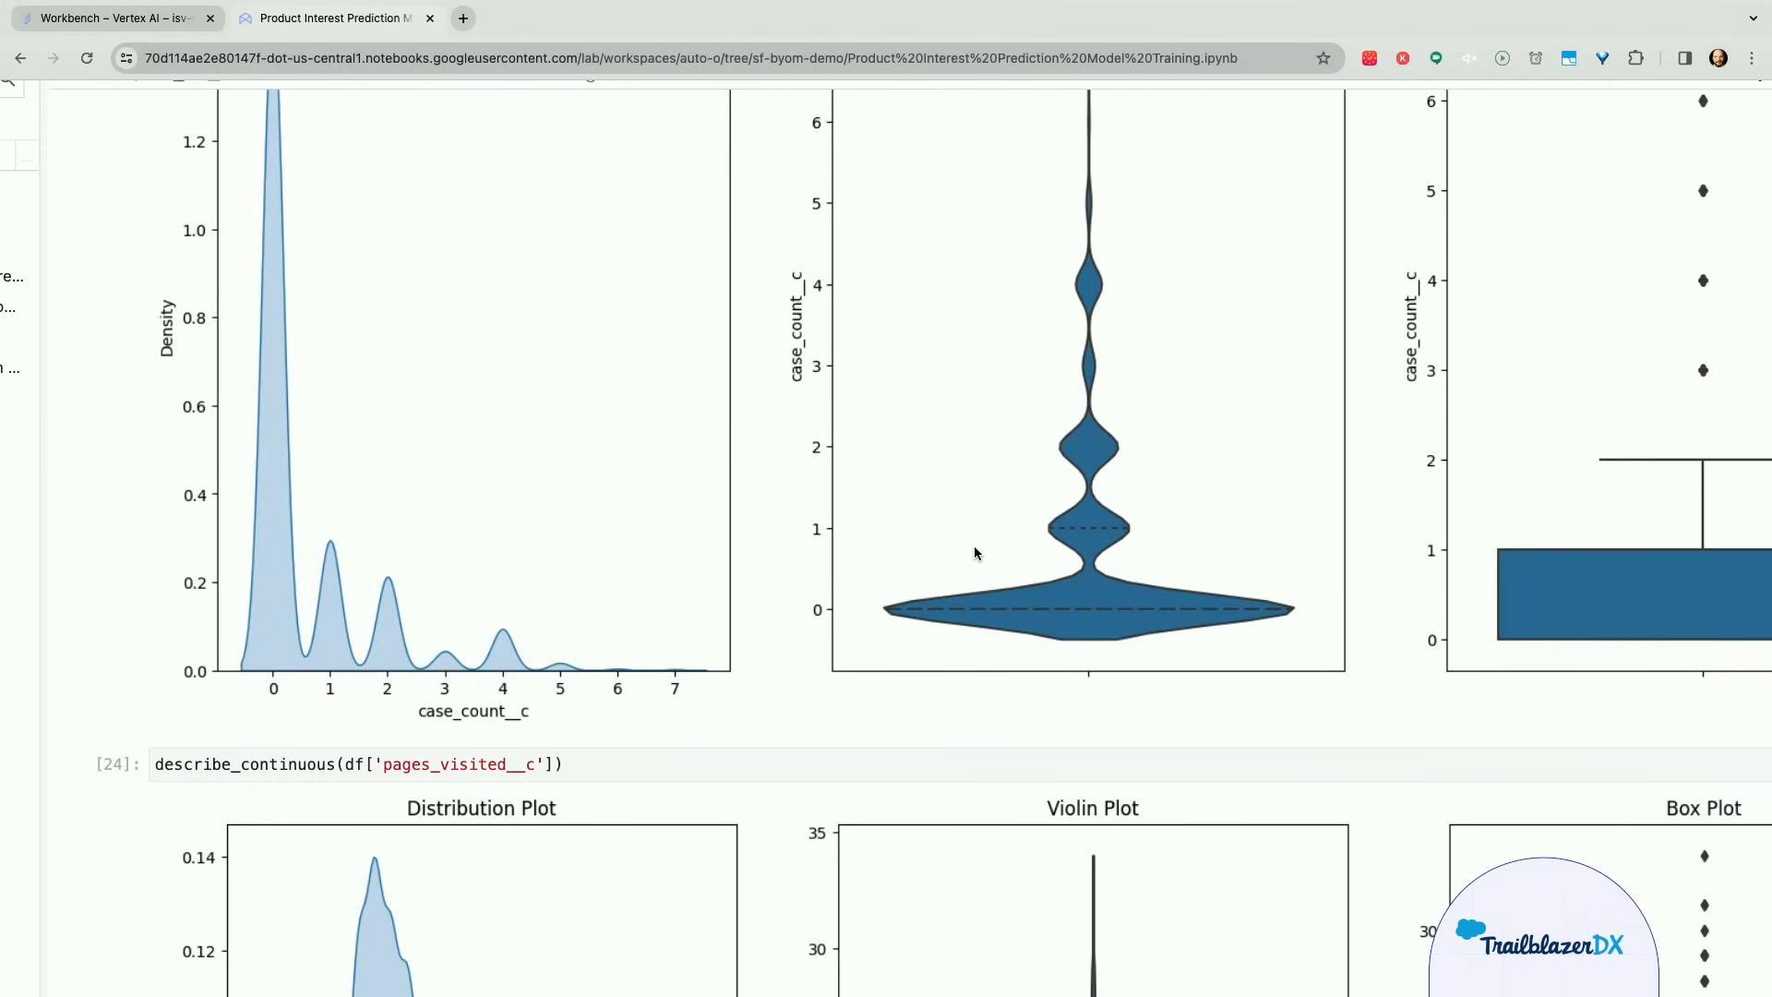
{"action": "scroll", "scroll_direction": "down", "scroll_amount": 3}
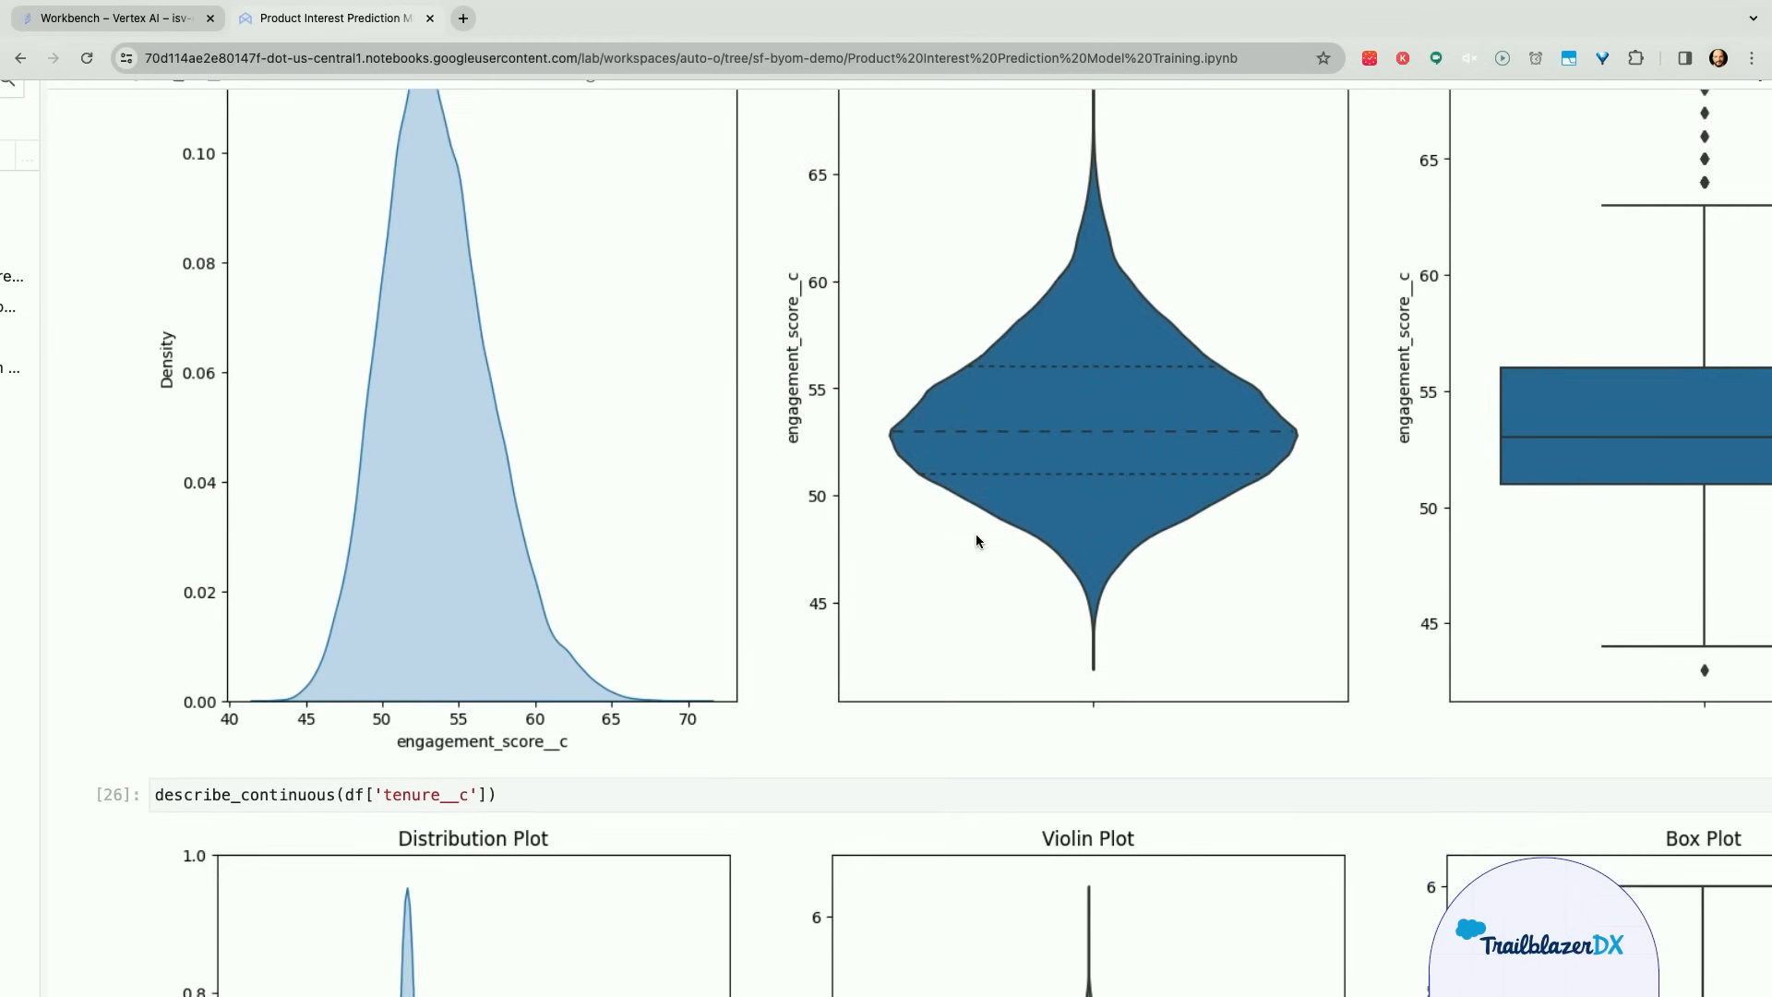
{"action": "scroll", "scroll_direction": "down", "scroll_amount": 3}
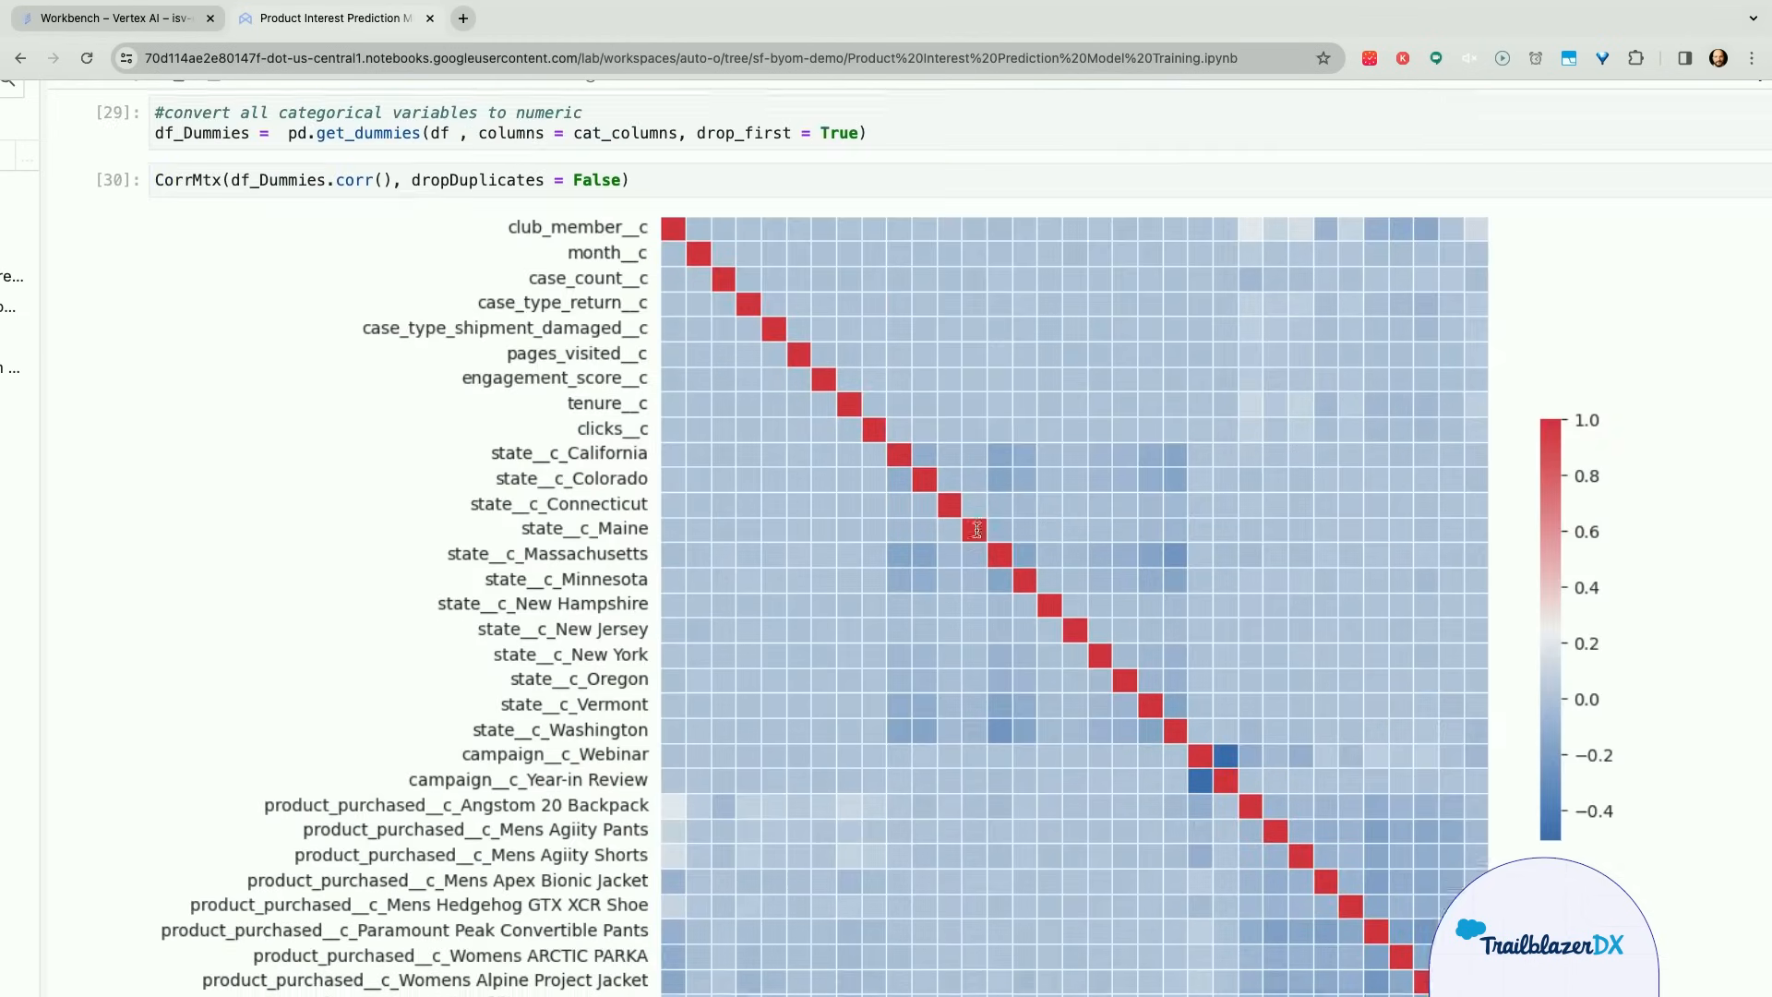
{"action": "scroll", "scroll_direction": "down", "scroll_amount": 3}
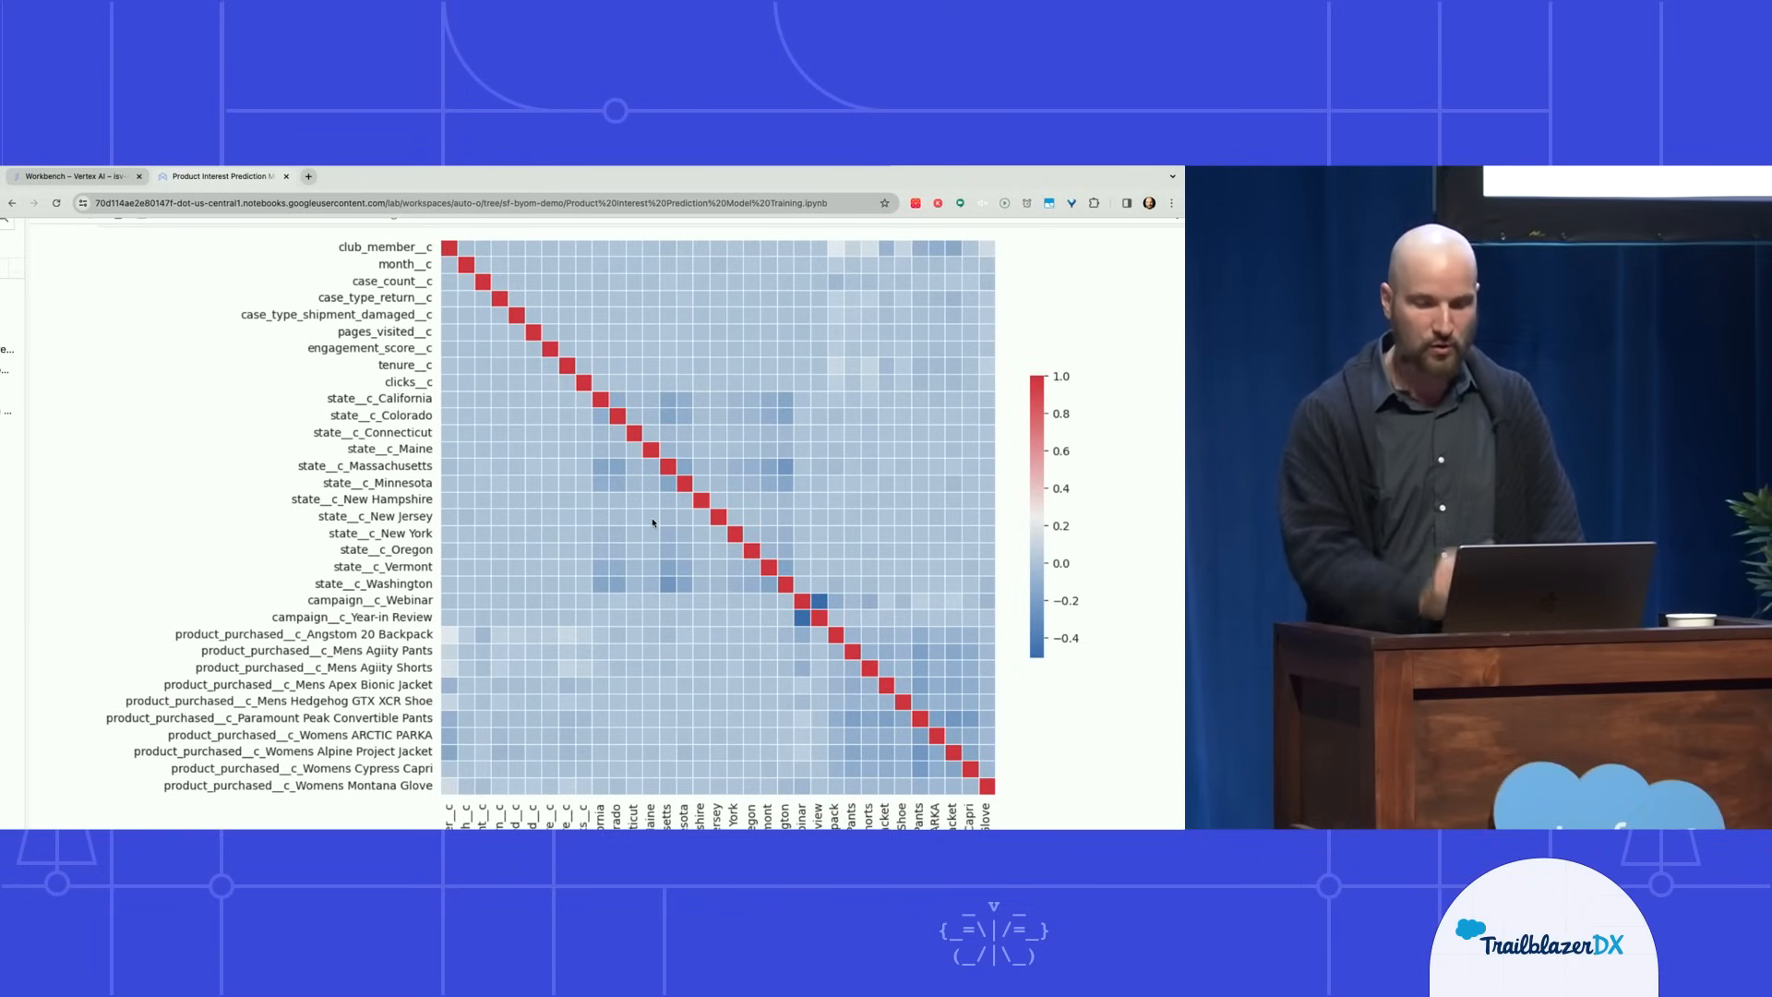
{"action": "scroll", "scroll_direction": "down", "scroll_amount": 3}
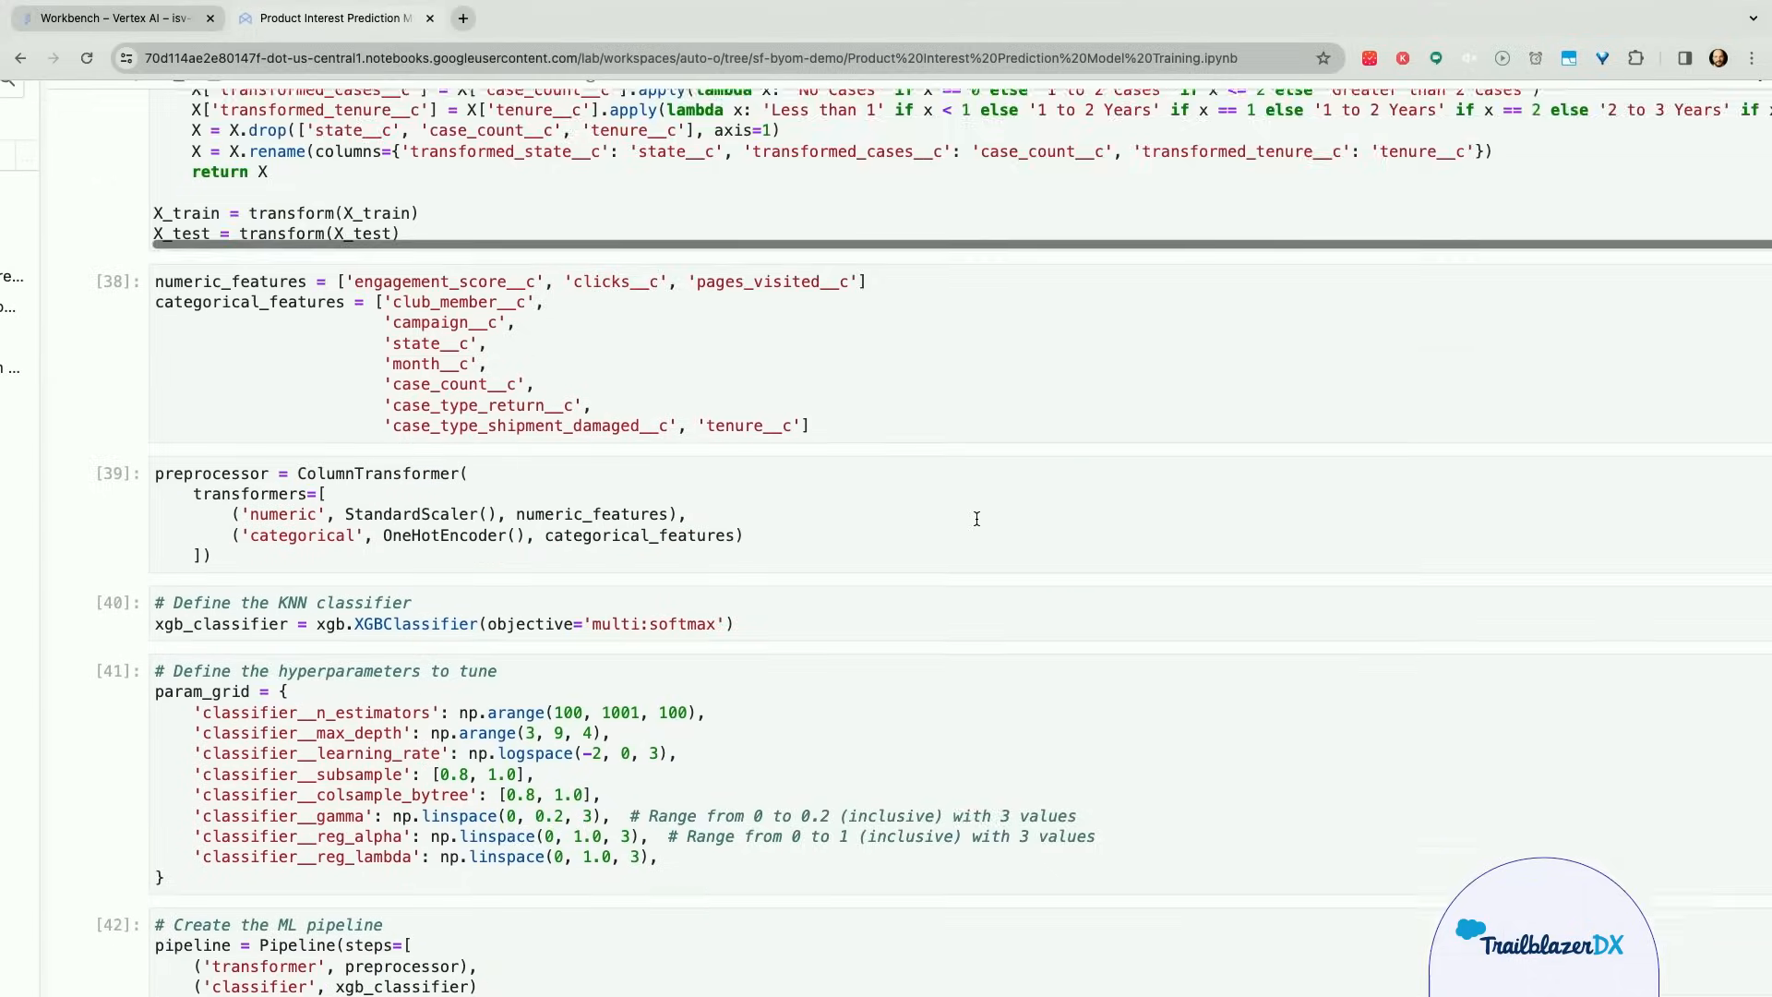
{"action": "scroll", "scroll_direction": "down", "scroll_amount": 3}
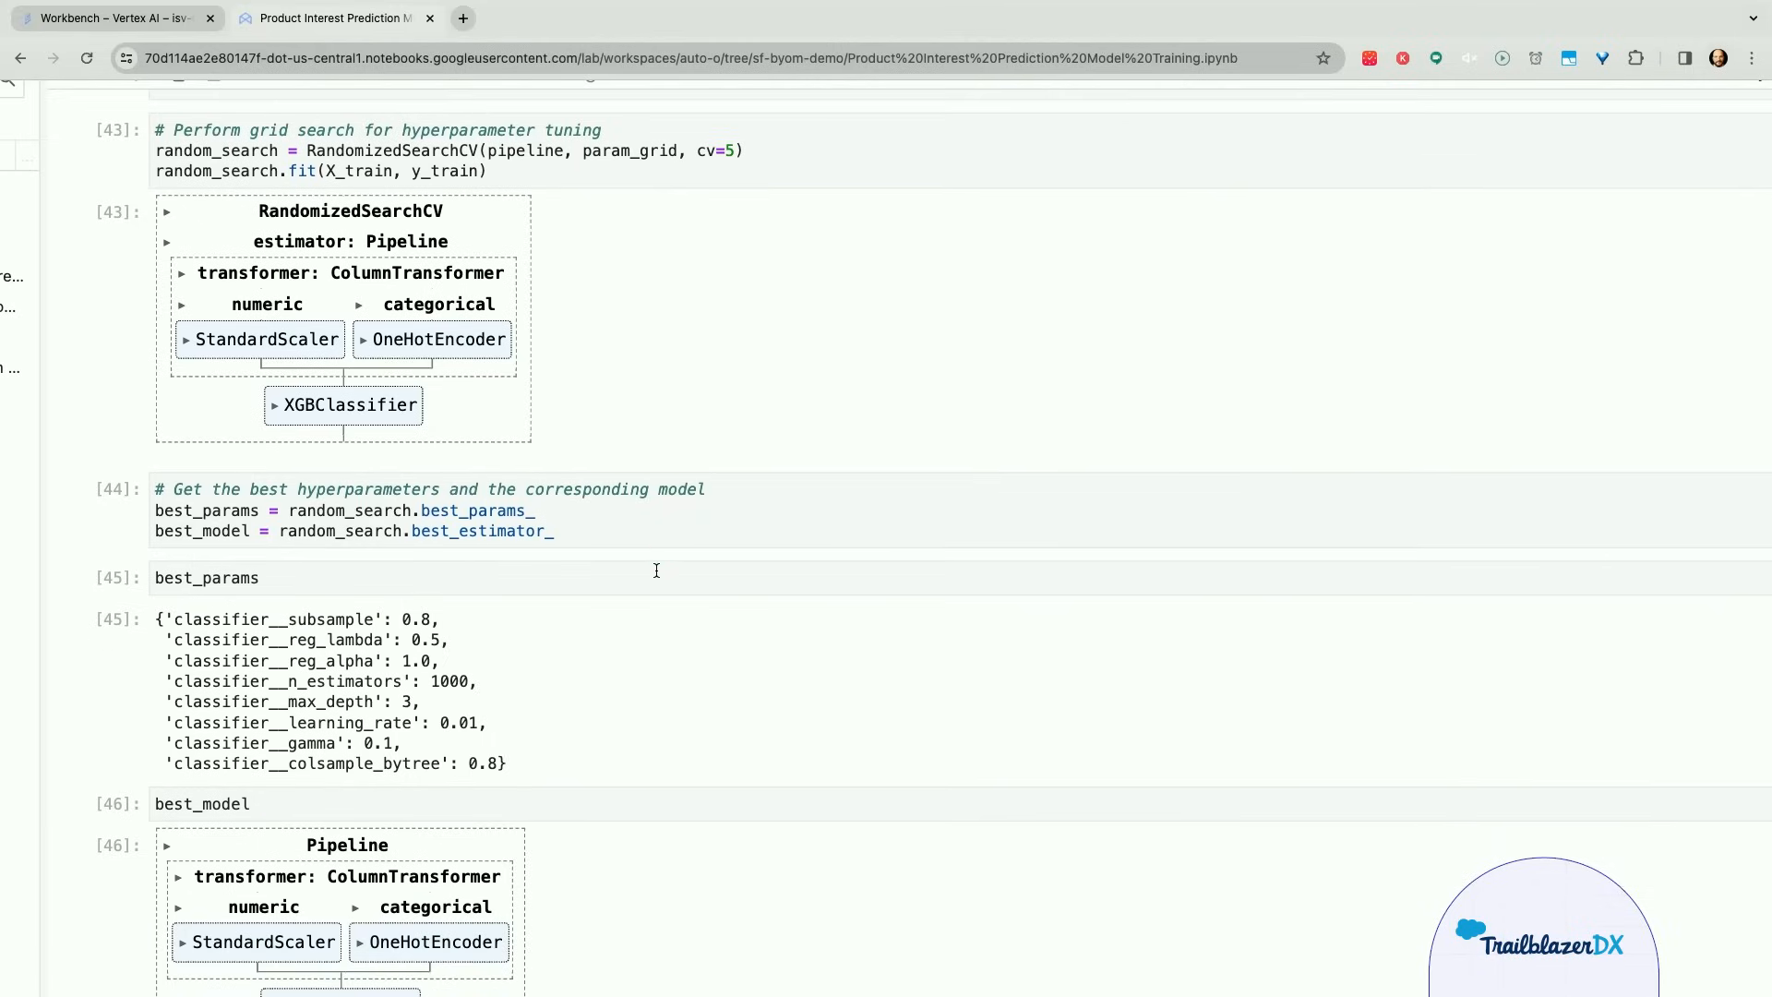
{"action": "scroll", "scroll_direction": "down", "scroll_amount": 3}
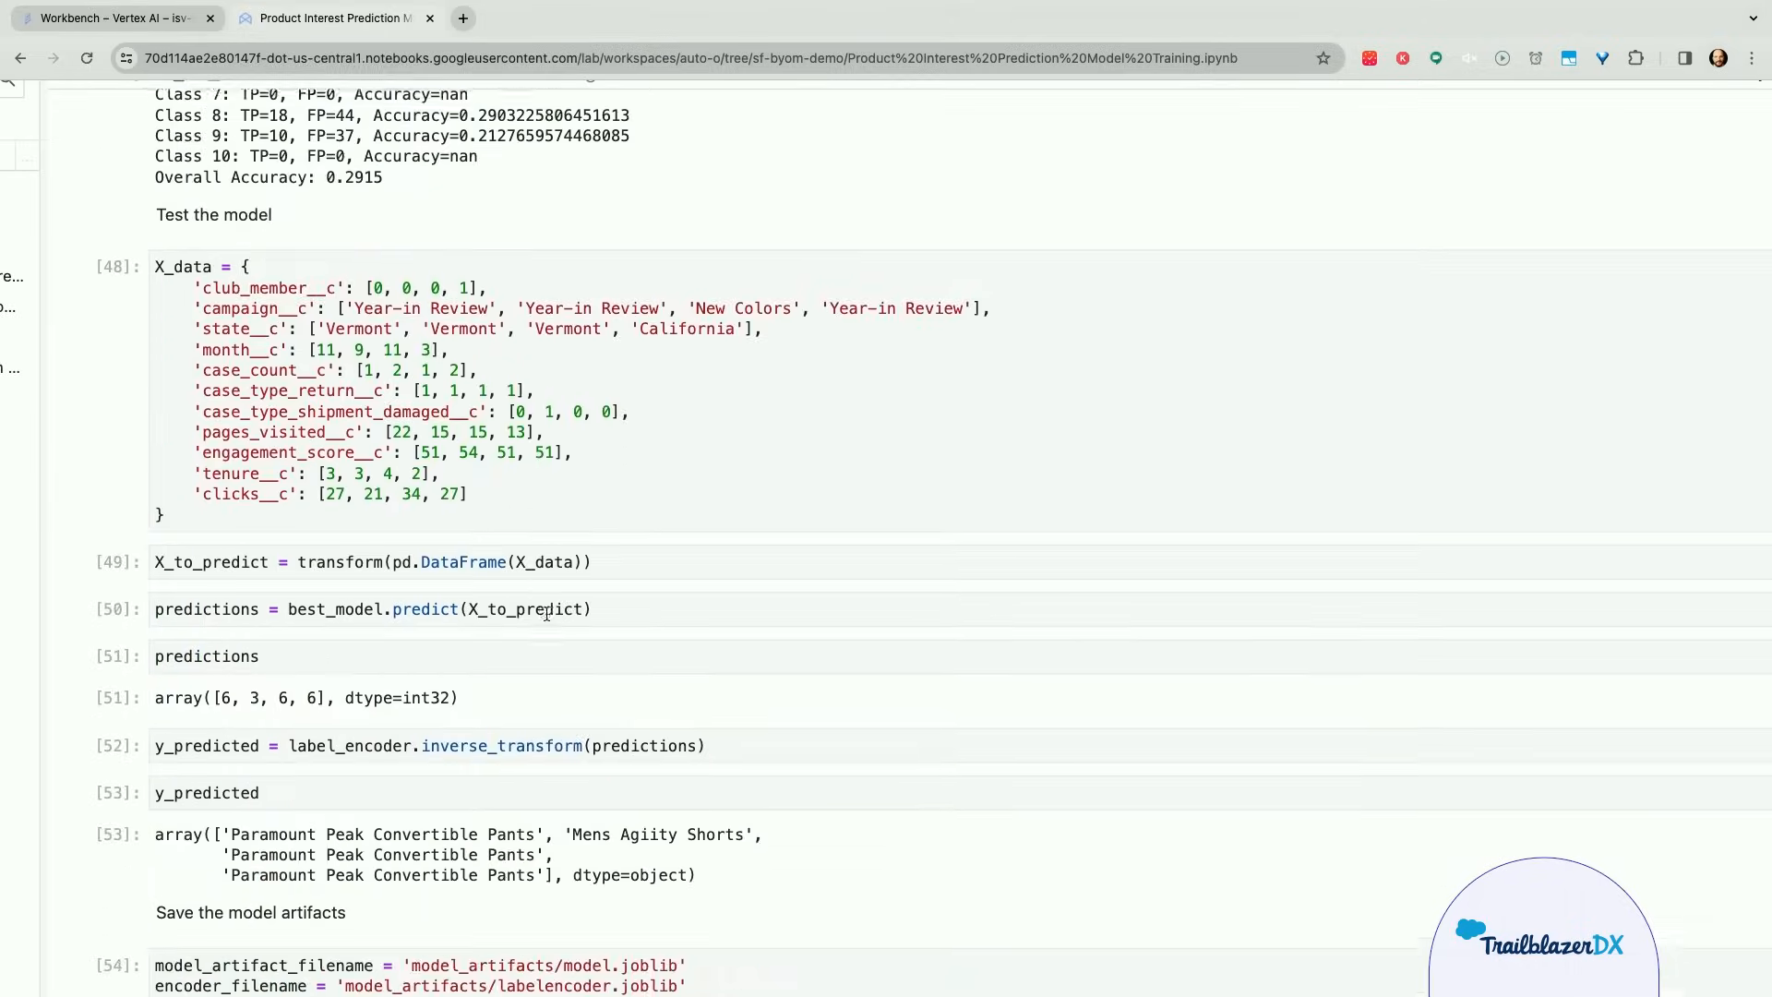
{"action": "scroll", "scroll_direction": "down", "scroll_amount": 3}
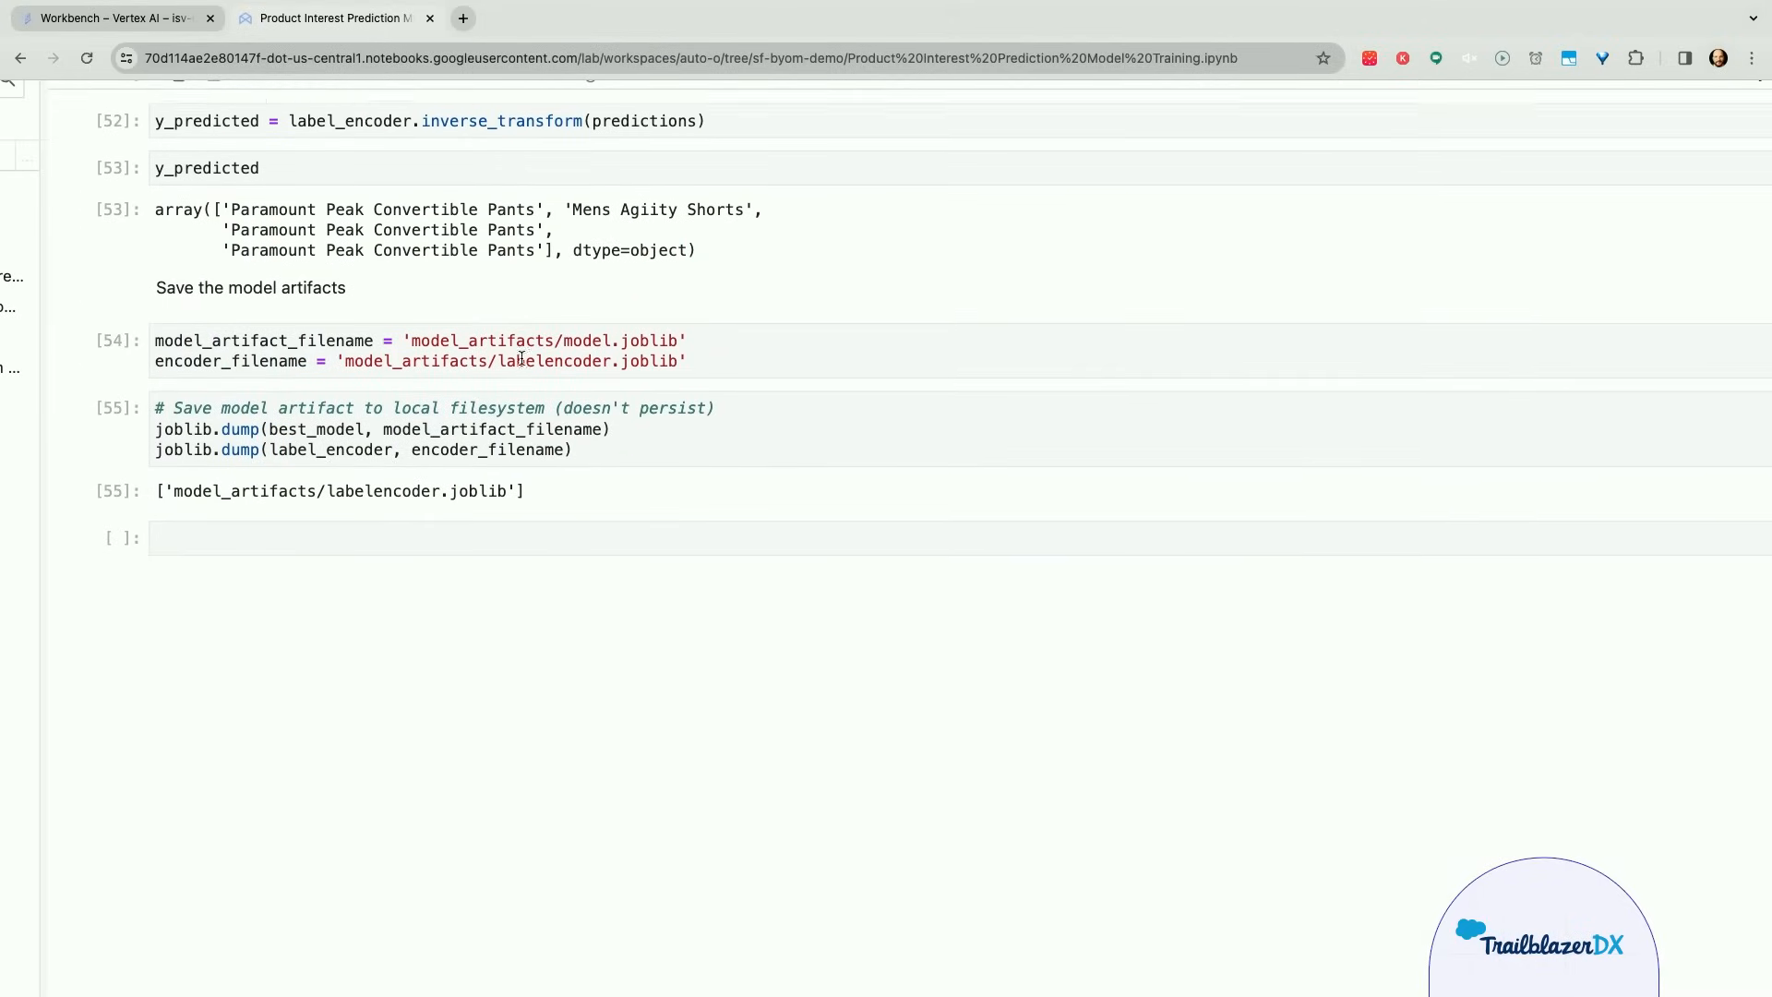
{"action": "left_click", "coordinate": [338, 373]}
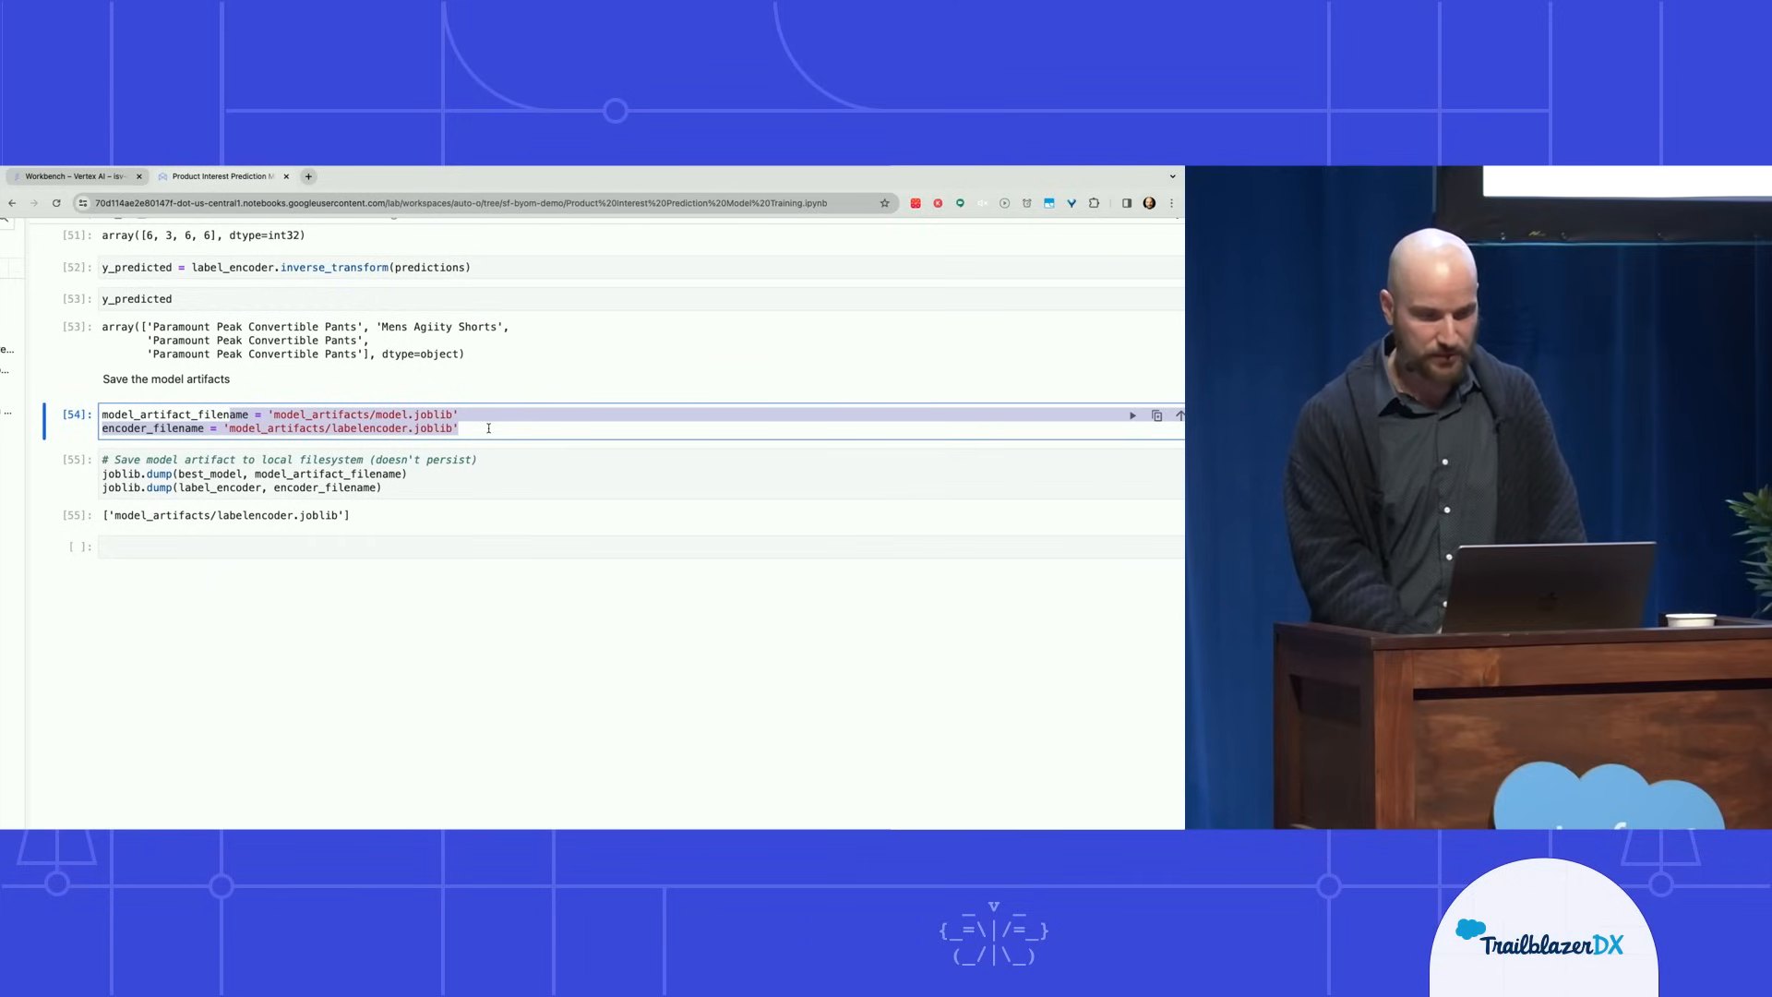
- Open JupyterLab for sf-byom-demo-23-wbi and switch to the Register and Deploy Model notebook
{"action": "scroll", "scroll_direction": "up", "scroll_amount": 3}
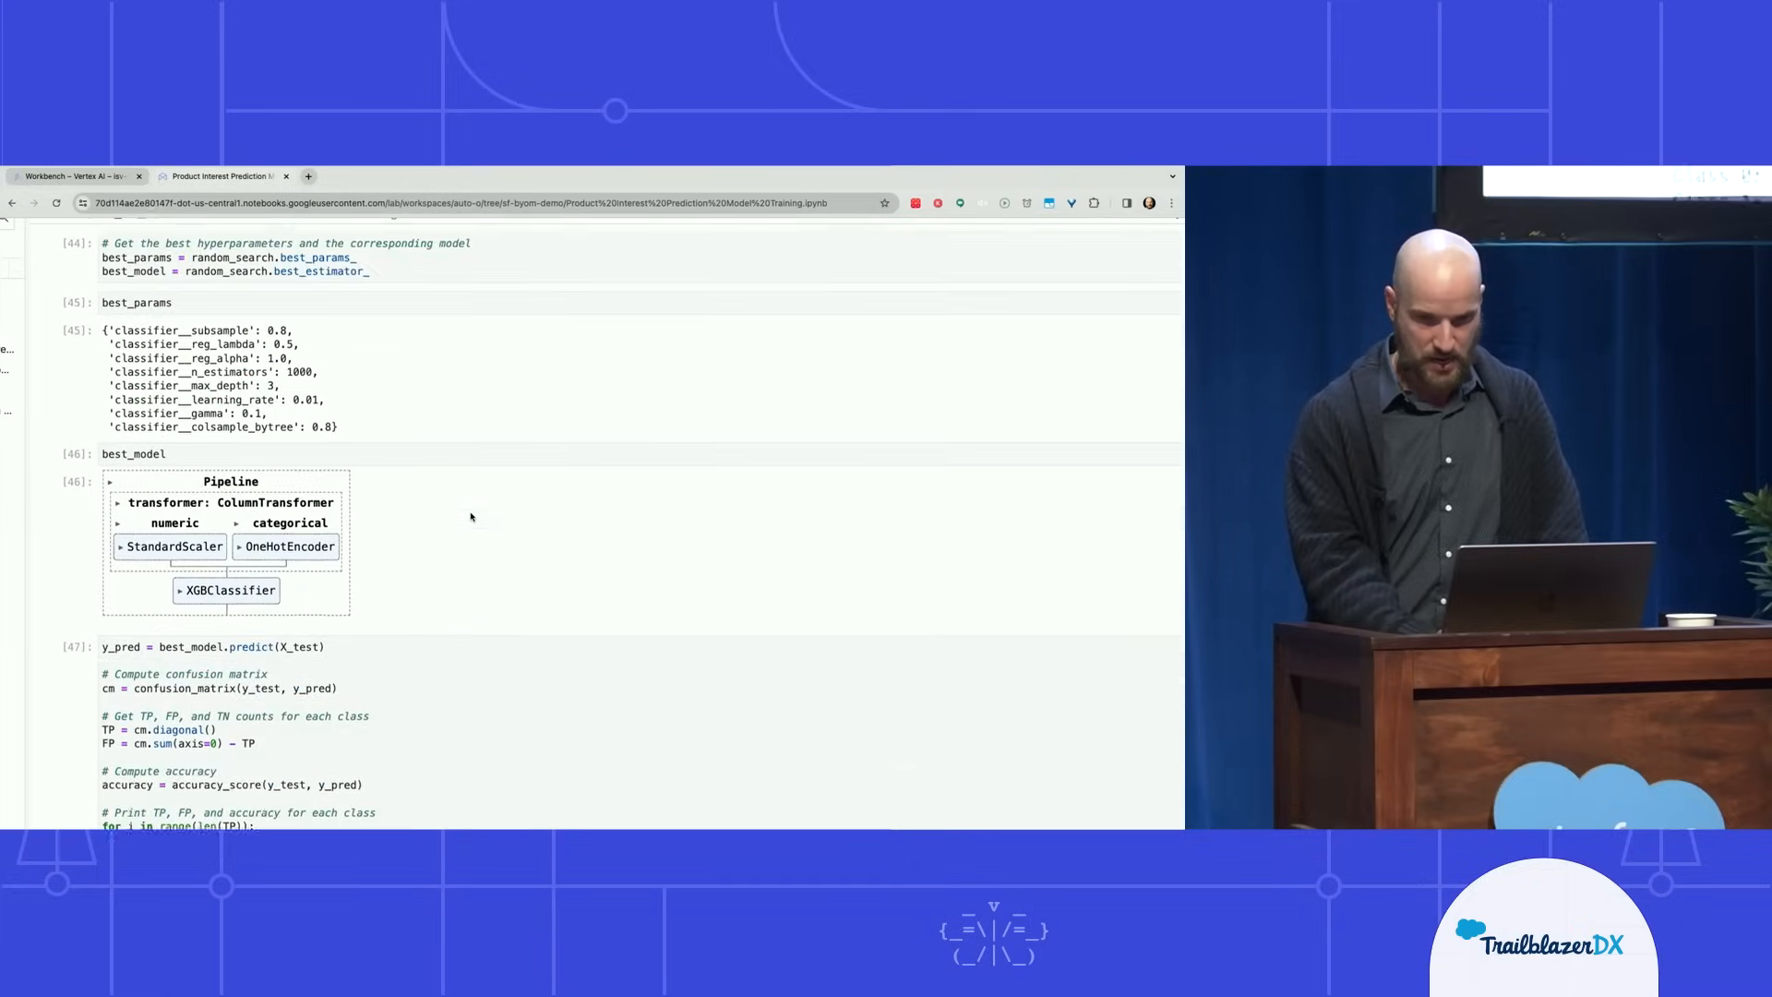
{"action": "scroll", "scroll_direction": "up", "scroll_amount": 3}
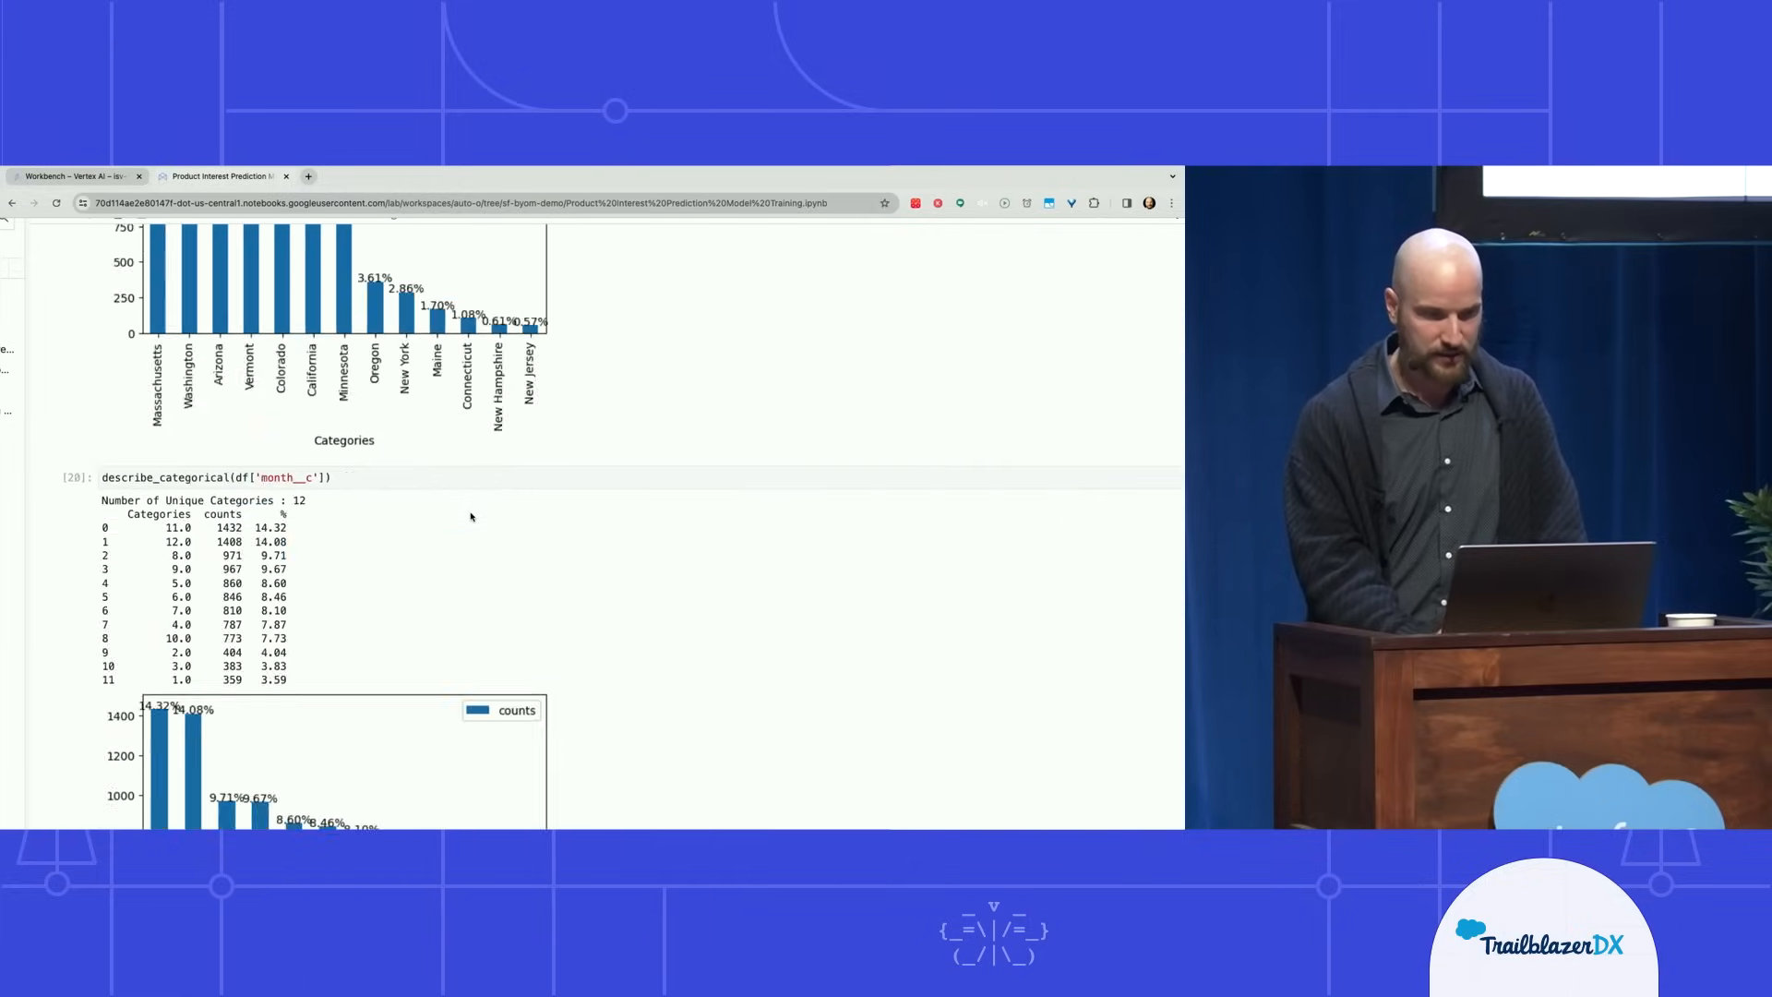
{"action": "scroll", "scroll_direction": "up", "scroll_amount": 3}
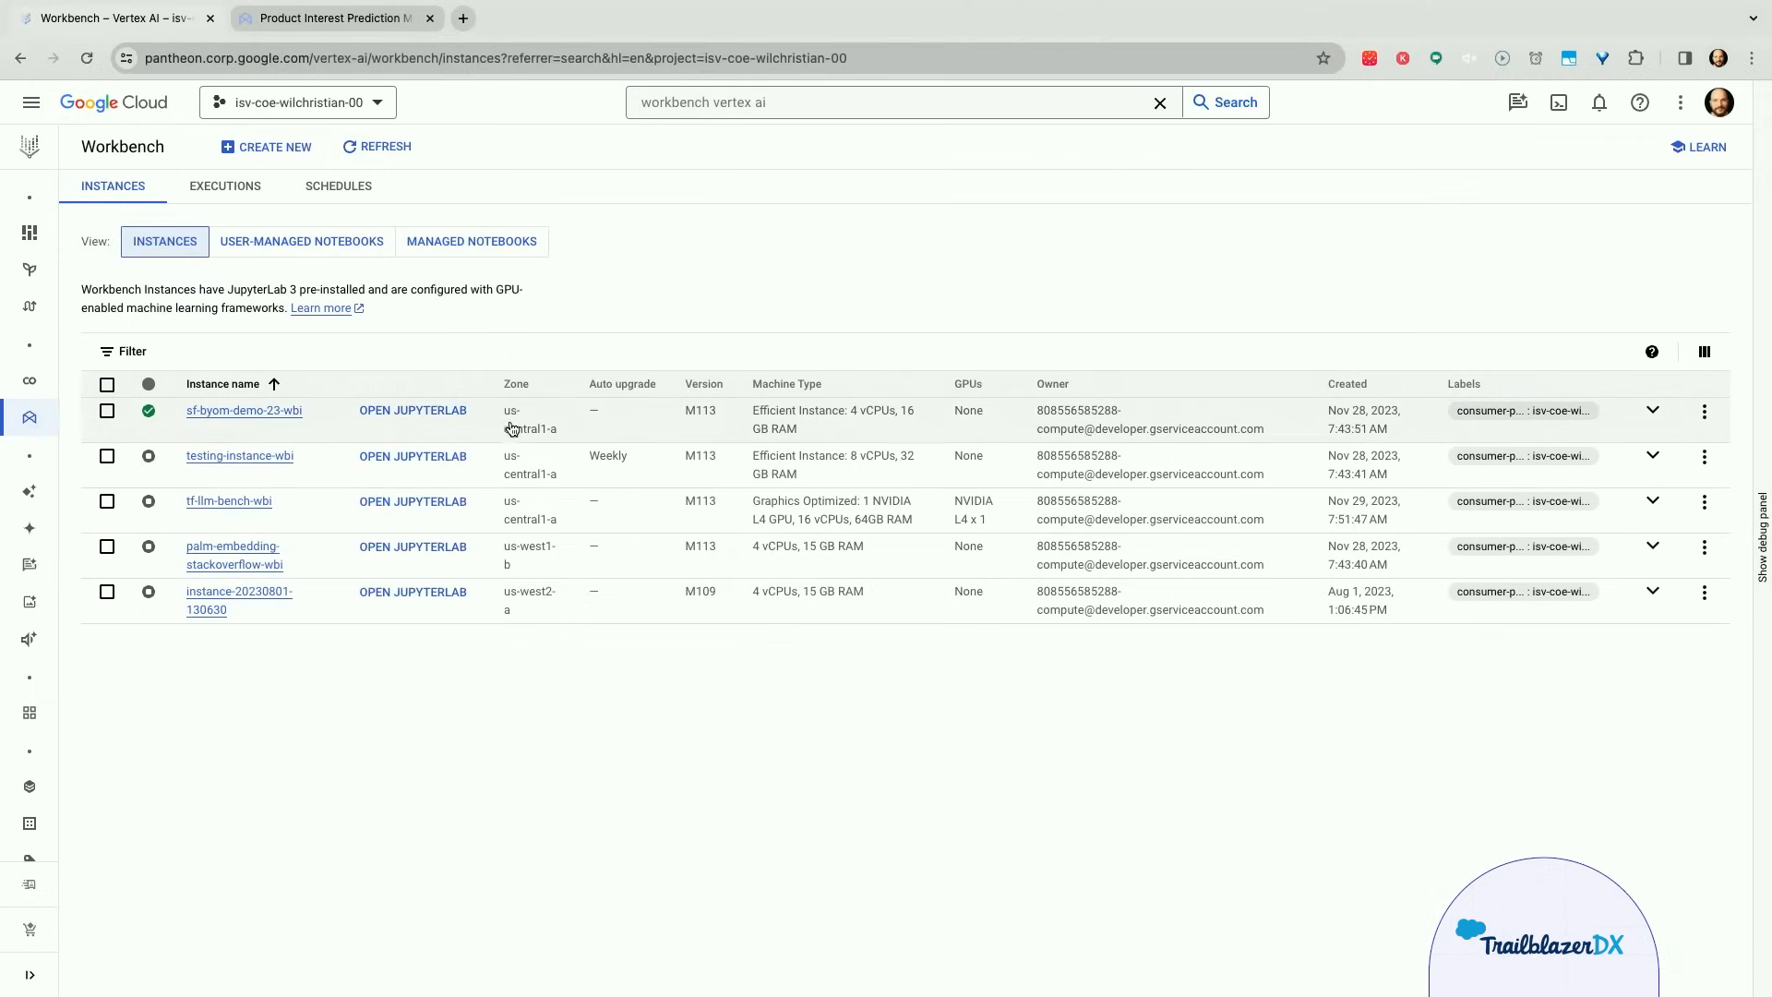
{"action": "left_click", "coordinate": [413, 409]}
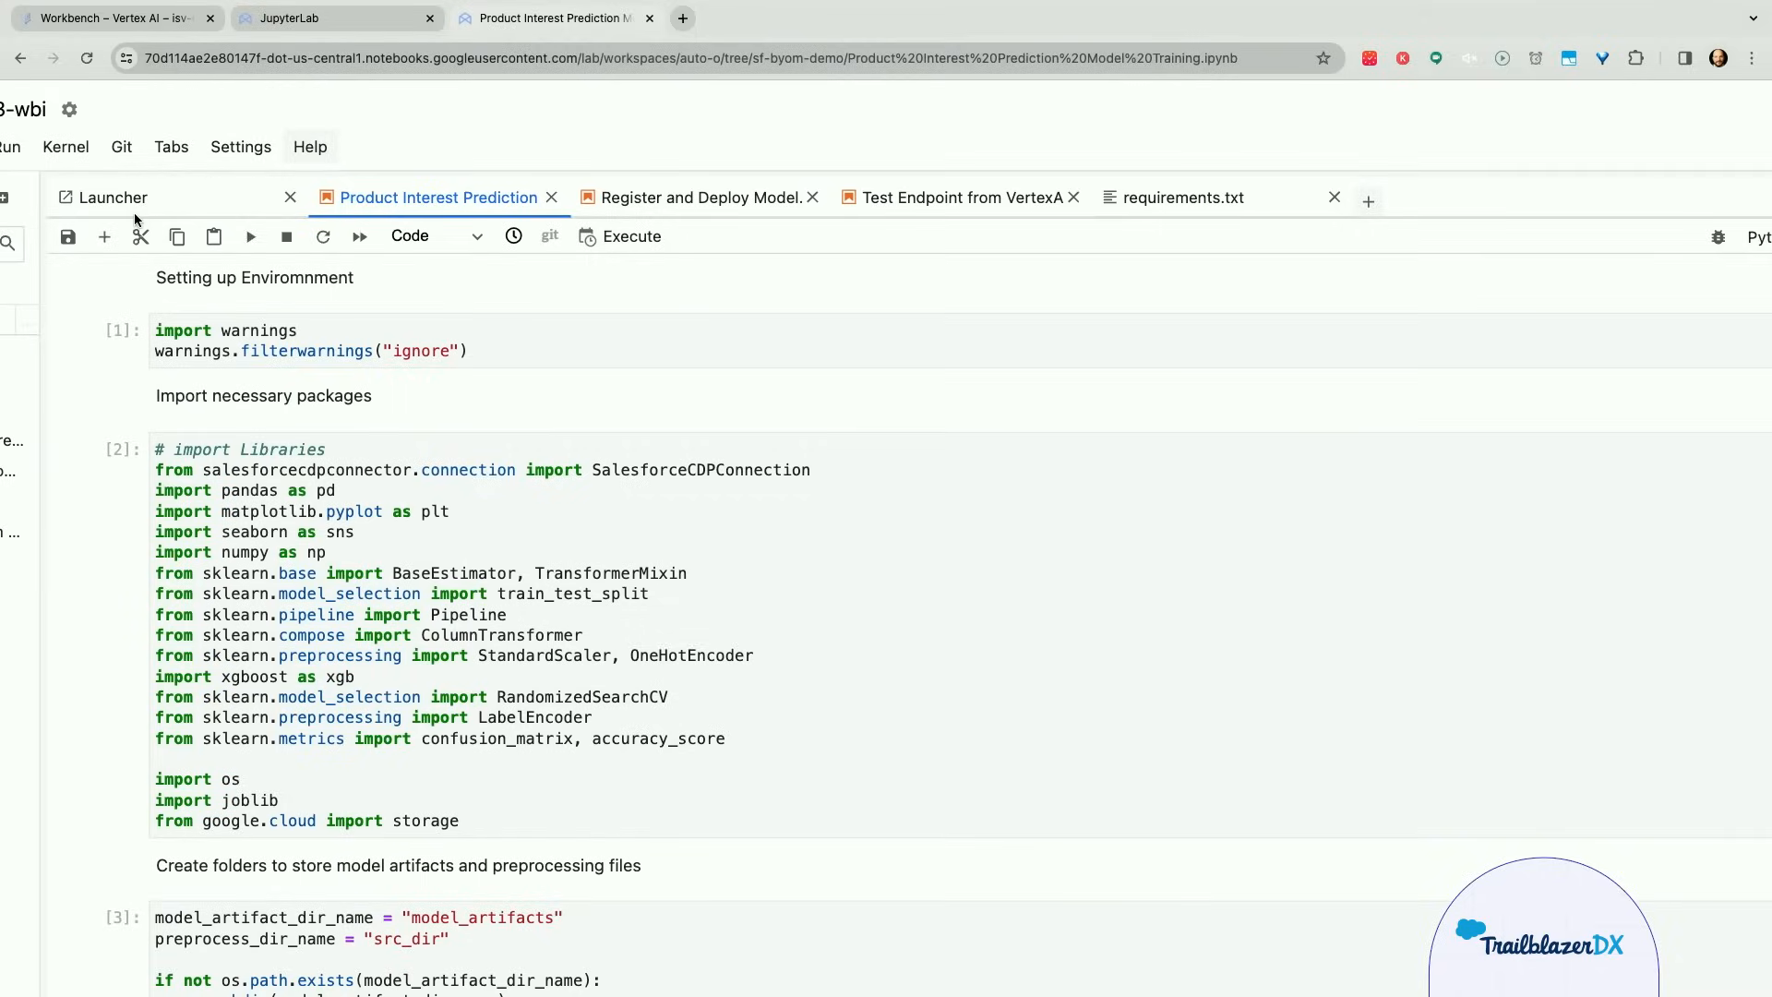
{"action": "mouse_move", "coordinate": [85, 245]}
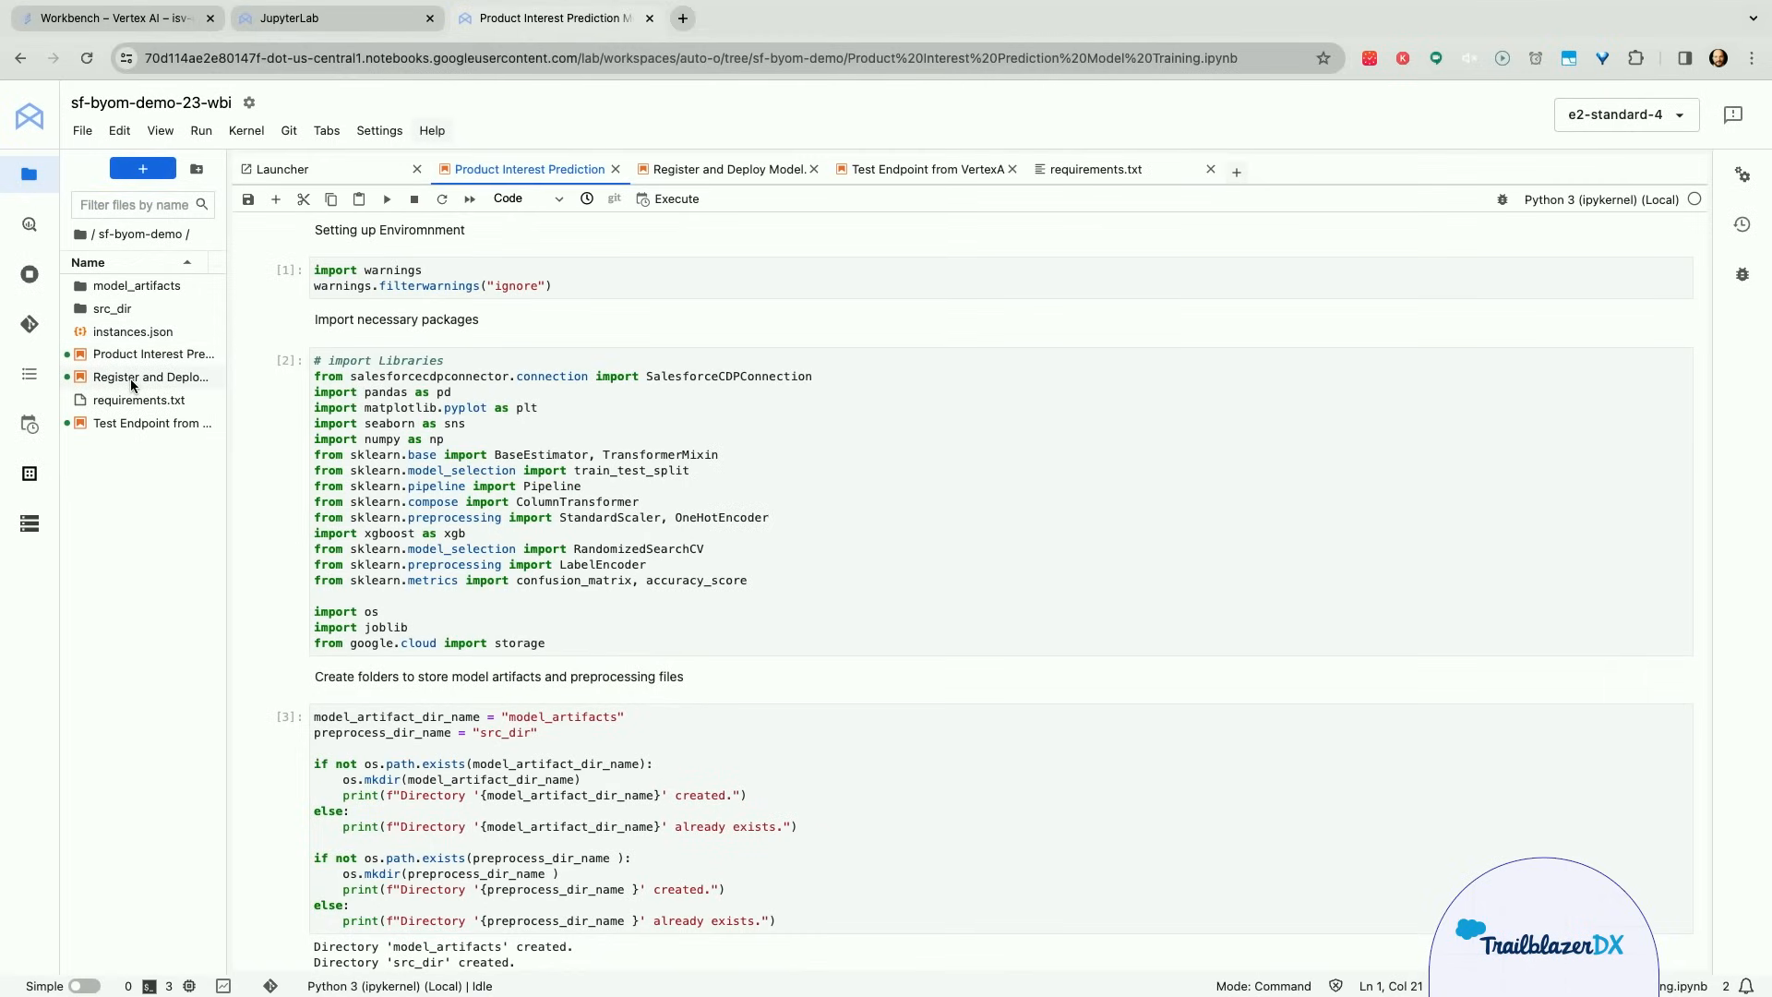
{"action": "mouse_move", "coordinate": [336, 158]}
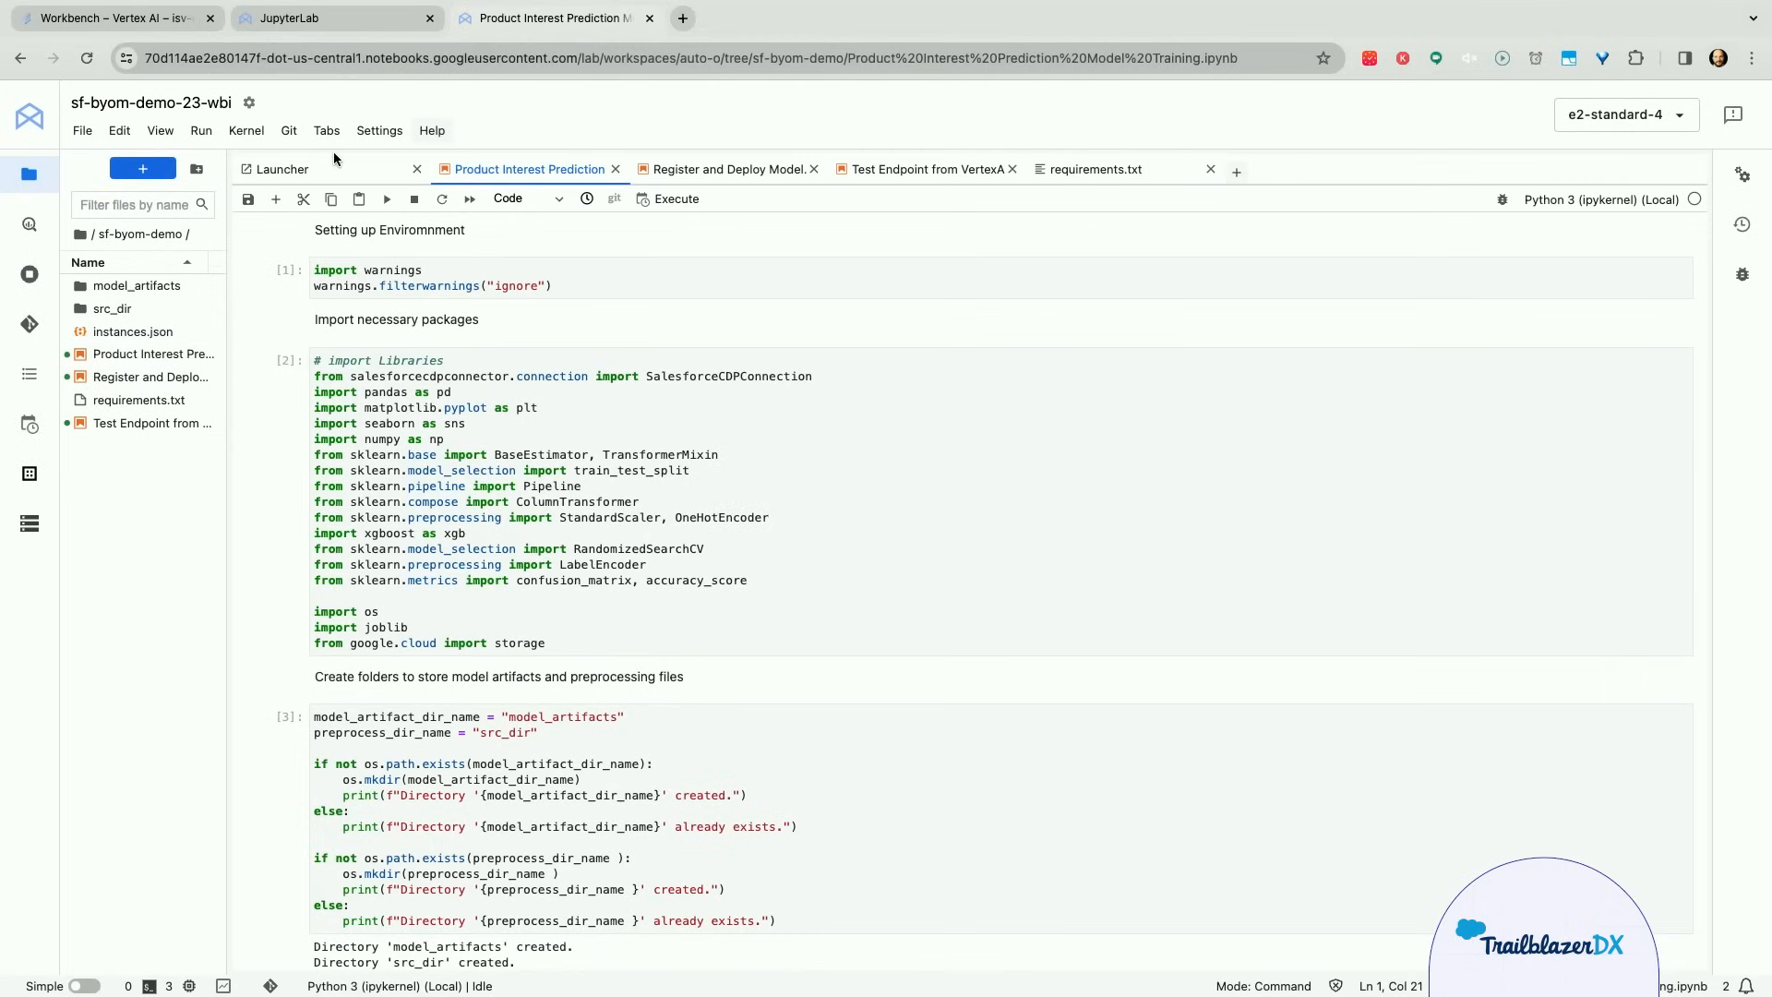
{"action": "left_click", "coordinate": [730, 168]}
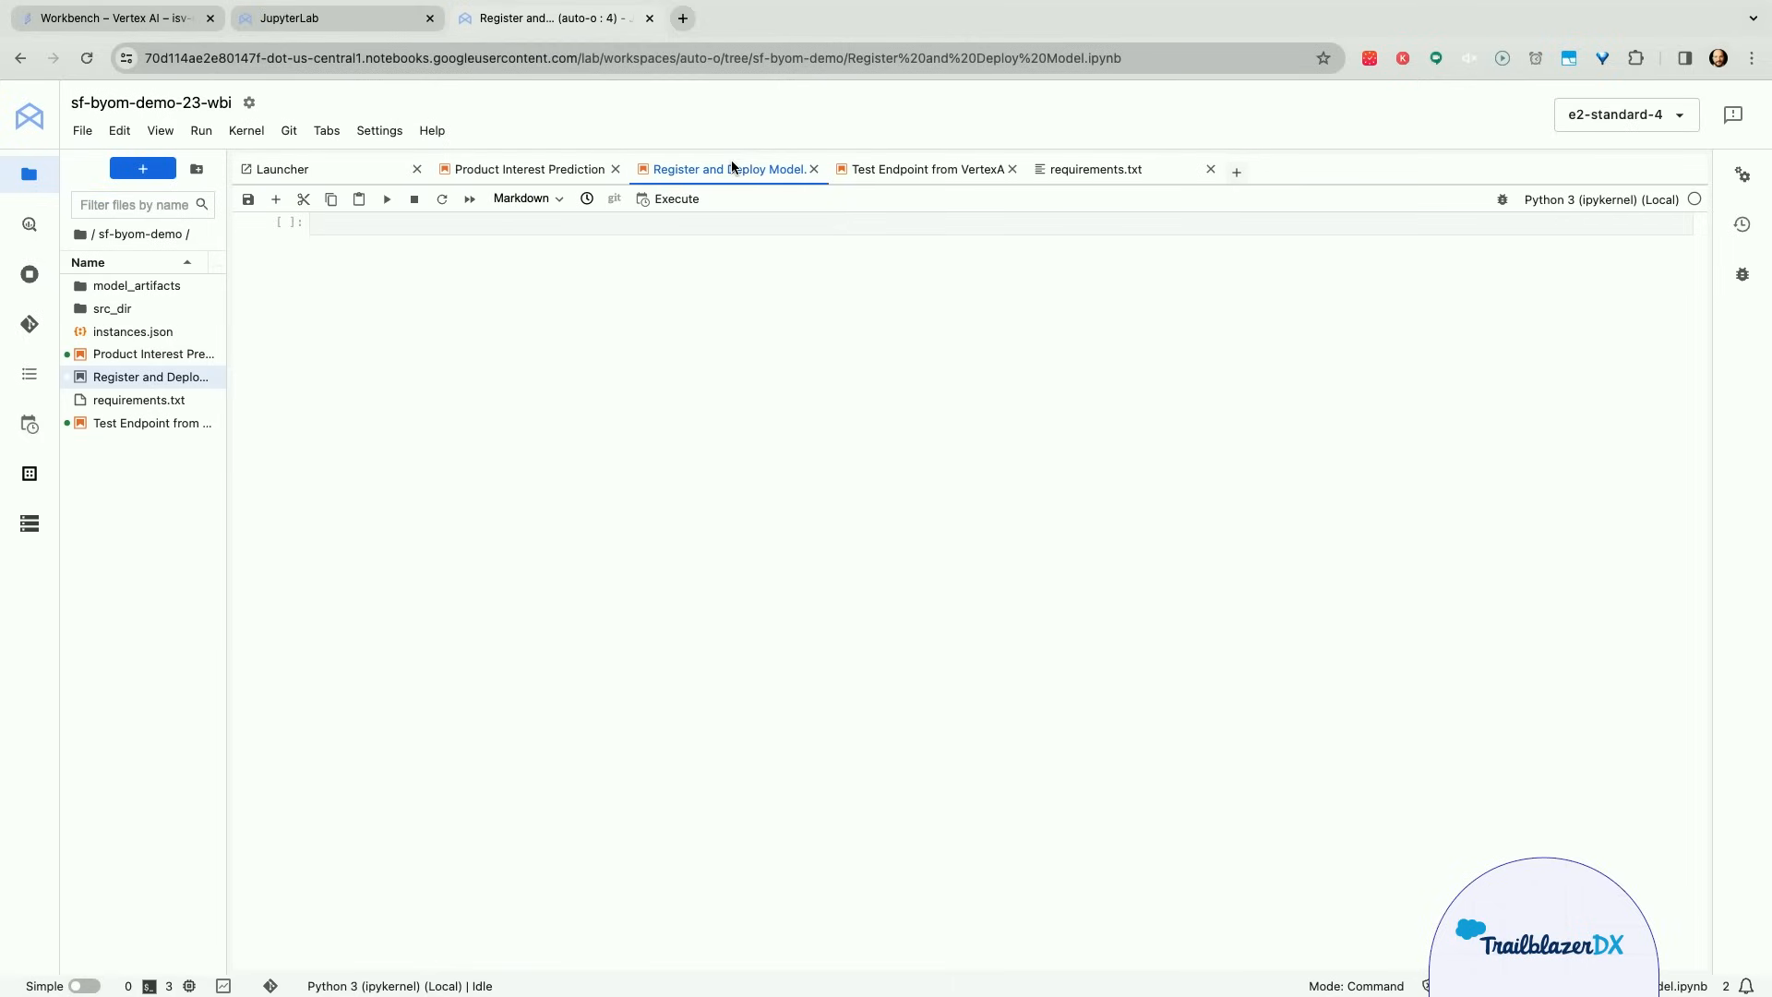
{"action": "mouse_move", "coordinate": [742, 534]}
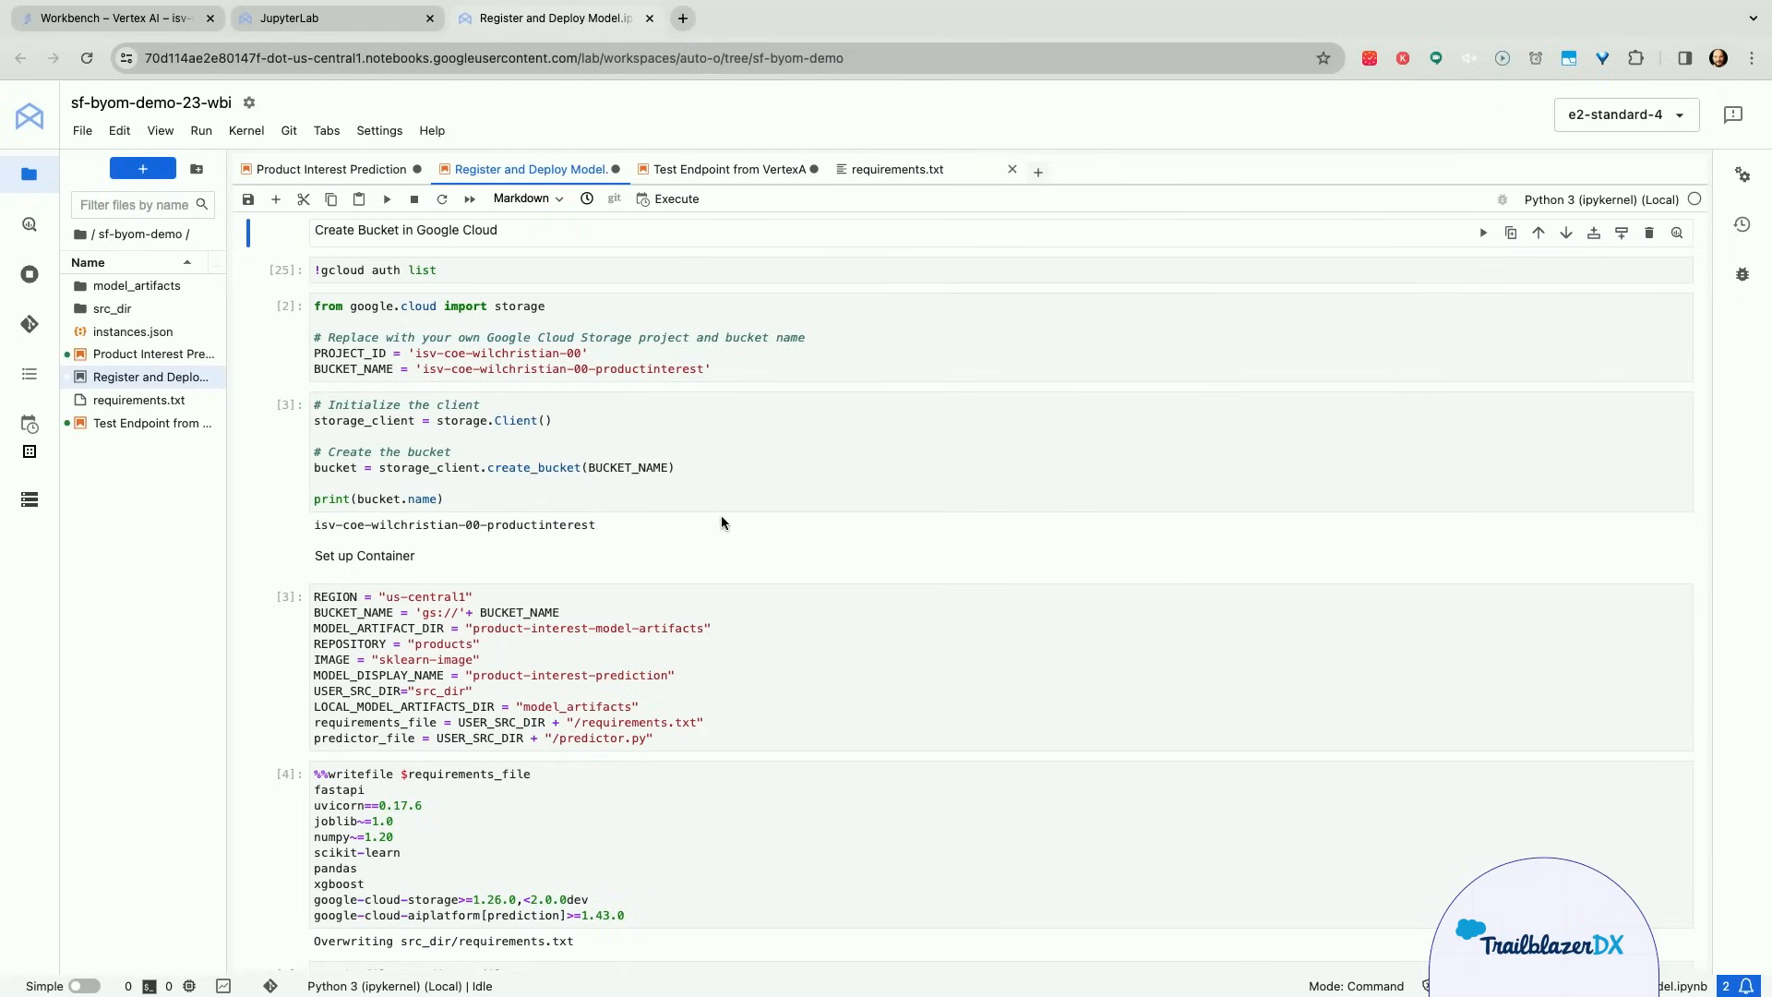
{"action": "mouse_move", "coordinate": [746, 527]}
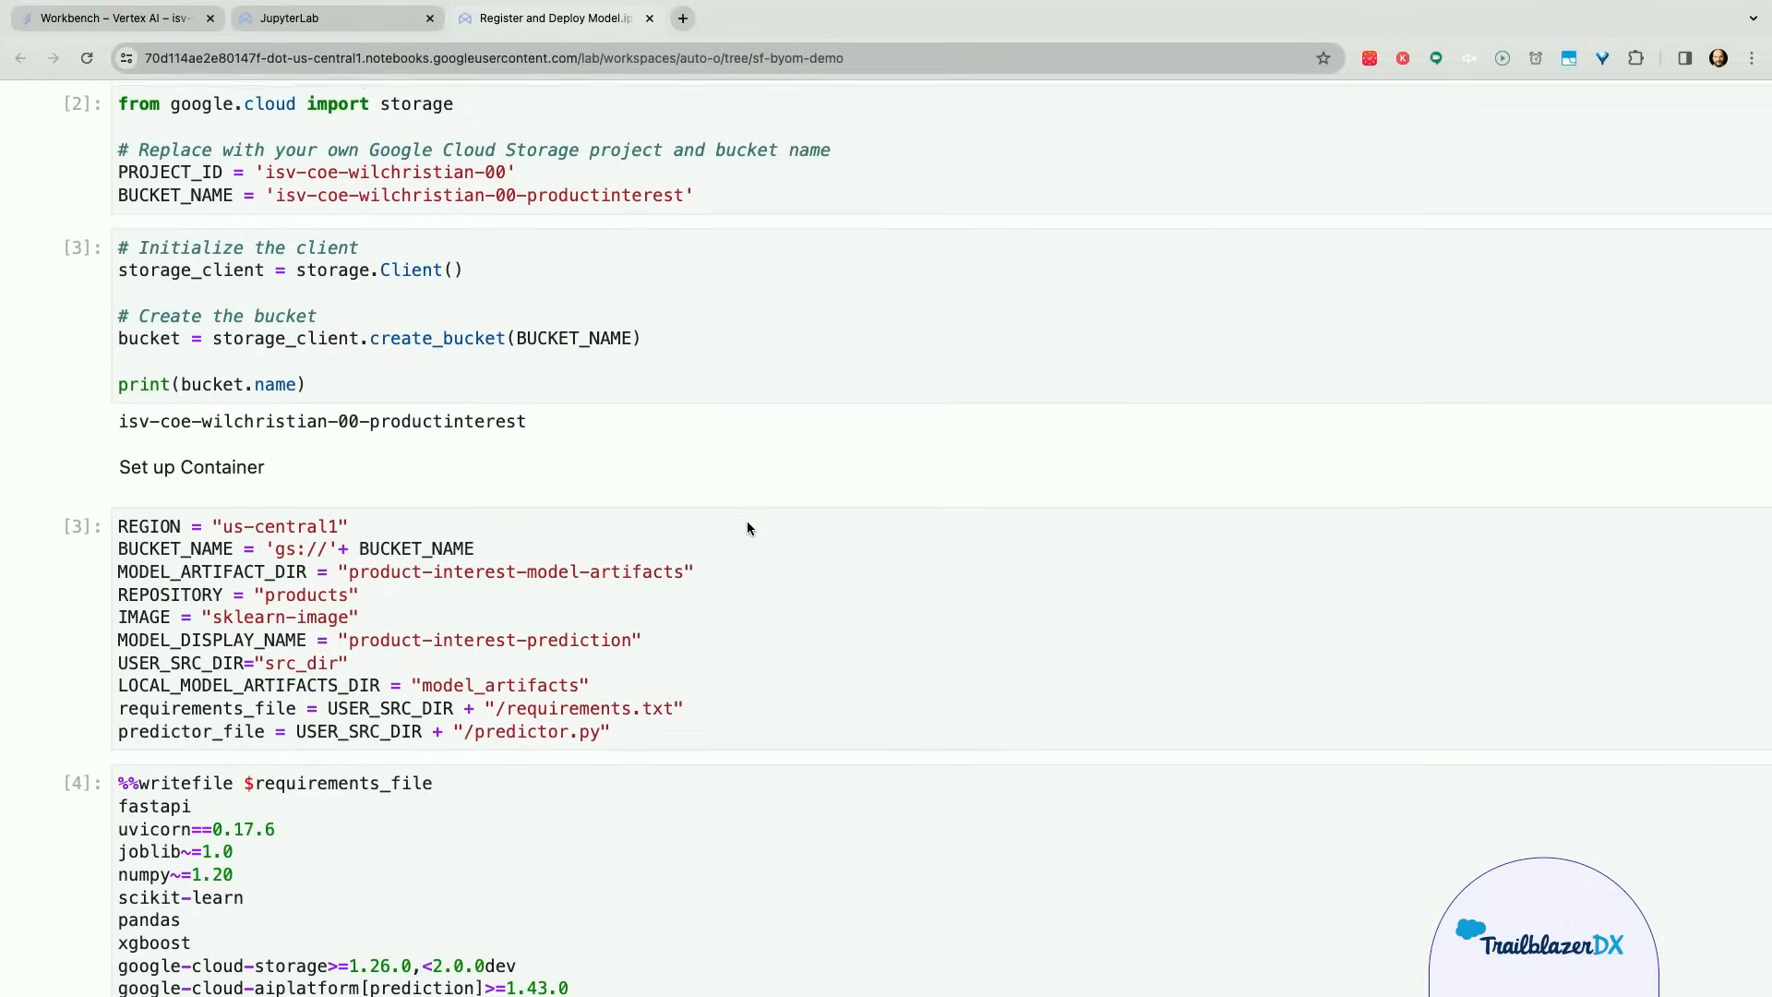
{"action": "scroll", "scroll_direction": "down", "scroll_amount": 3}
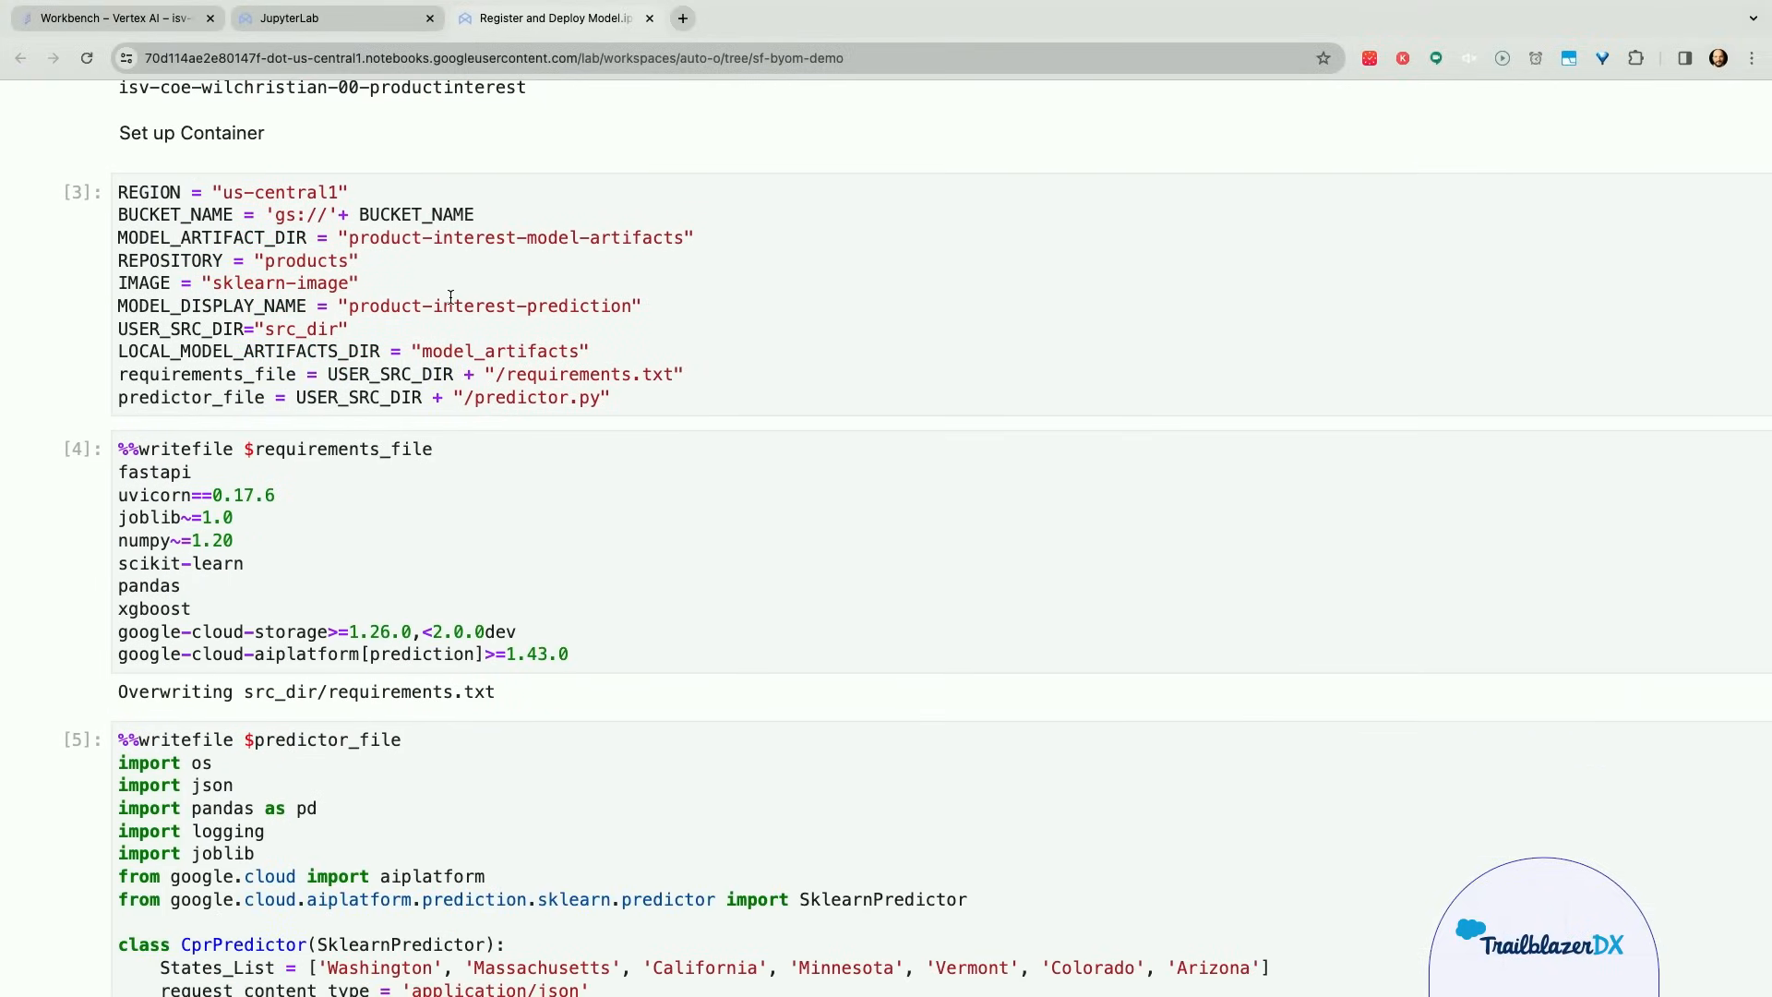
{"action": "scroll", "scroll_direction": "down", "scroll_amount": 3}
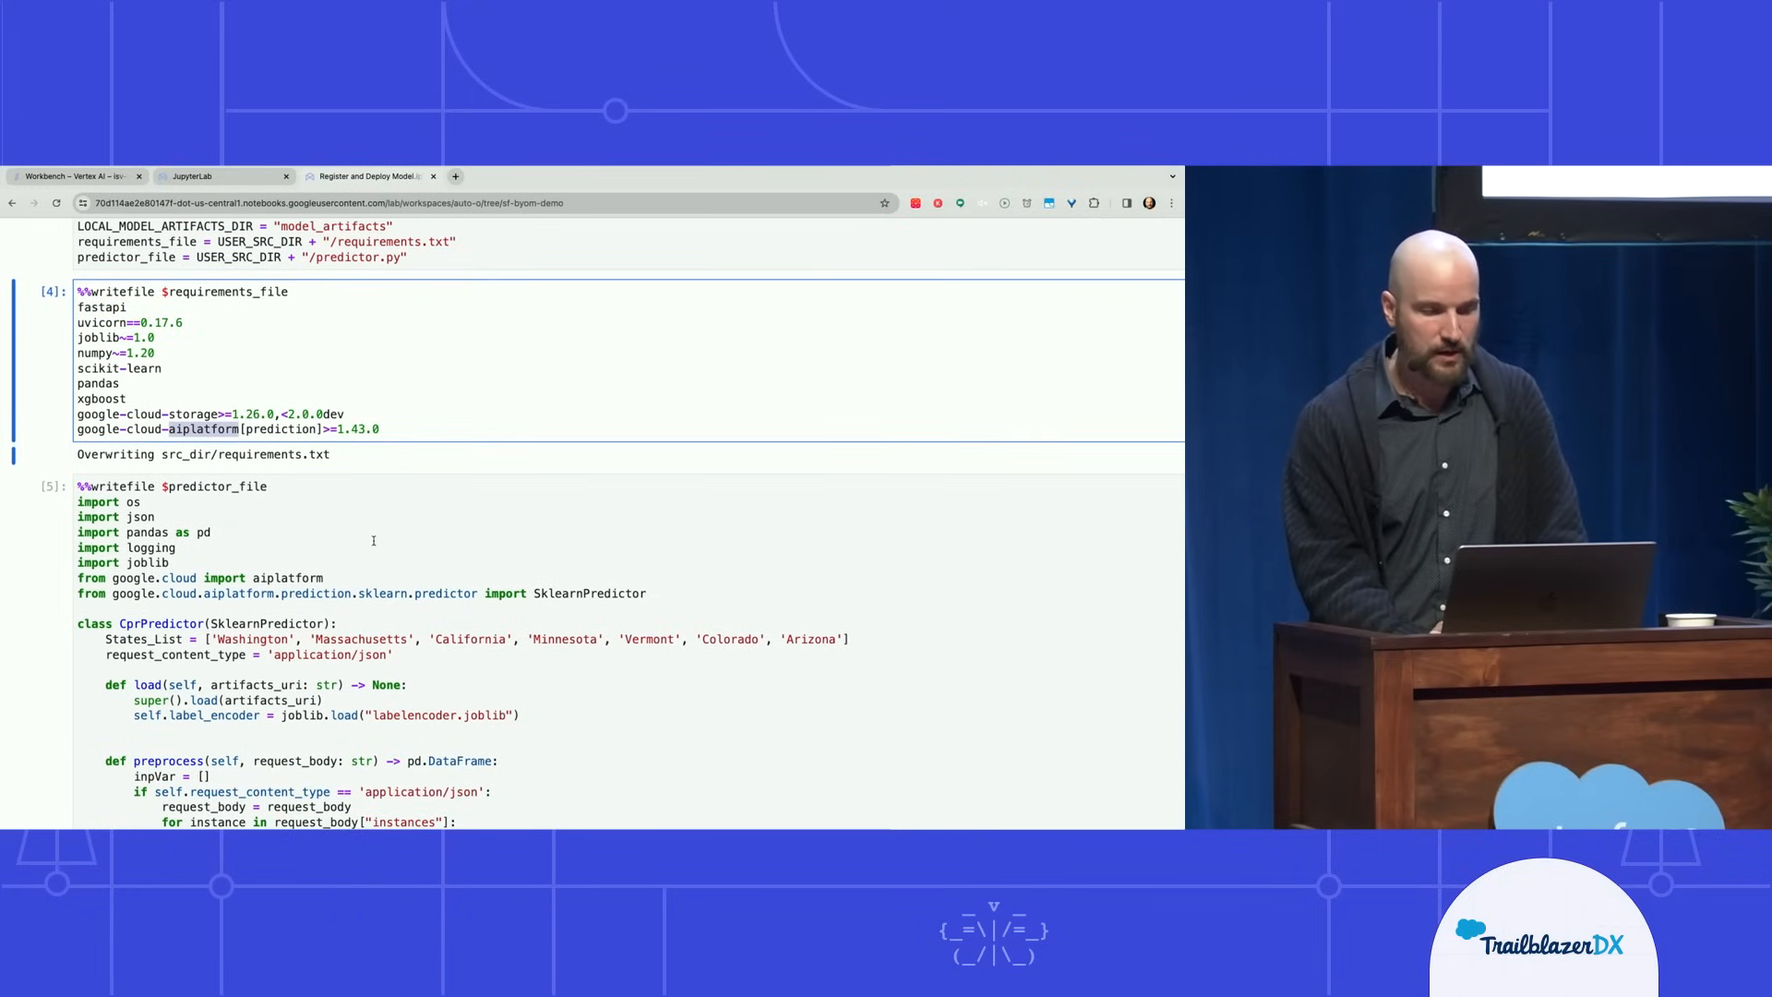
{"action": "scroll", "scroll_direction": "down", "scroll_amount": 3}
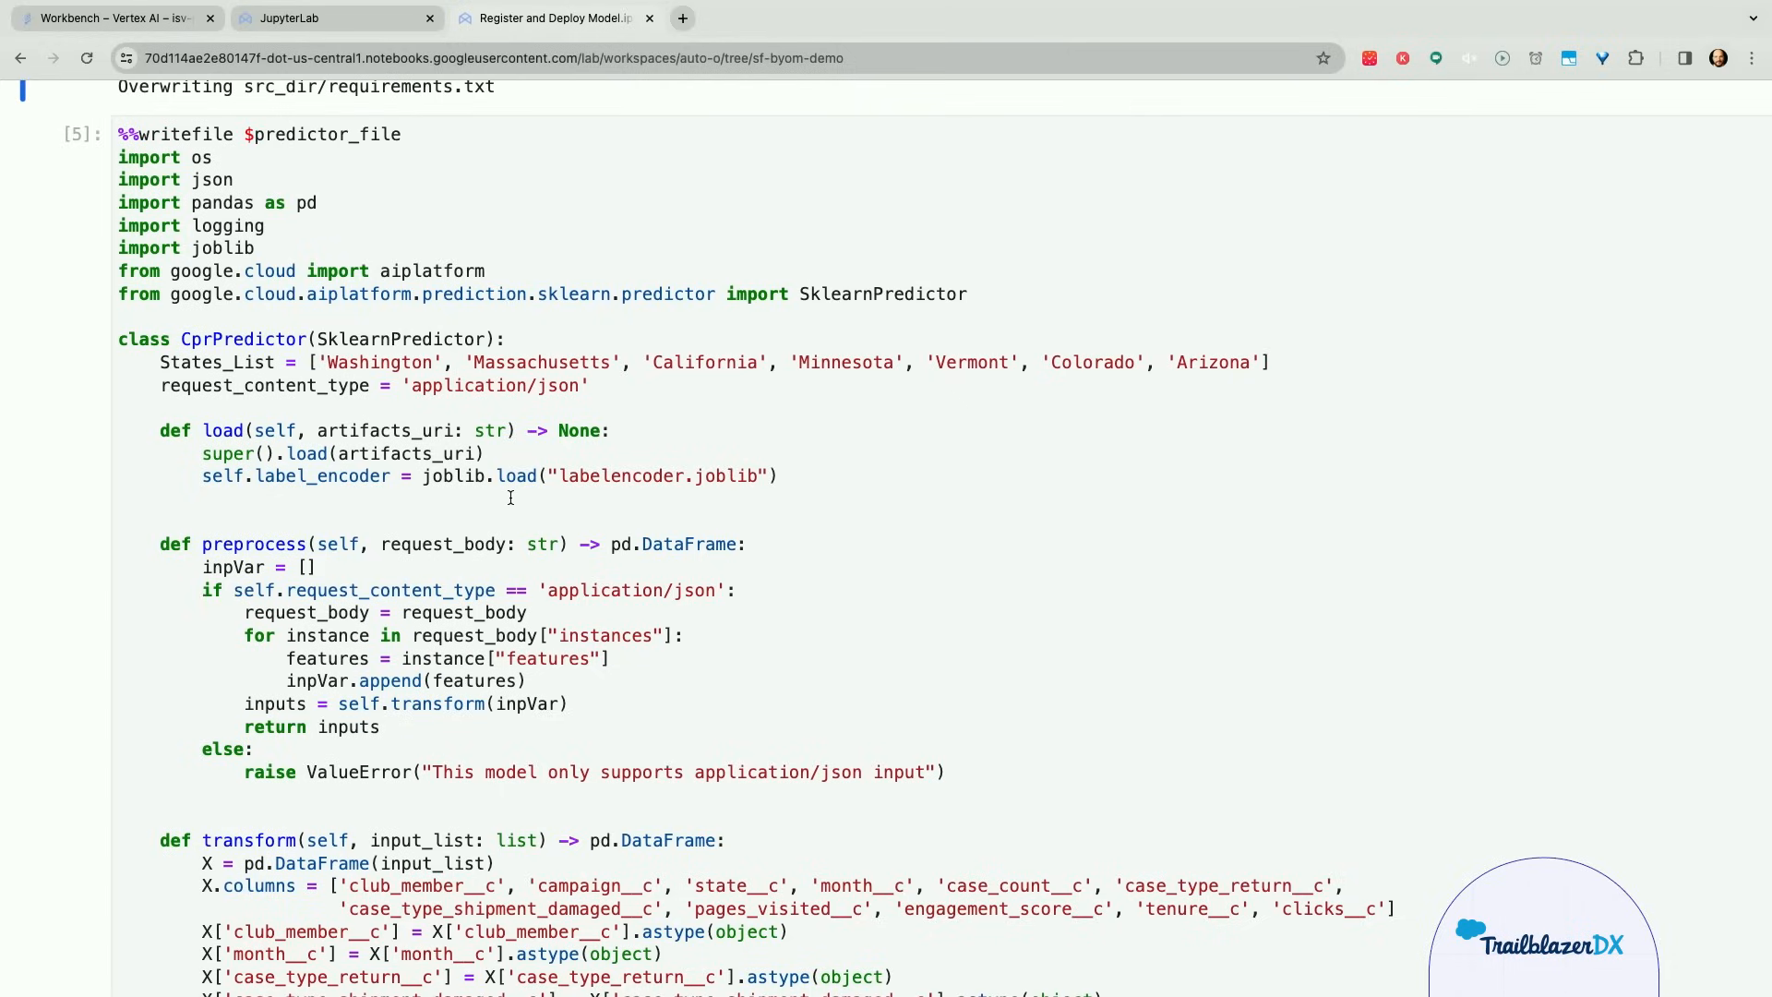
{"action": "mouse_move", "coordinate": [353, 407]}
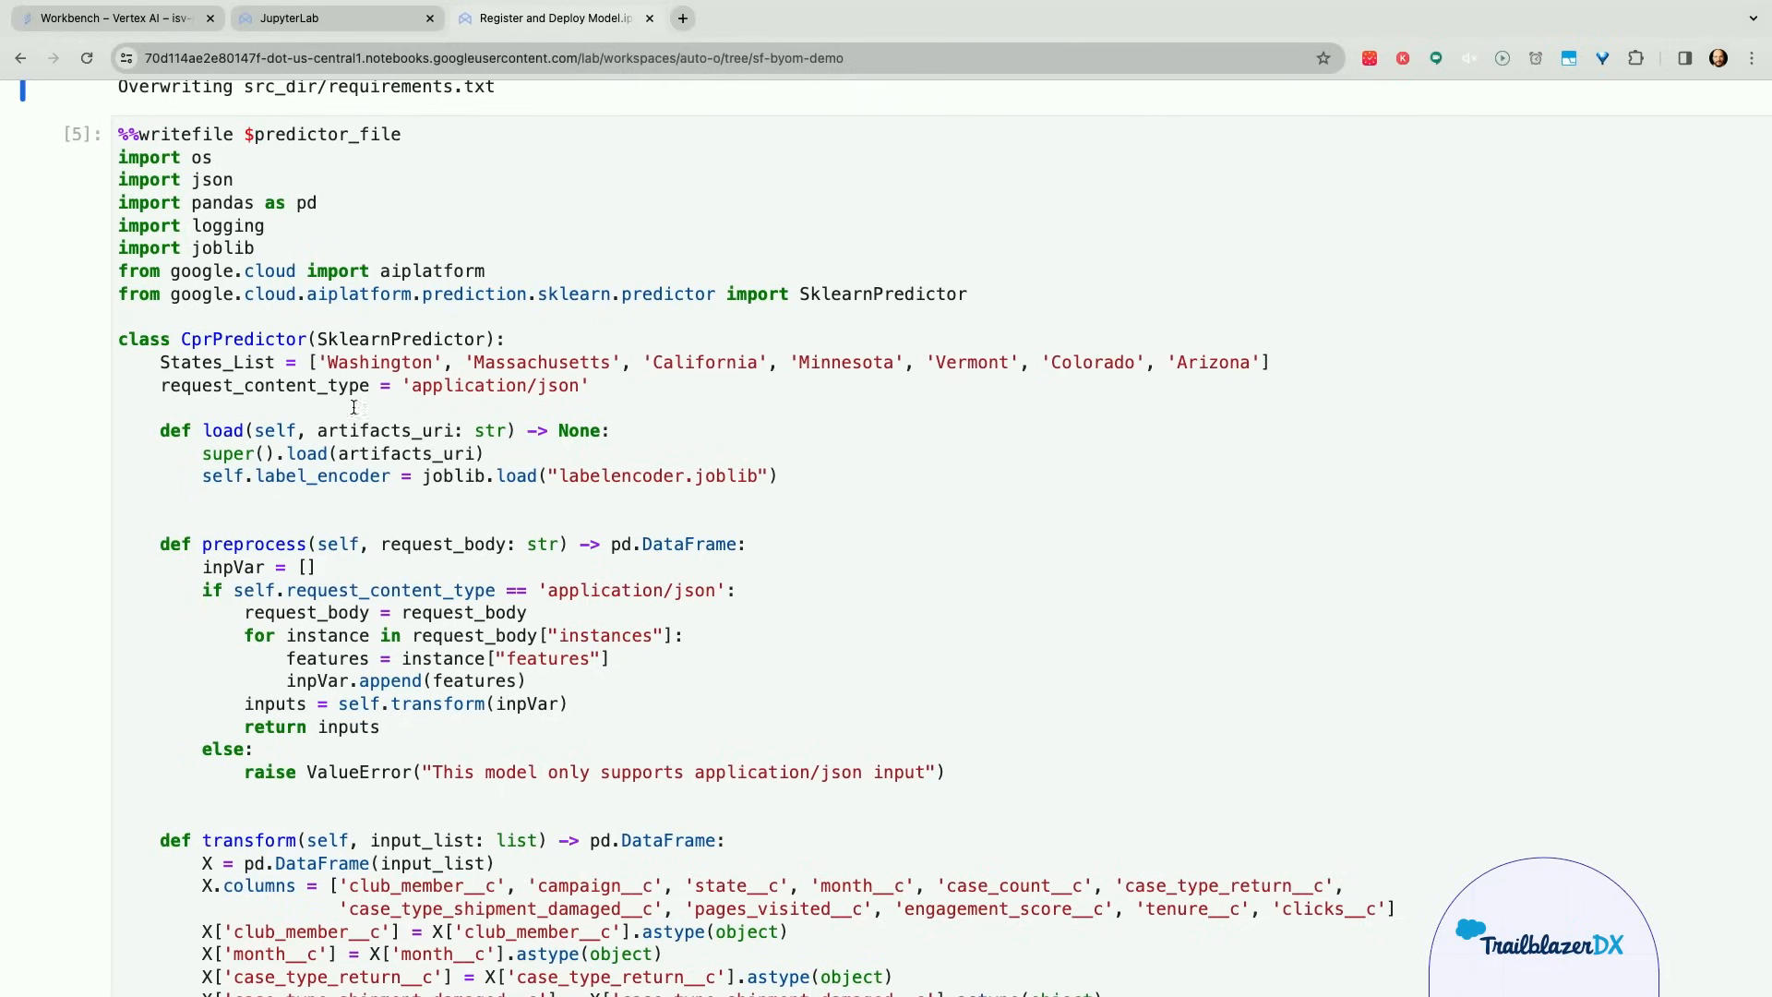
{"action": "double_click", "coordinate": [222, 429]}
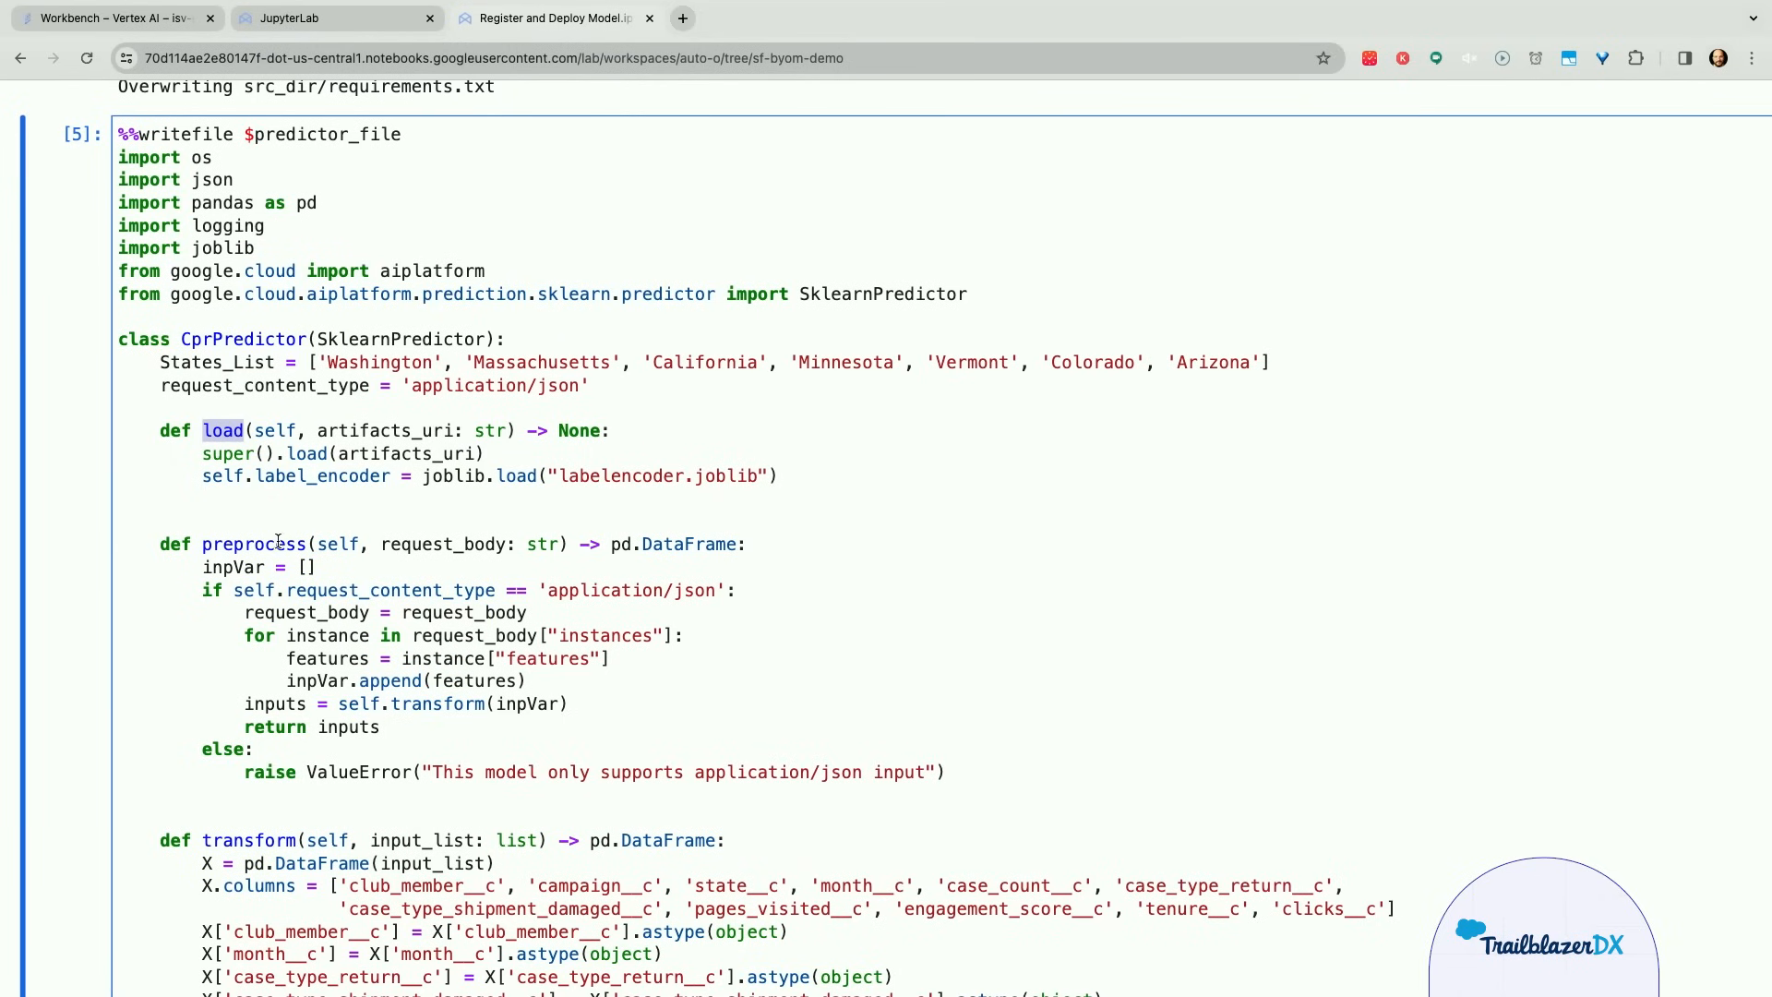
{"action": "scroll", "scroll_direction": "down", "scroll_amount": 3}
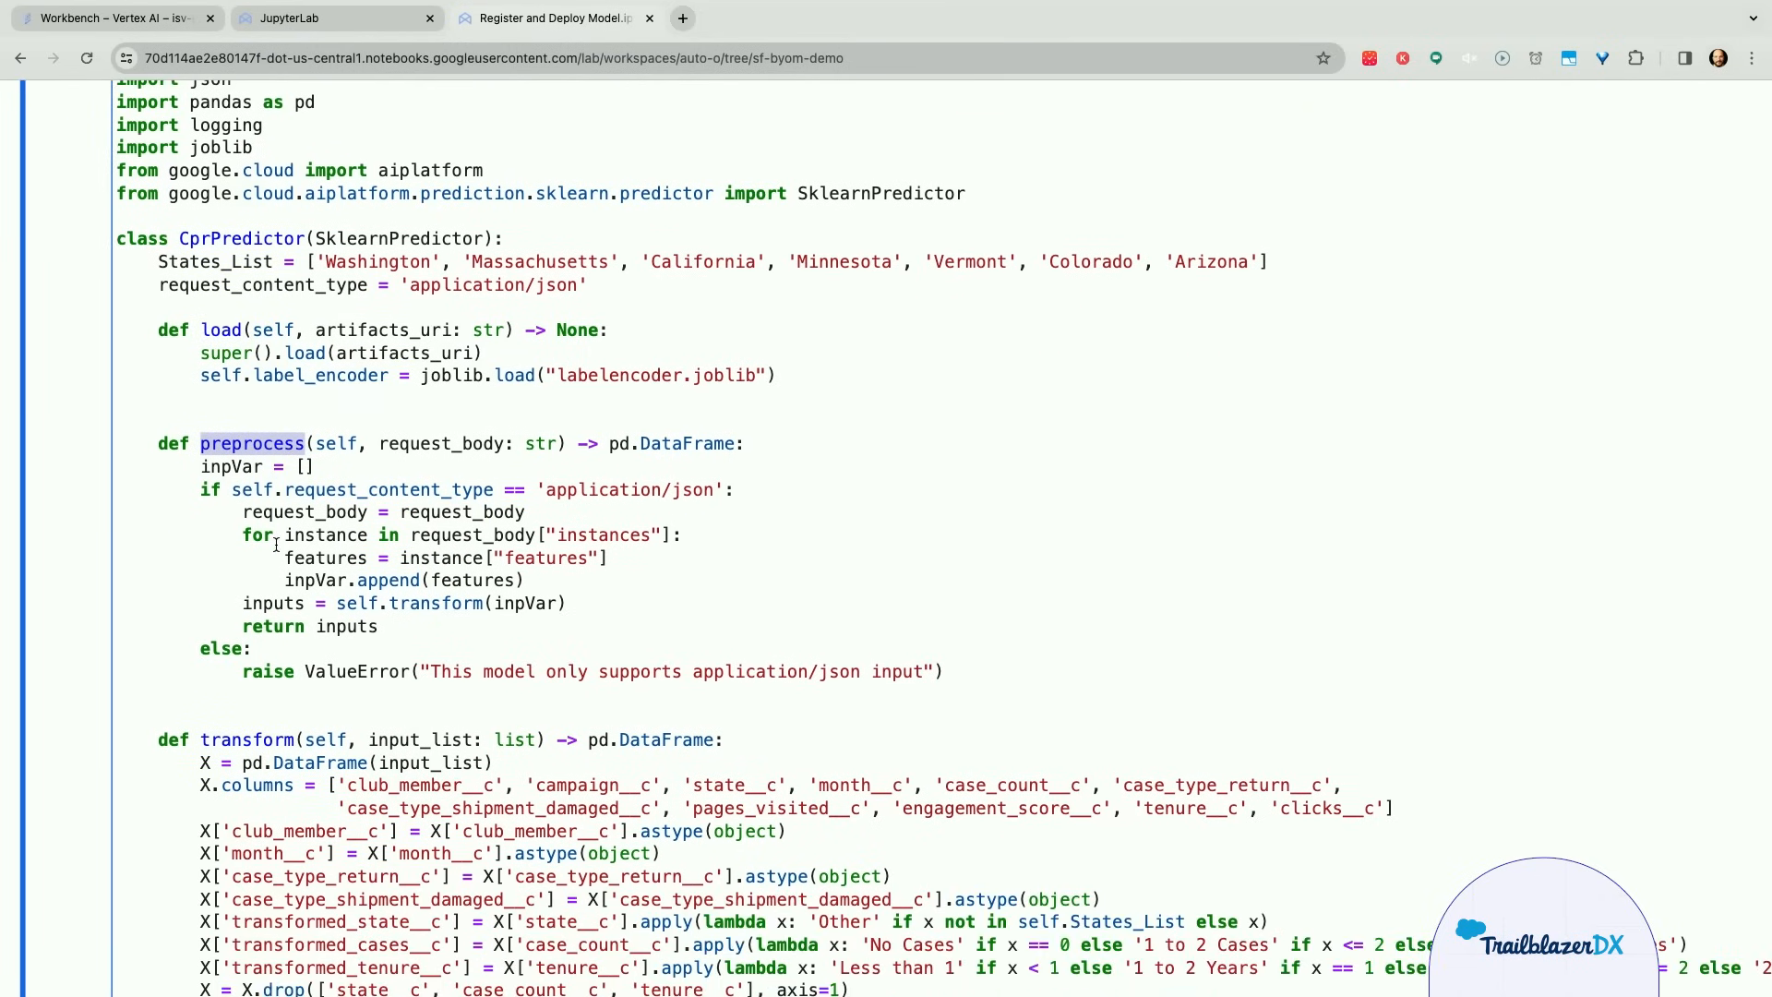
{"action": "scroll", "scroll_direction": "down", "scroll_amount": 3}
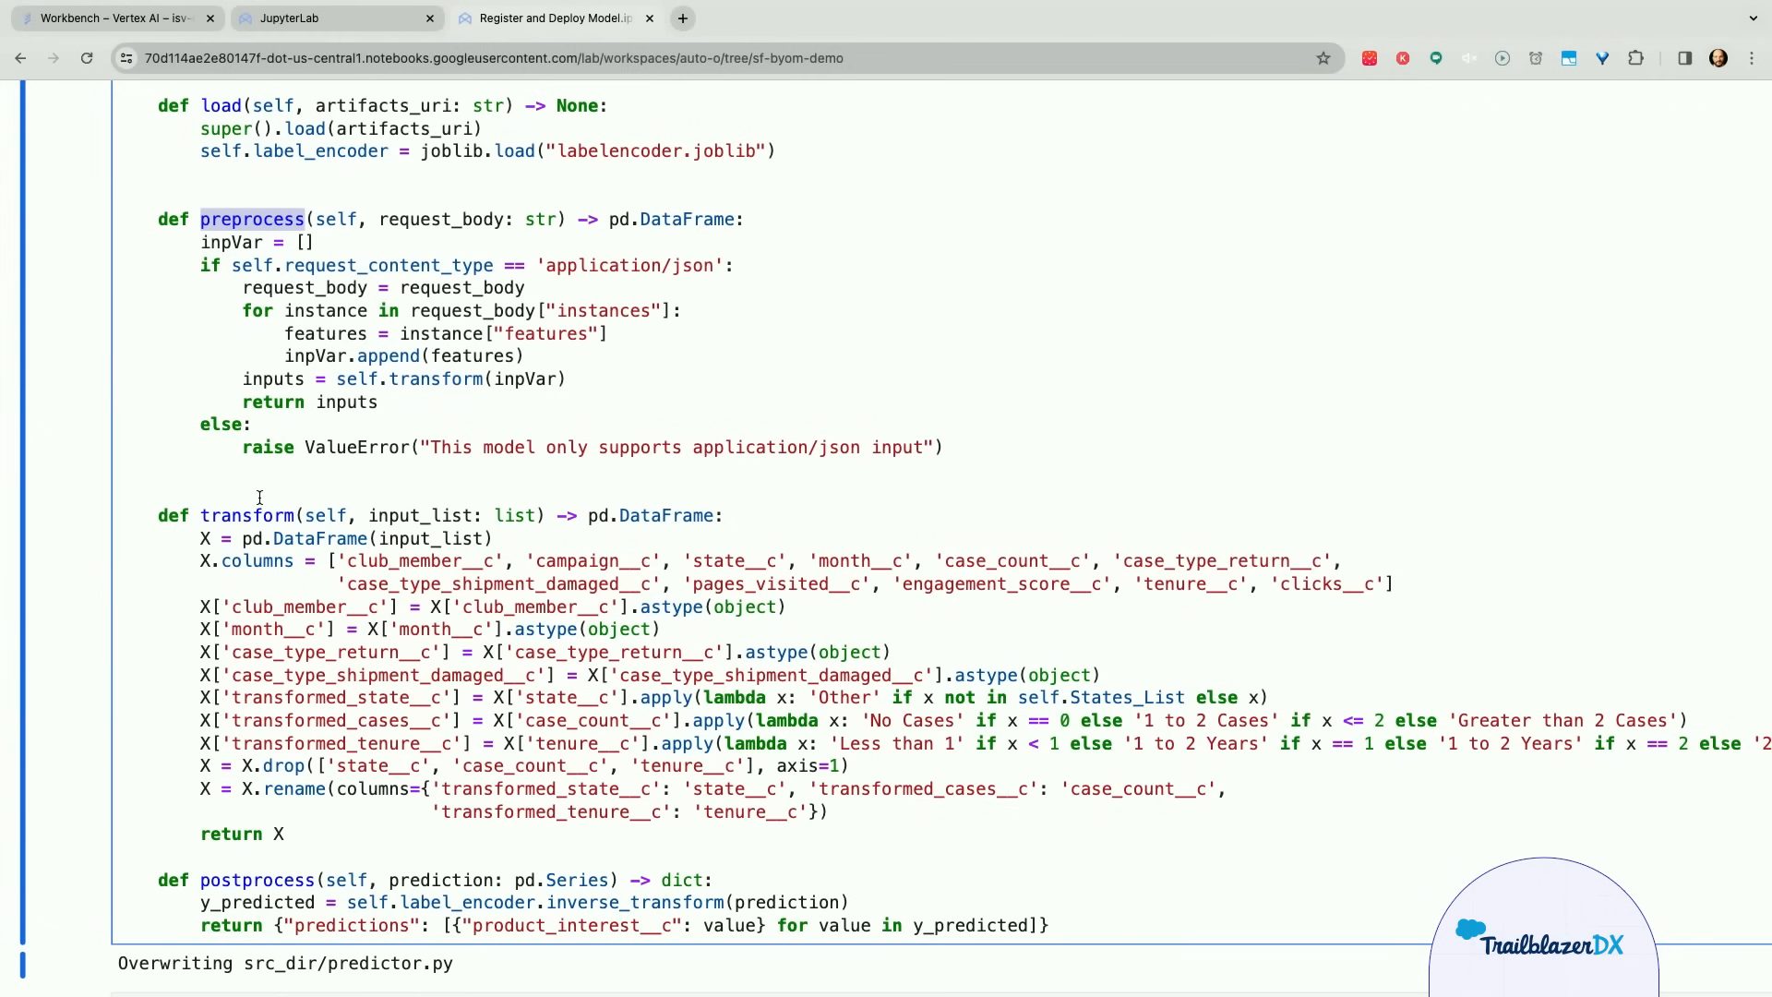
{"action": "scroll", "scroll_direction": "down", "scroll_amount": 3}
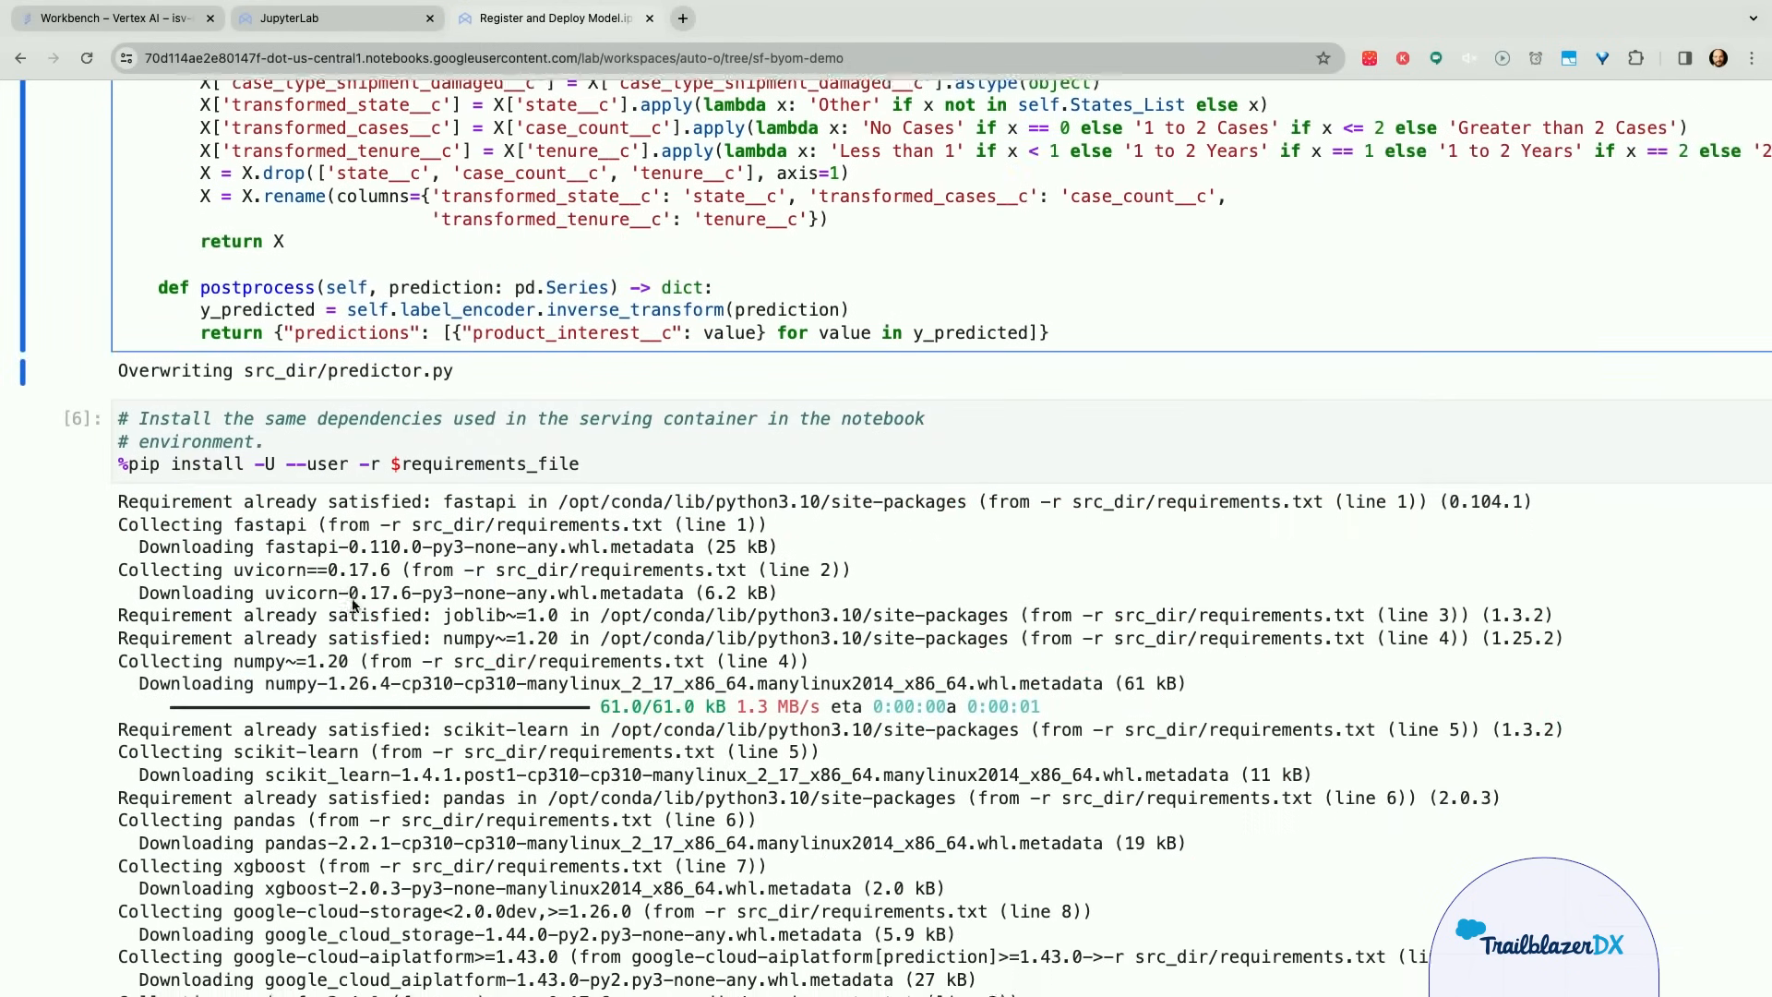
- Scroll past cells 19–23 to show predictions, health check response and container logs
{"action": "scroll", "scroll_direction": "up", "scroll_amount": 3}
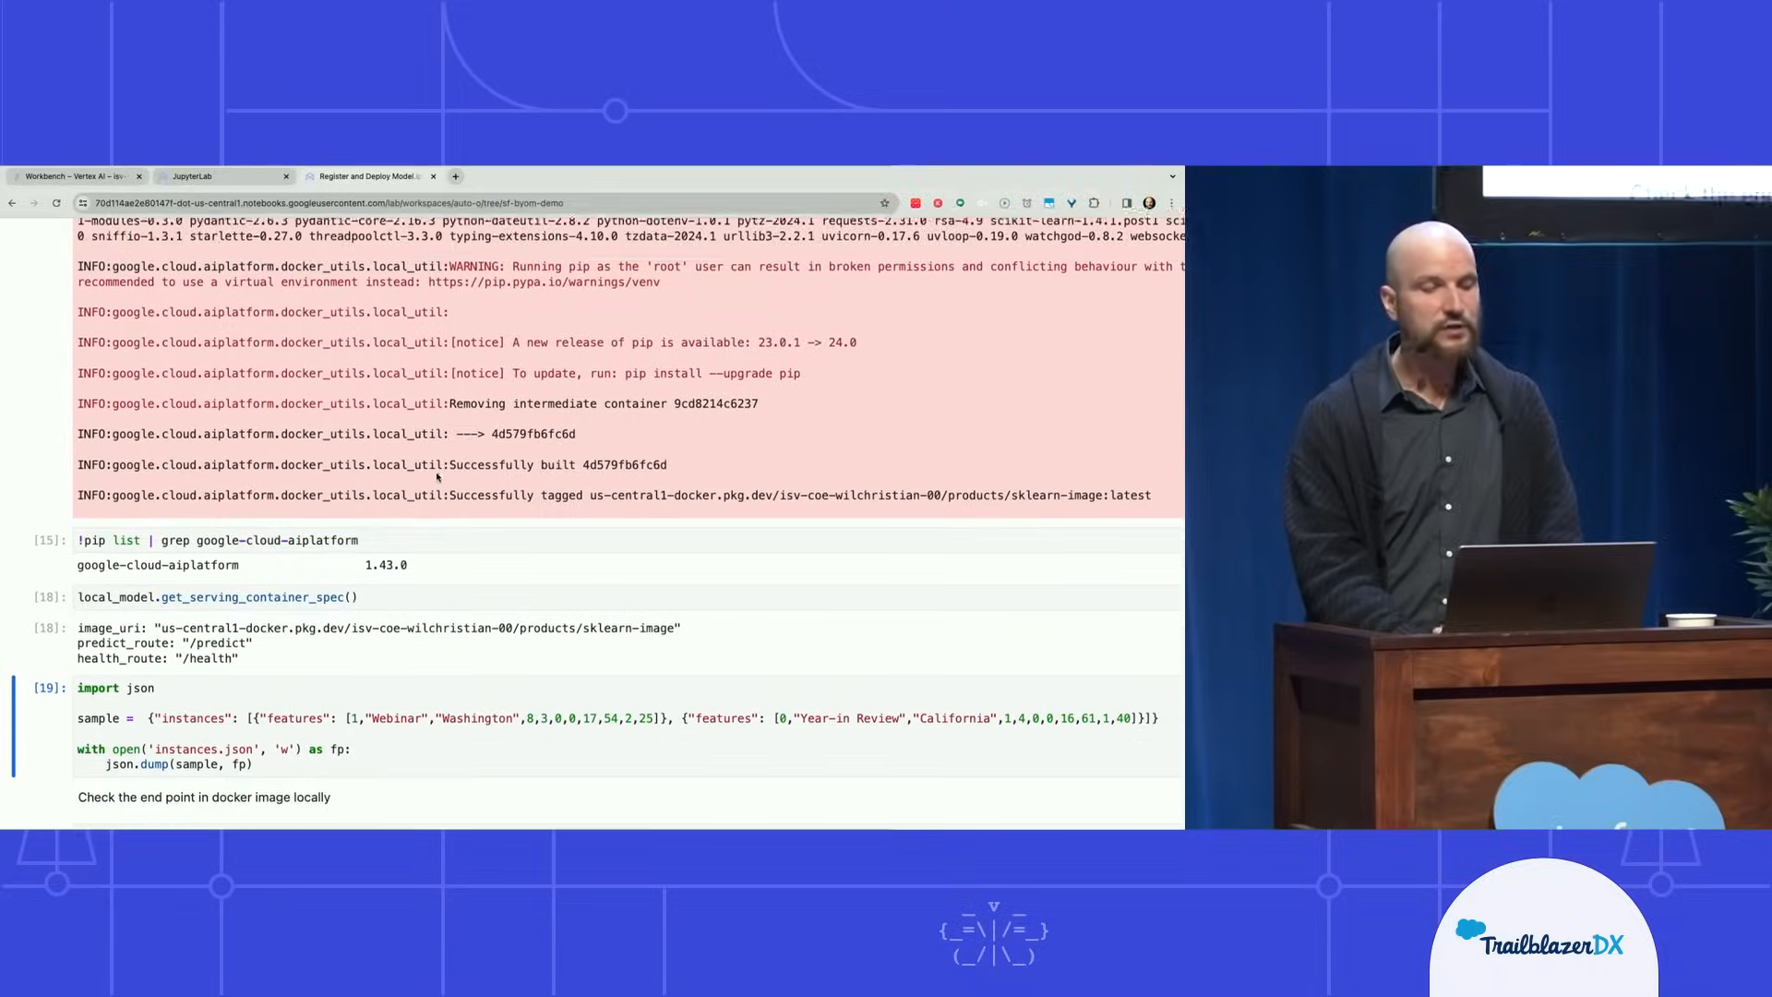
{"action": "scroll", "scroll_direction": "down", "scroll_amount": 3}
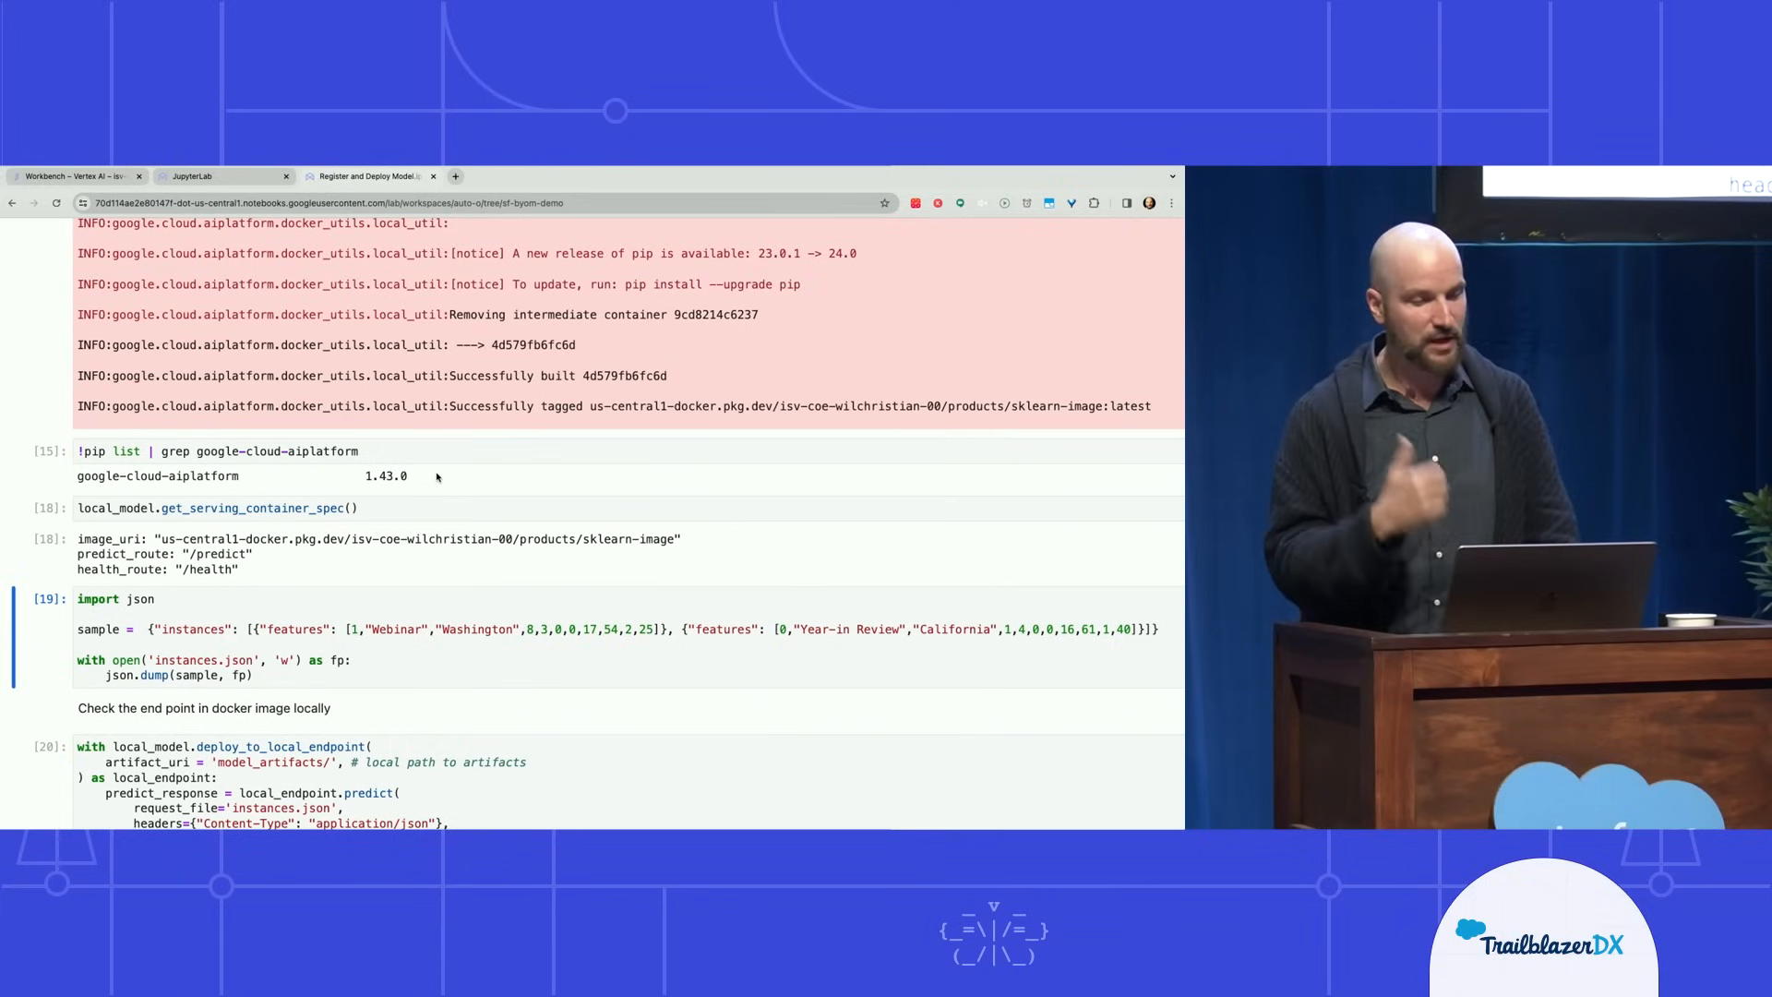
{"action": "scroll", "scroll_direction": "down", "scroll_amount": 3}
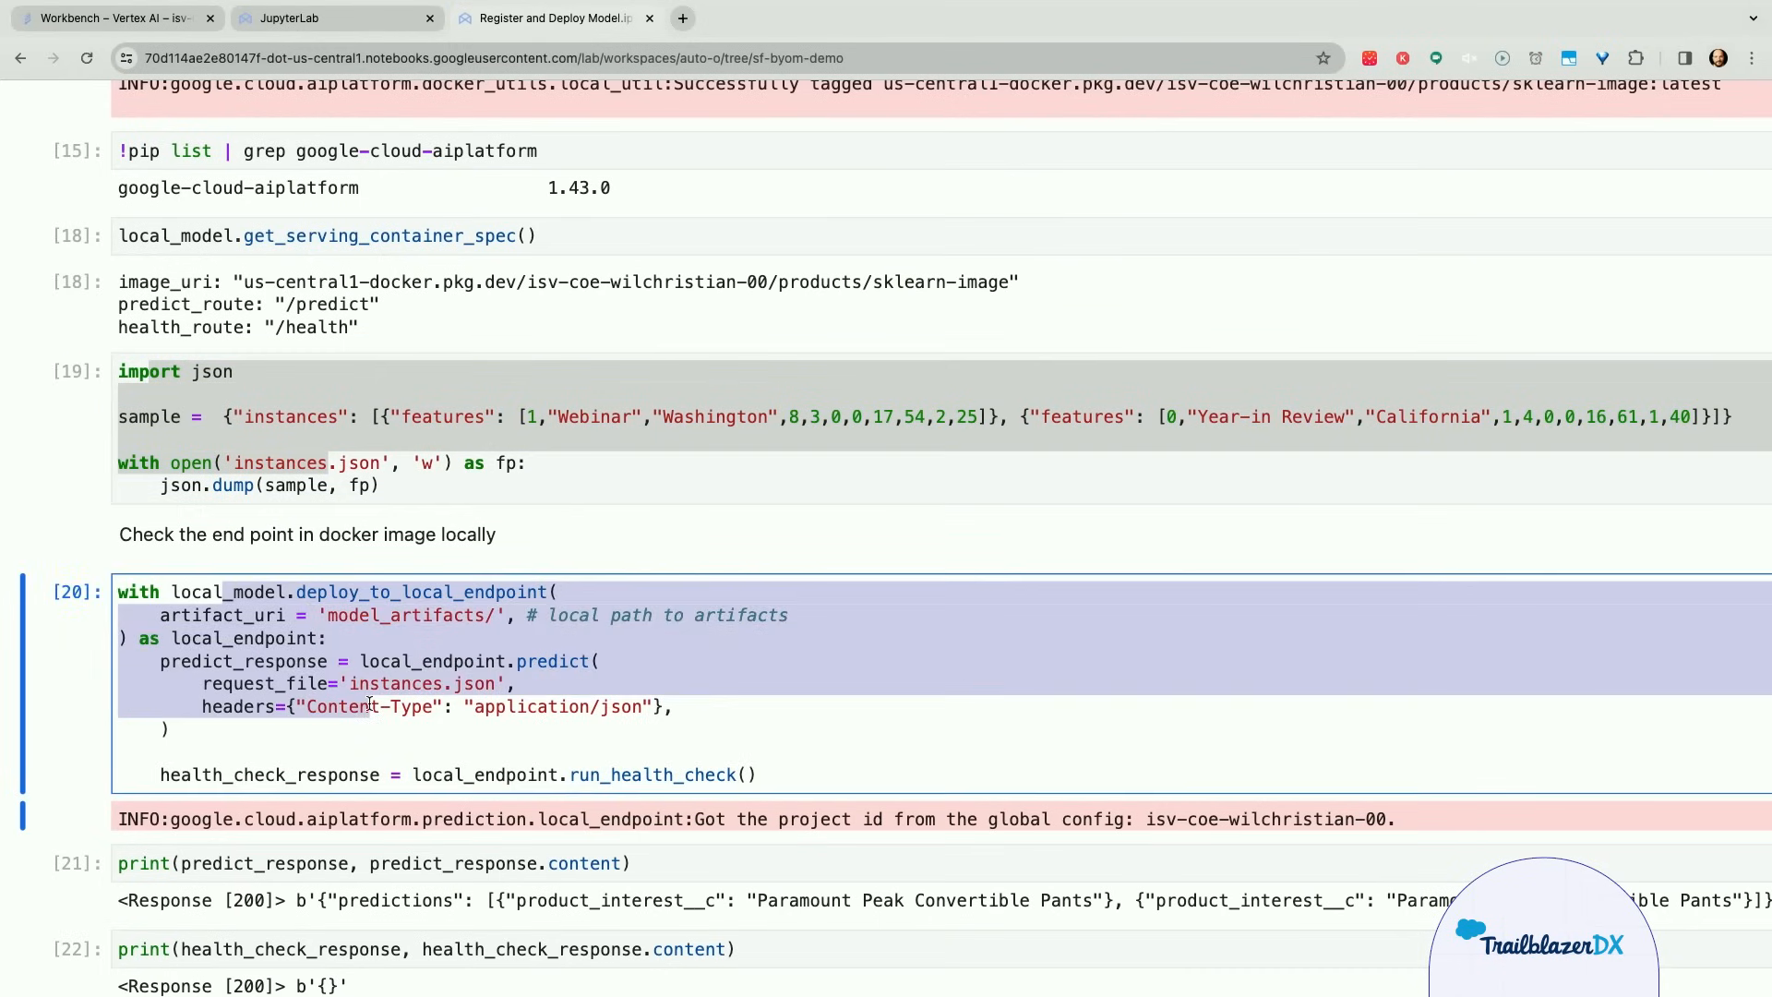
{"action": "scroll", "scroll_direction": "down", "scroll_amount": 3}
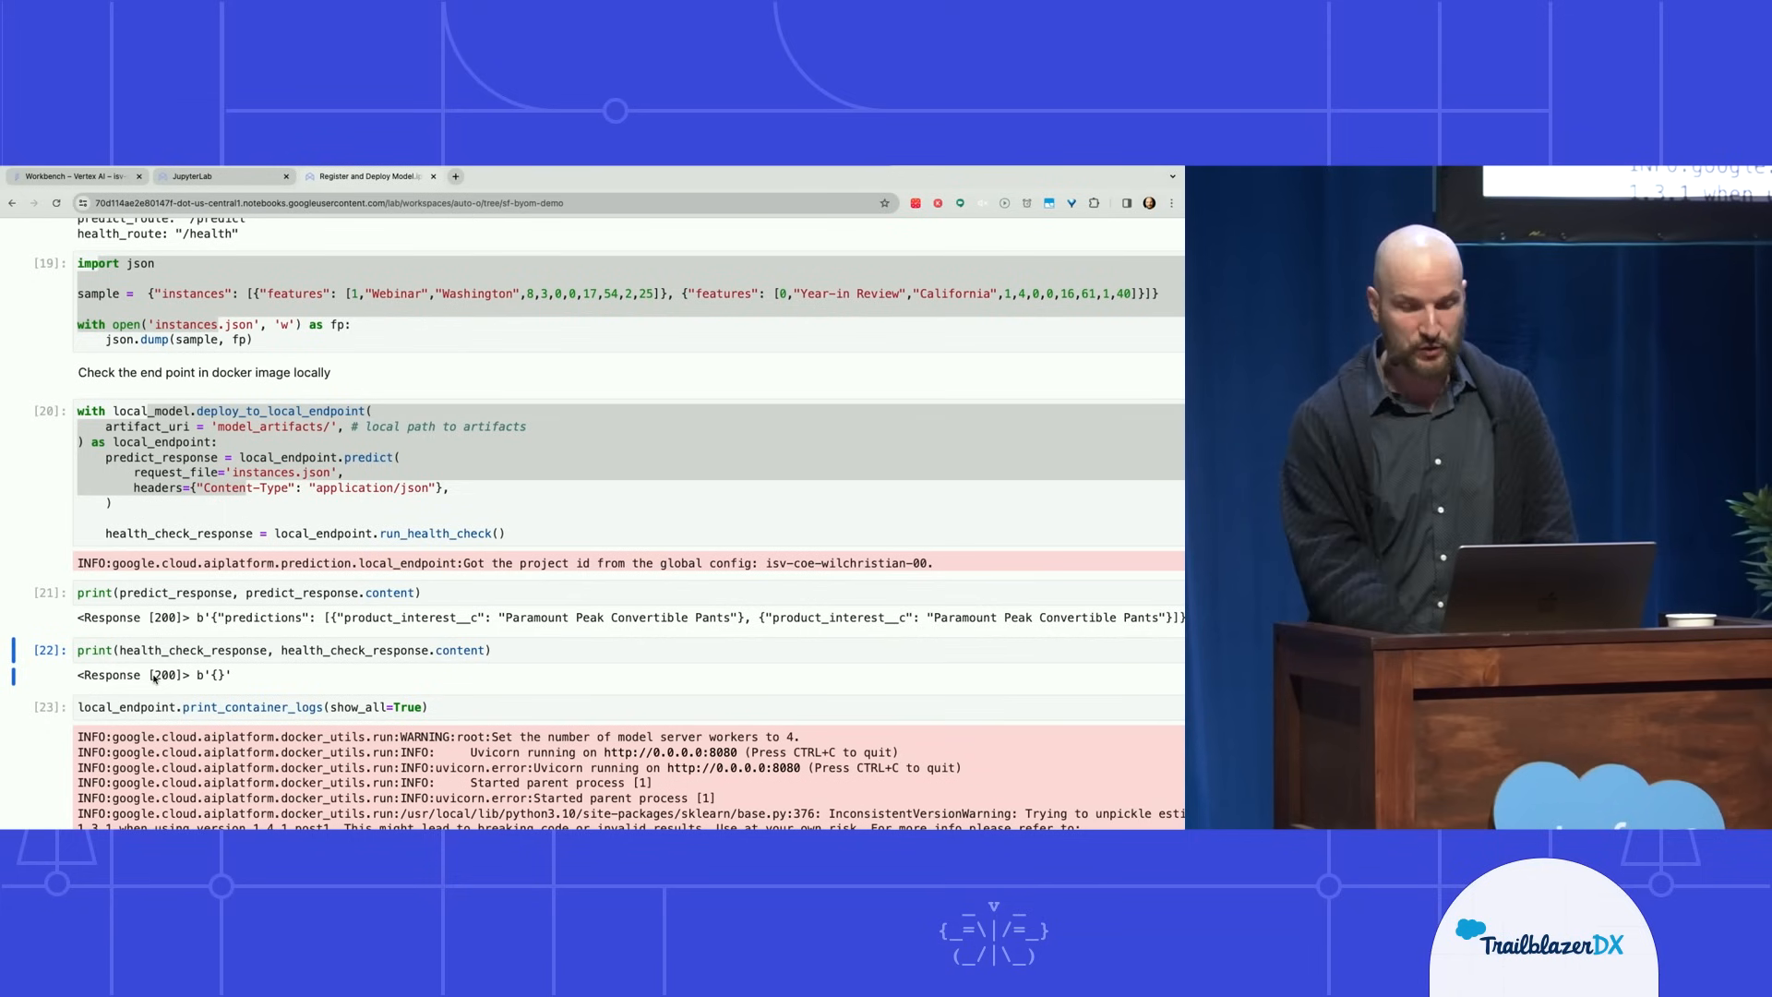
{"action": "scroll", "scroll_direction": "down", "scroll_amount": 3}
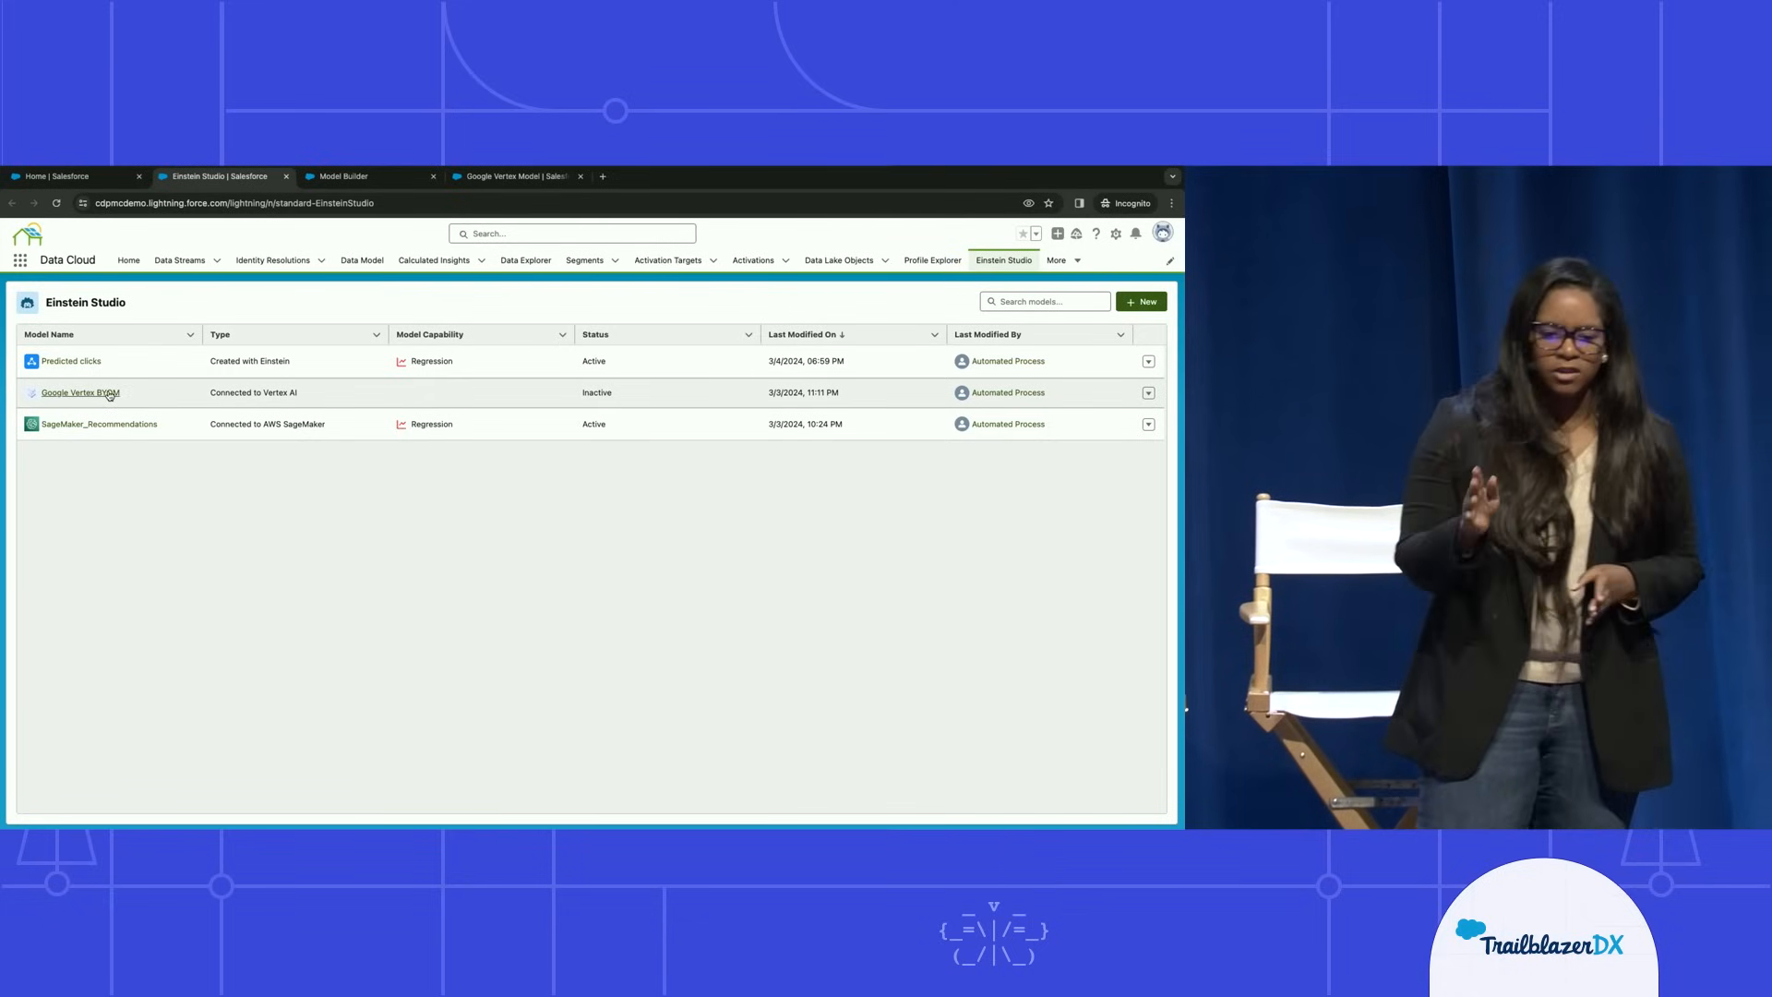
- Start a new model in Model Builder, then view the Google Vertex Model's Refresh History
{"action": "left_click", "coordinate": [367, 176]}
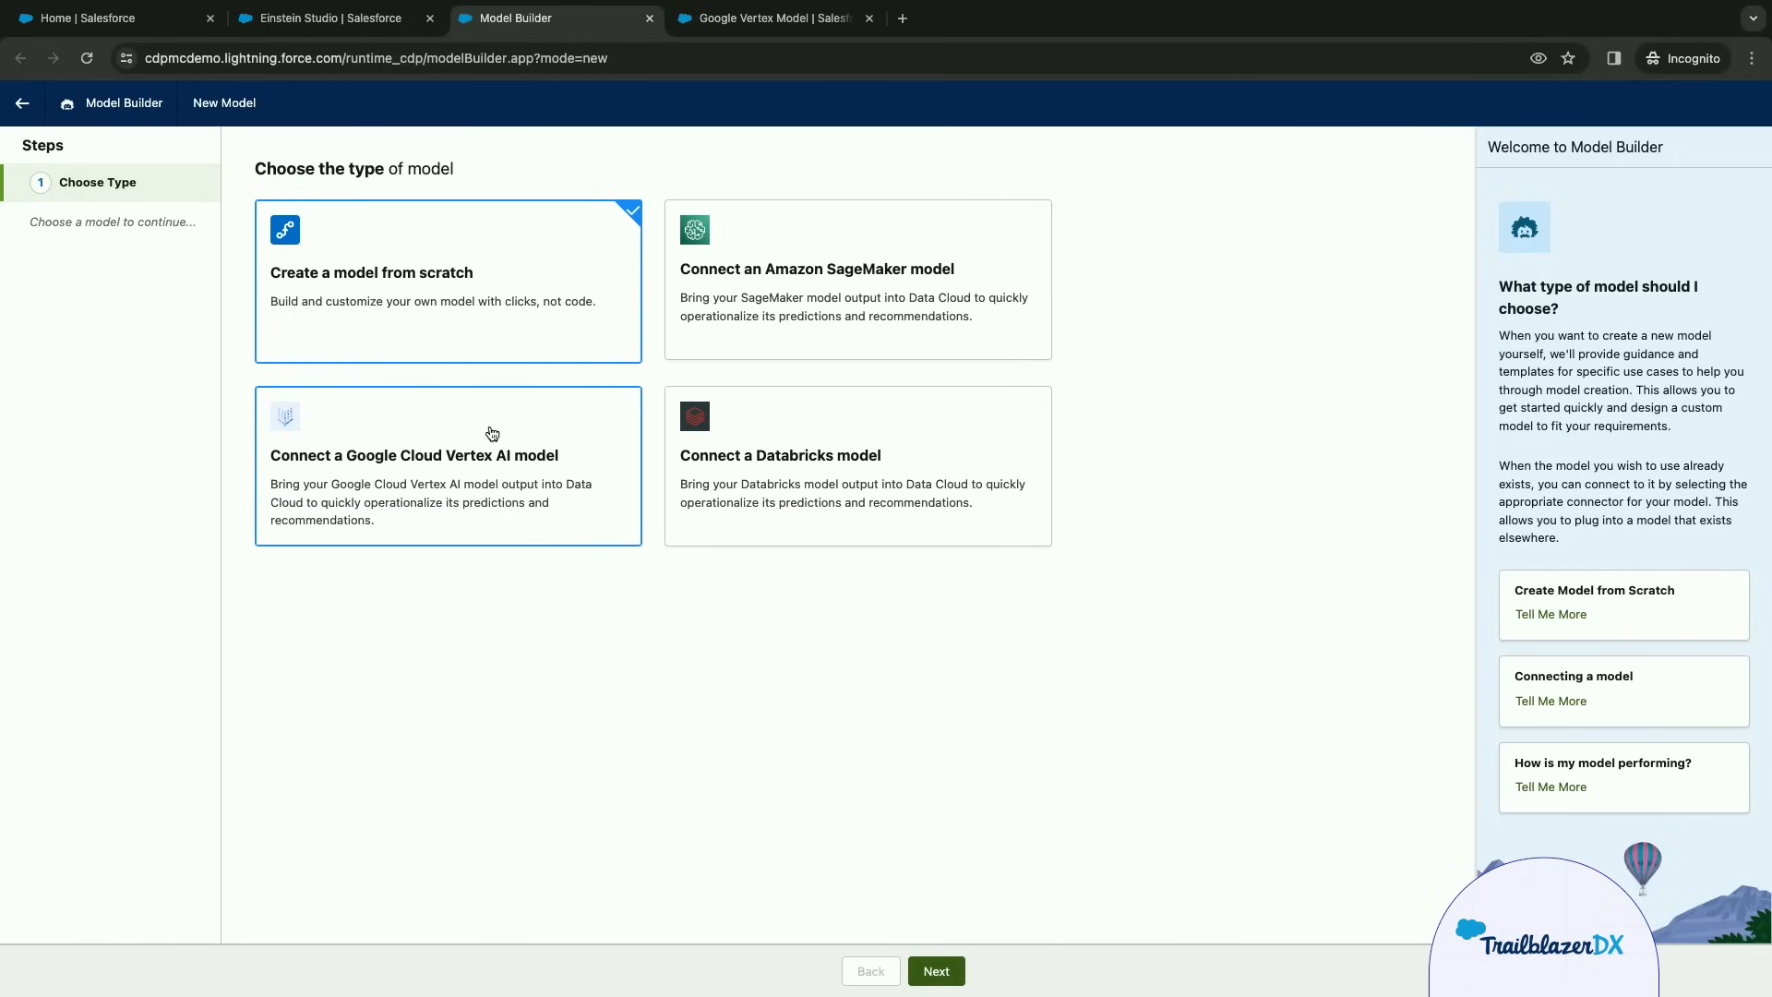
{"action": "left_click", "coordinate": [775, 19]}
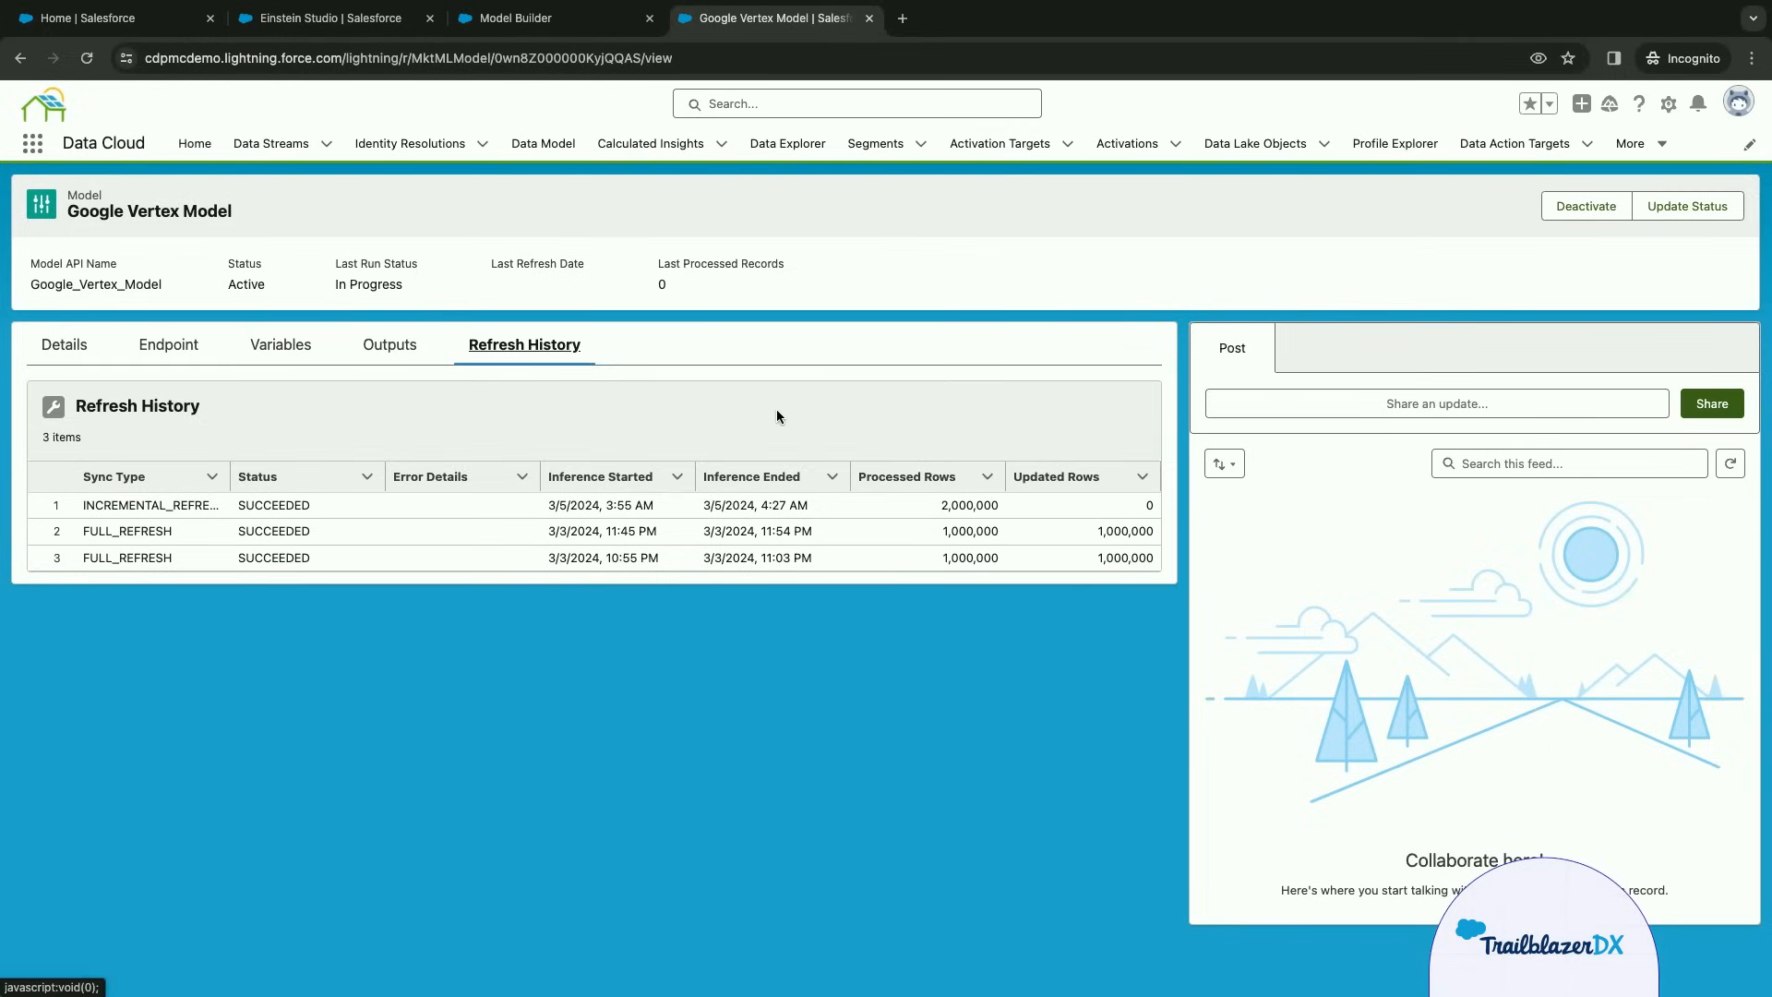
{"action": "scroll", "scroll_direction": "down", "scroll_amount": 3}
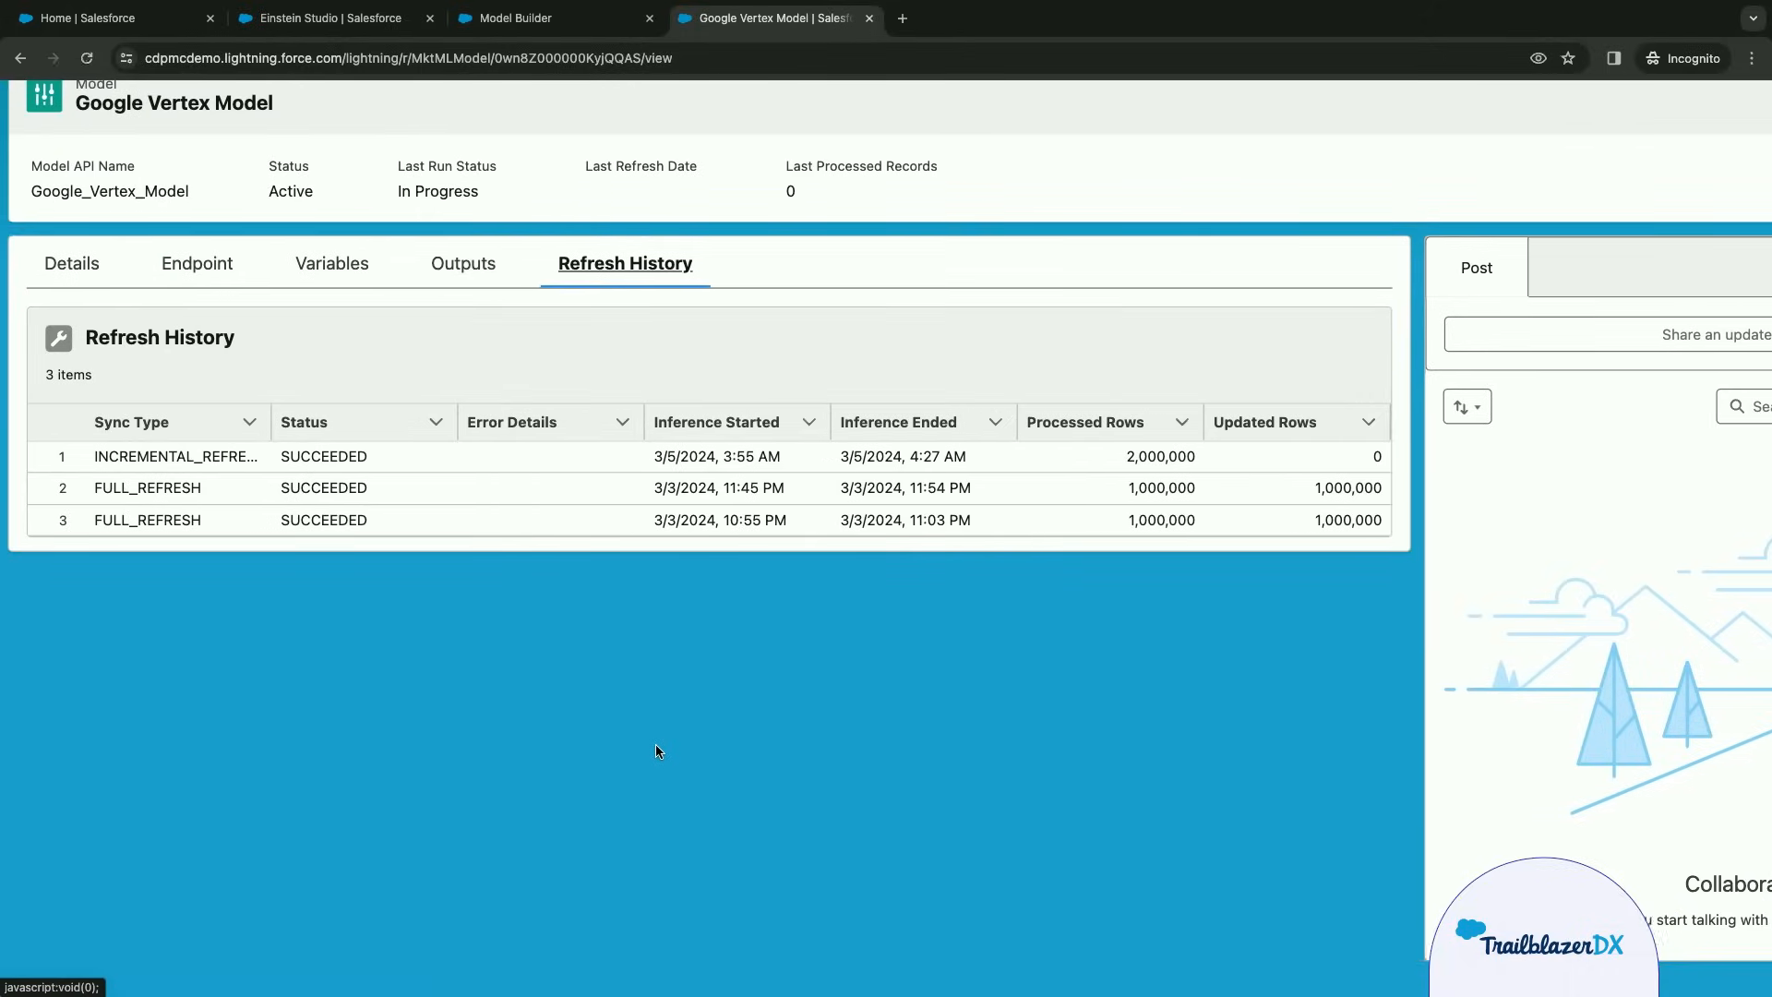
{"action": "scroll", "scroll_direction": "up", "scroll_amount": 3}
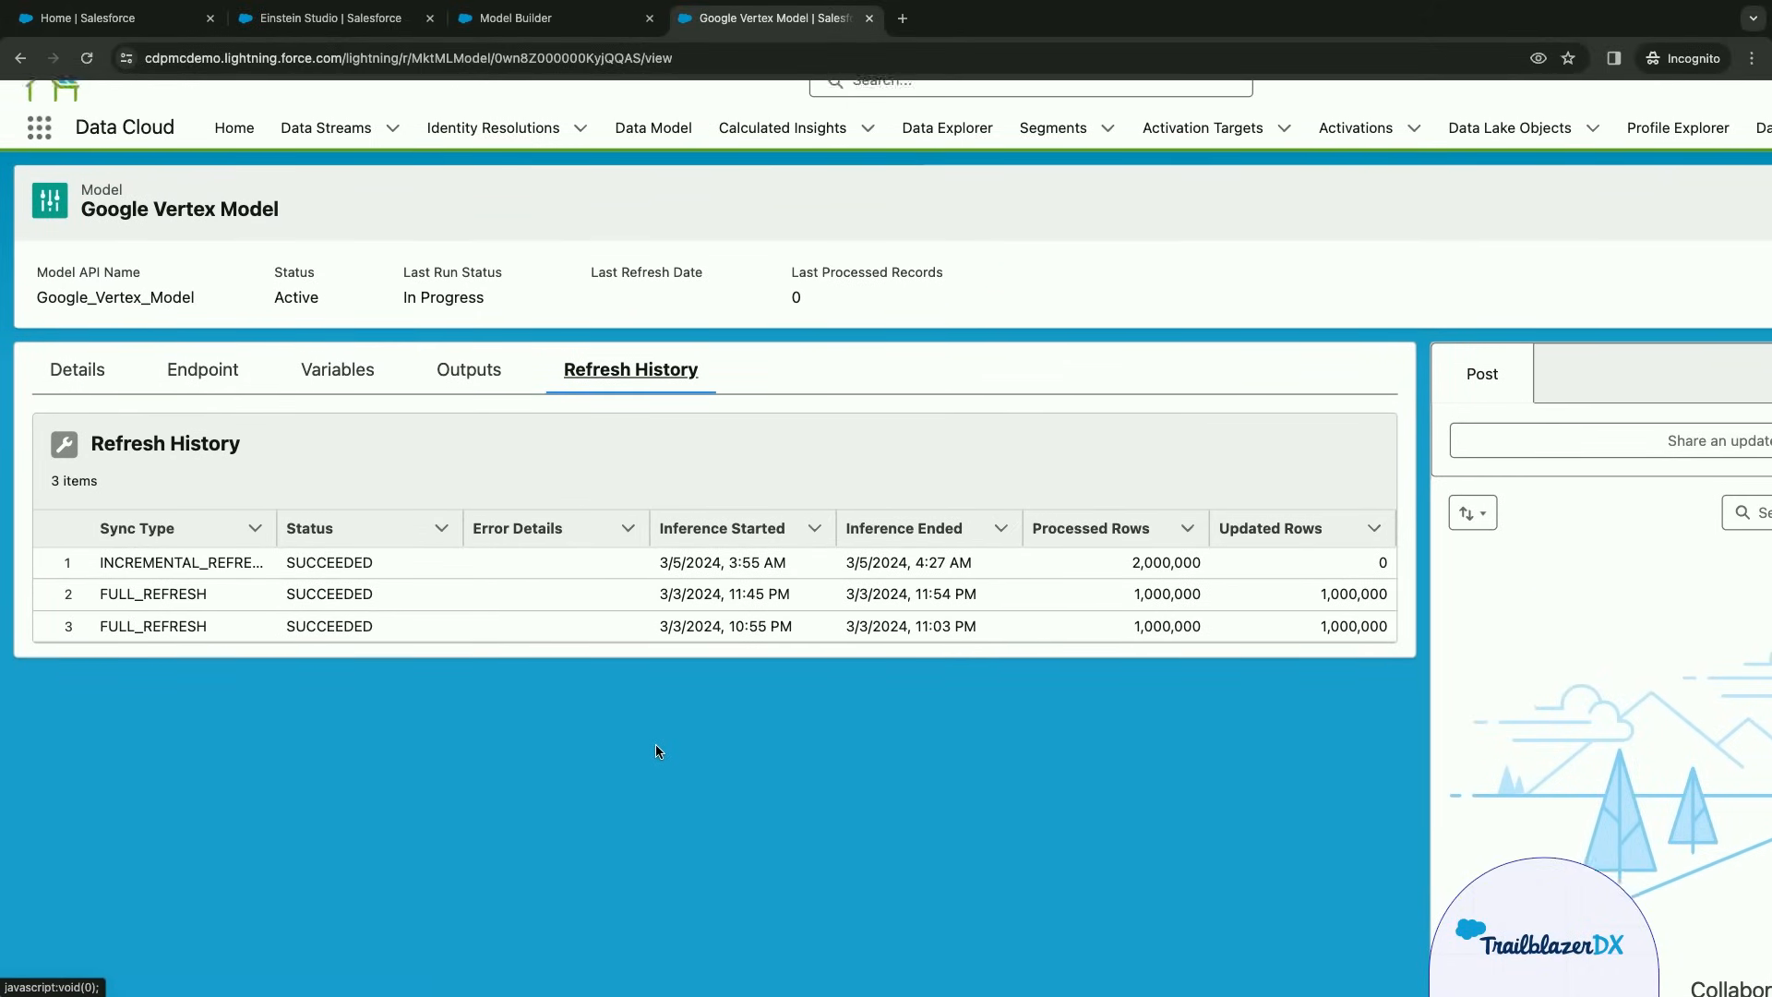
{"action": "scroll", "scroll_direction": "up", "scroll_amount": 3}
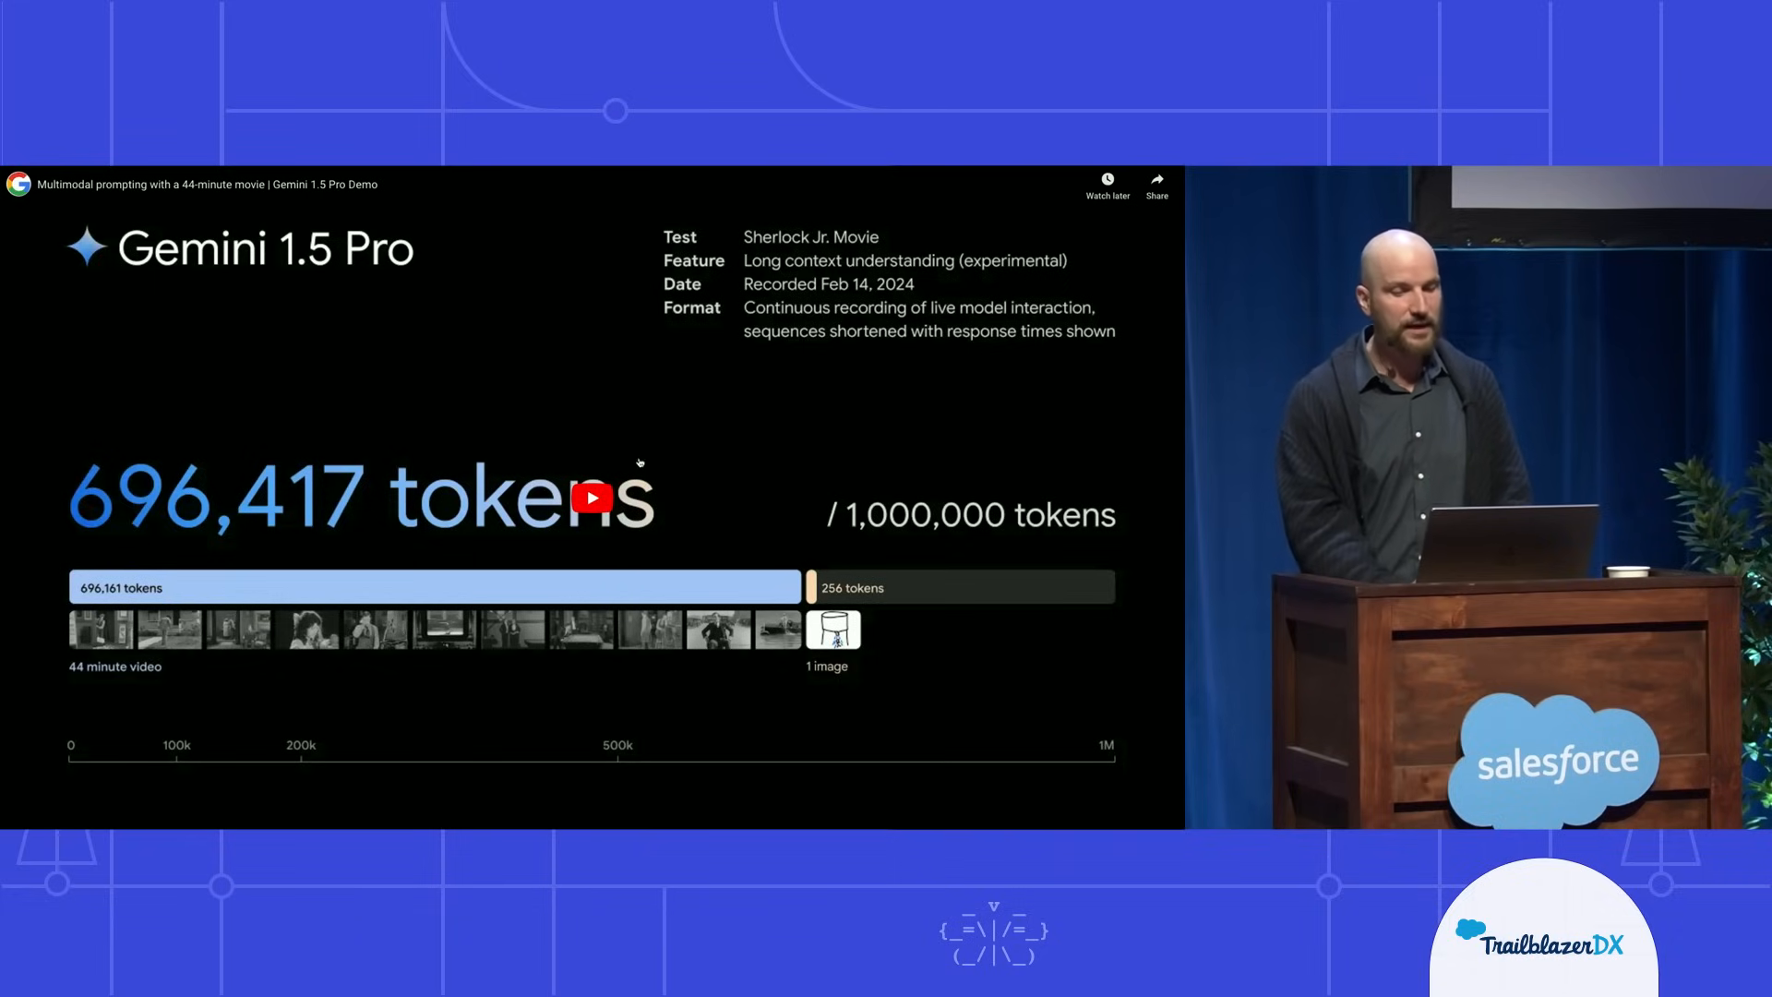
- Play 'Multimodal prompting with a 44-minute movie | Gemini 1.5 Pro Demo' on YouTube
{"action": "left_click", "coordinate": [593, 497]}
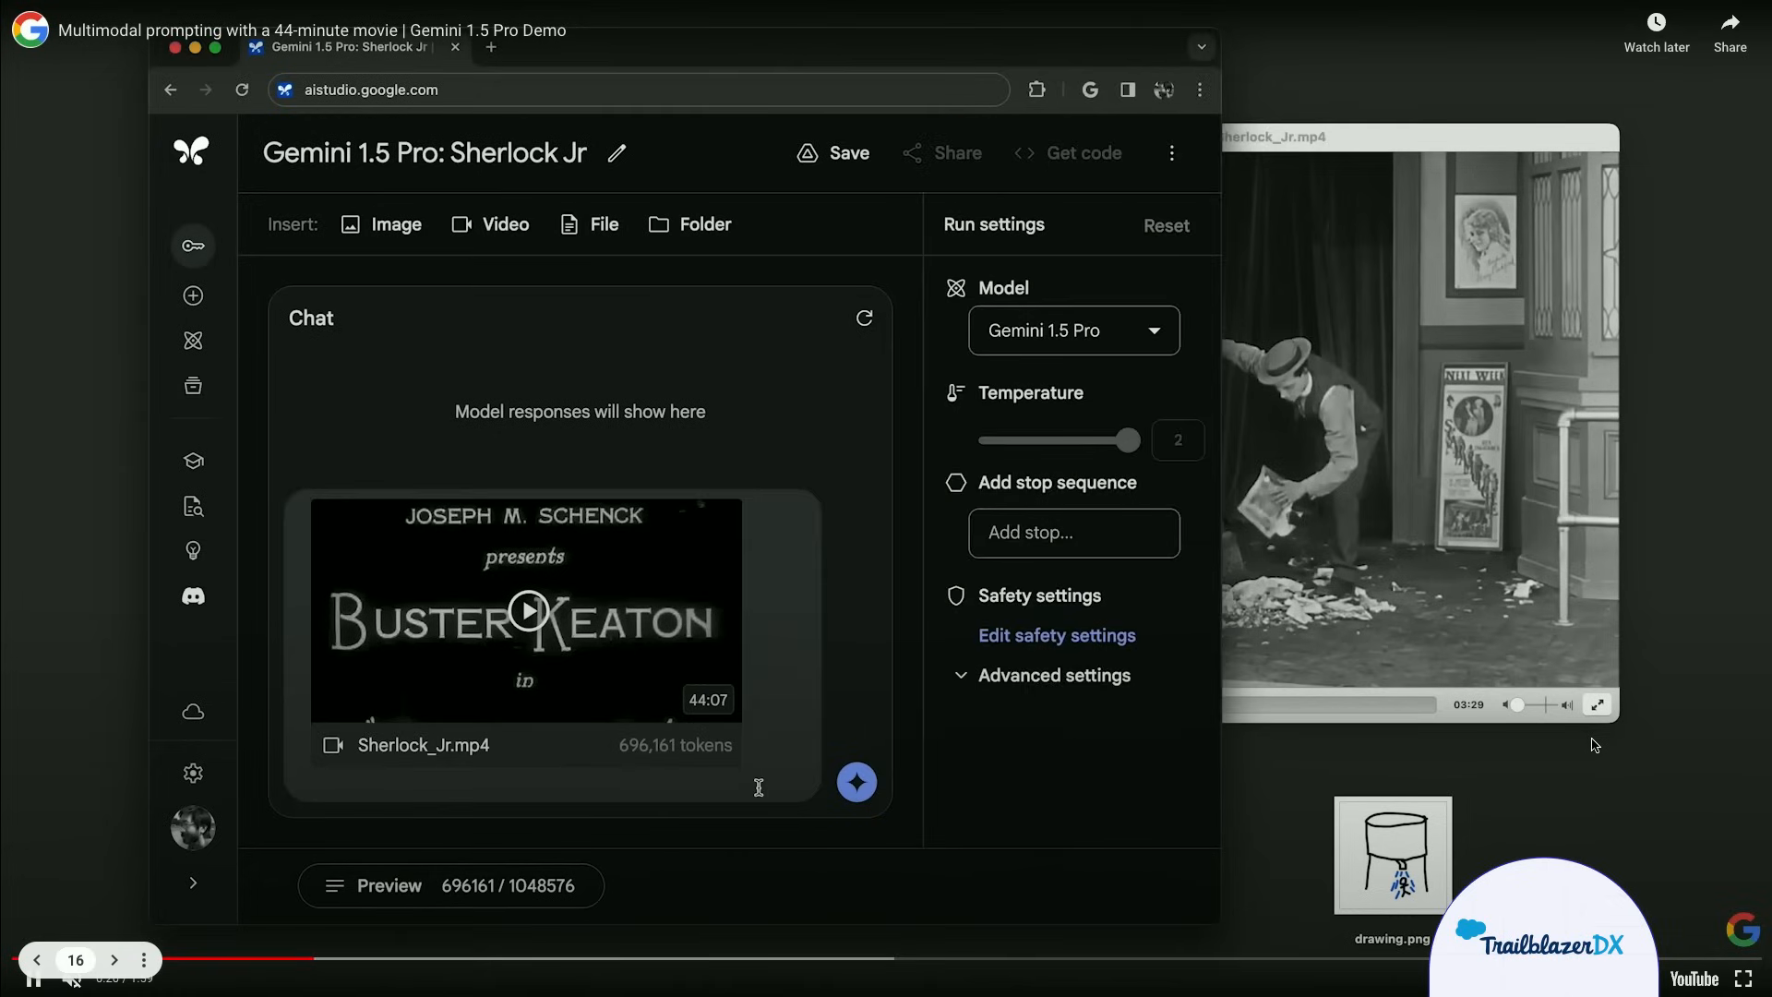
- Ask Gemini to find when paper leaves the pocket and report its key information with time
{"action": "type", "text": "Find the moment w"}
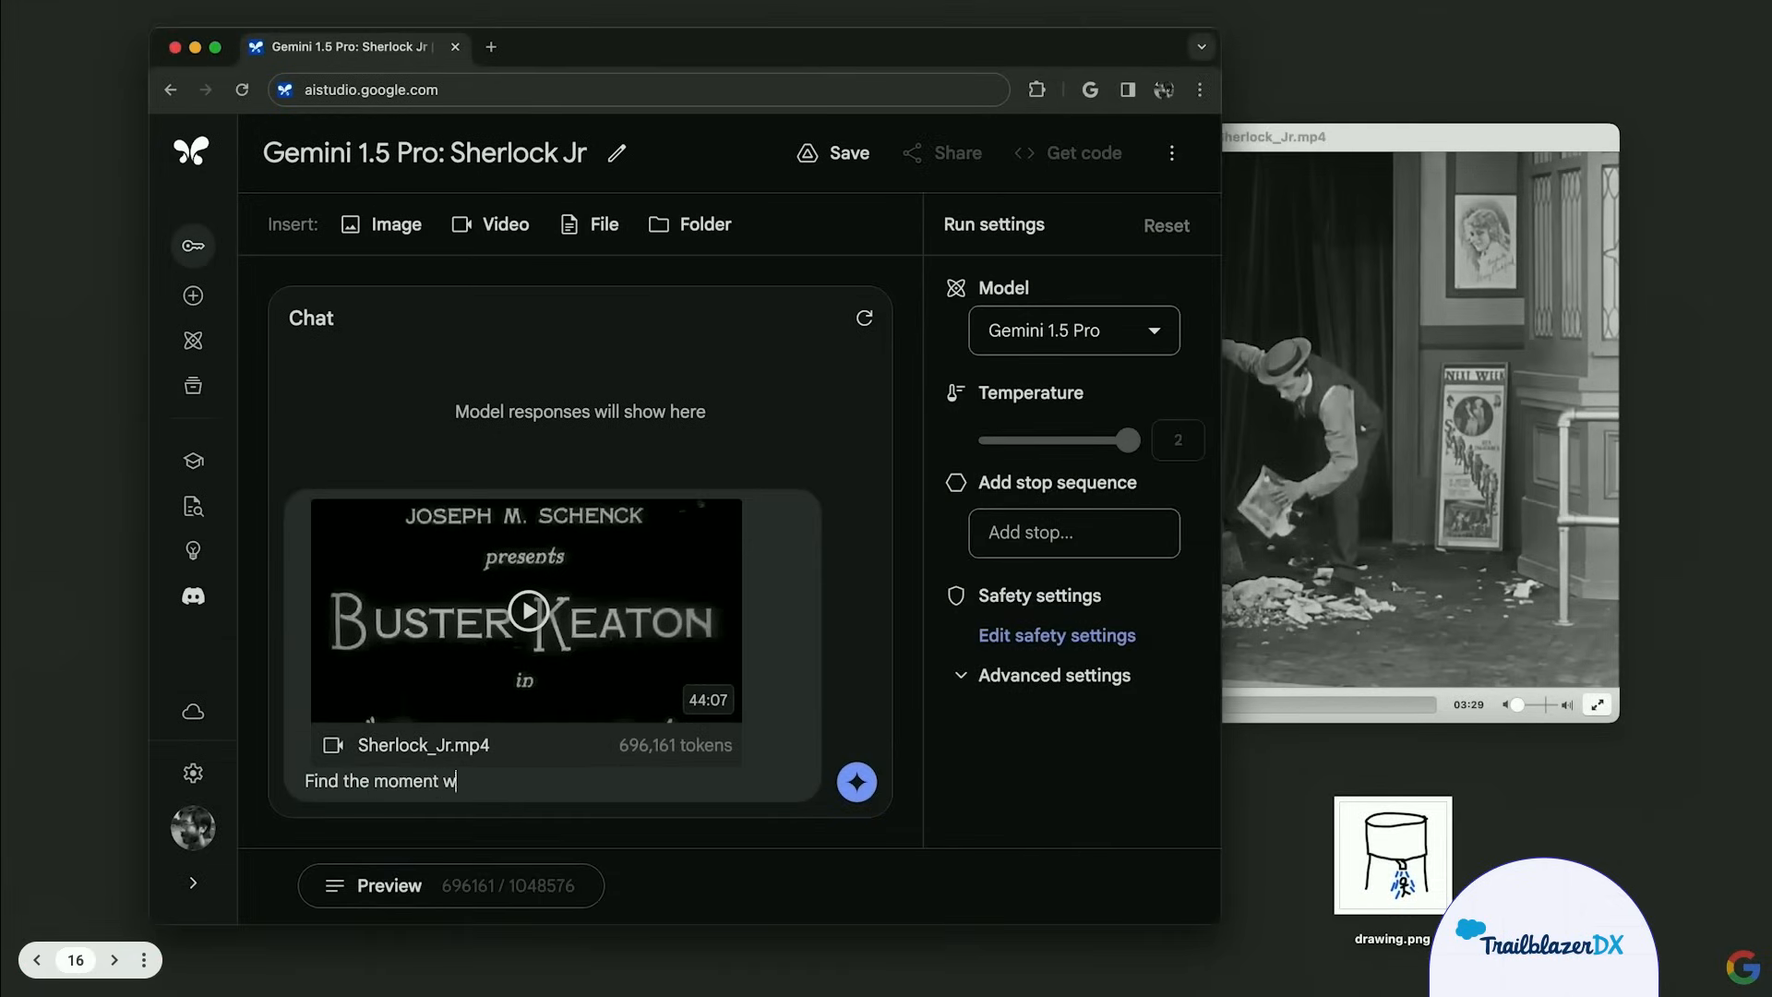
{"action": "type", "text": "hen a piece of paper is removed"}
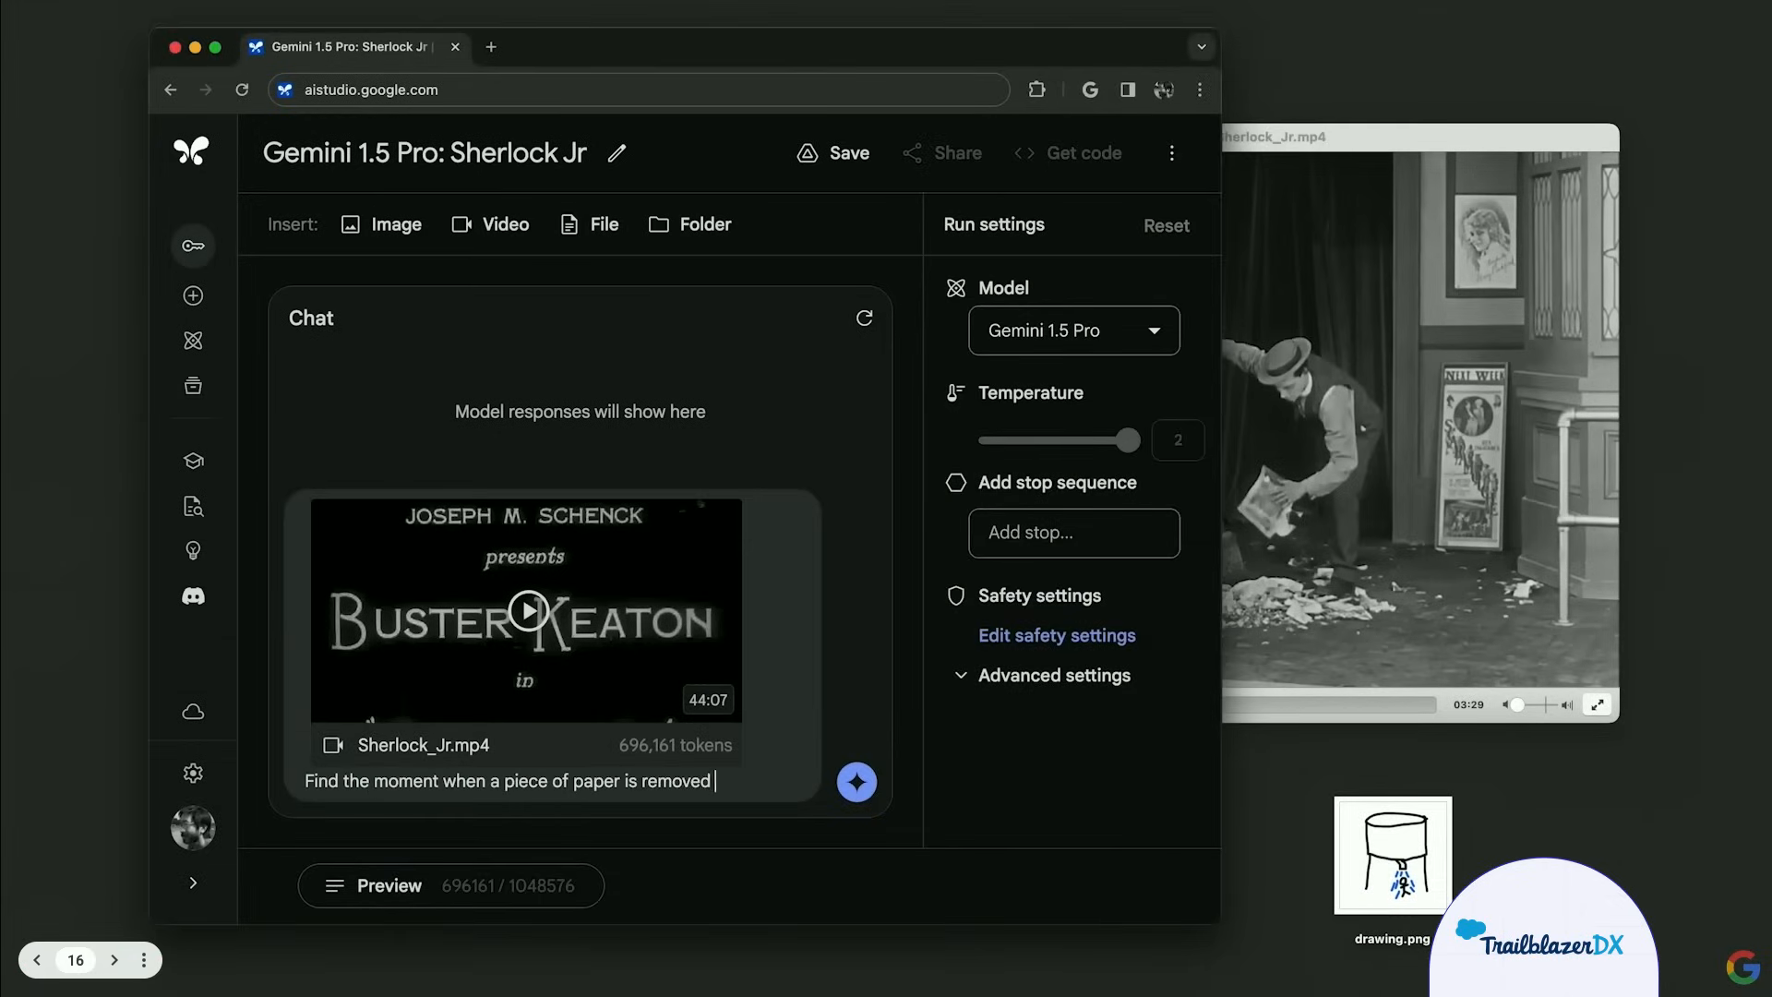
{"action": "type", "text": "from the person's pocket and tell me"}
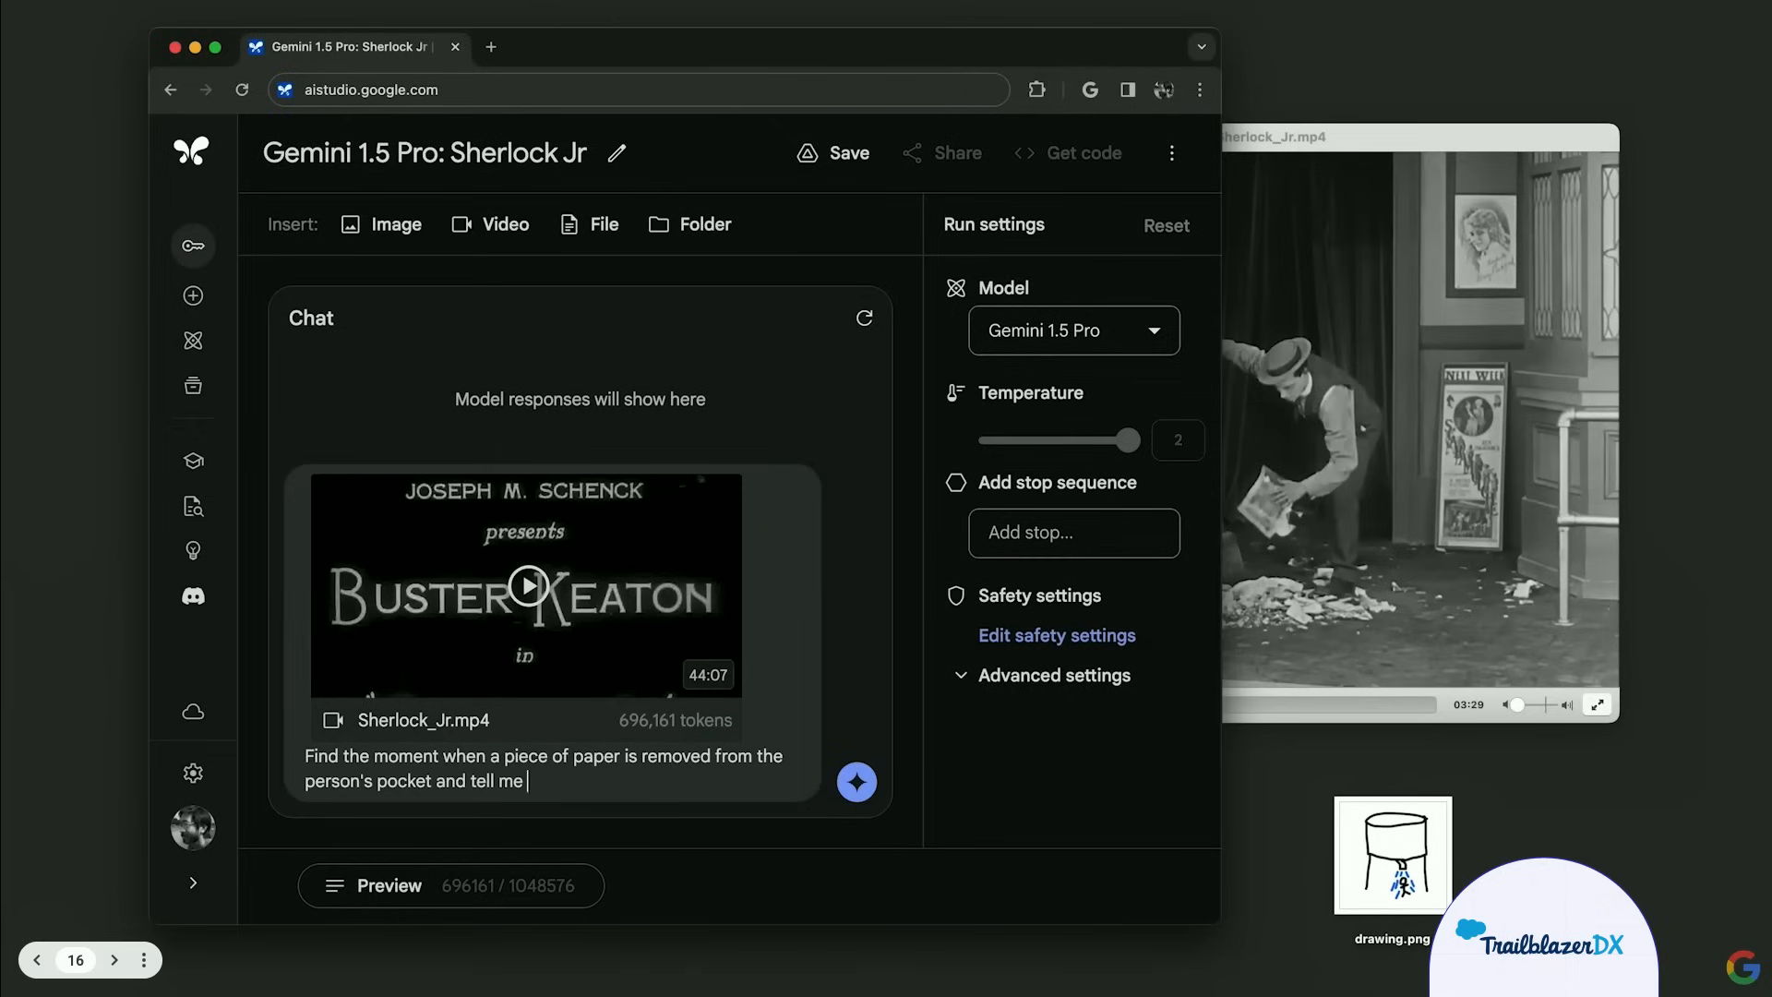
{"action": "type", "text": "some key information on it, with the time"}
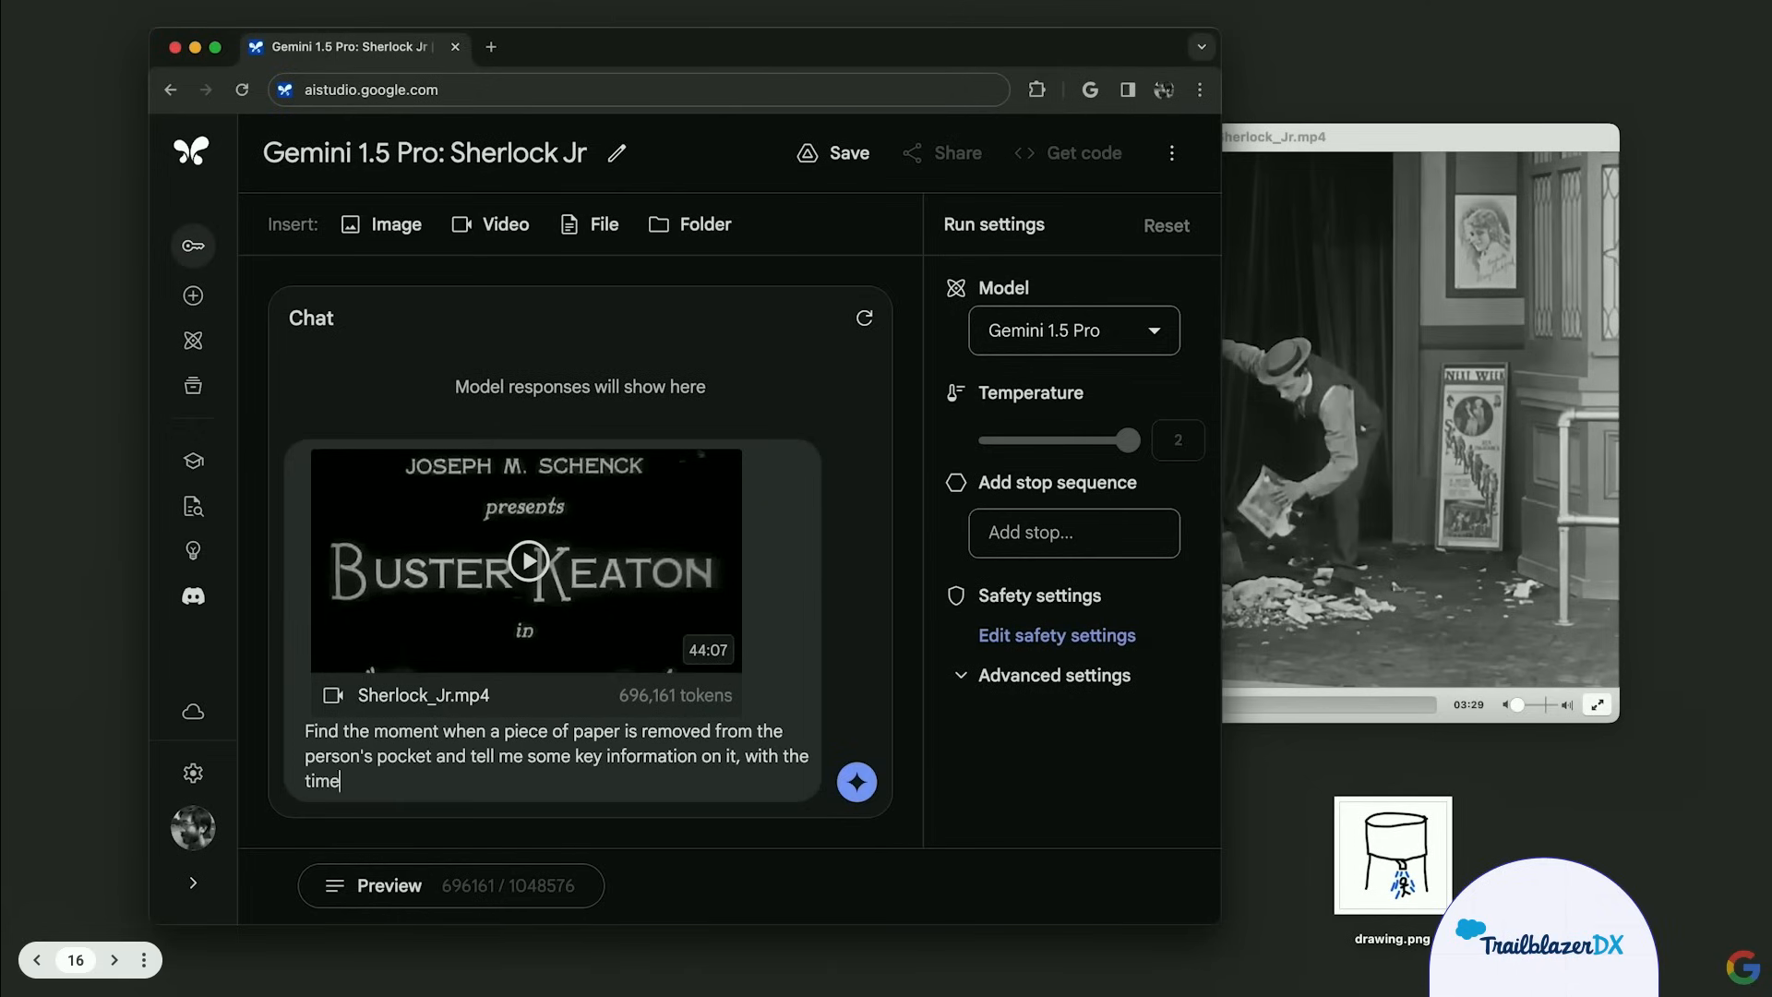
{"action": "left_click", "coordinate": [855, 781]}
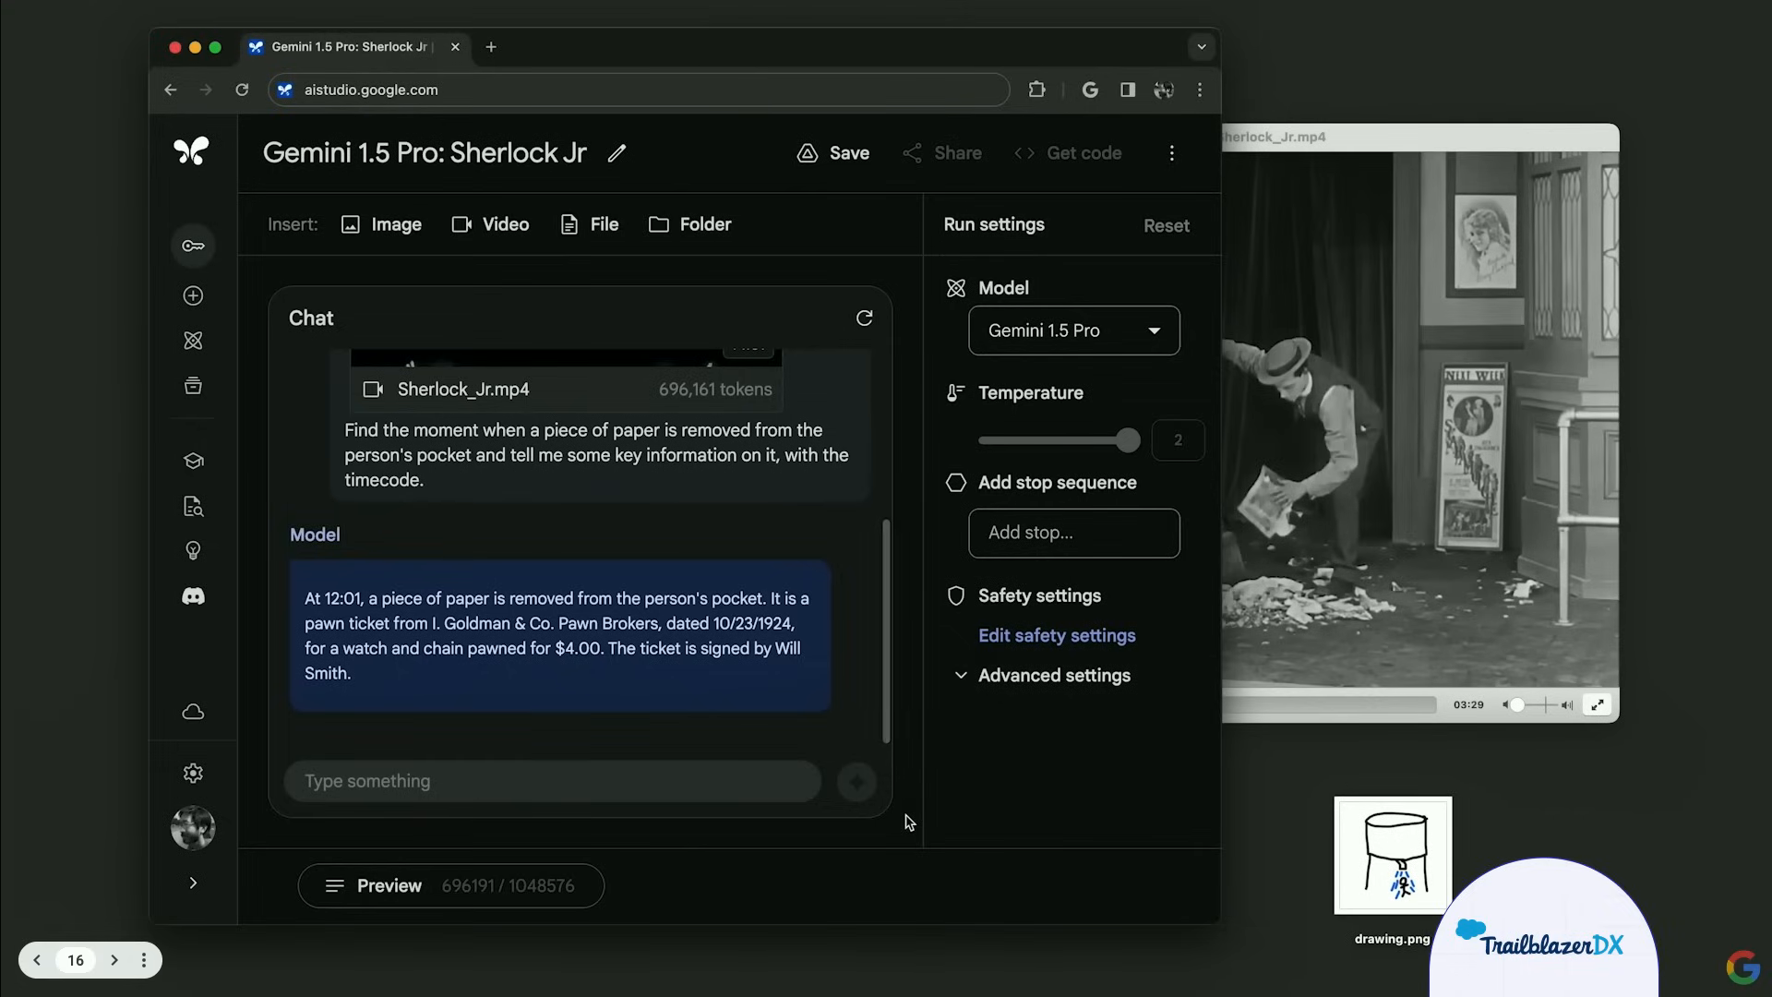
{"action": "mouse_move", "coordinate": [1073, 780]}
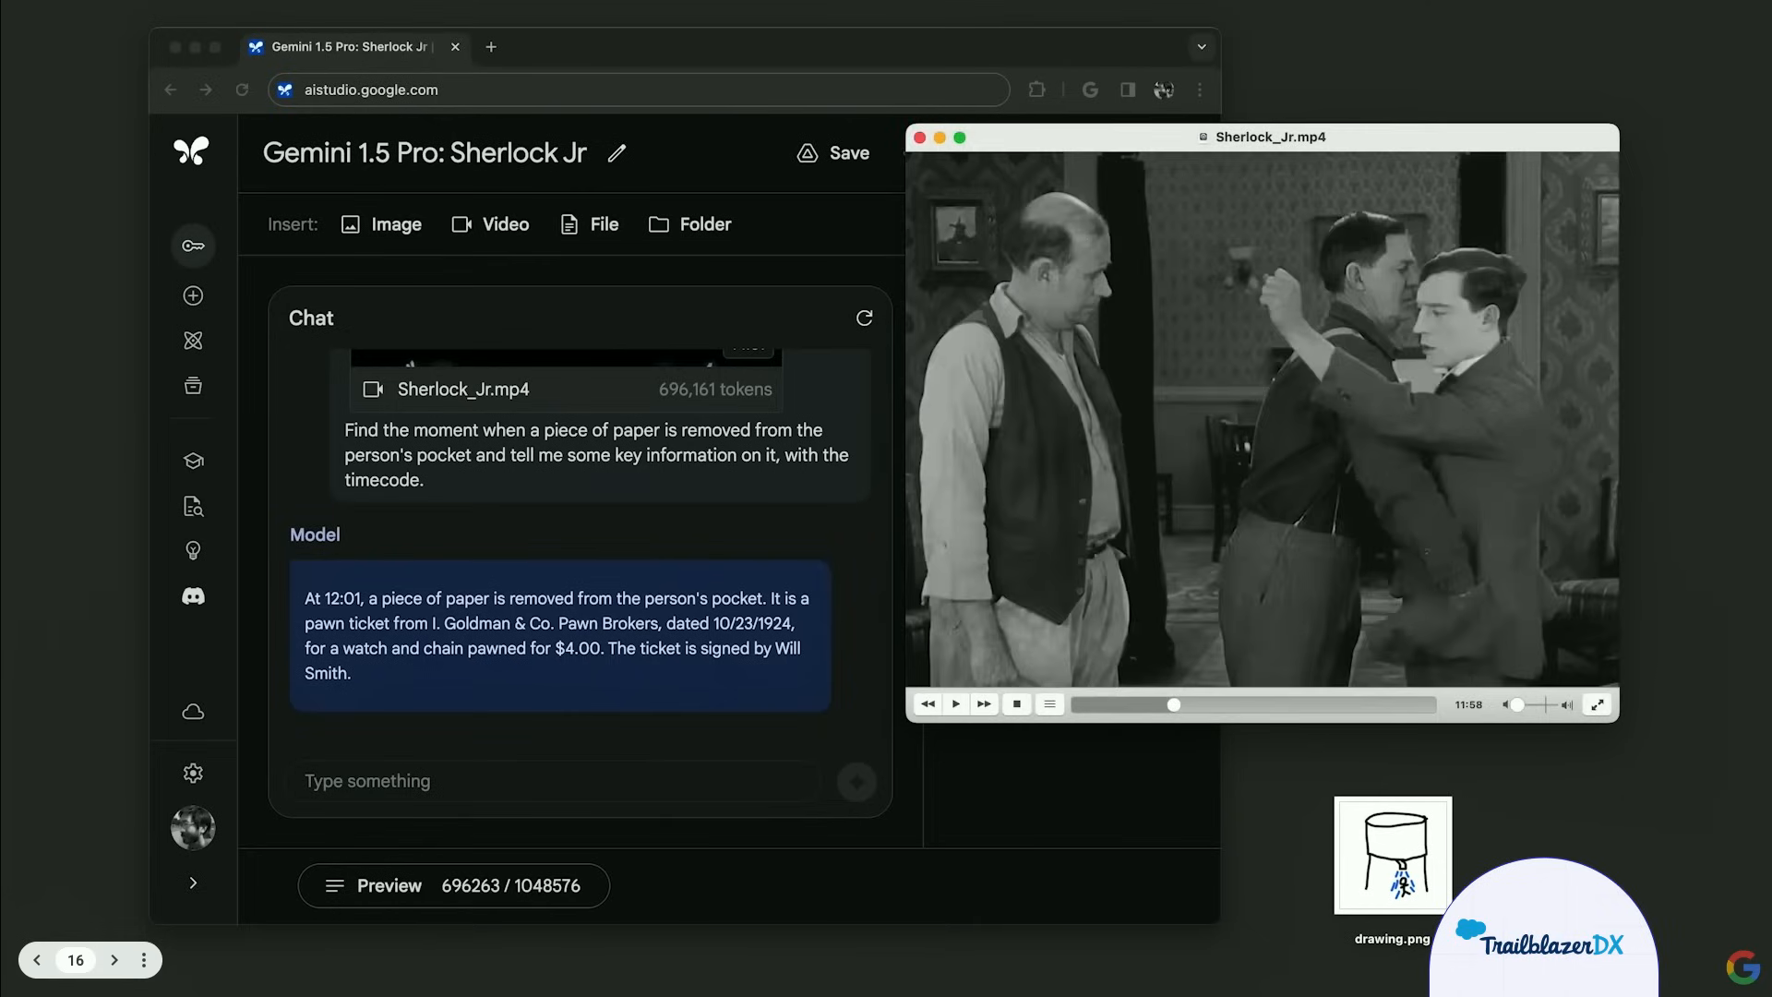
- Play the movie to 12:01 and pause on the pawn ticket
{"action": "left_click", "coordinate": [955, 704]}
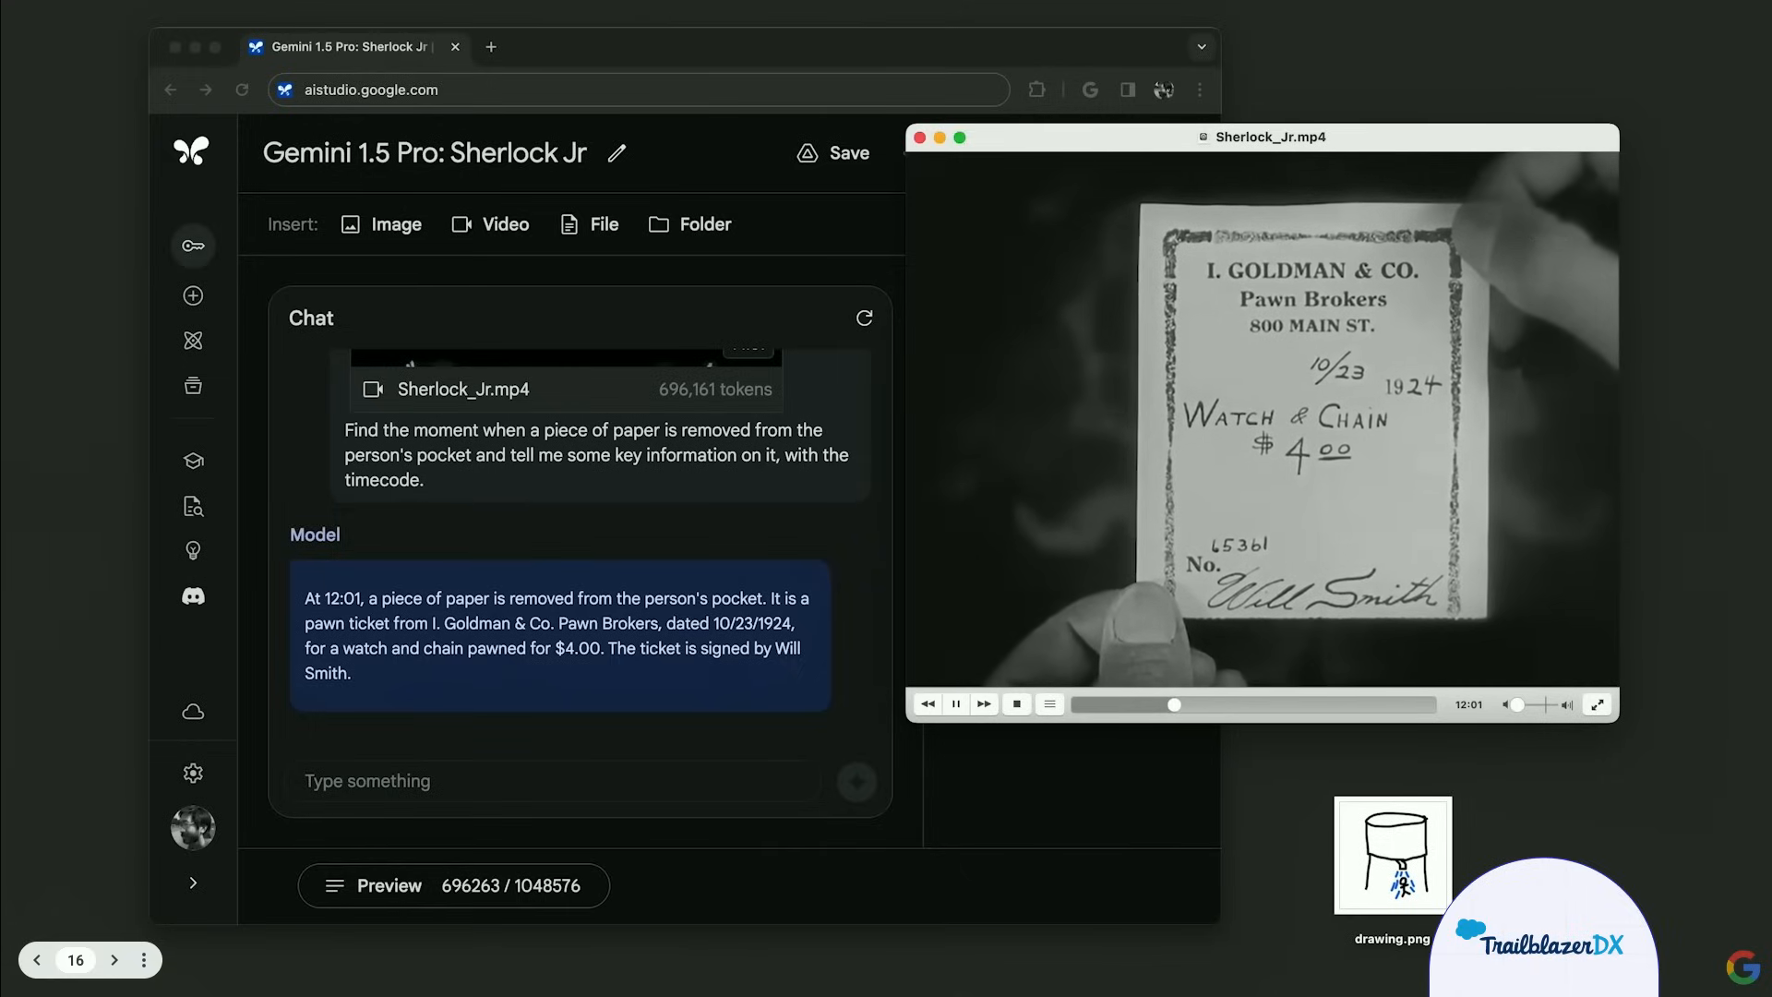
{"action": "left_click", "coordinate": [956, 705]}
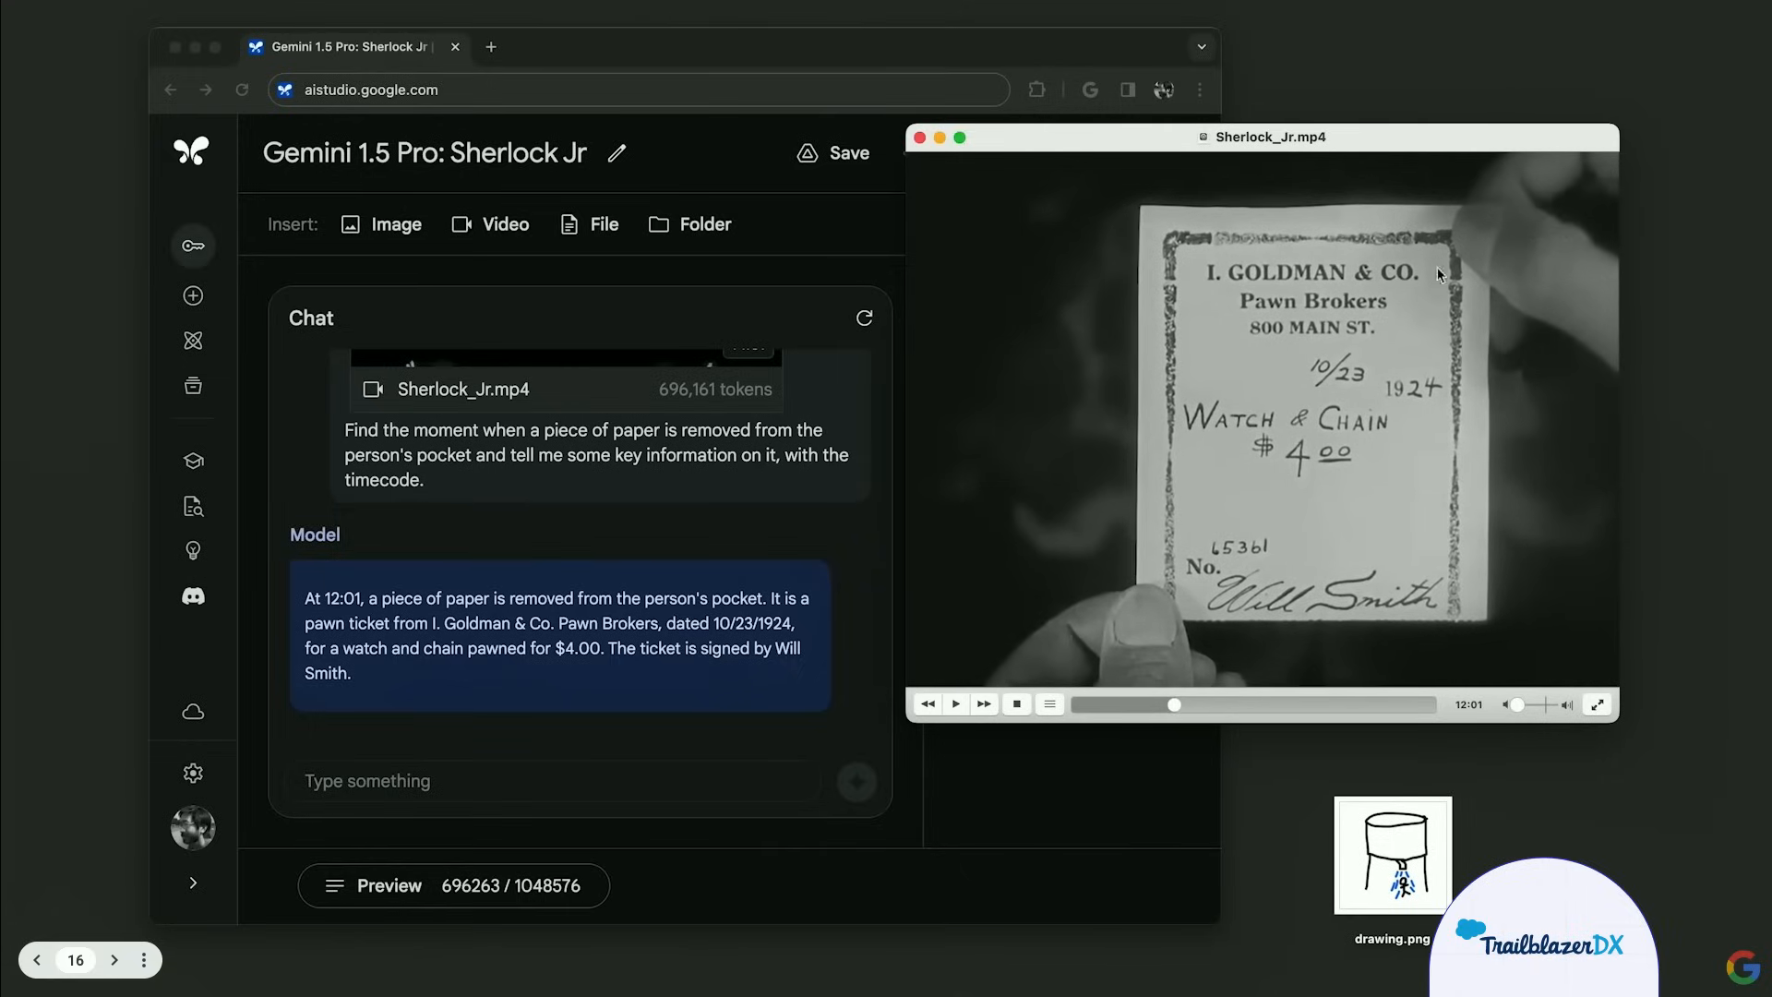
{"action": "mouse_move", "coordinate": [1345, 621]}
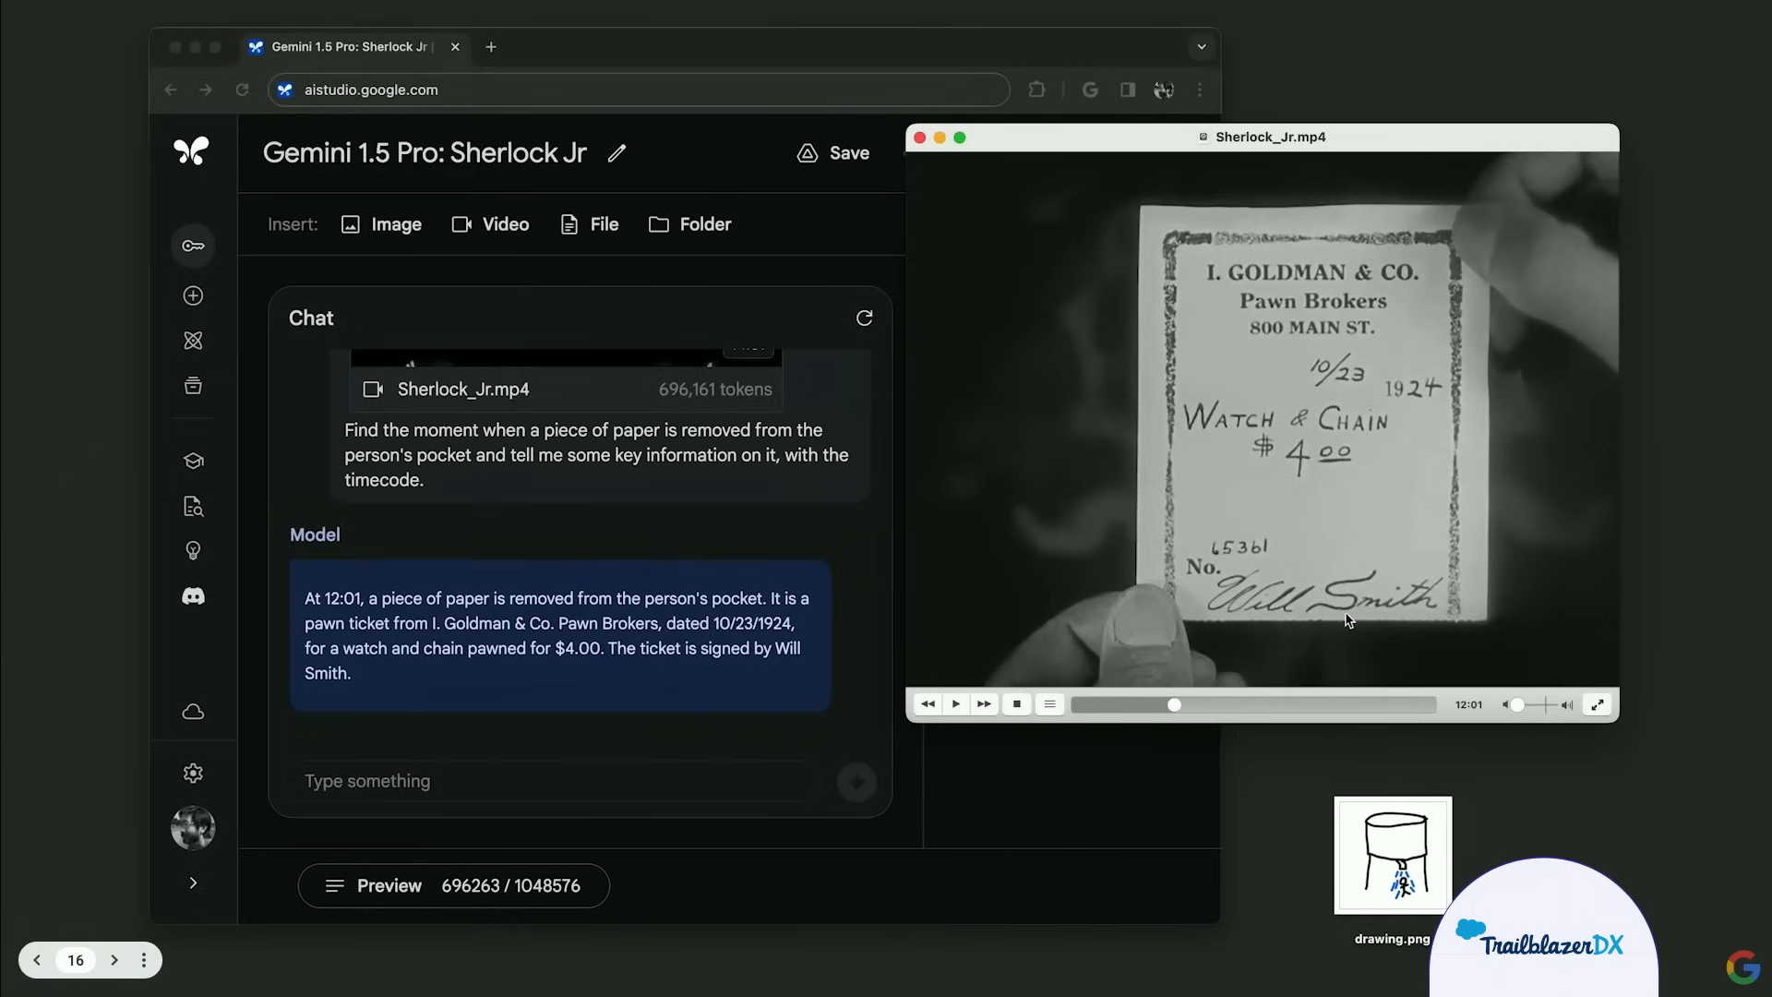
{"action": "mouse_move", "coordinate": [1348, 619]}
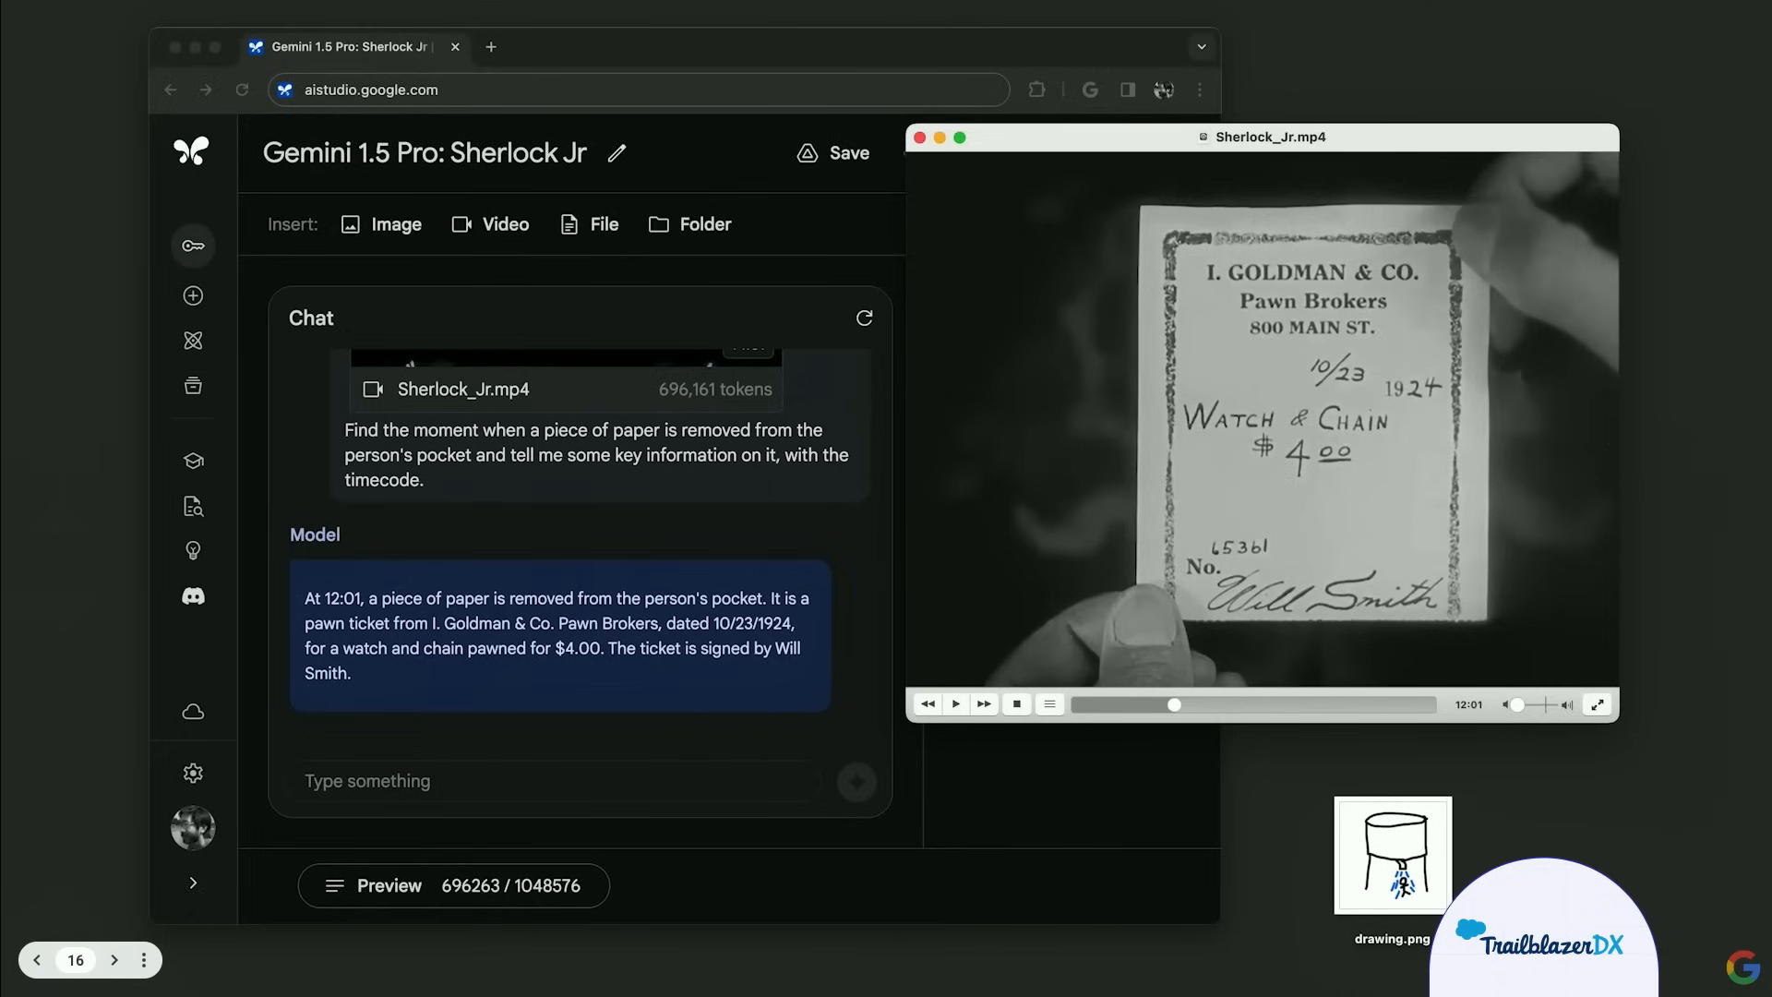
{"action": "mouse_move", "coordinate": [1376, 631]}
{"action": "type", "text": "What is the timecode when this happens?"}
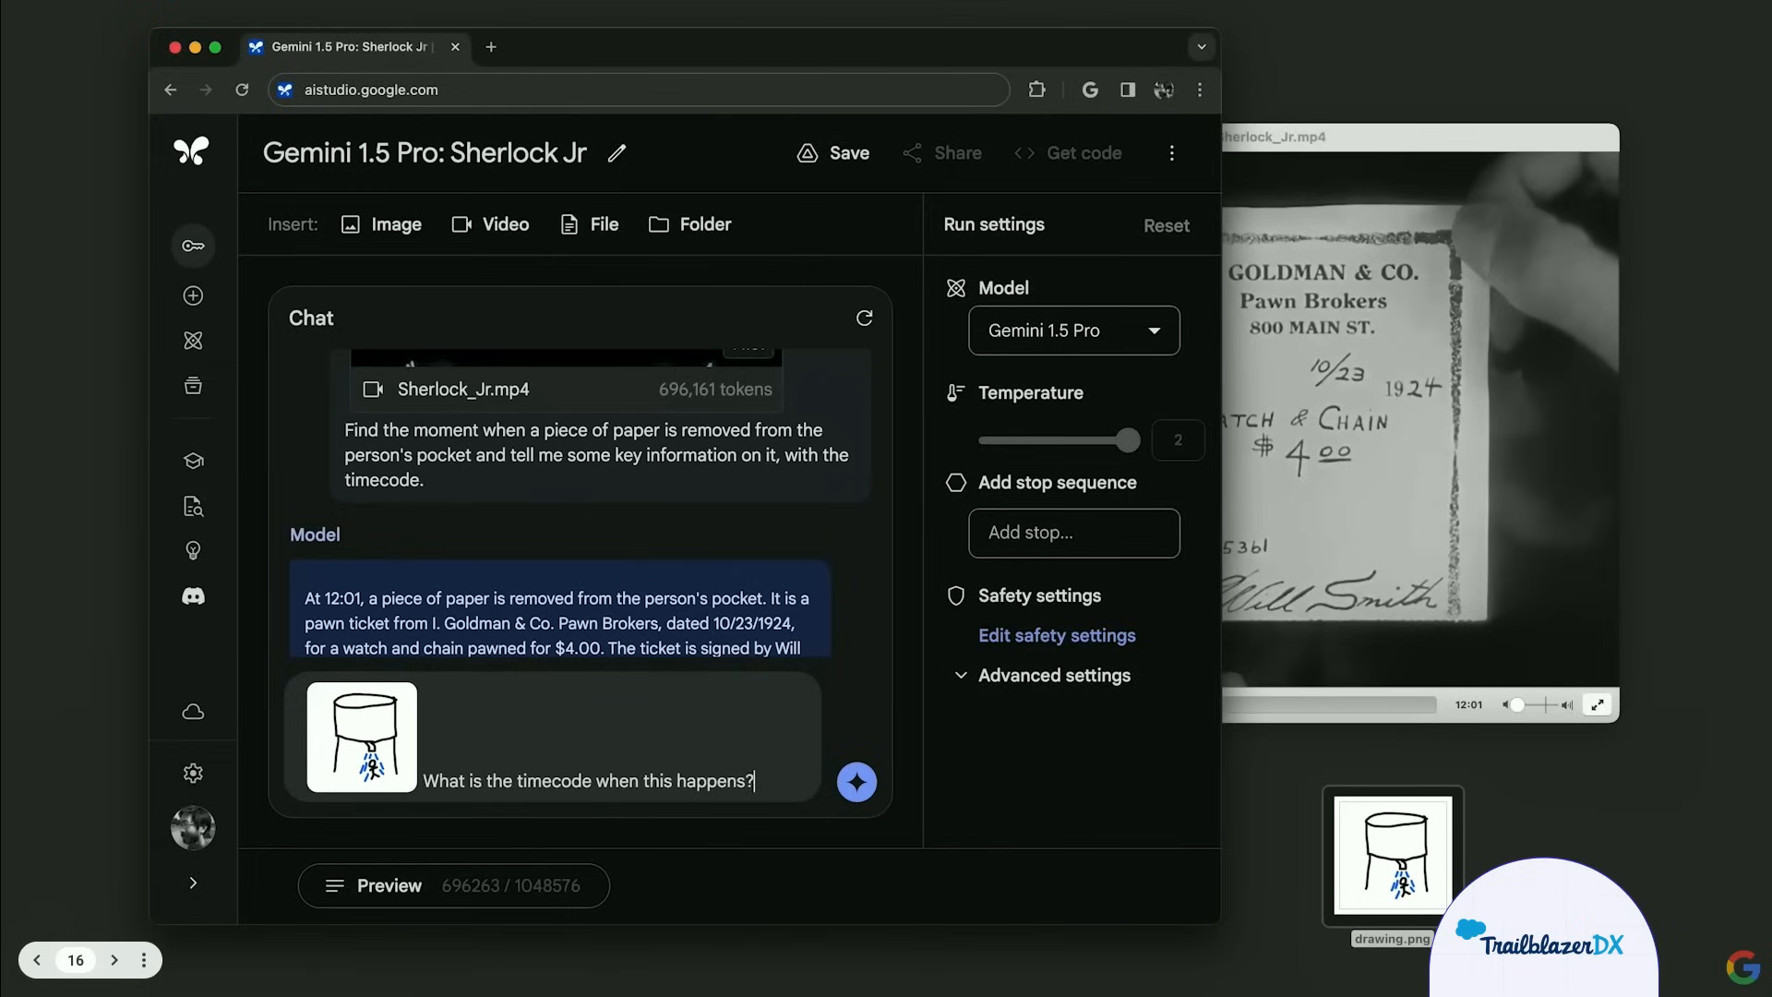
- Send the sketch prompt, jump the movie to 15:34, pause, and compare with drawing.png
{"action": "left_click", "coordinate": [855, 781]}
{"action": "type", "text": "15:34"}
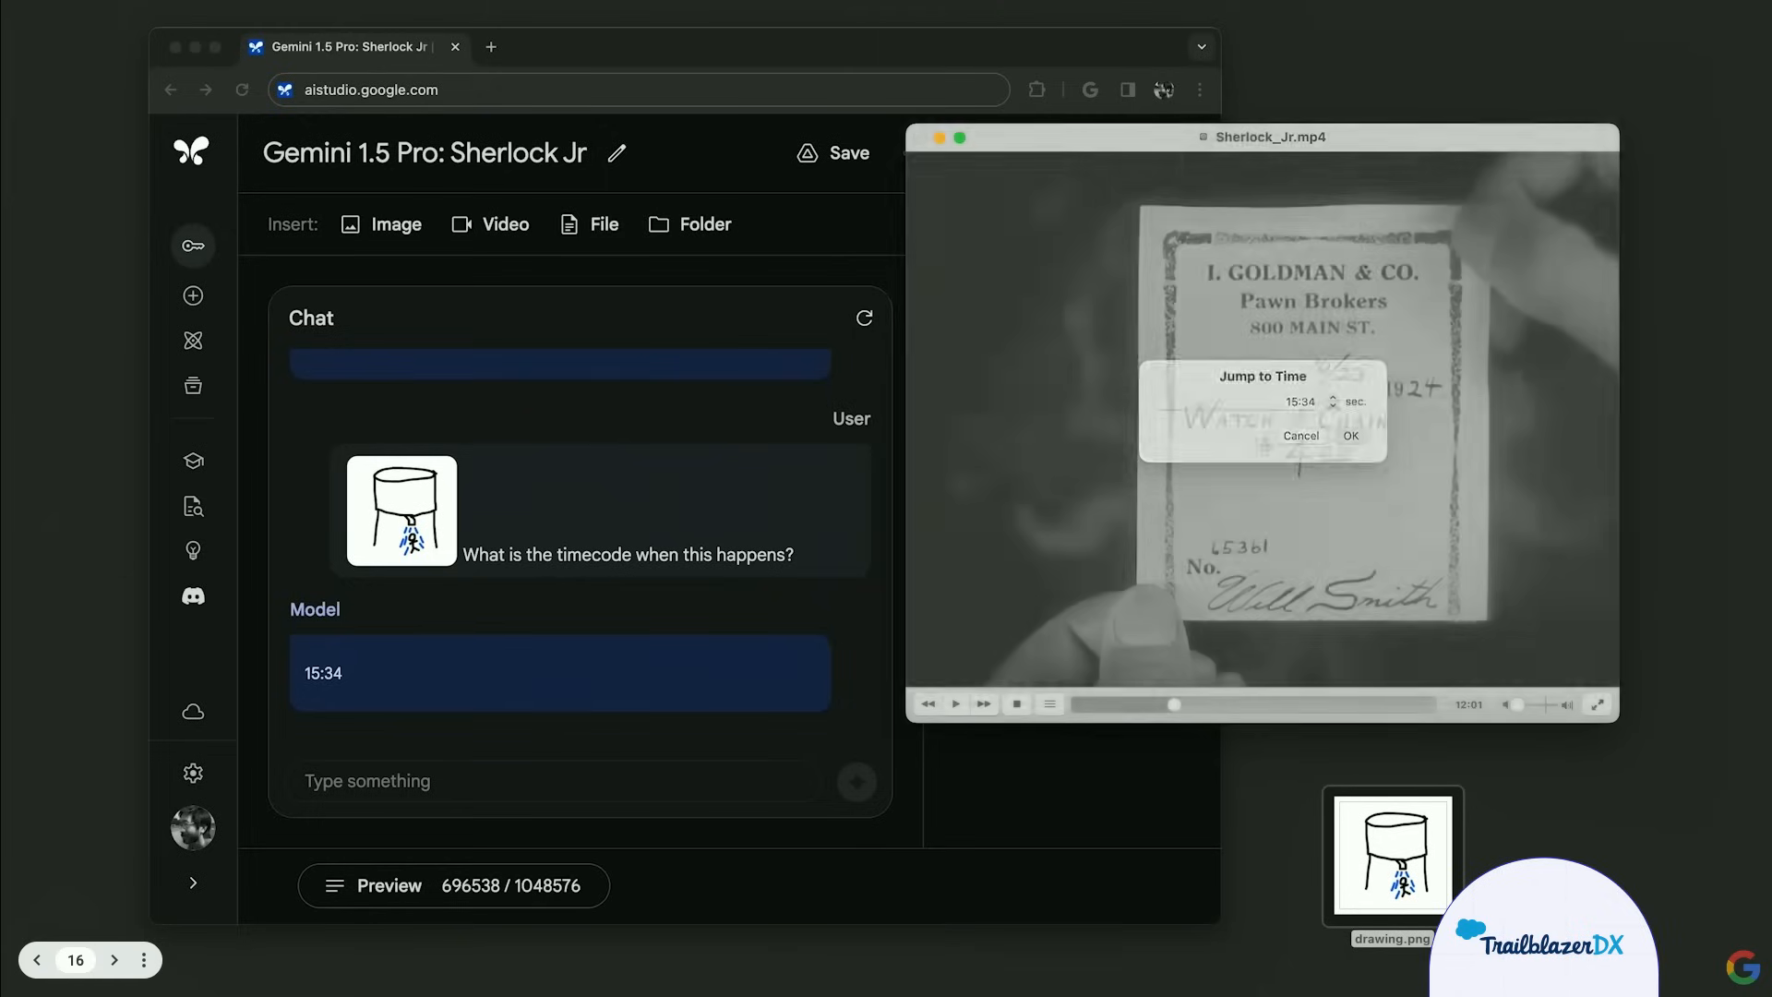
{"action": "left_click", "coordinate": [1350, 435]}
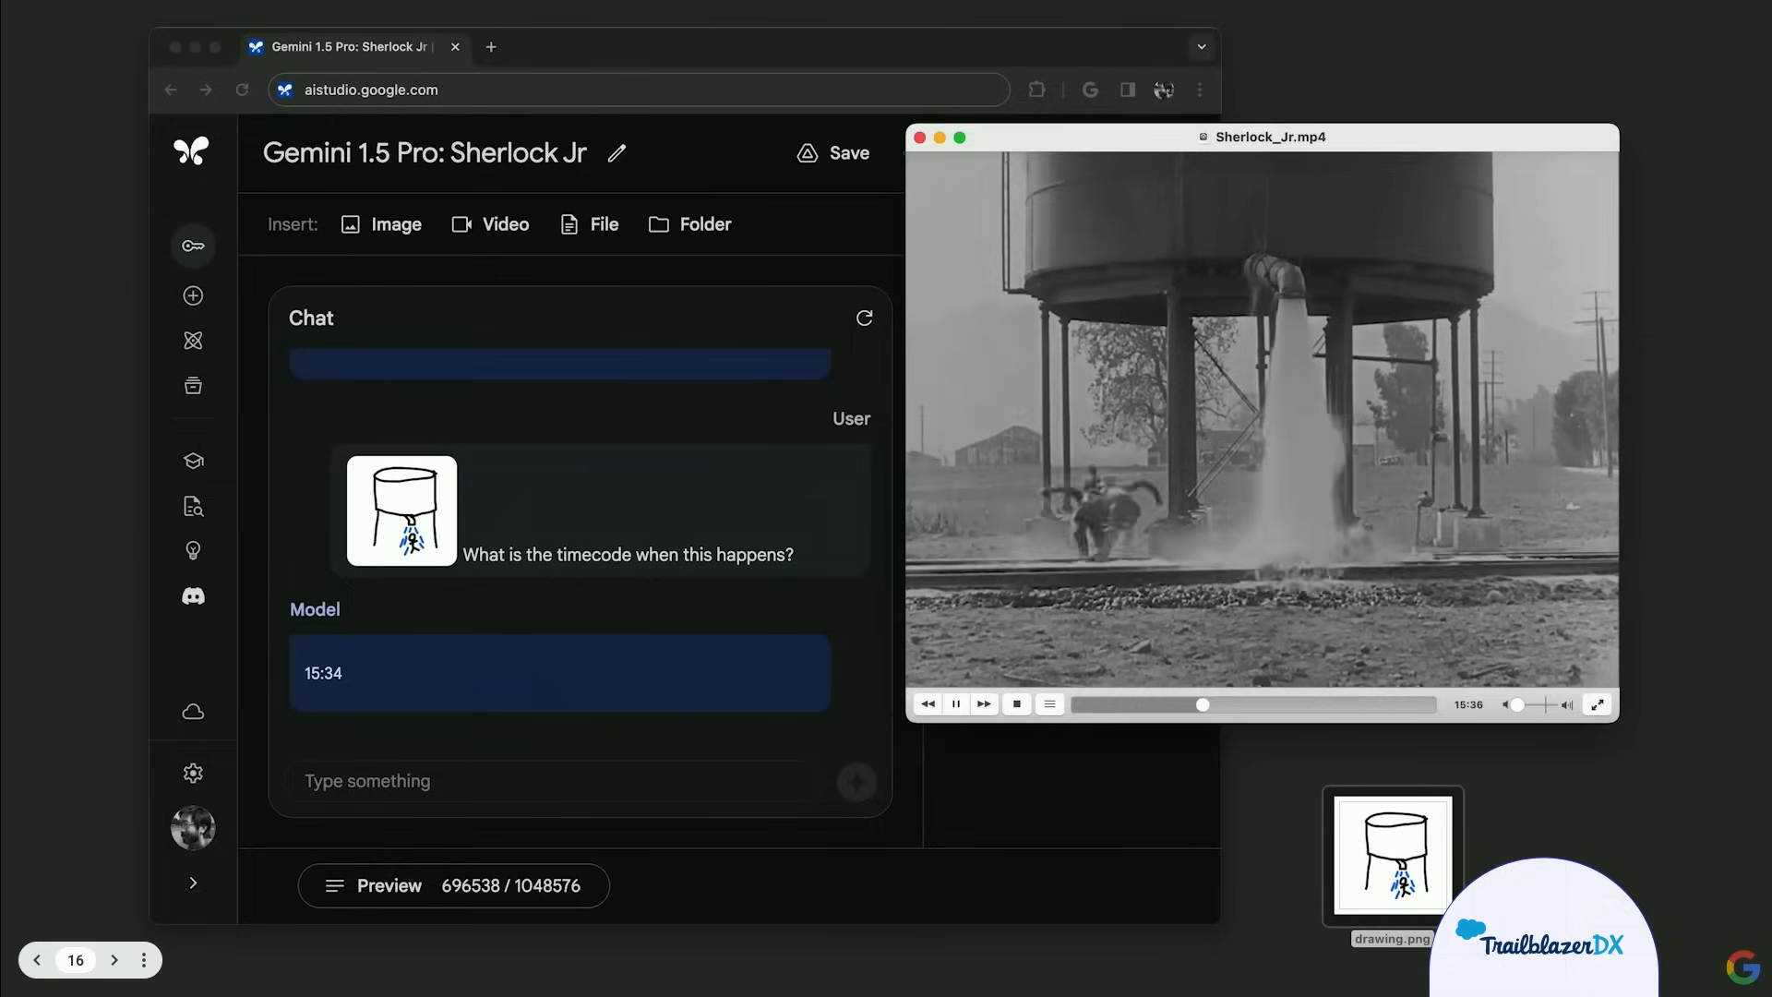
{"action": "left_click", "coordinate": [955, 703]}
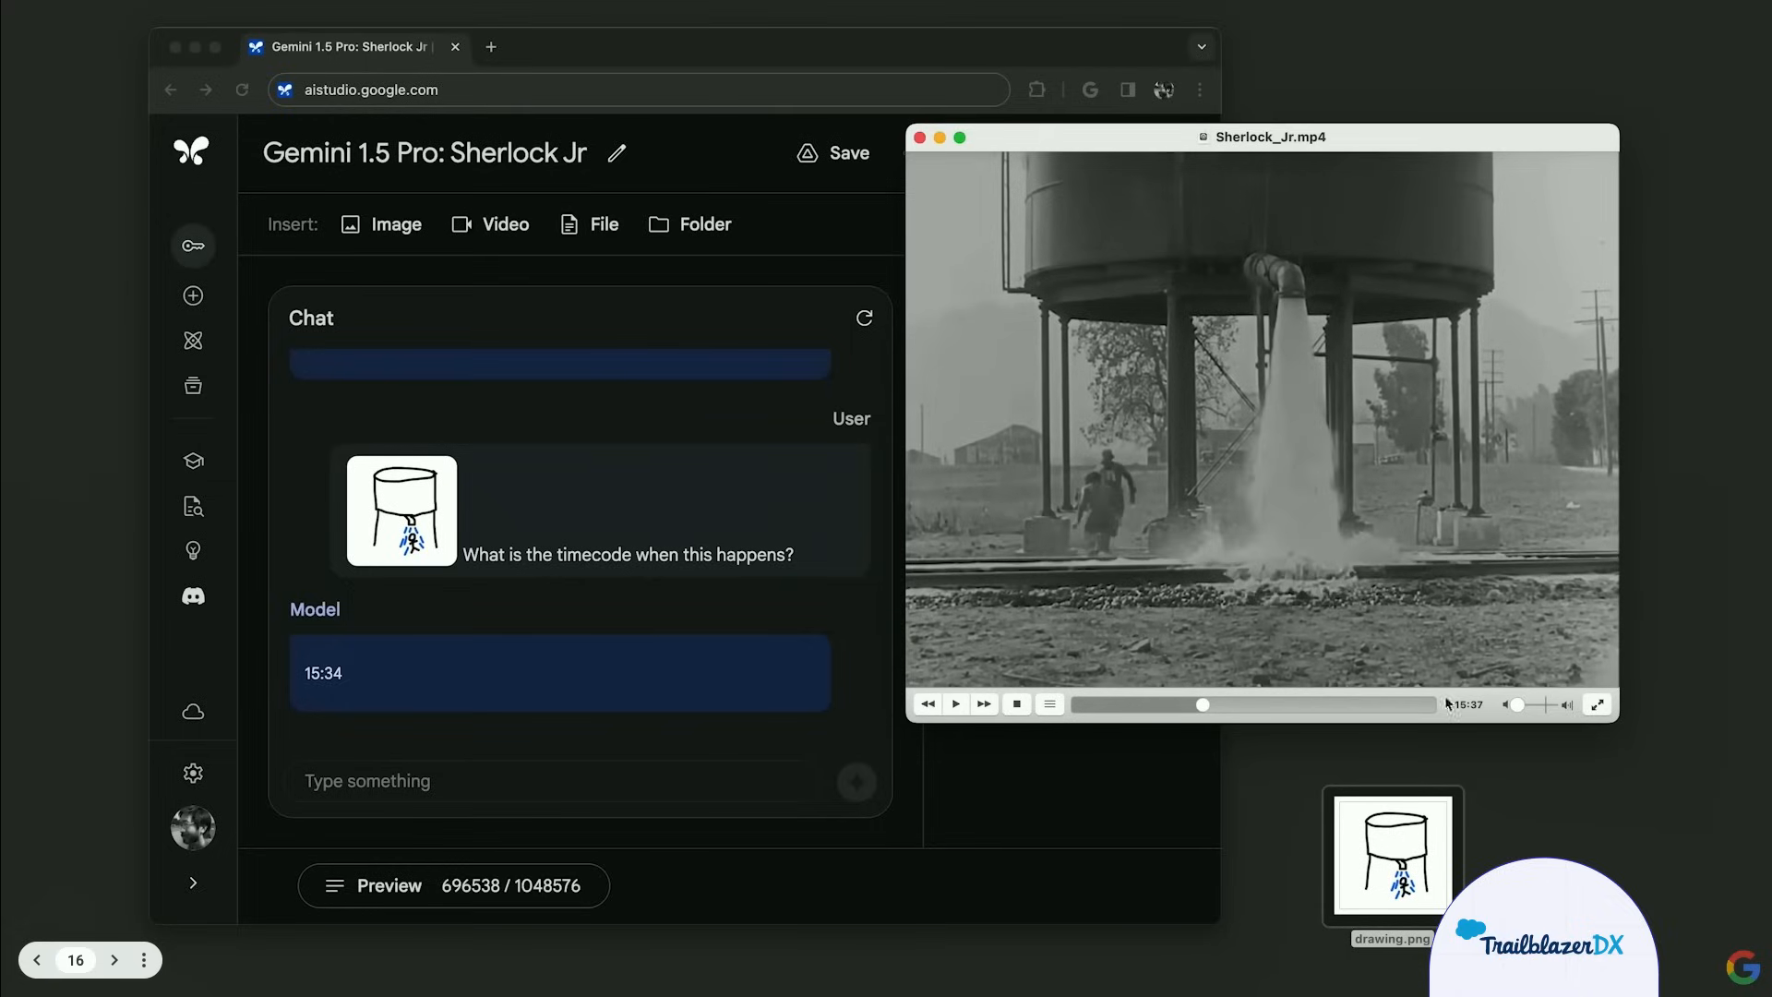
{"action": "left_click", "coordinate": [1390, 856]}
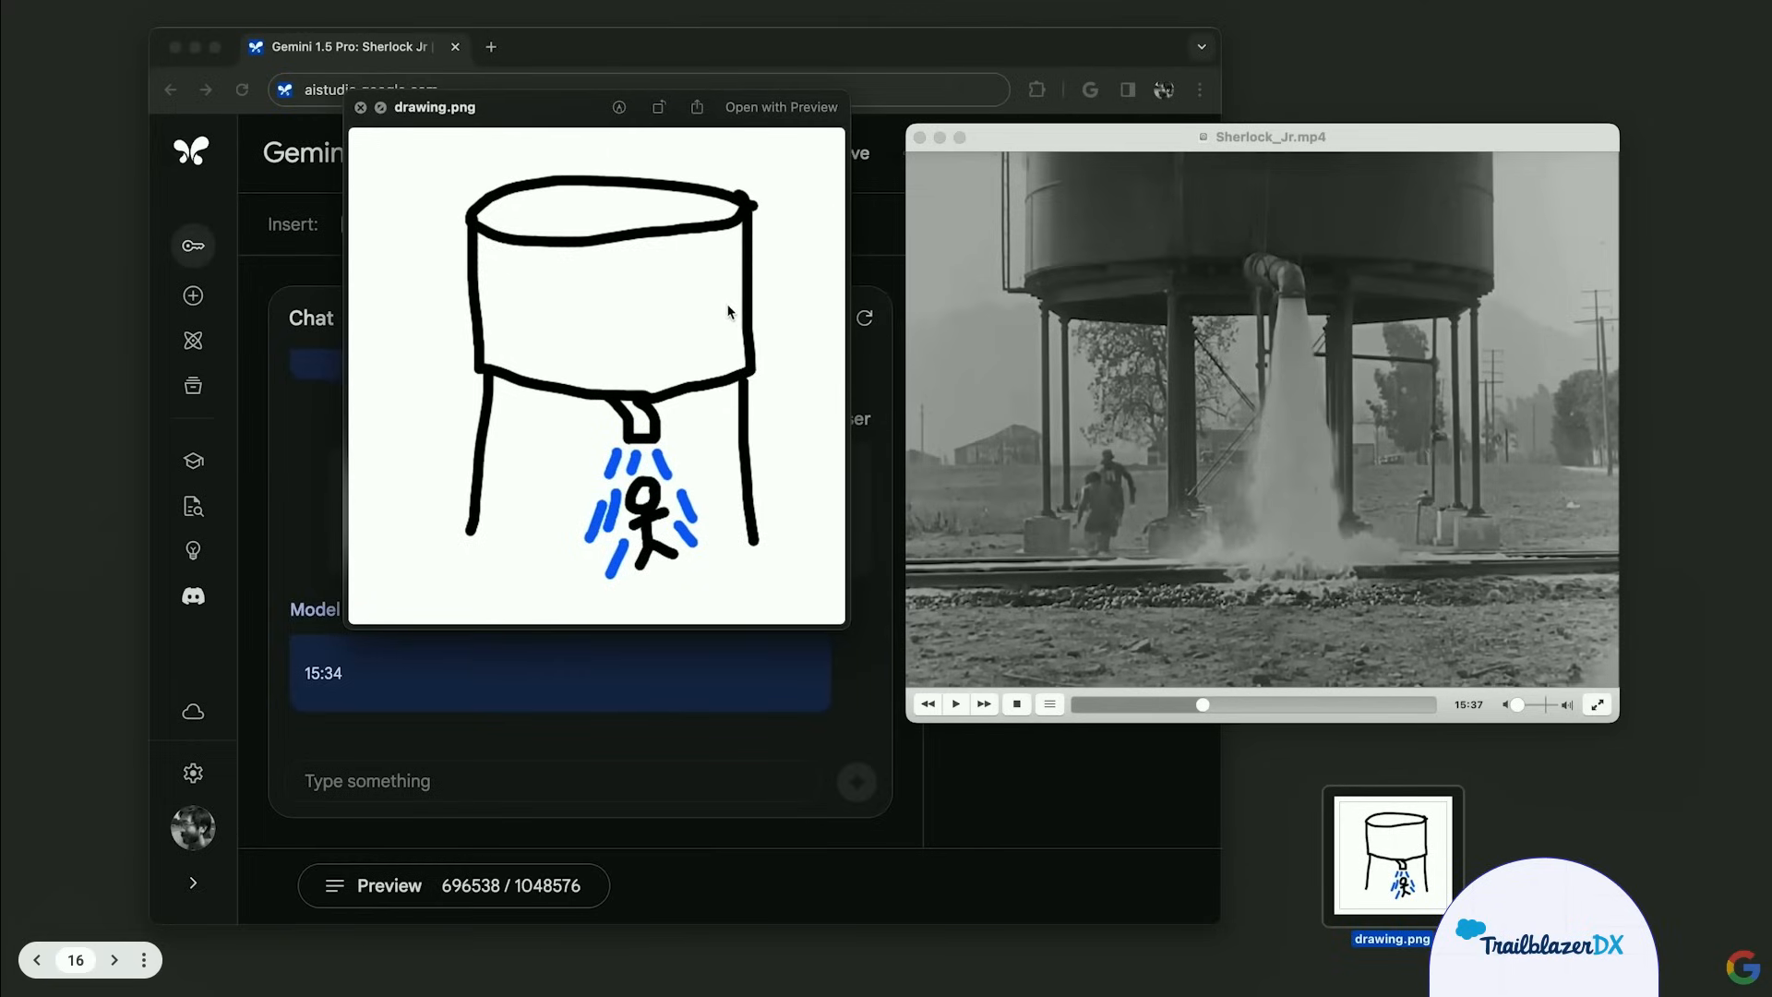
{"action": "mouse_move", "coordinate": [679, 594]}
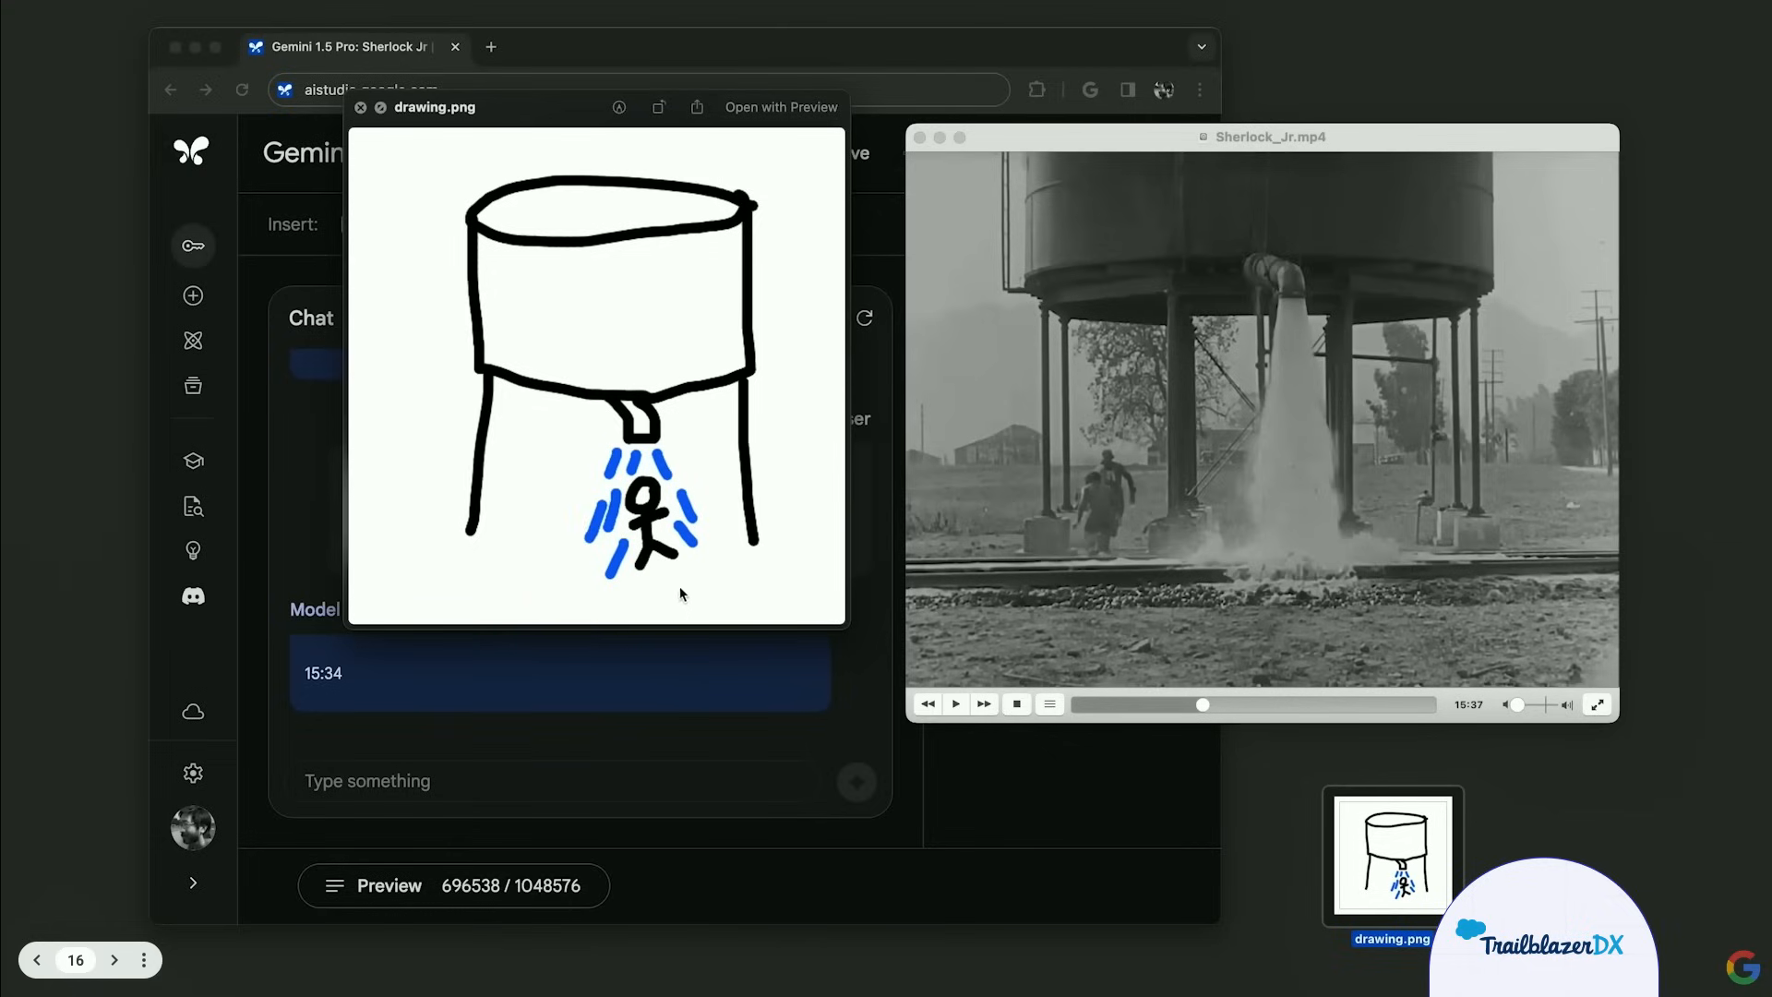
{"action": "mouse_move", "coordinate": [811, 339]}
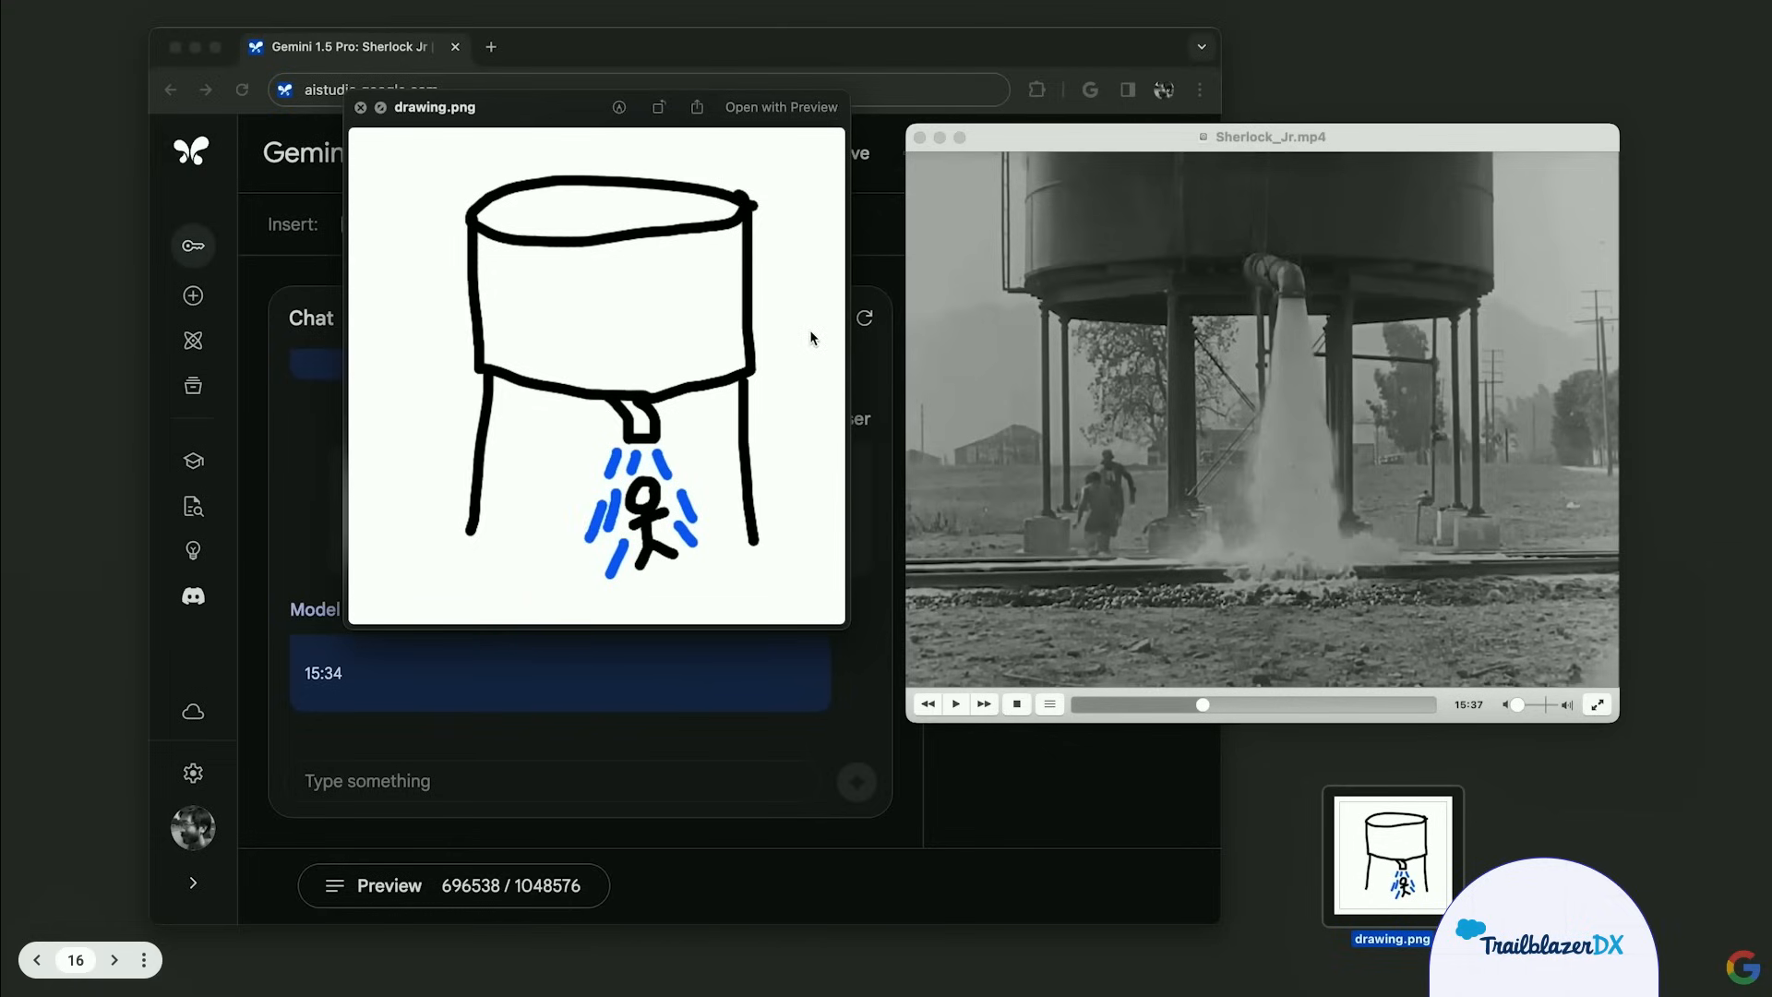
{"action": "mouse_move", "coordinate": [1144, 70]}
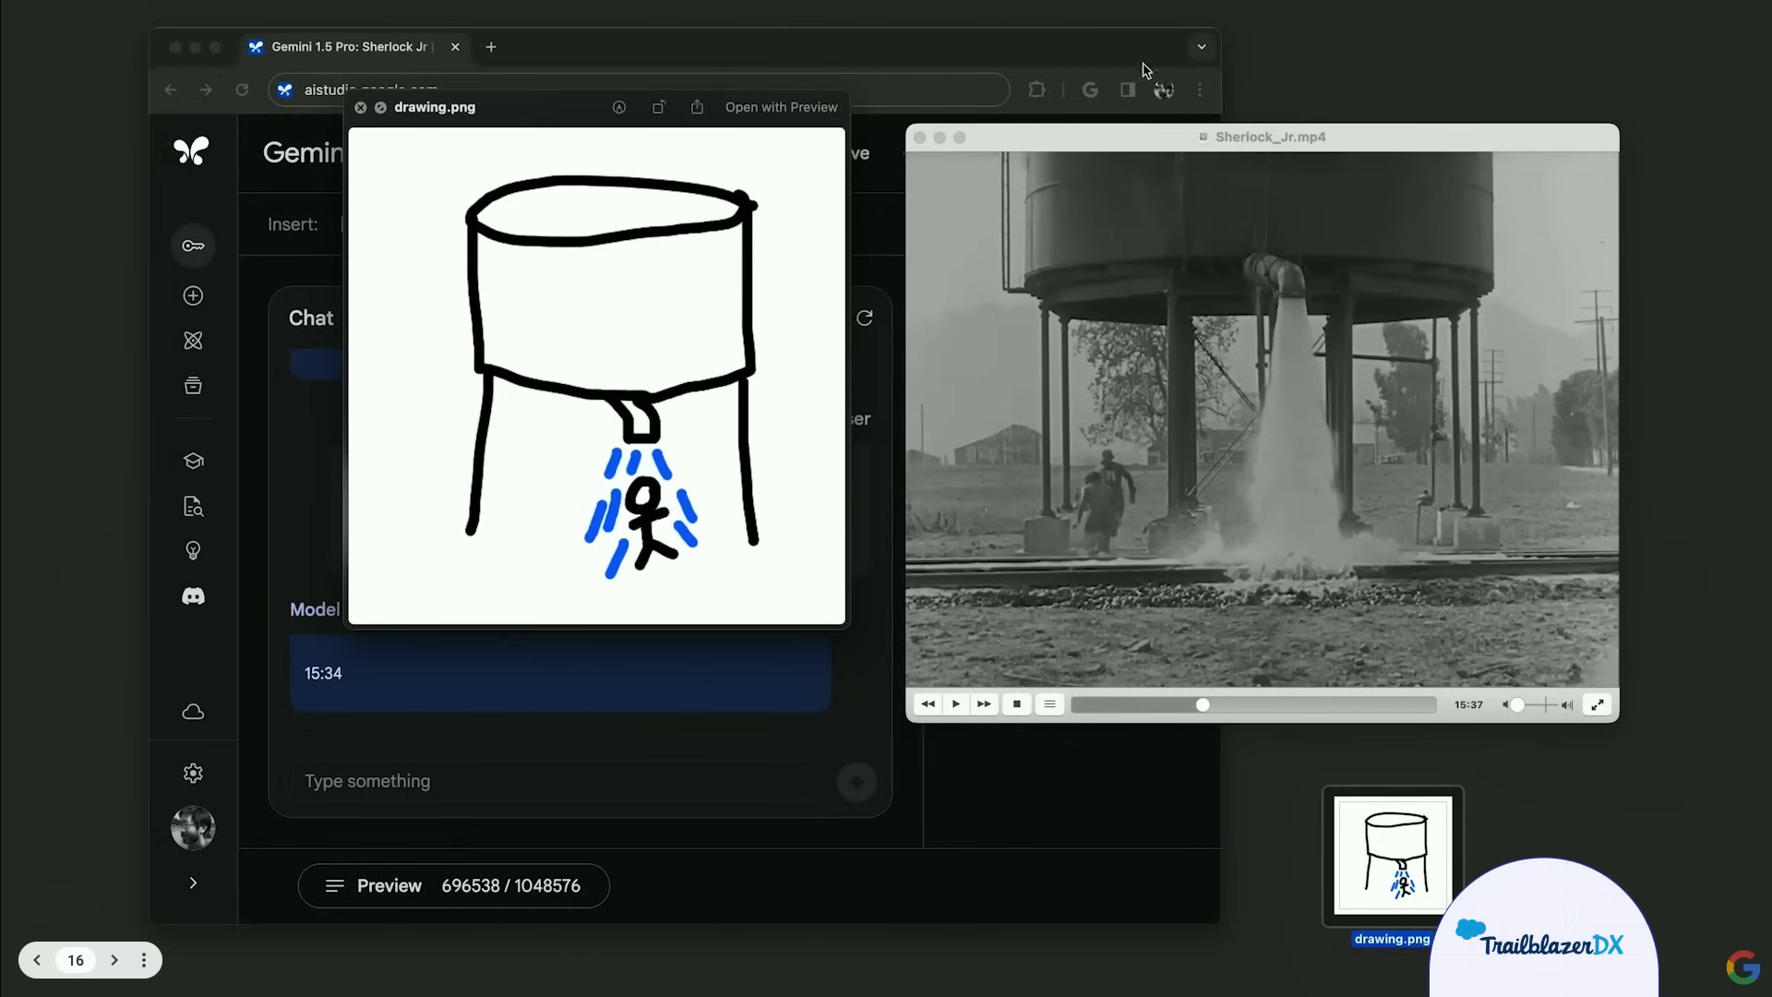